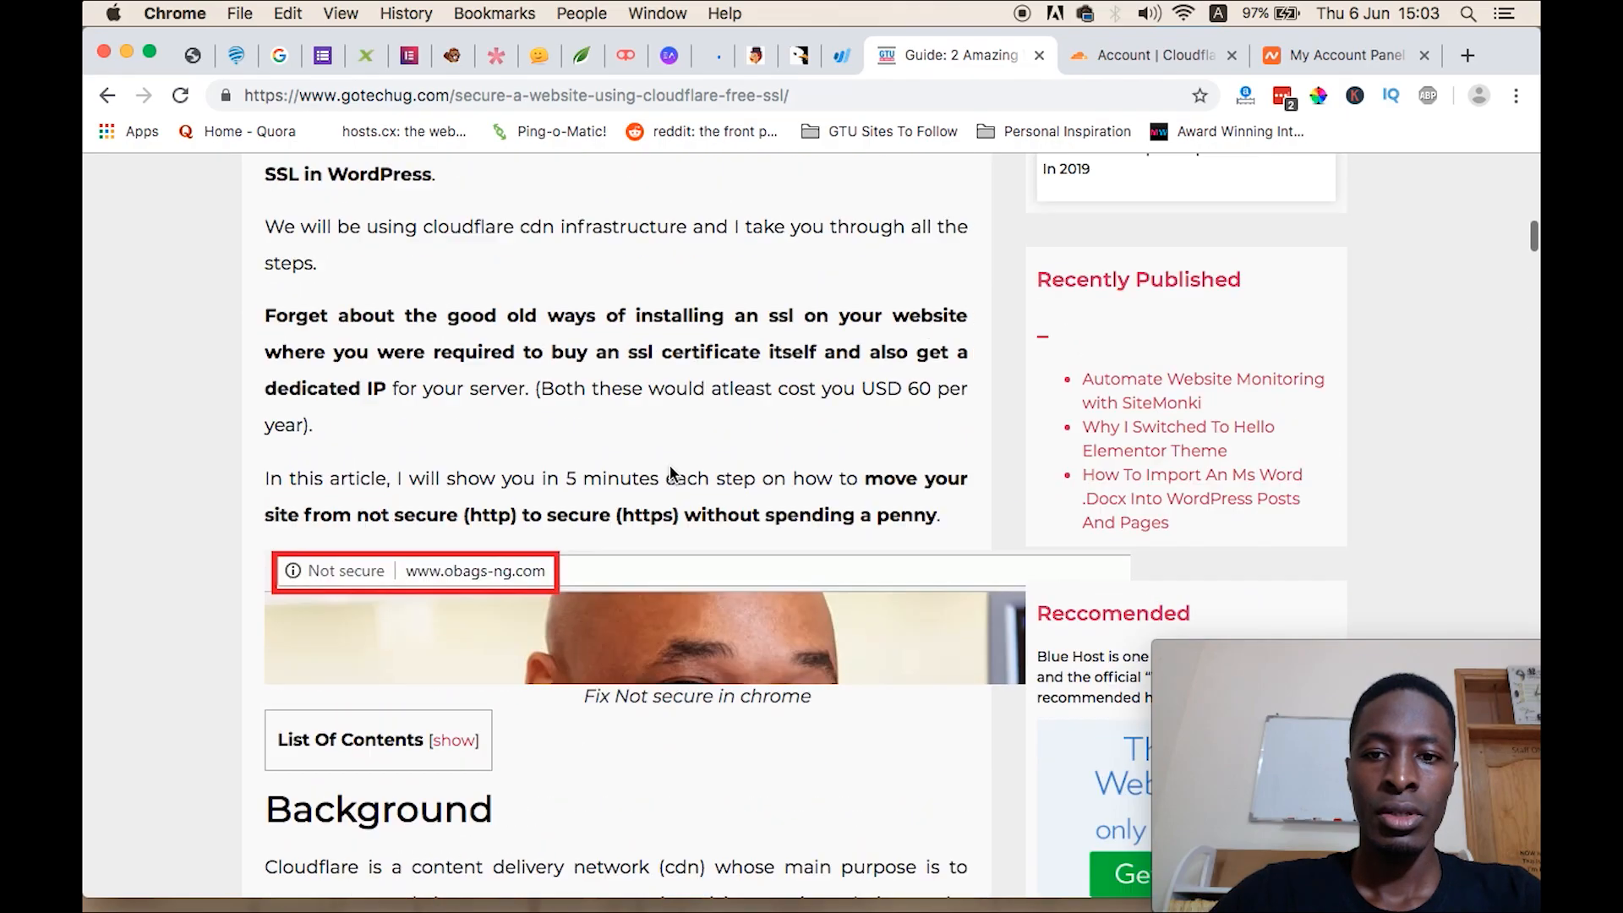
From the Cloudflare dashboard, enter naijamonitor.com on the Add site form
scroll("up", 3)
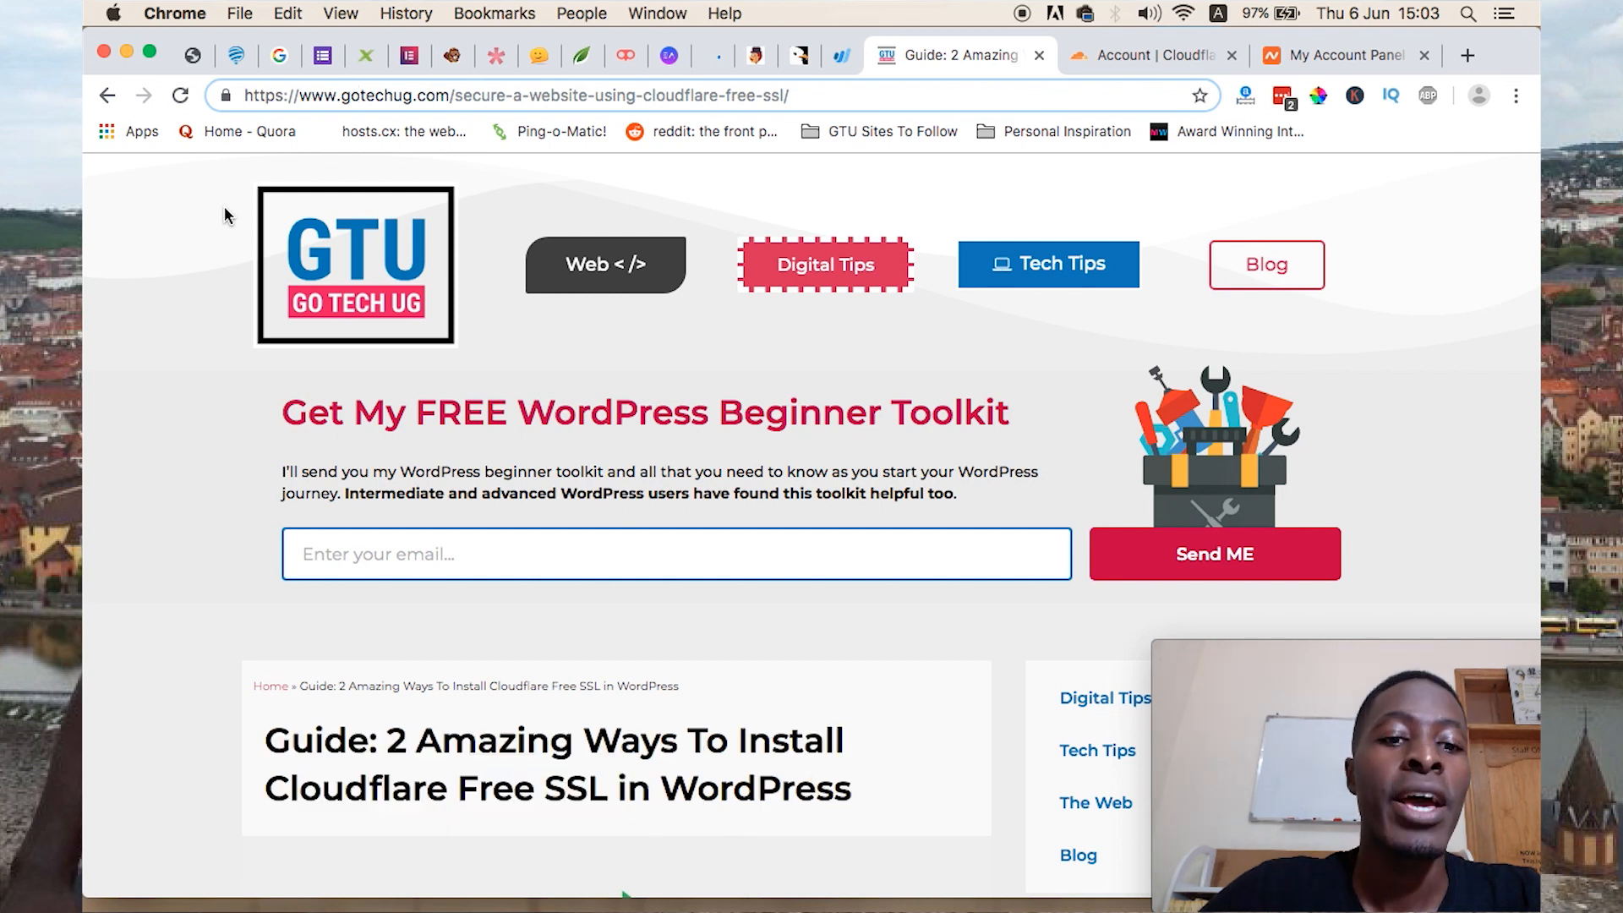
mouse_move(1019, 504)
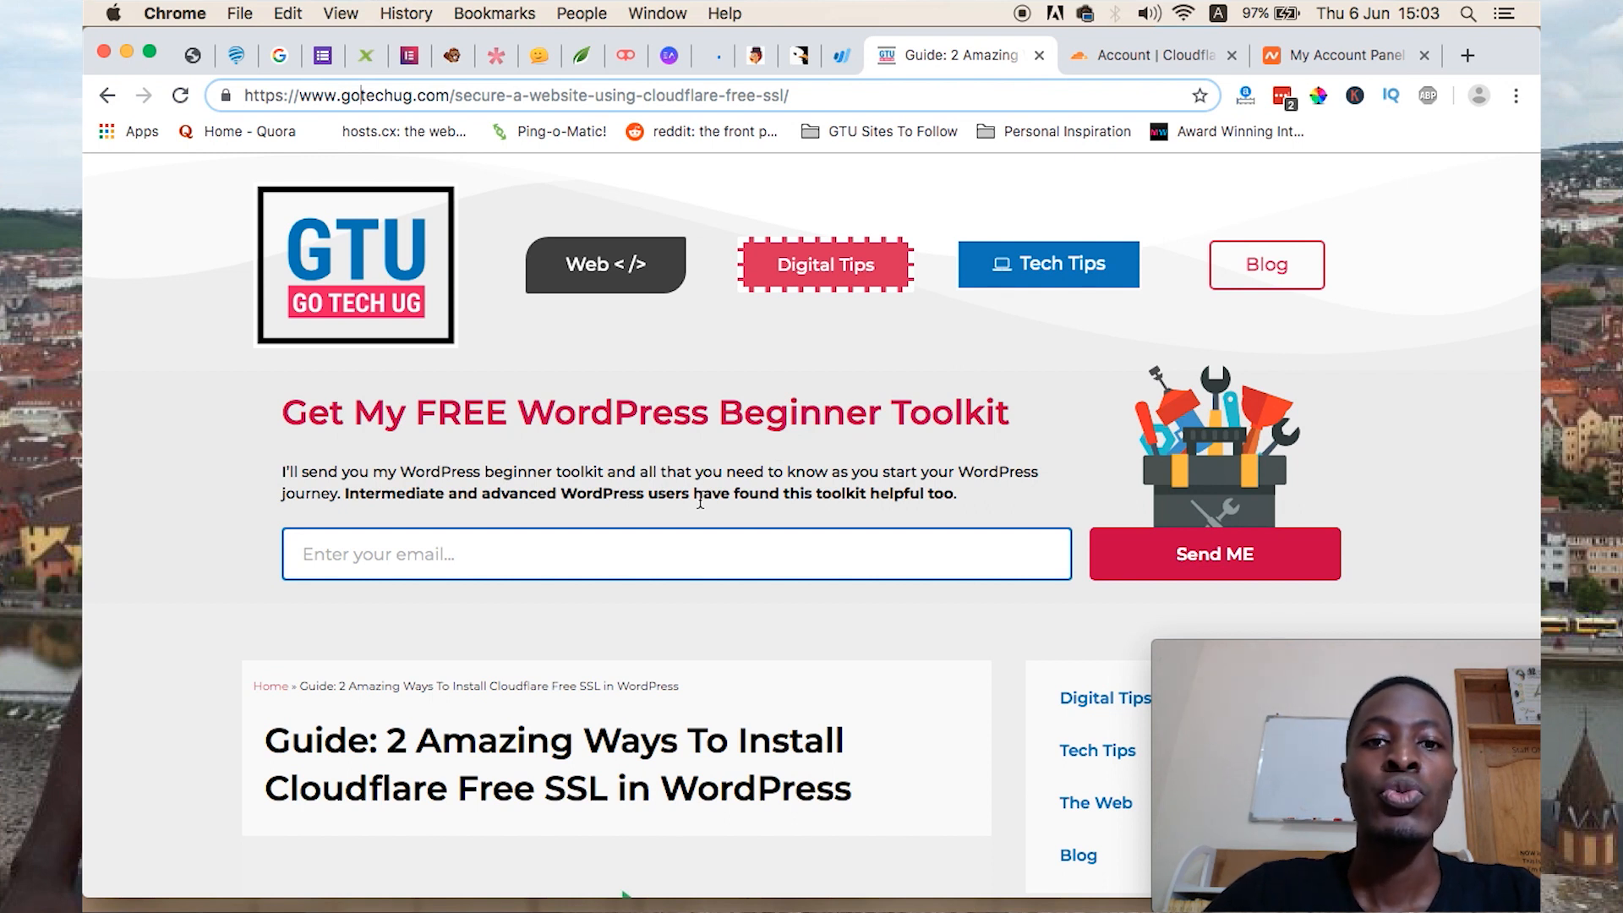
left_click(1149, 55)
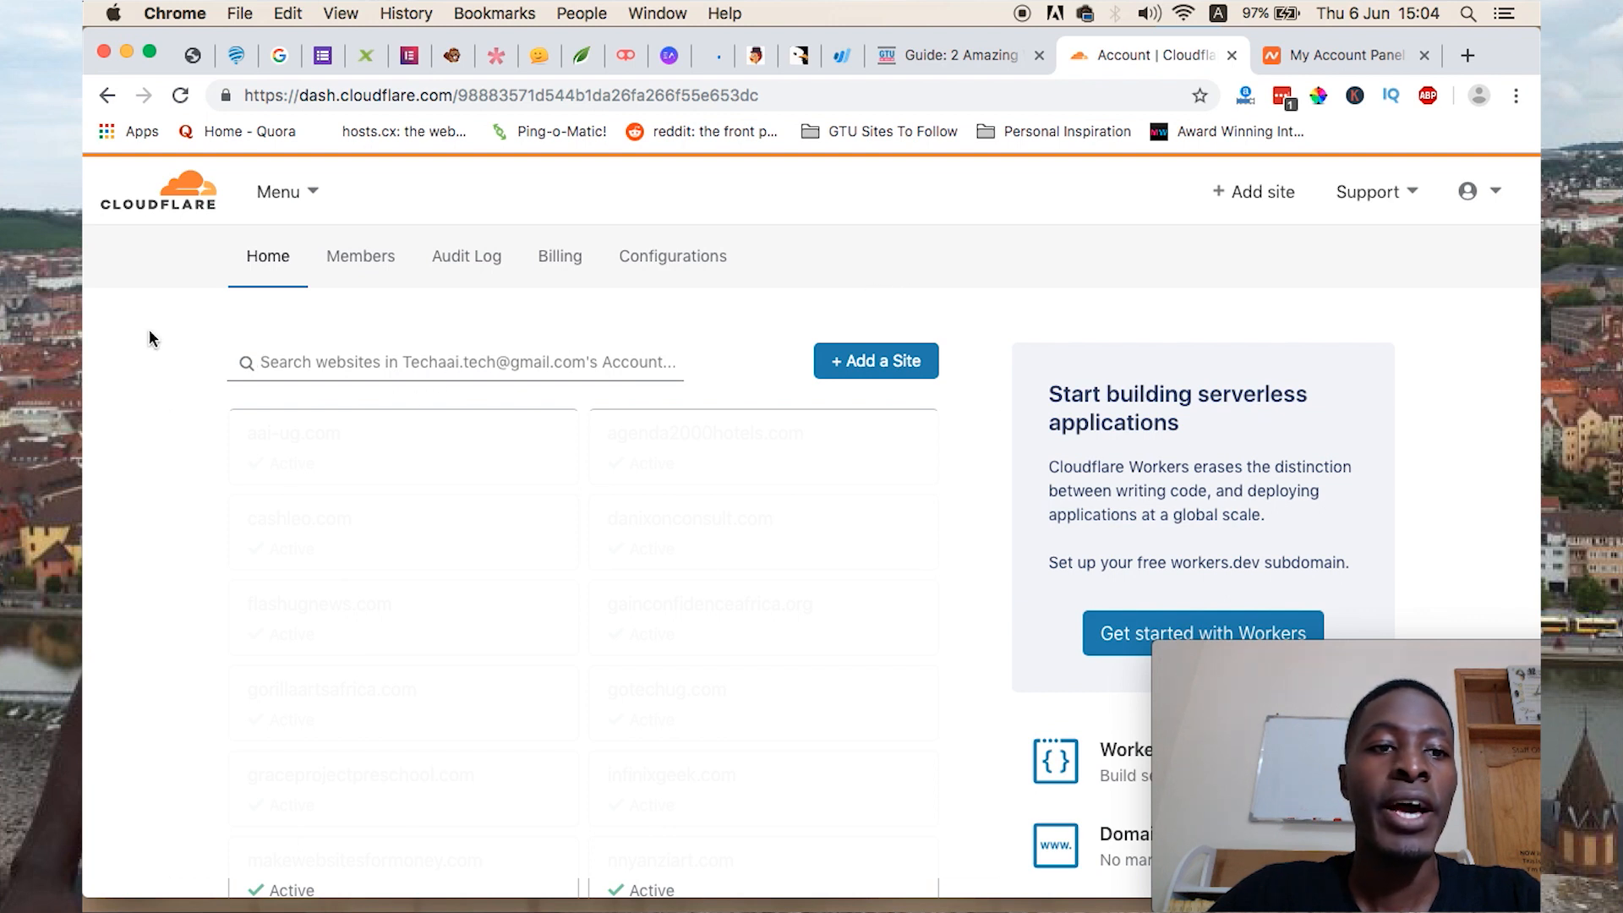
mouse_move(1126, 315)
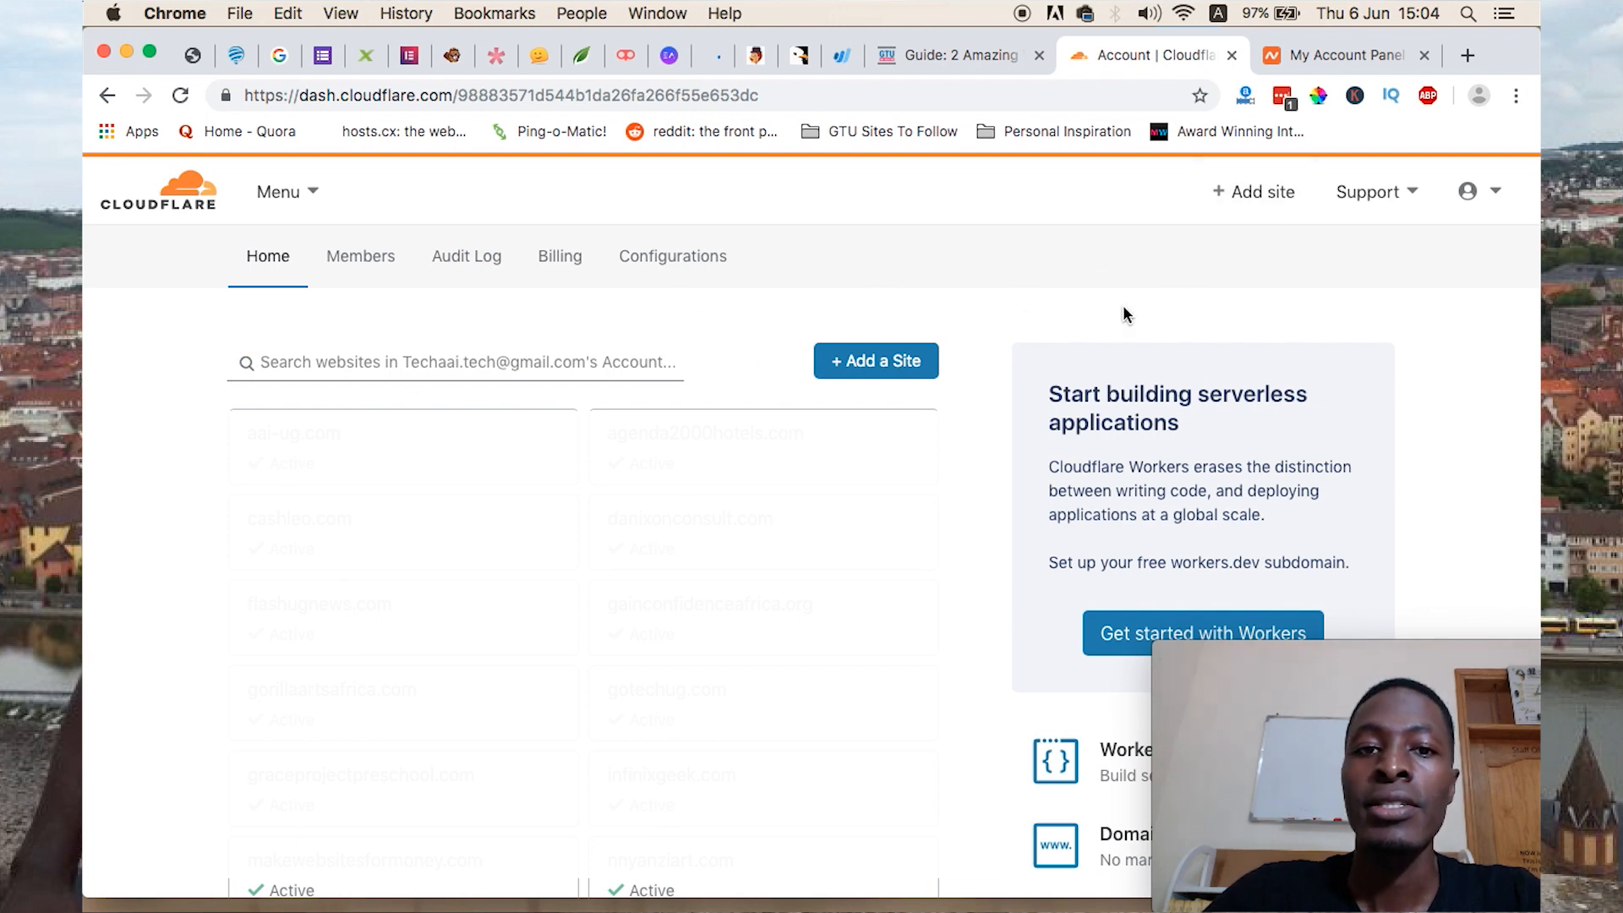
mouse_move(1254, 192)
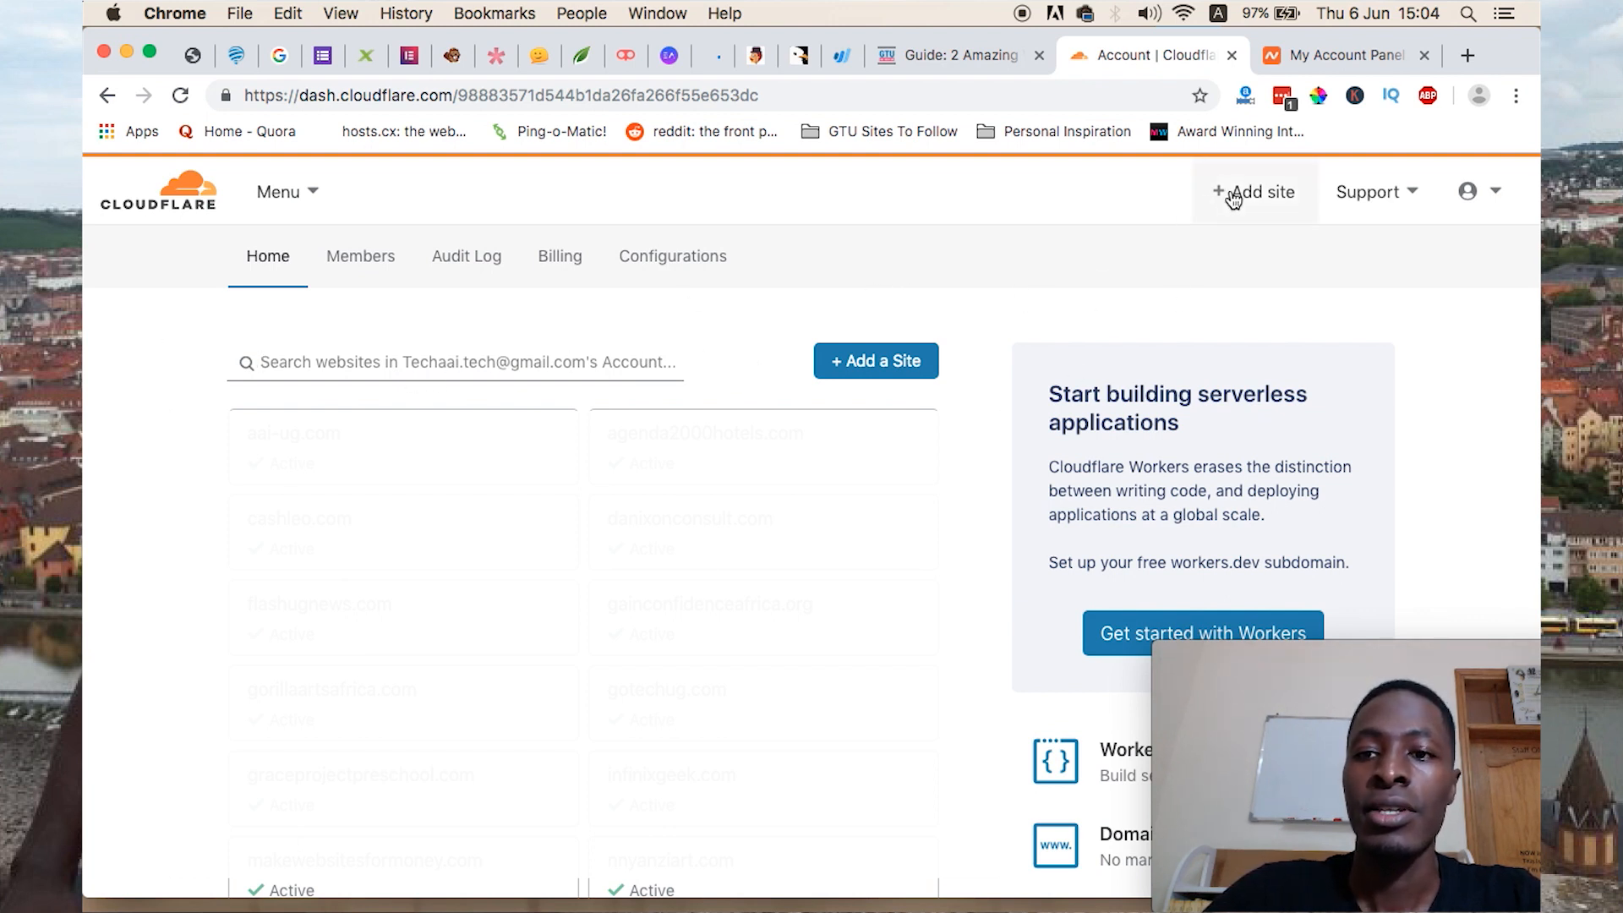
left_click(1254, 192)
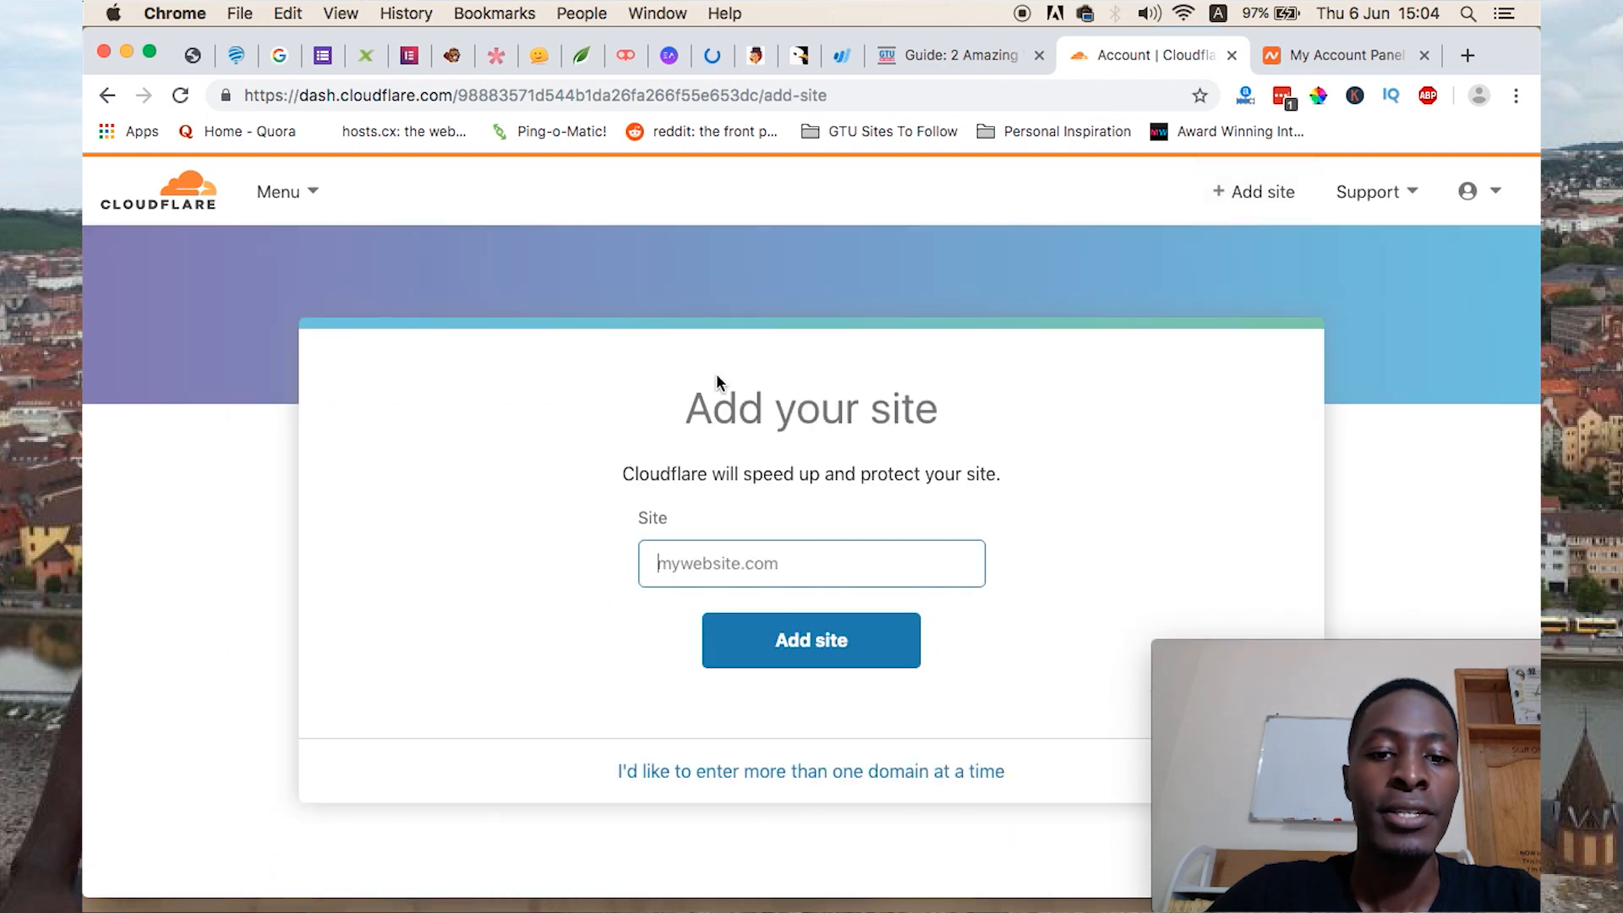
type("naijamonitor.com")
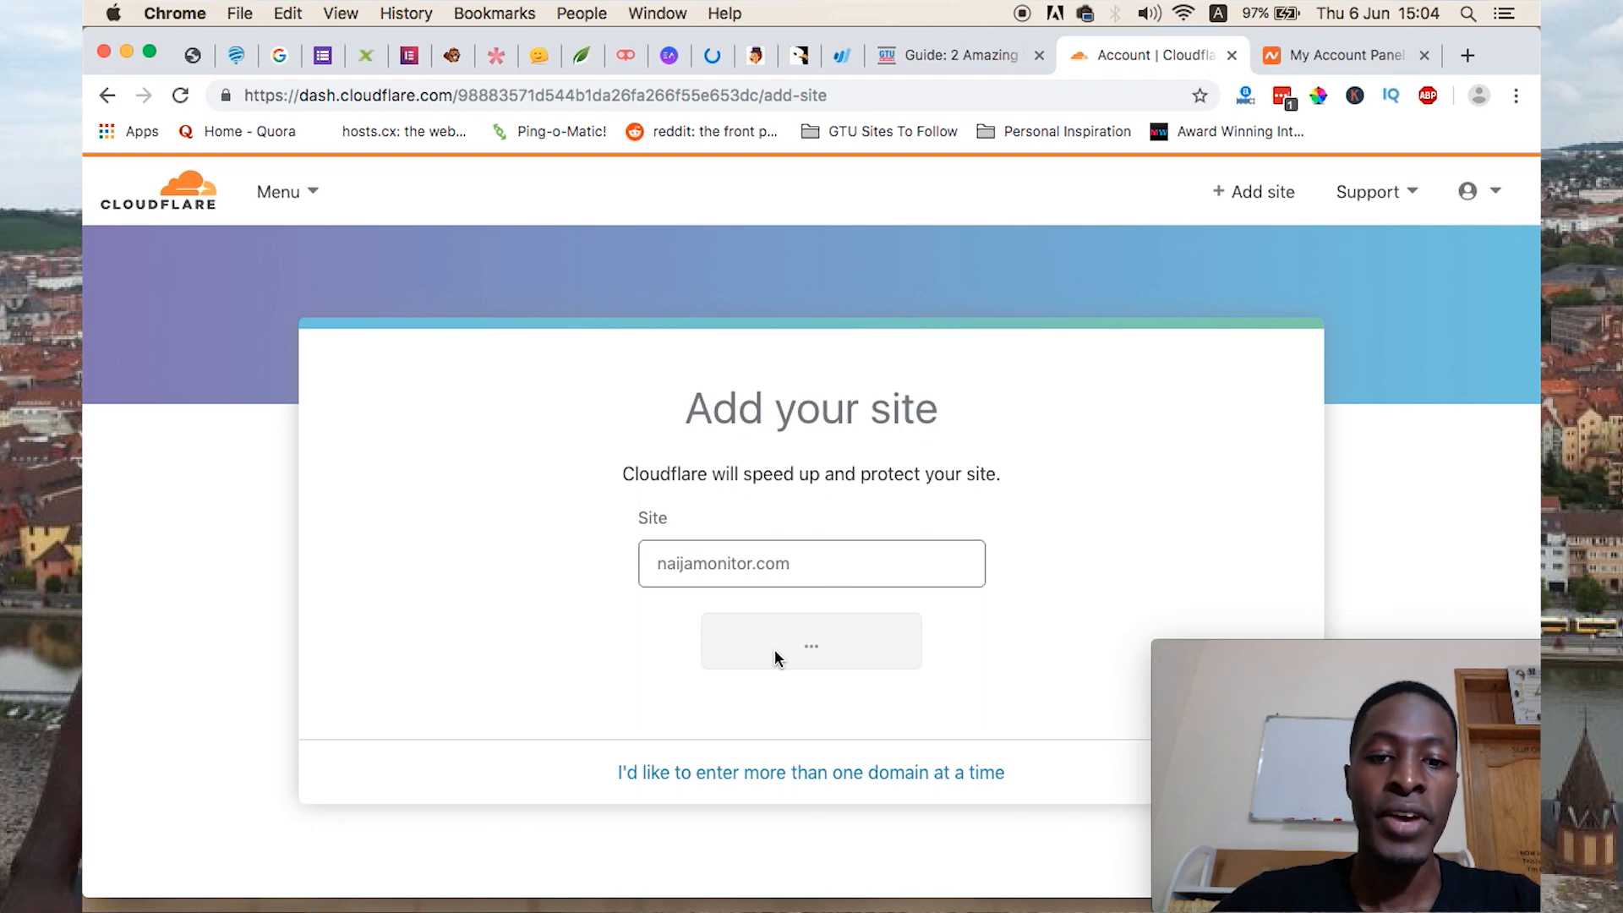
Submit naijamonitor.com, pass the DNS query notice, and confirm the FREE plan
left_click(811, 640)
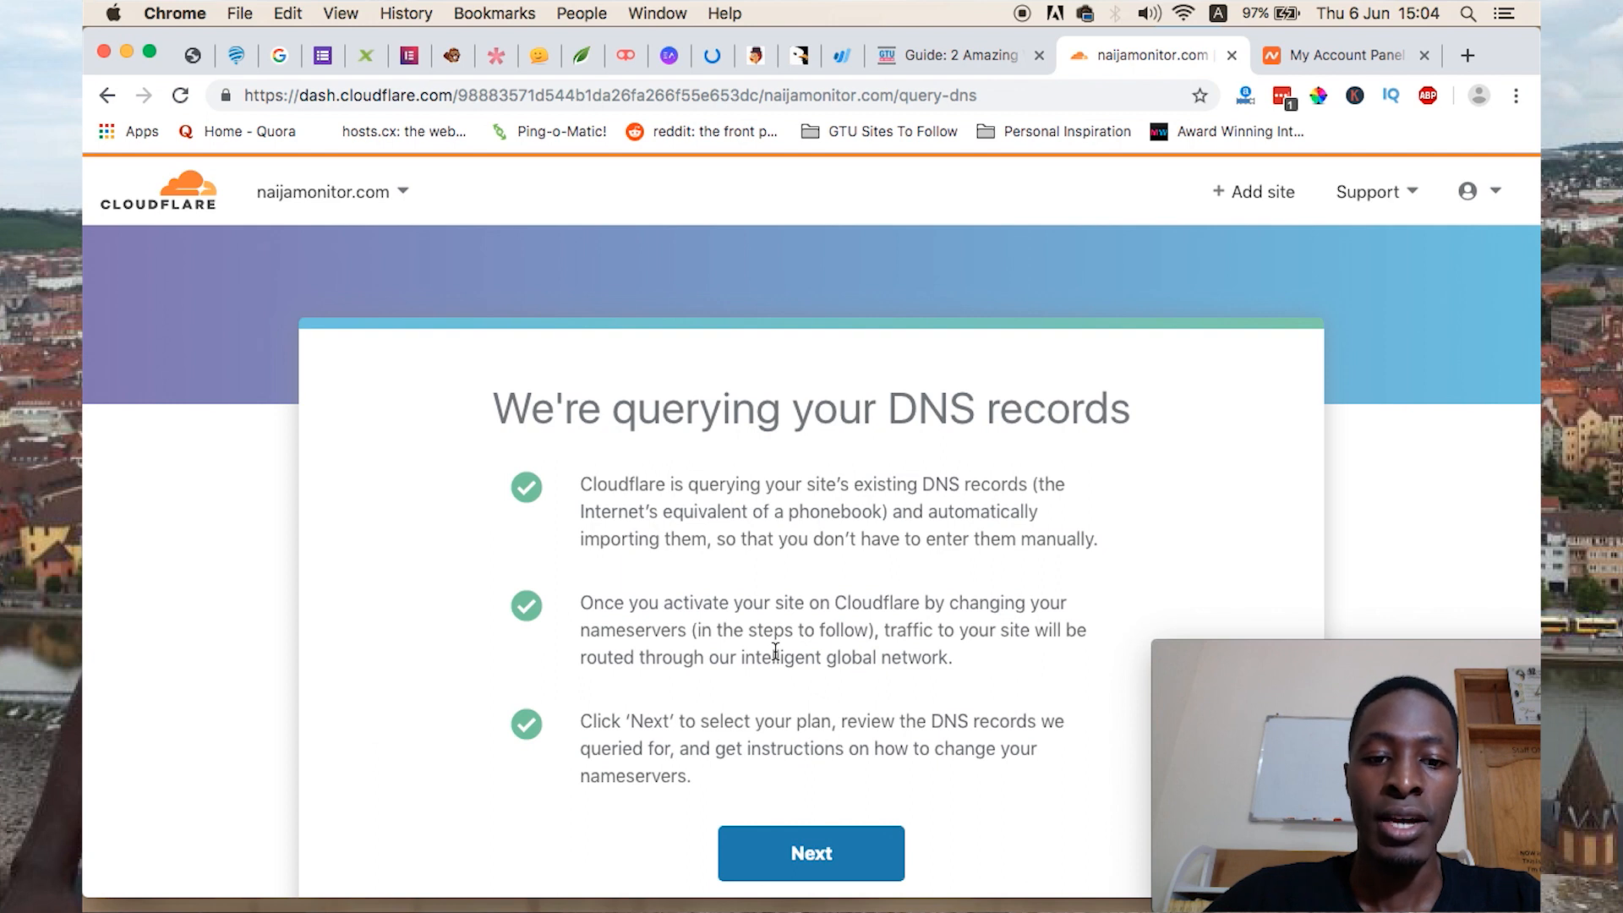
left_click(810, 853)
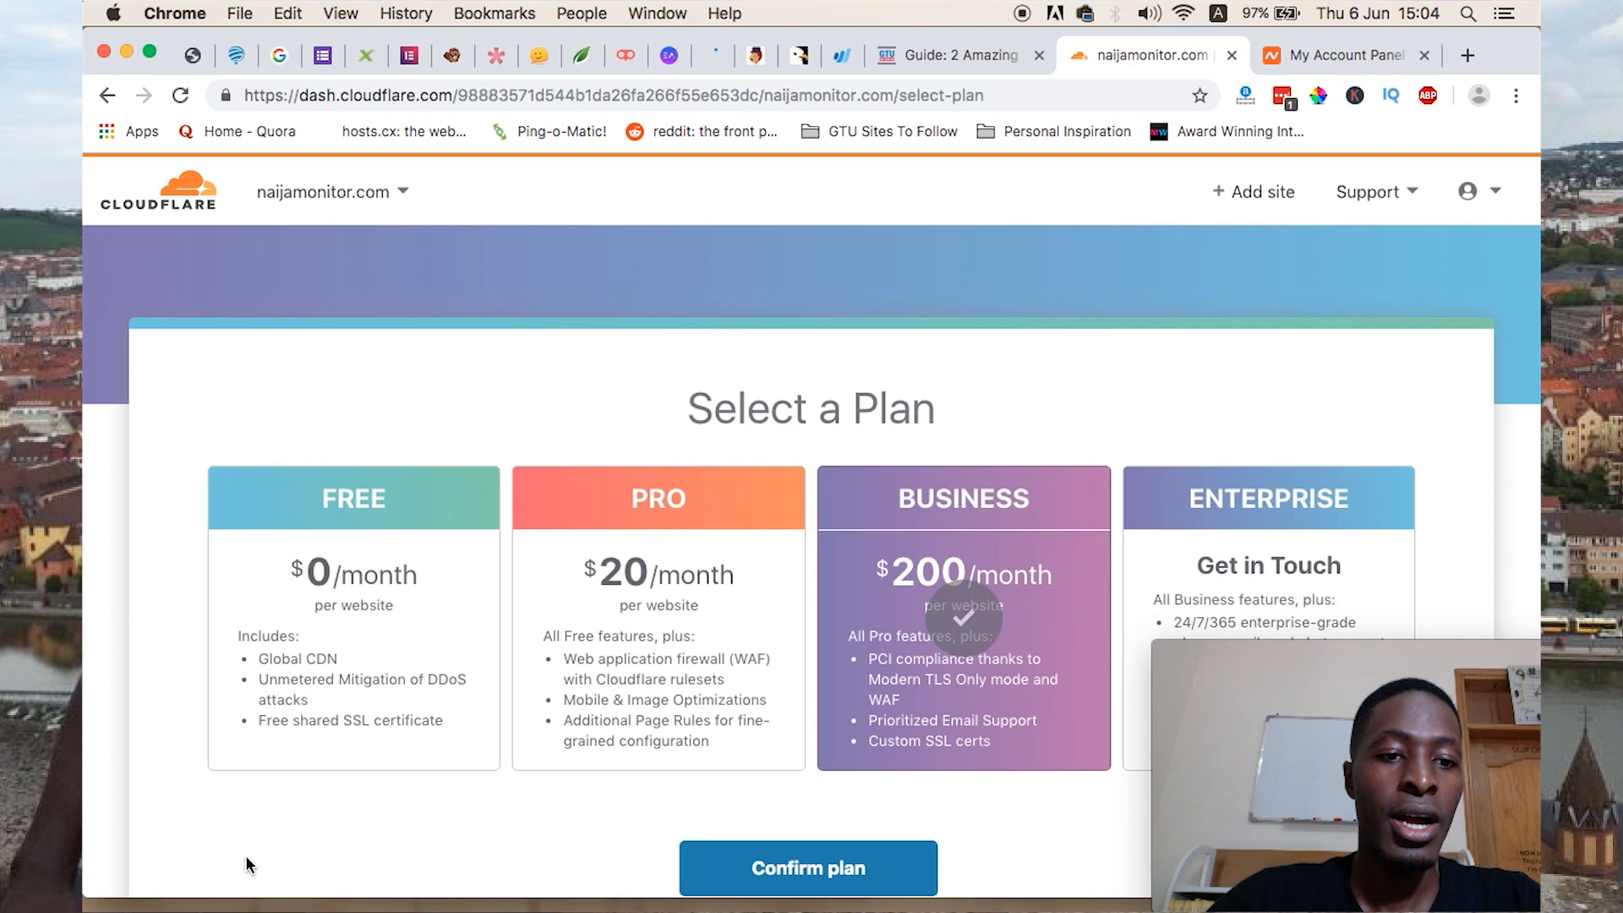
left_click(352, 616)
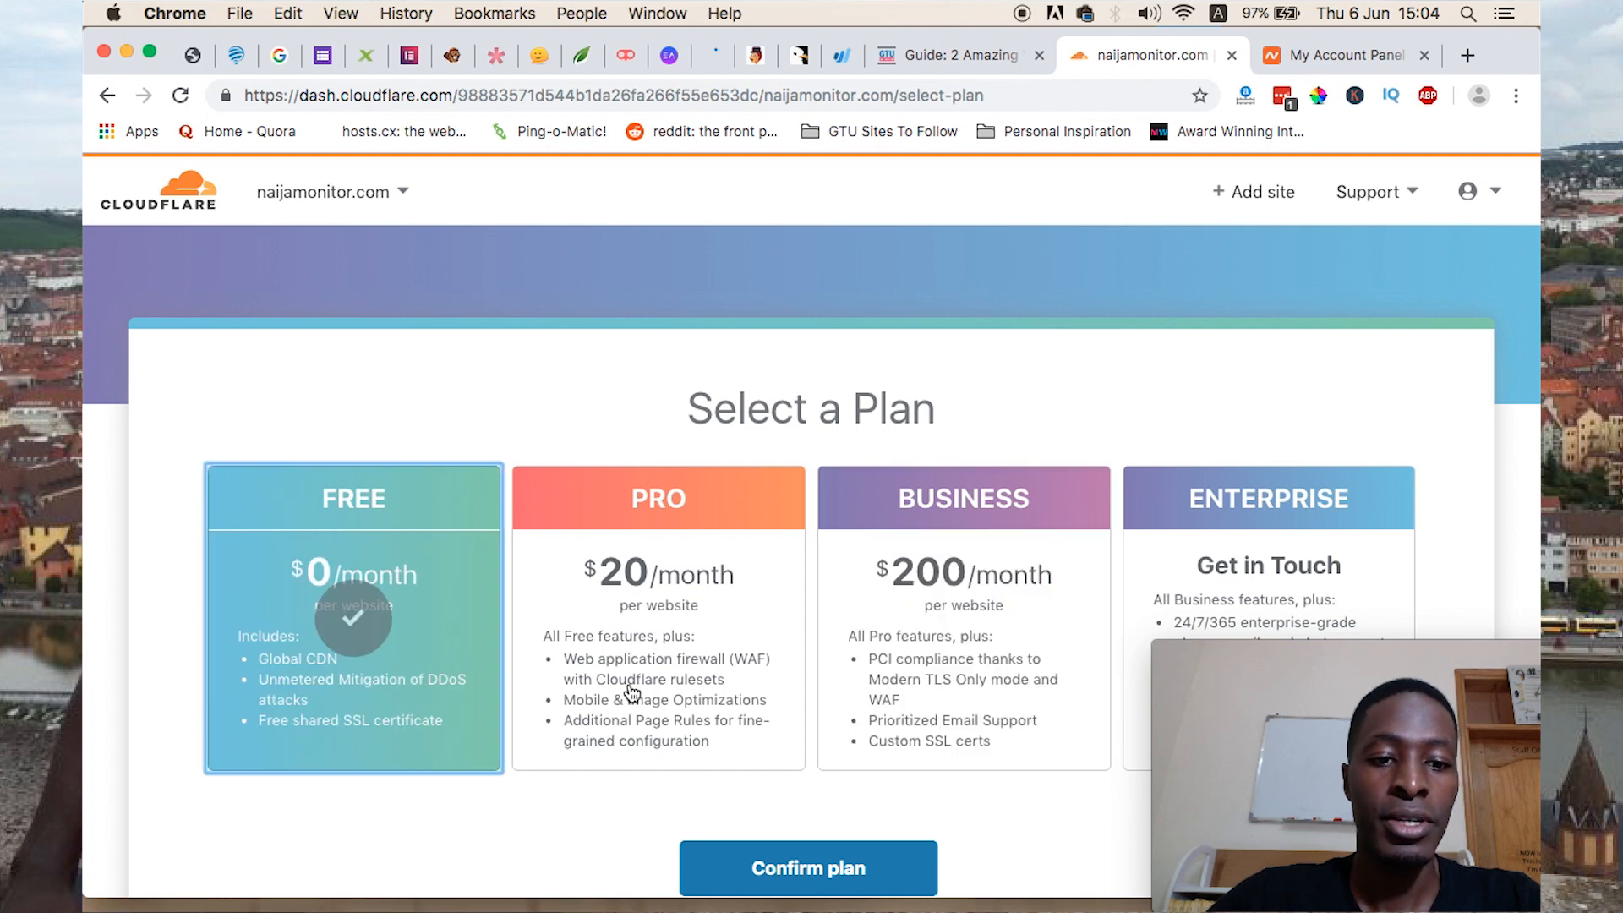
left_click(806, 868)
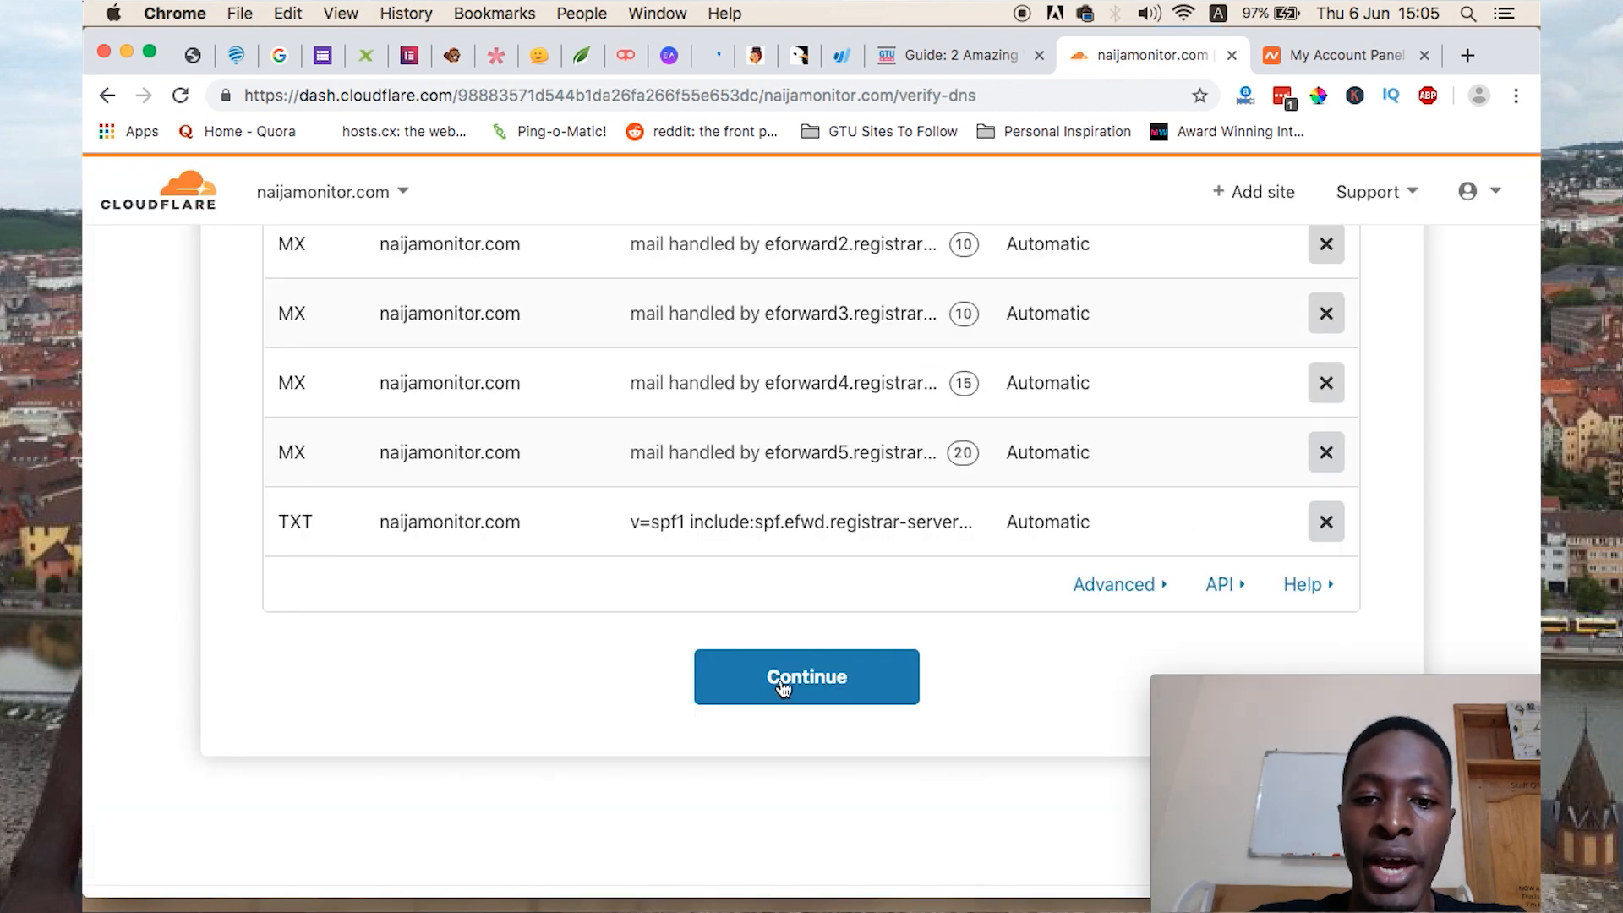
Accept the imported DNS records to reveal Cloudflare's nameservers, then switch to Namecheap
left_click(807, 676)
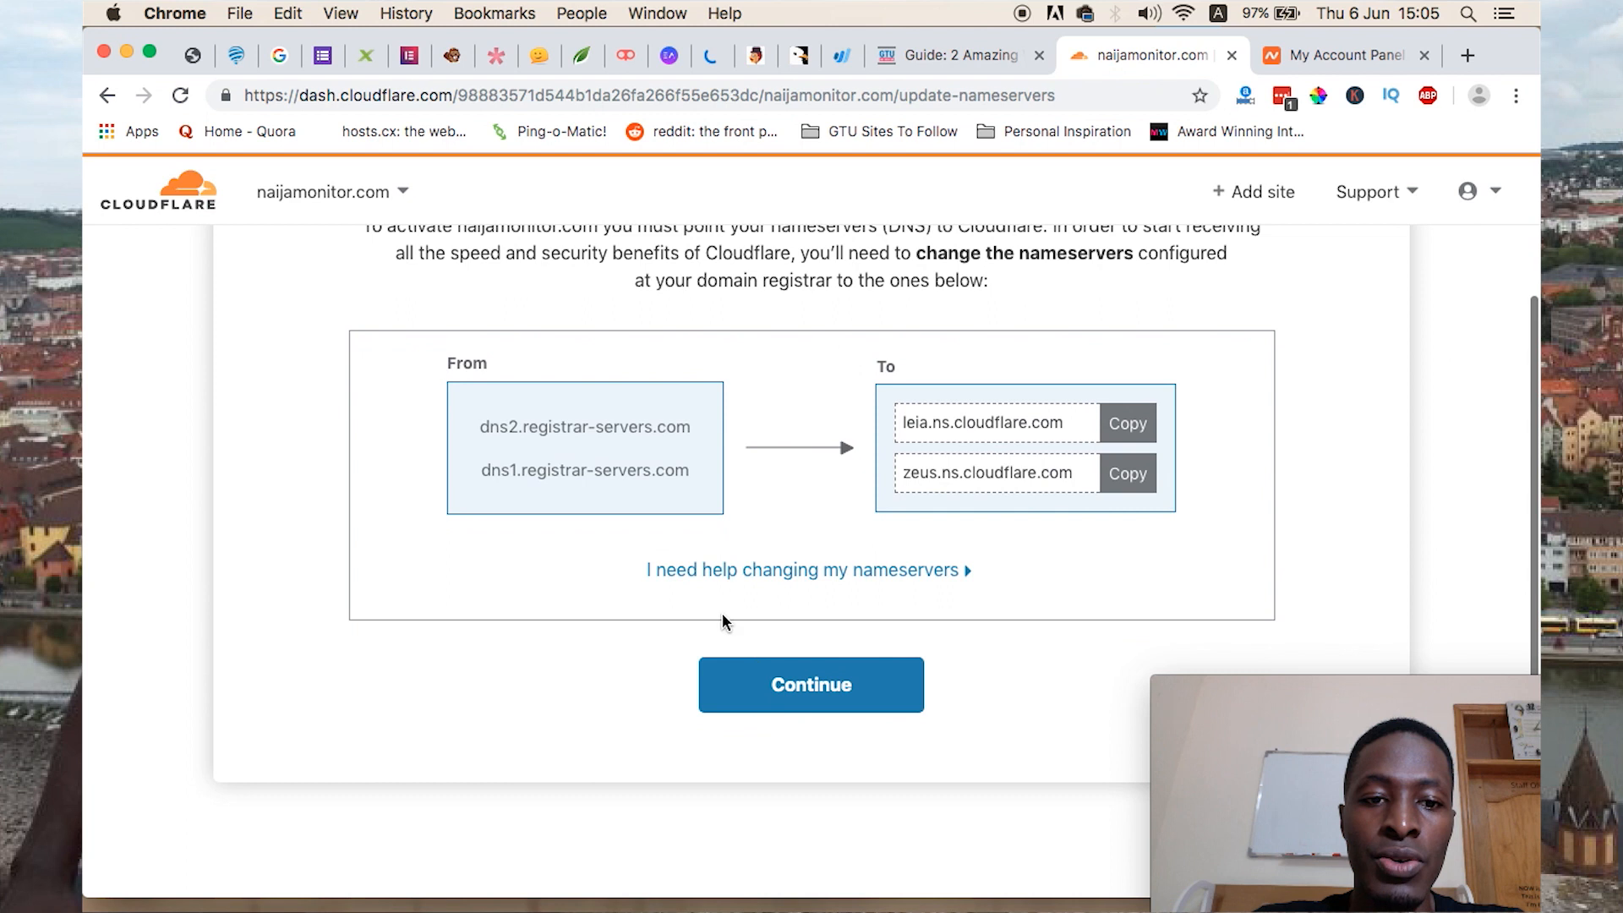
scroll("up", 3)
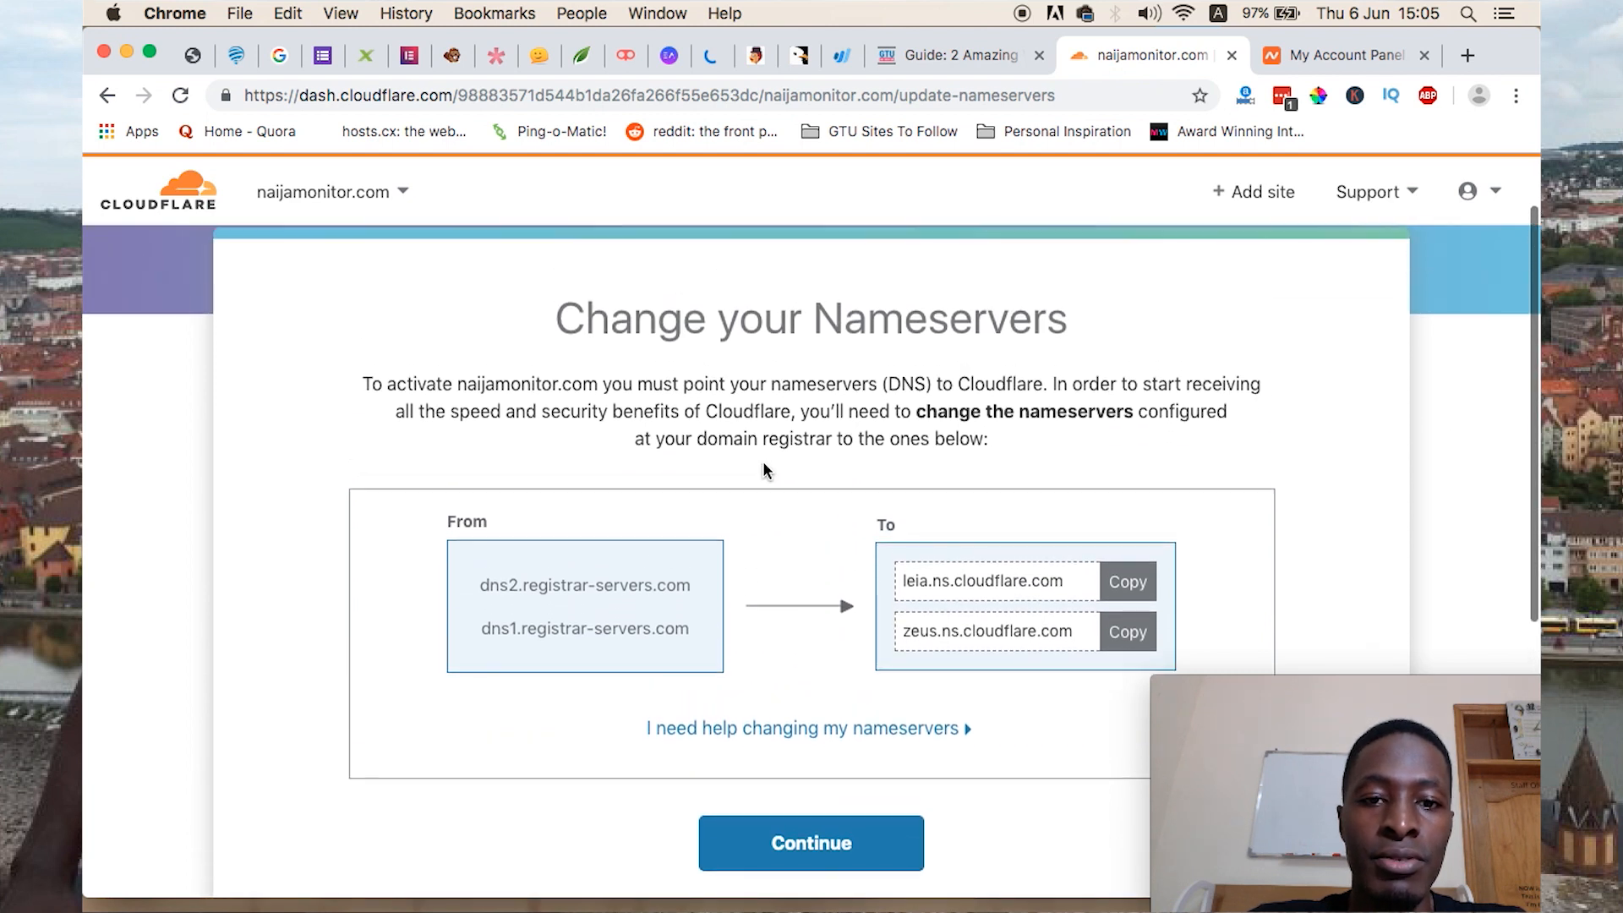
mouse_move(668, 581)
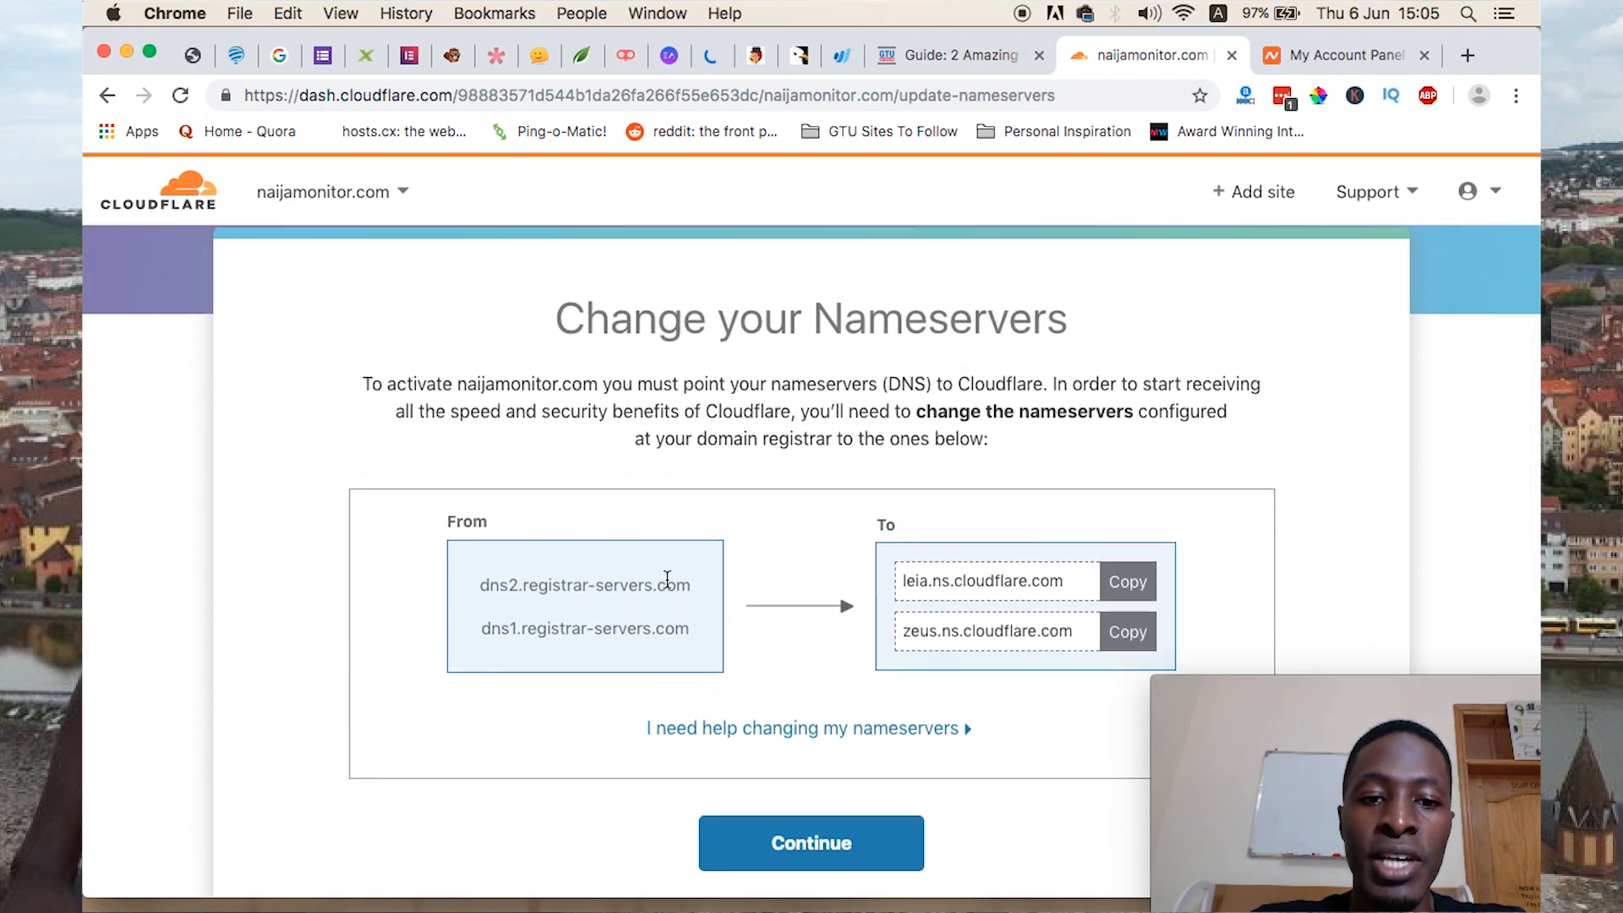
mouse_move(296, 748)
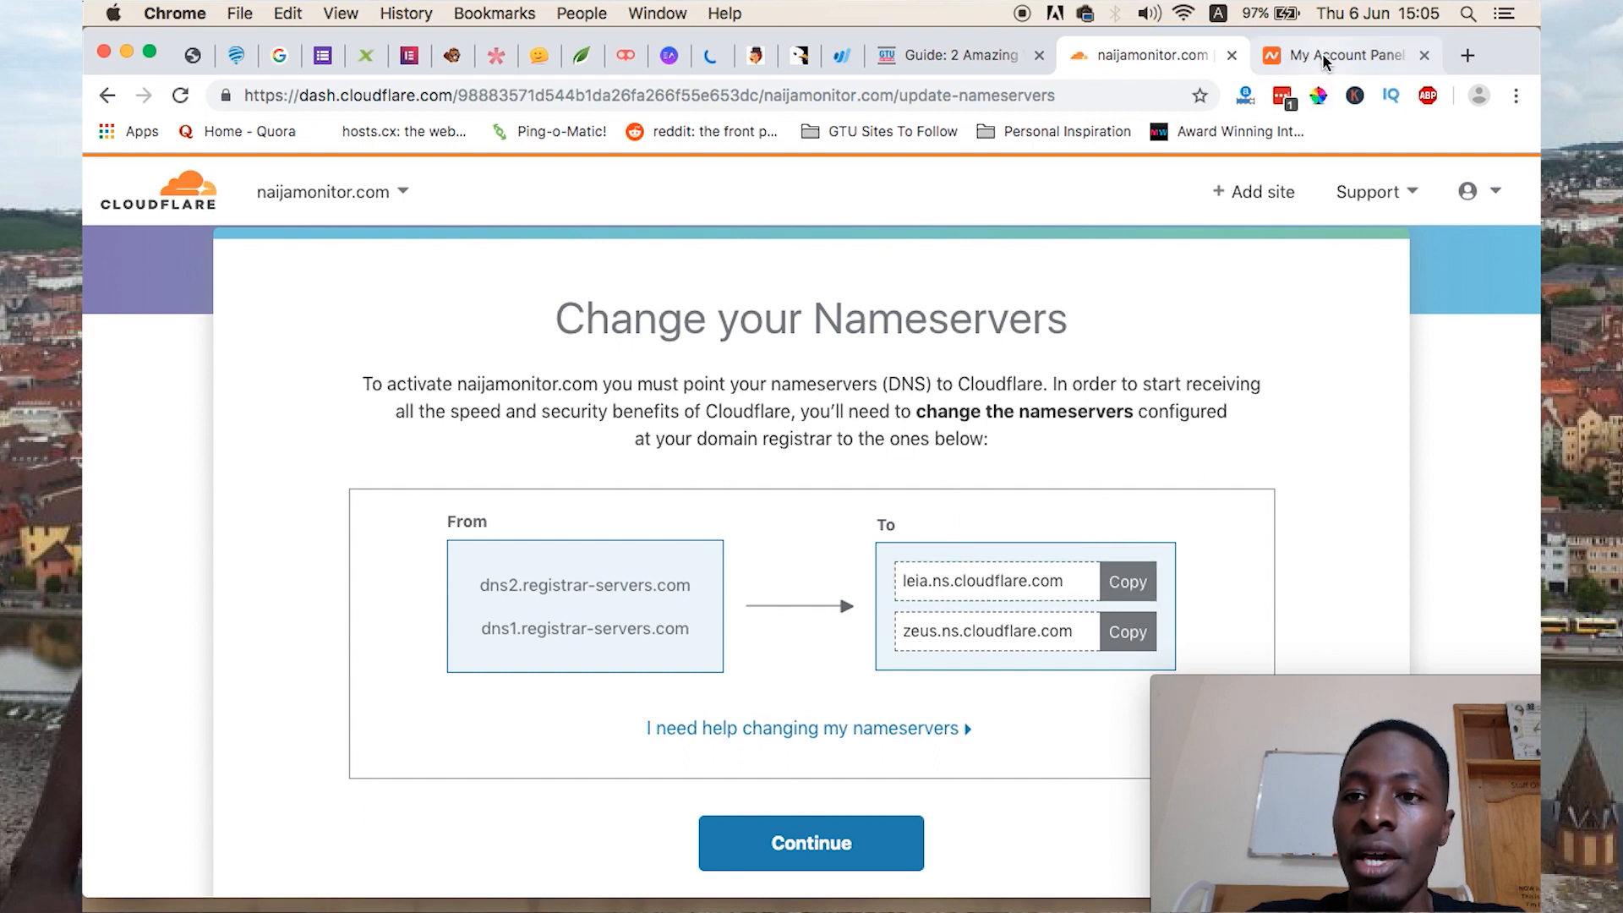
left_click(1346, 55)
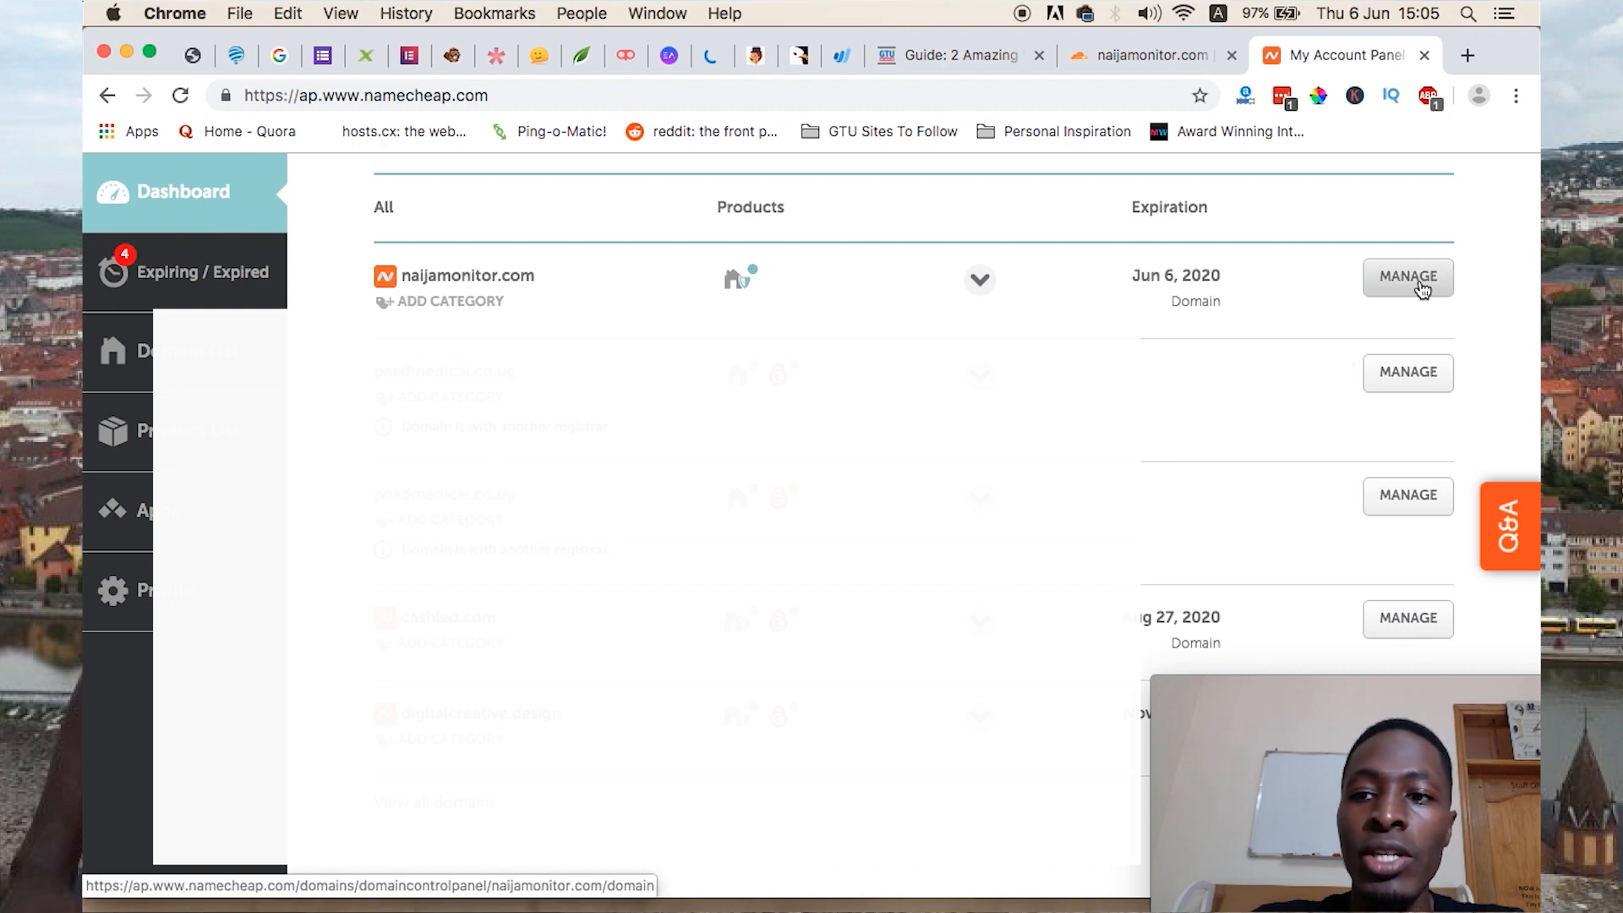
Save Custom DNS nameservers leia.ns.cloudflare.com and zeus.ns.cloudflare.com for naijamonitor.com
left_click(1407, 277)
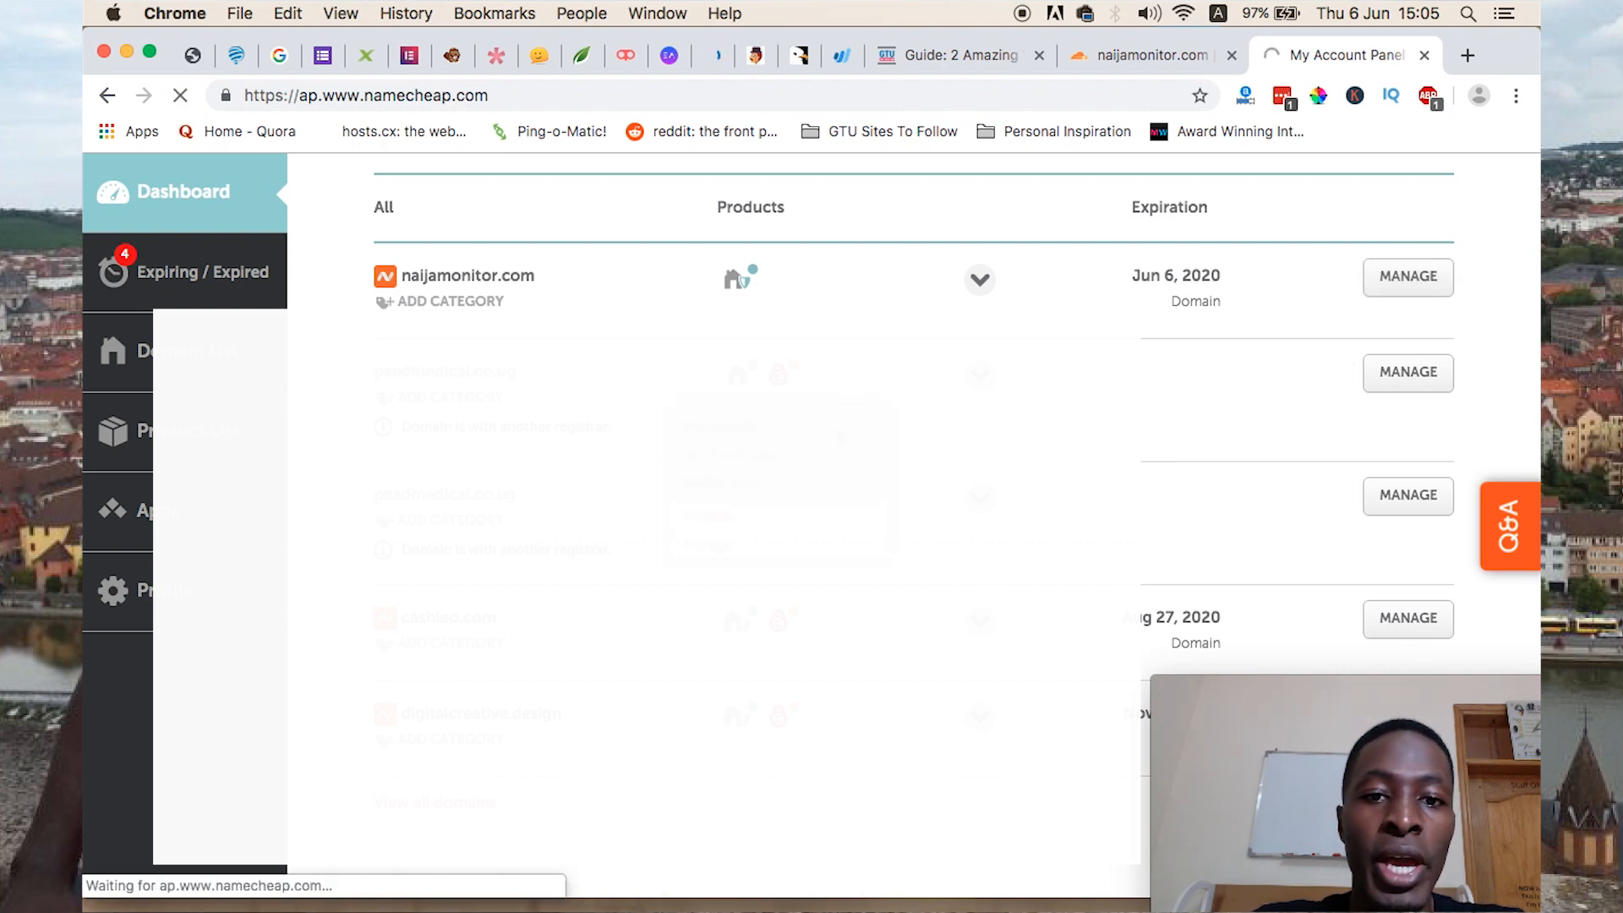
left_click(1407, 277)
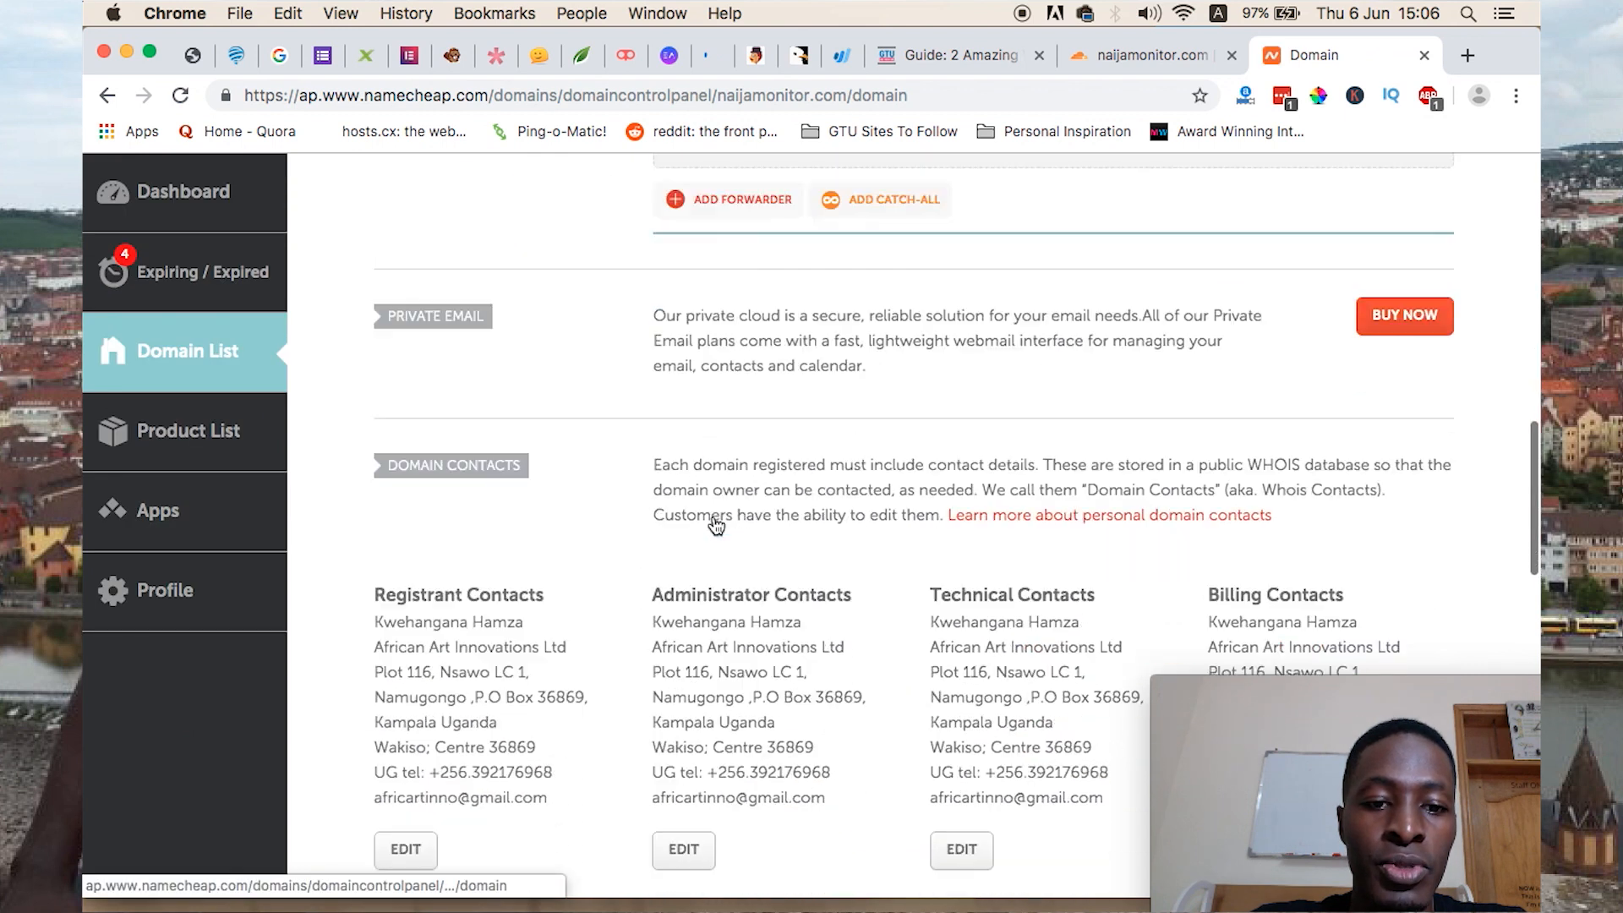
scroll("up", 3)
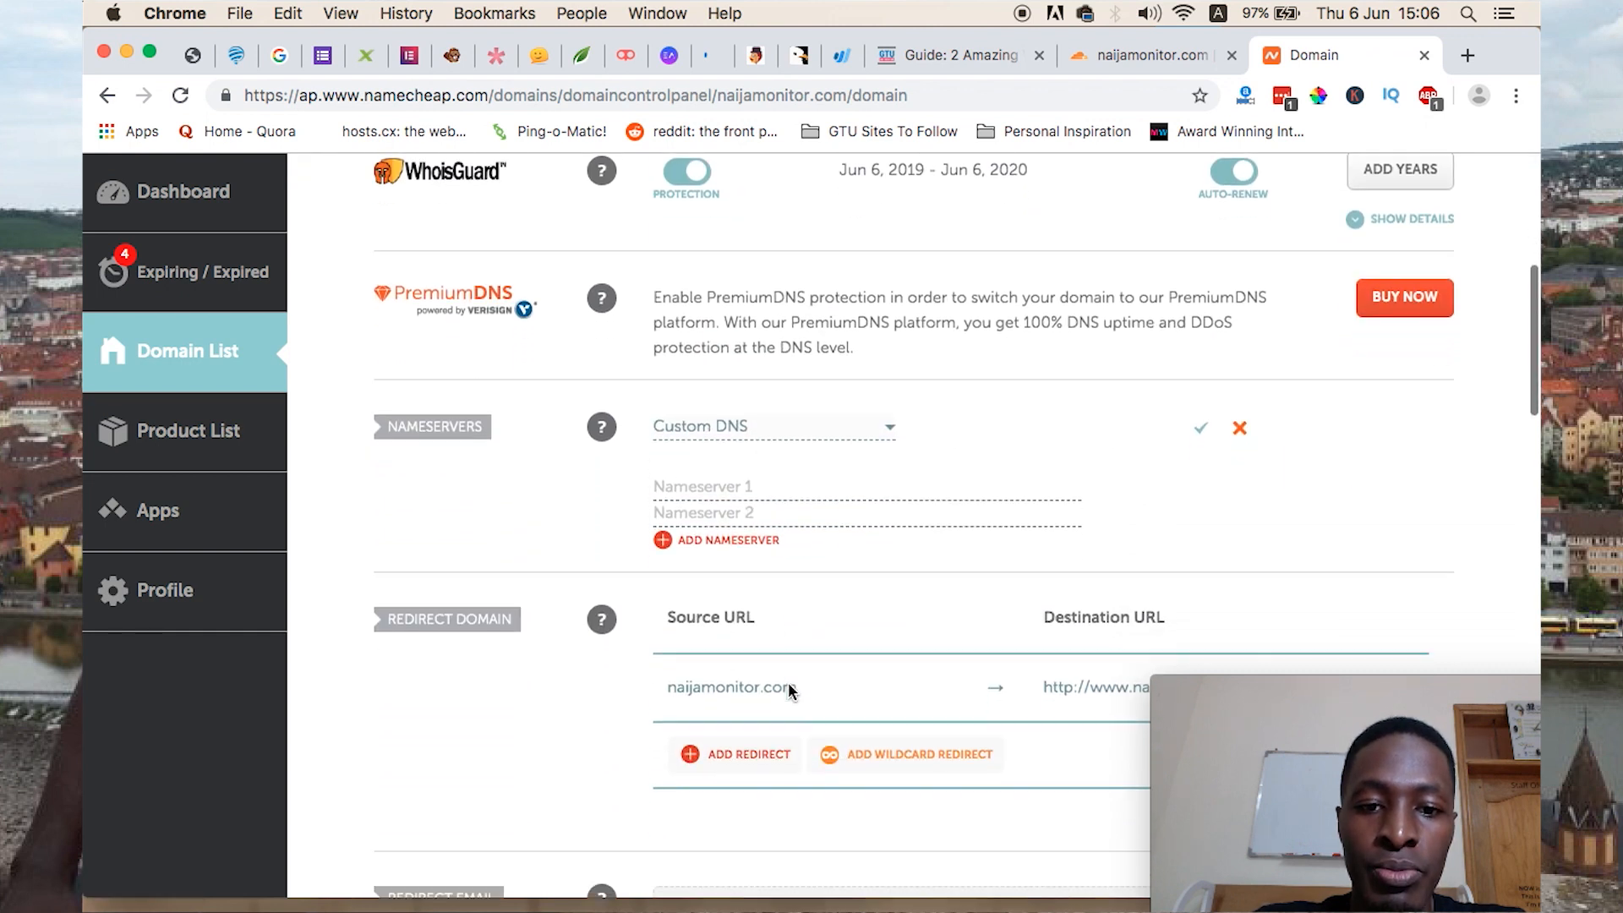
scroll("down", 3)
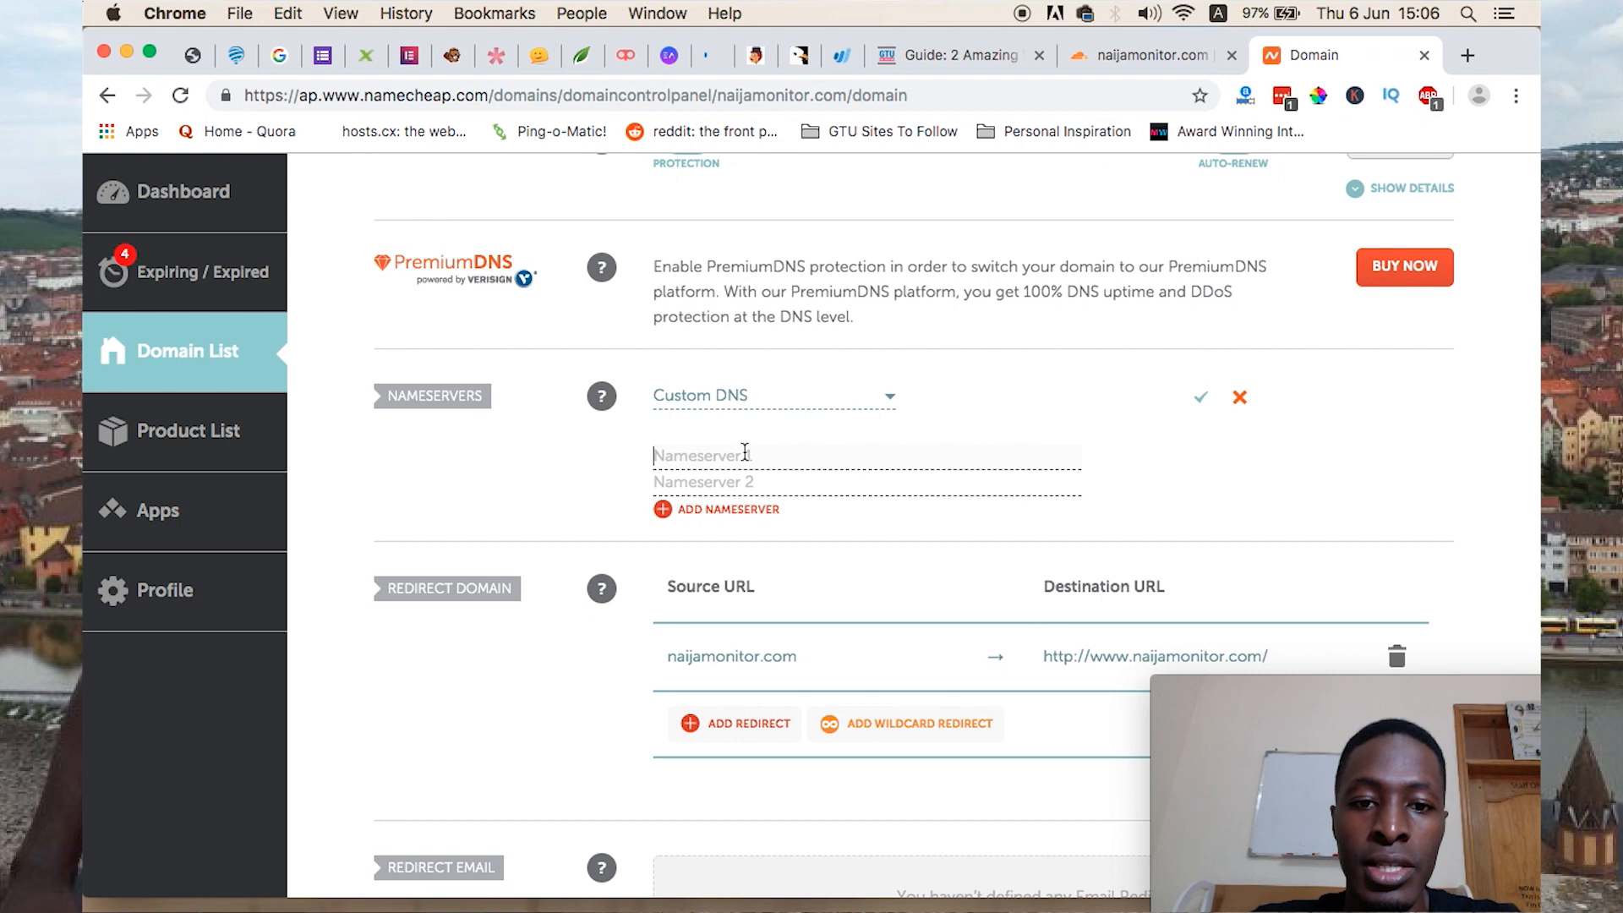
type("leia.ns.cloudflare.com")
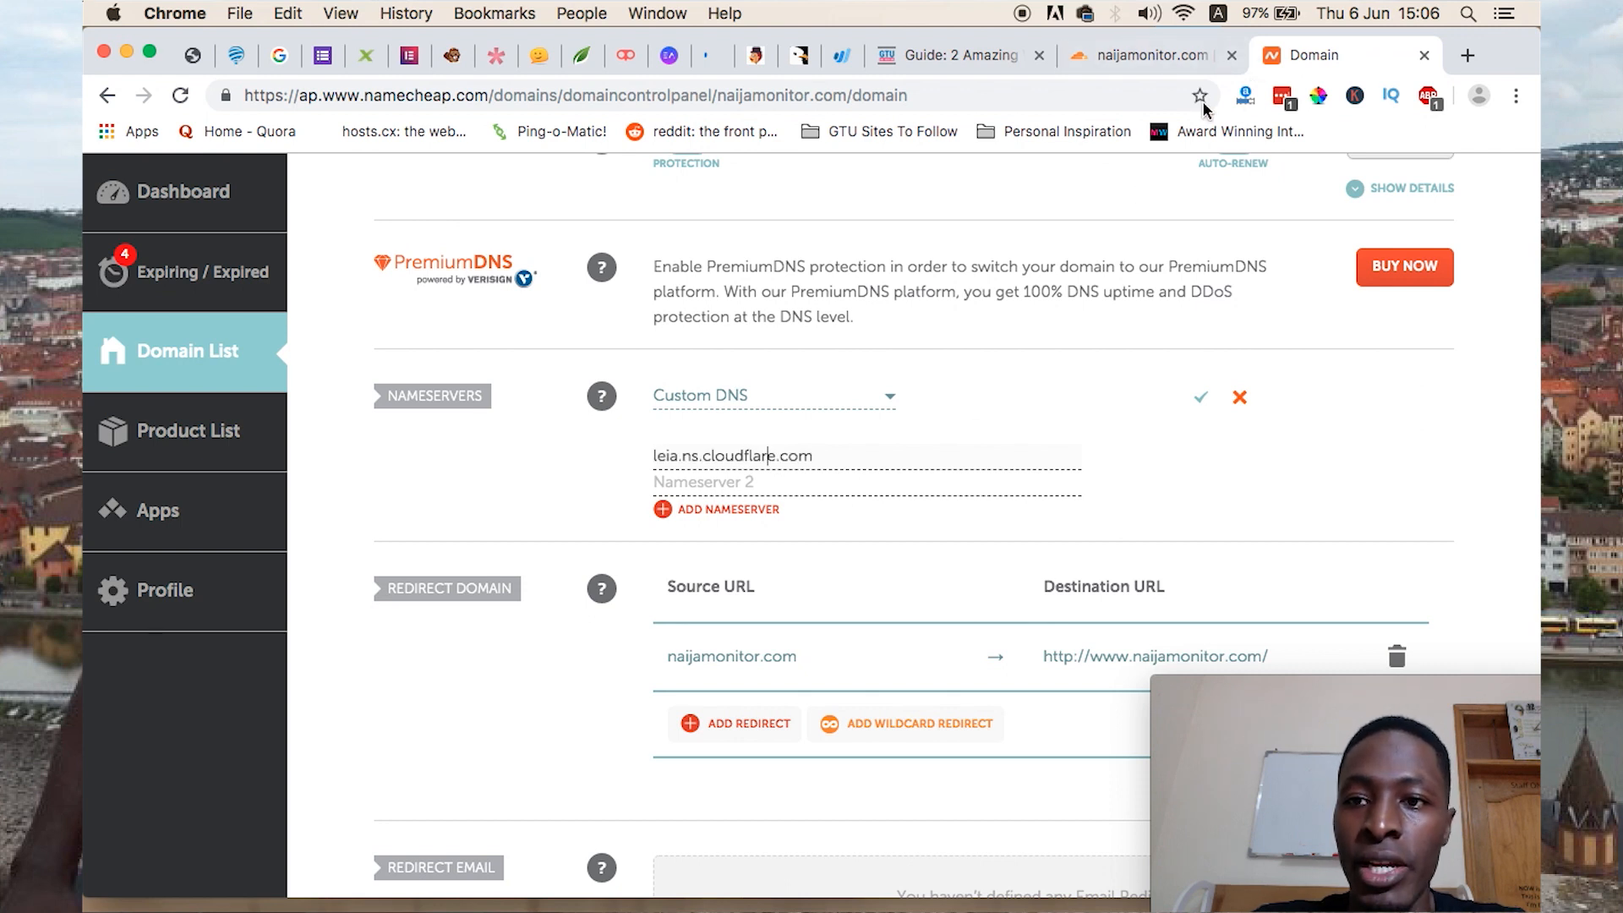
left_click(1149, 55)
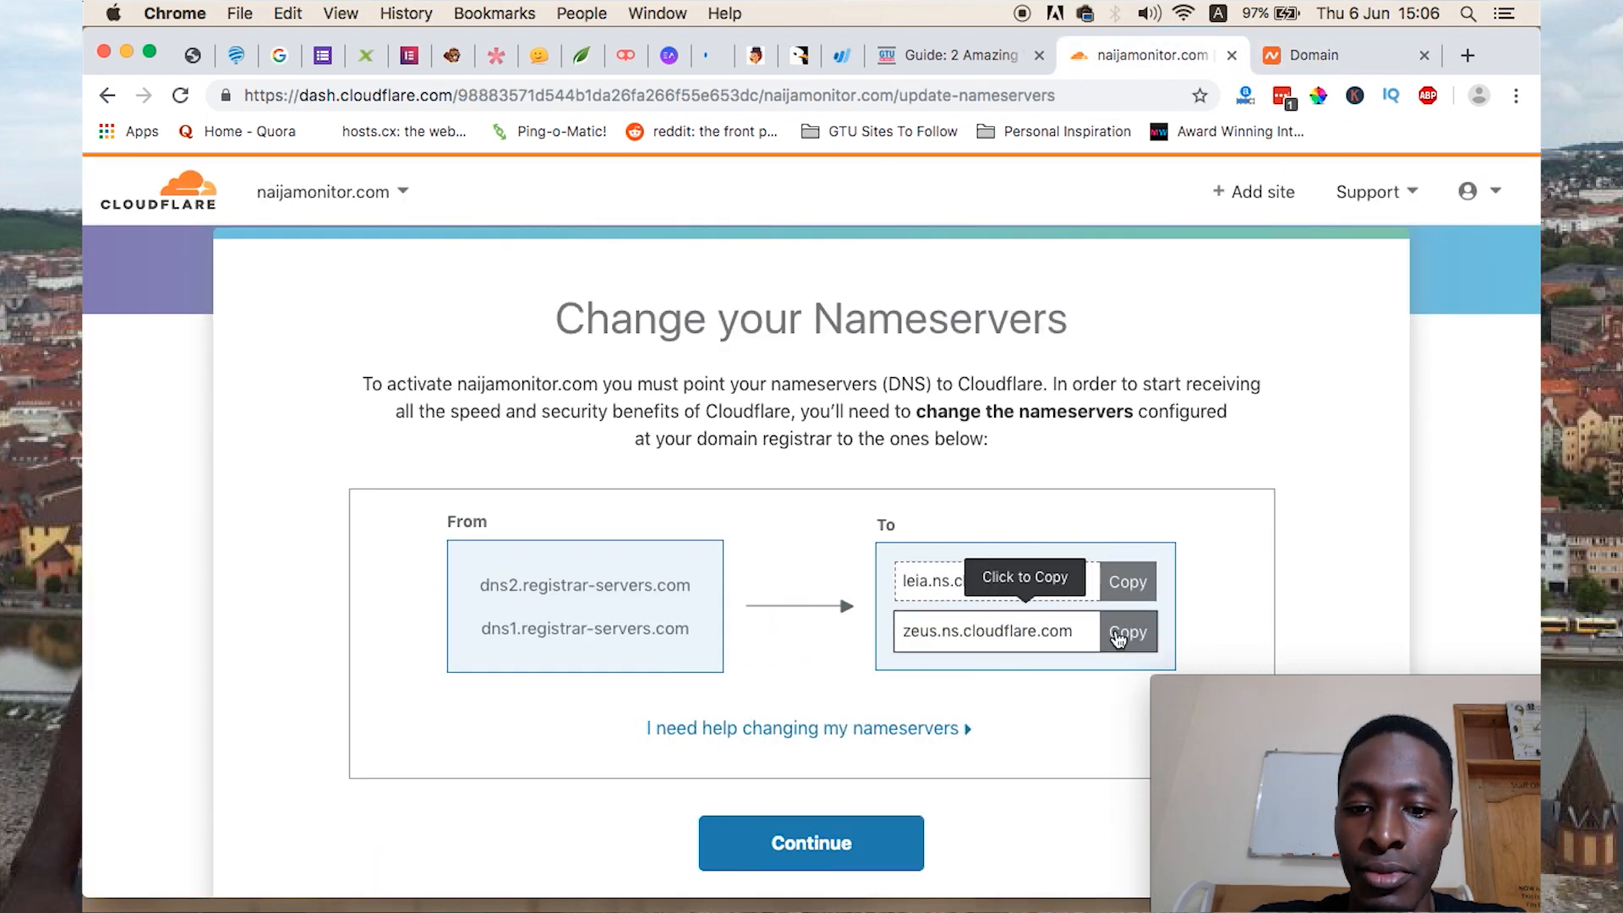
left_click(1346, 55)
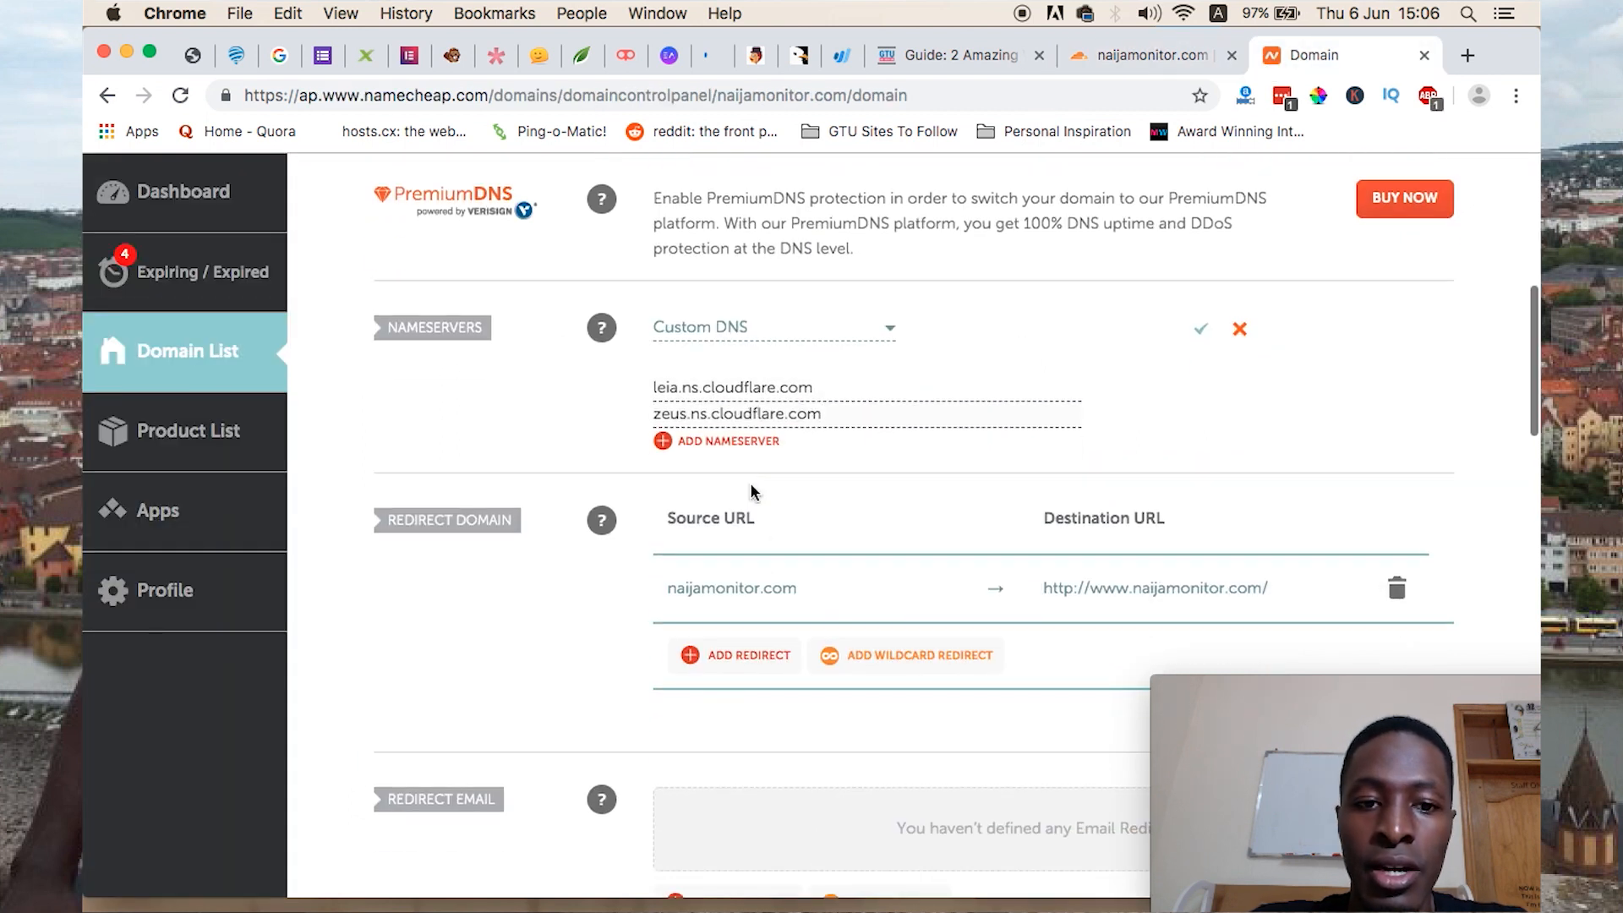
left_click(1200, 328)
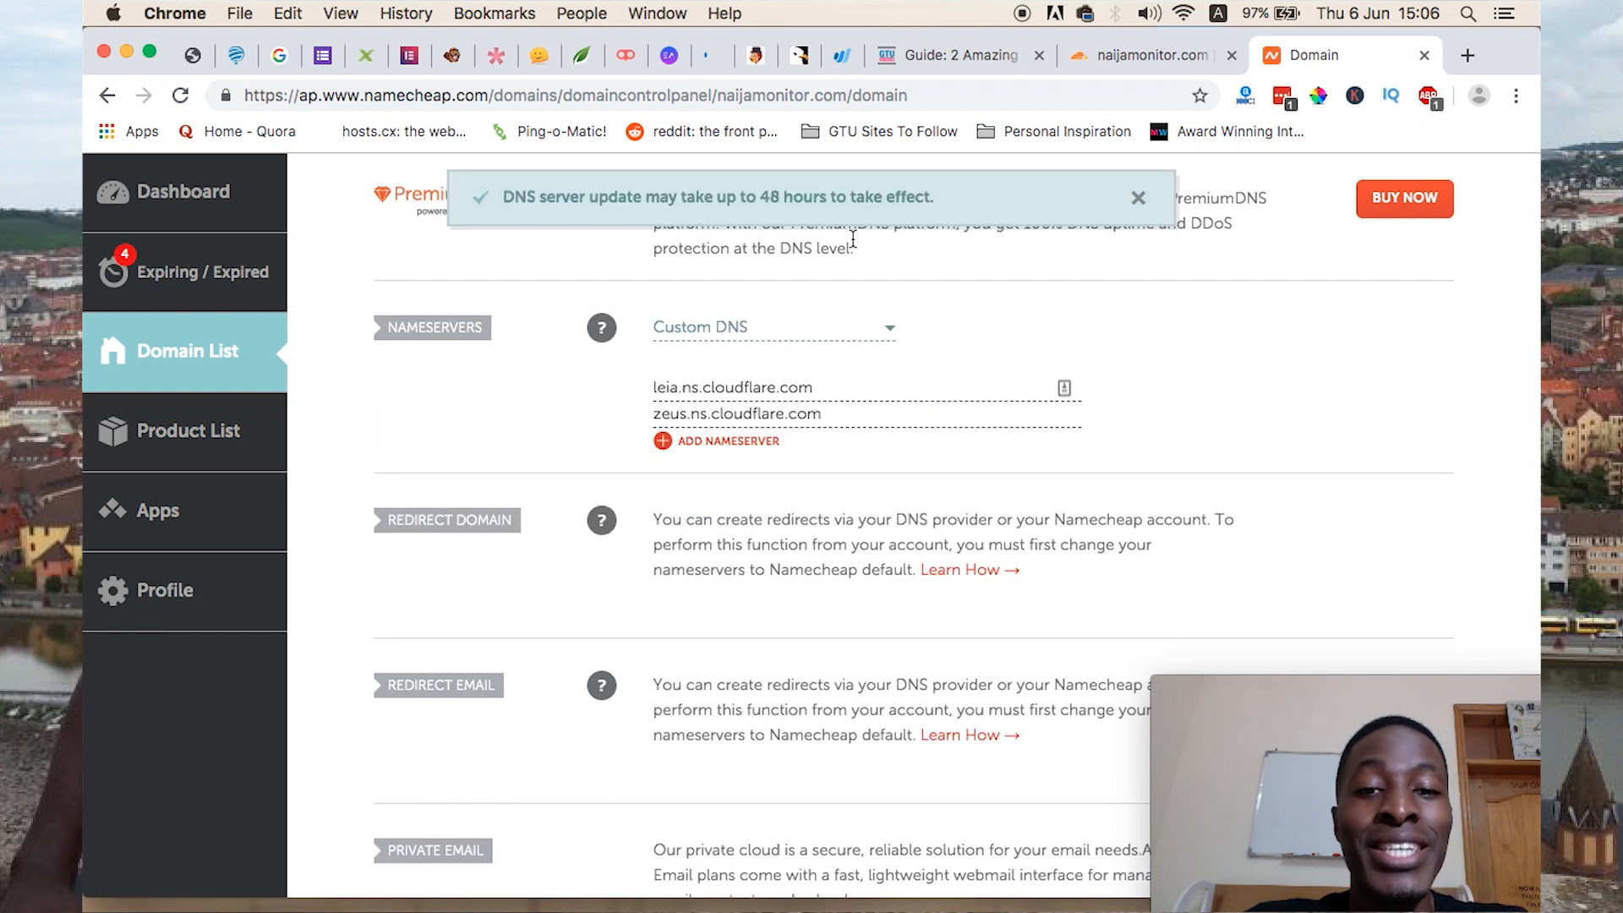
mouse_move(903, 313)
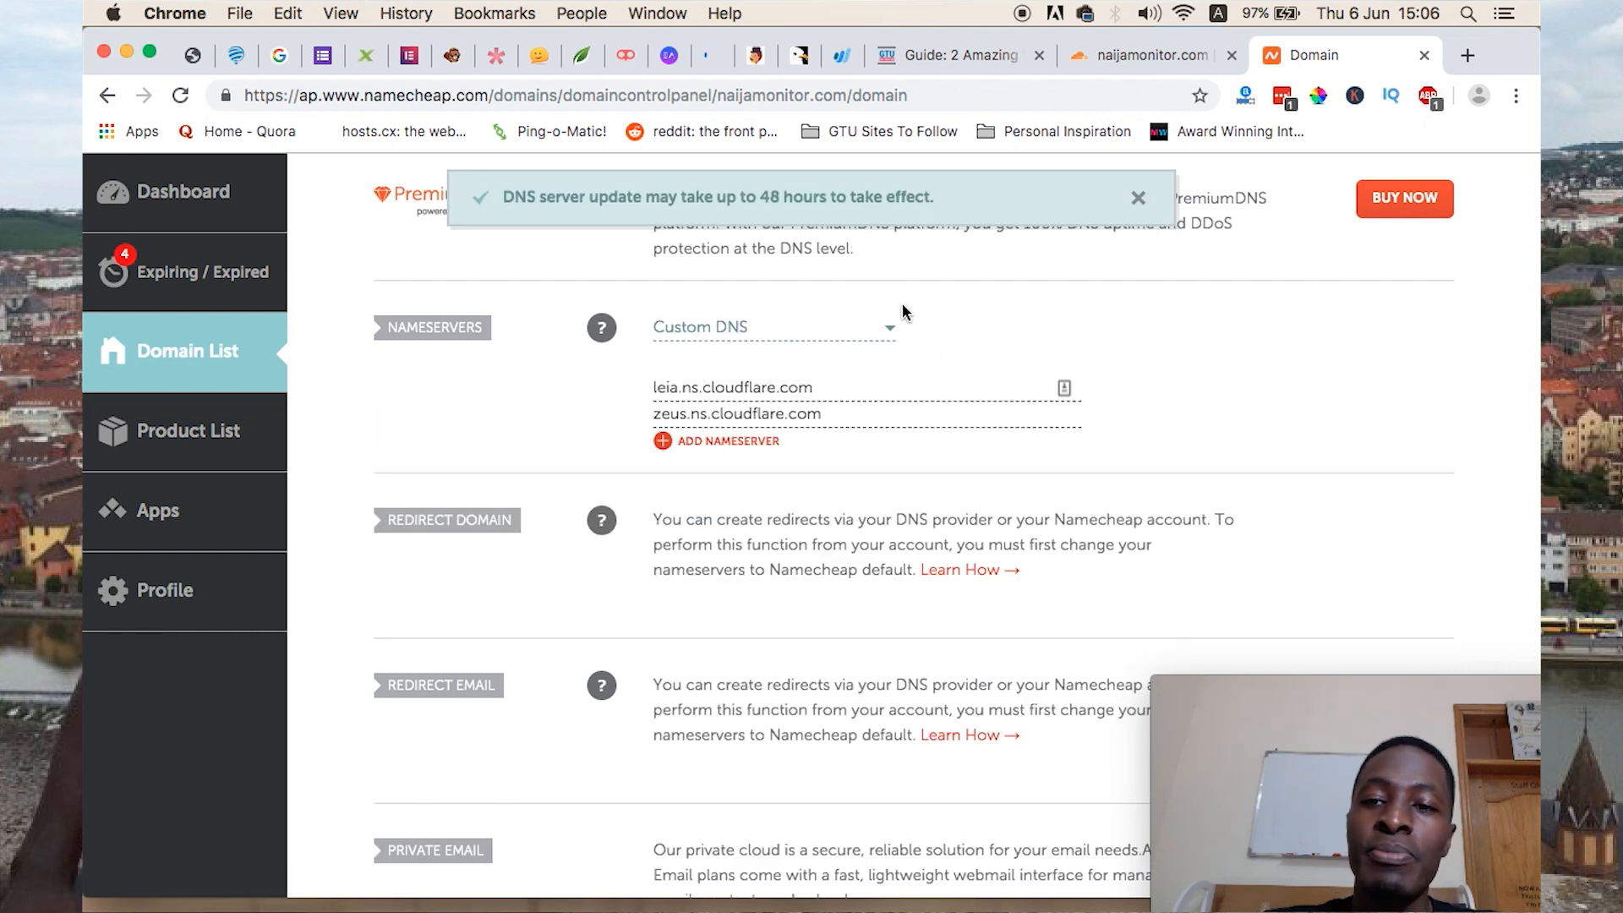
left_click(1138, 198)
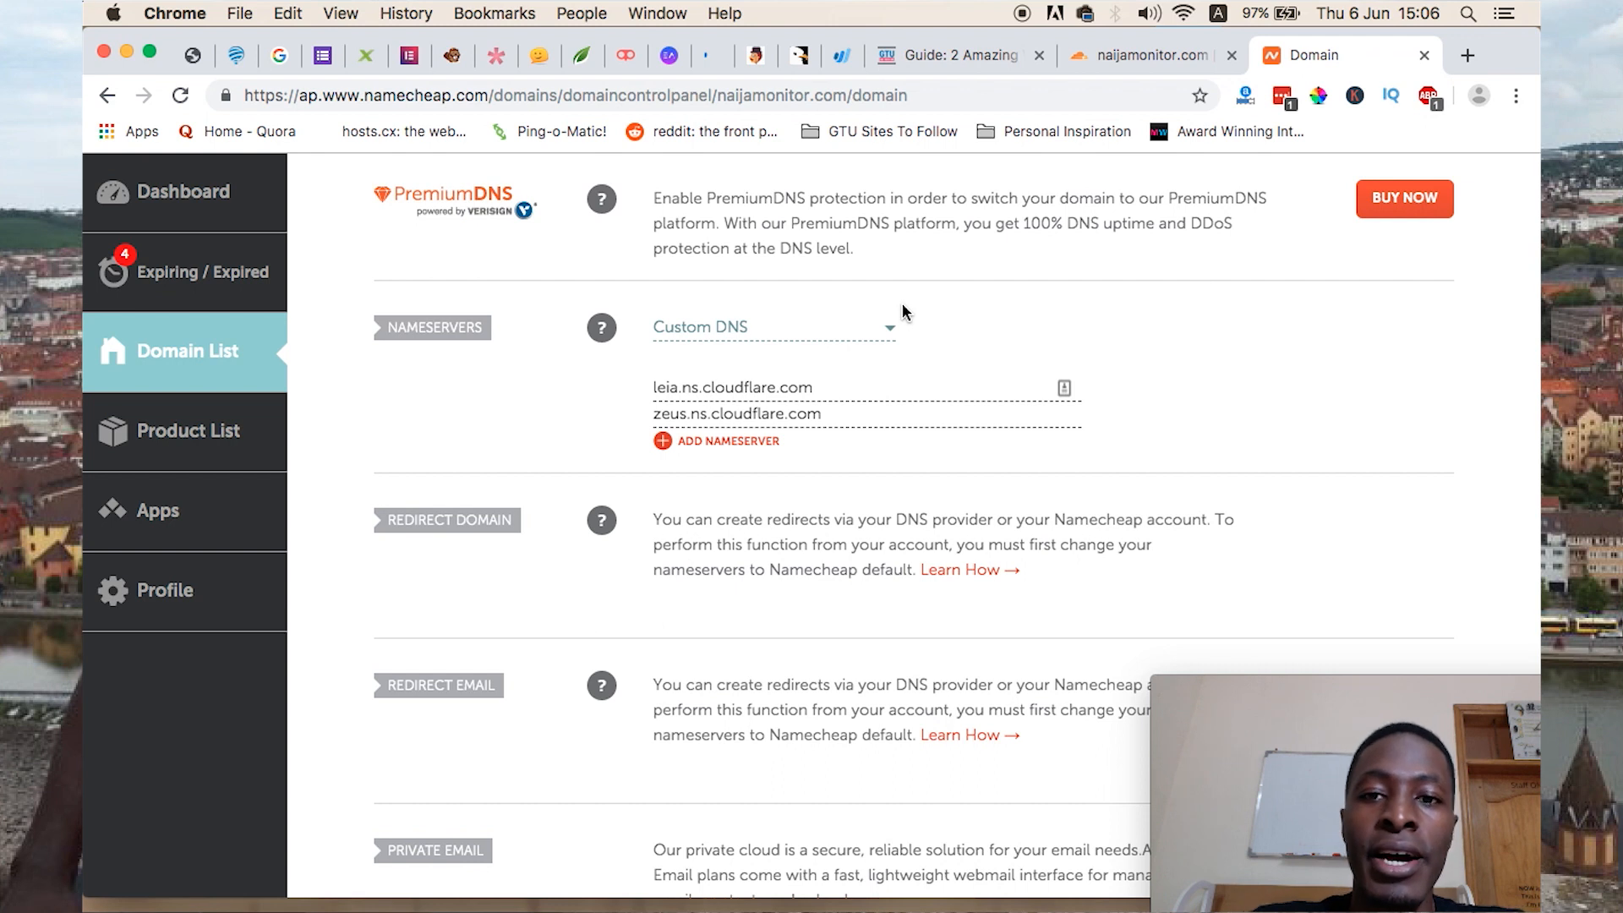
mouse_move(926, 341)
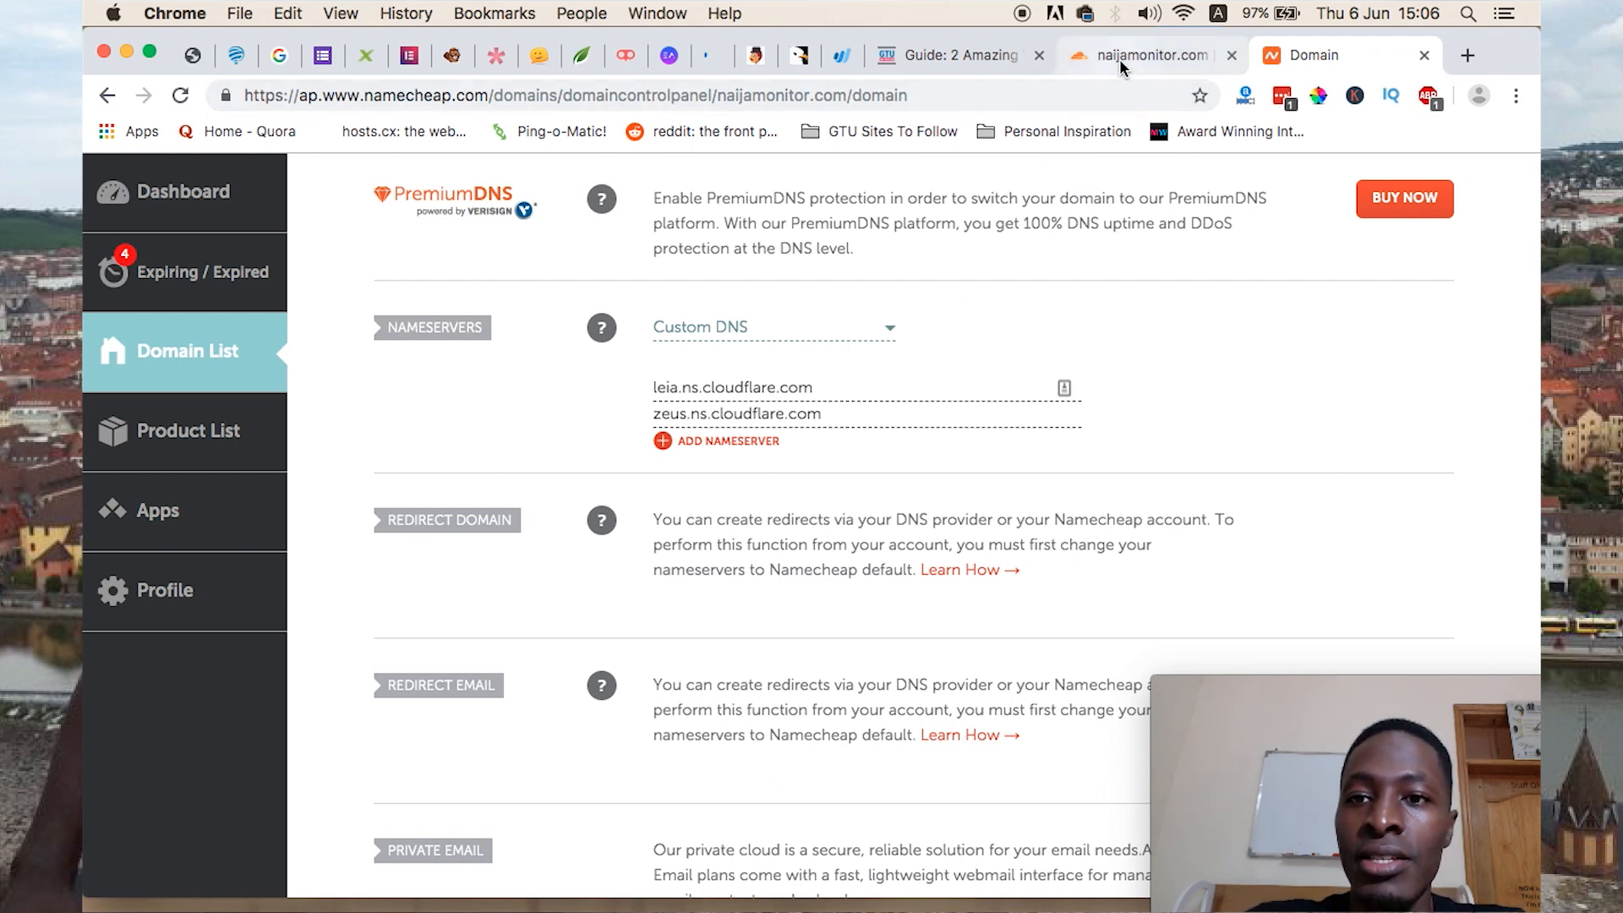
Go to intodns.com and run a report for naijamonitor.com
left_click(1147, 55)
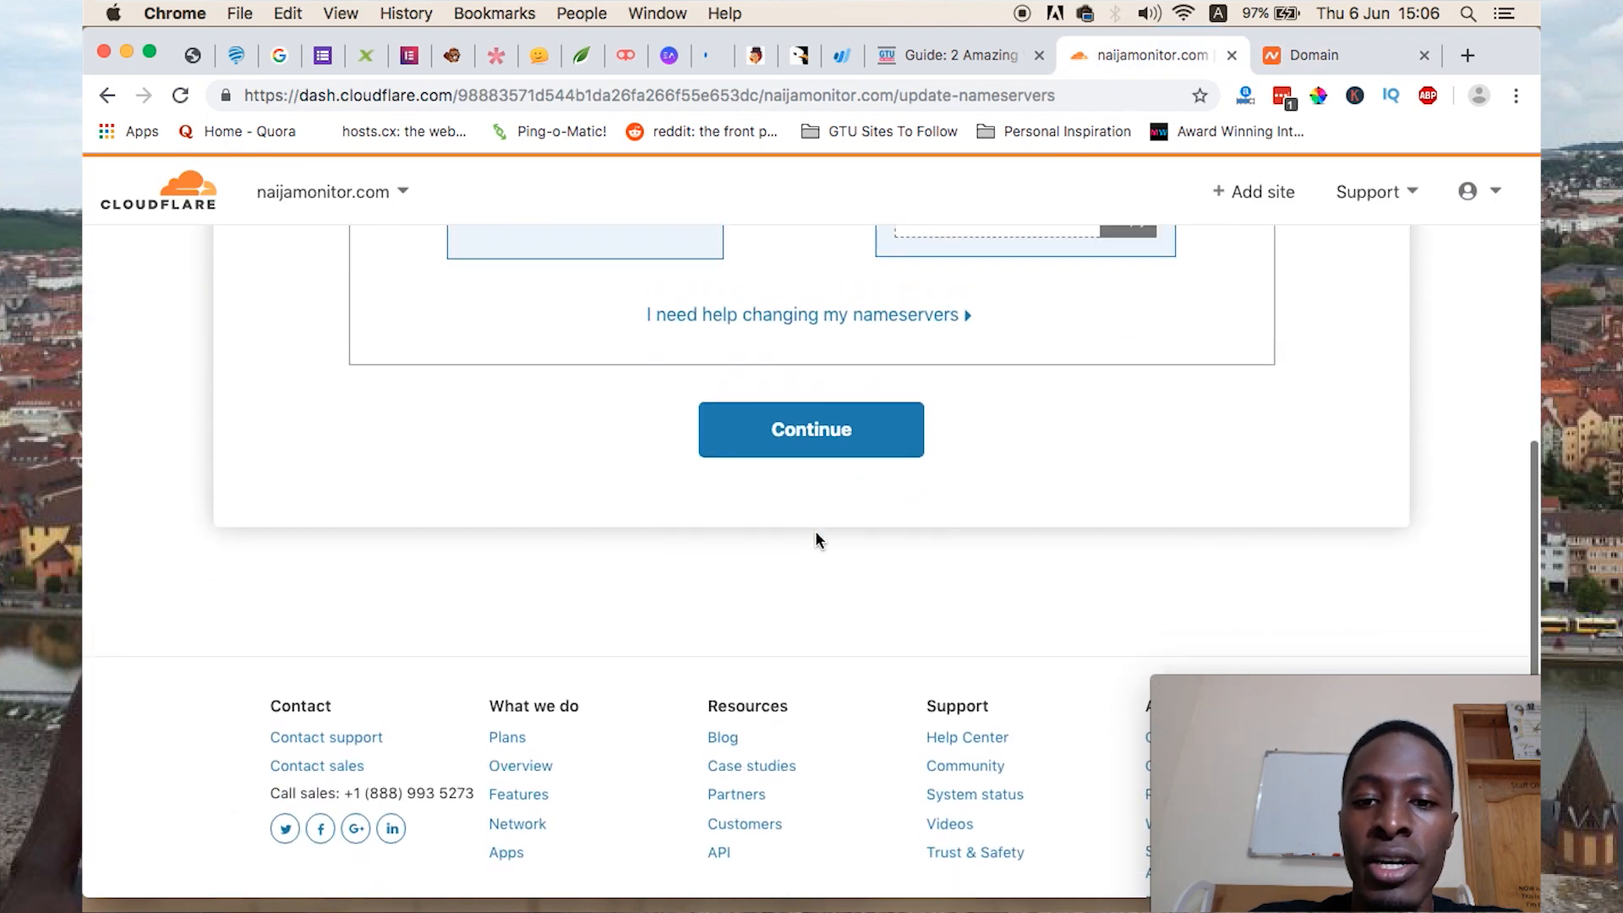
type("int")
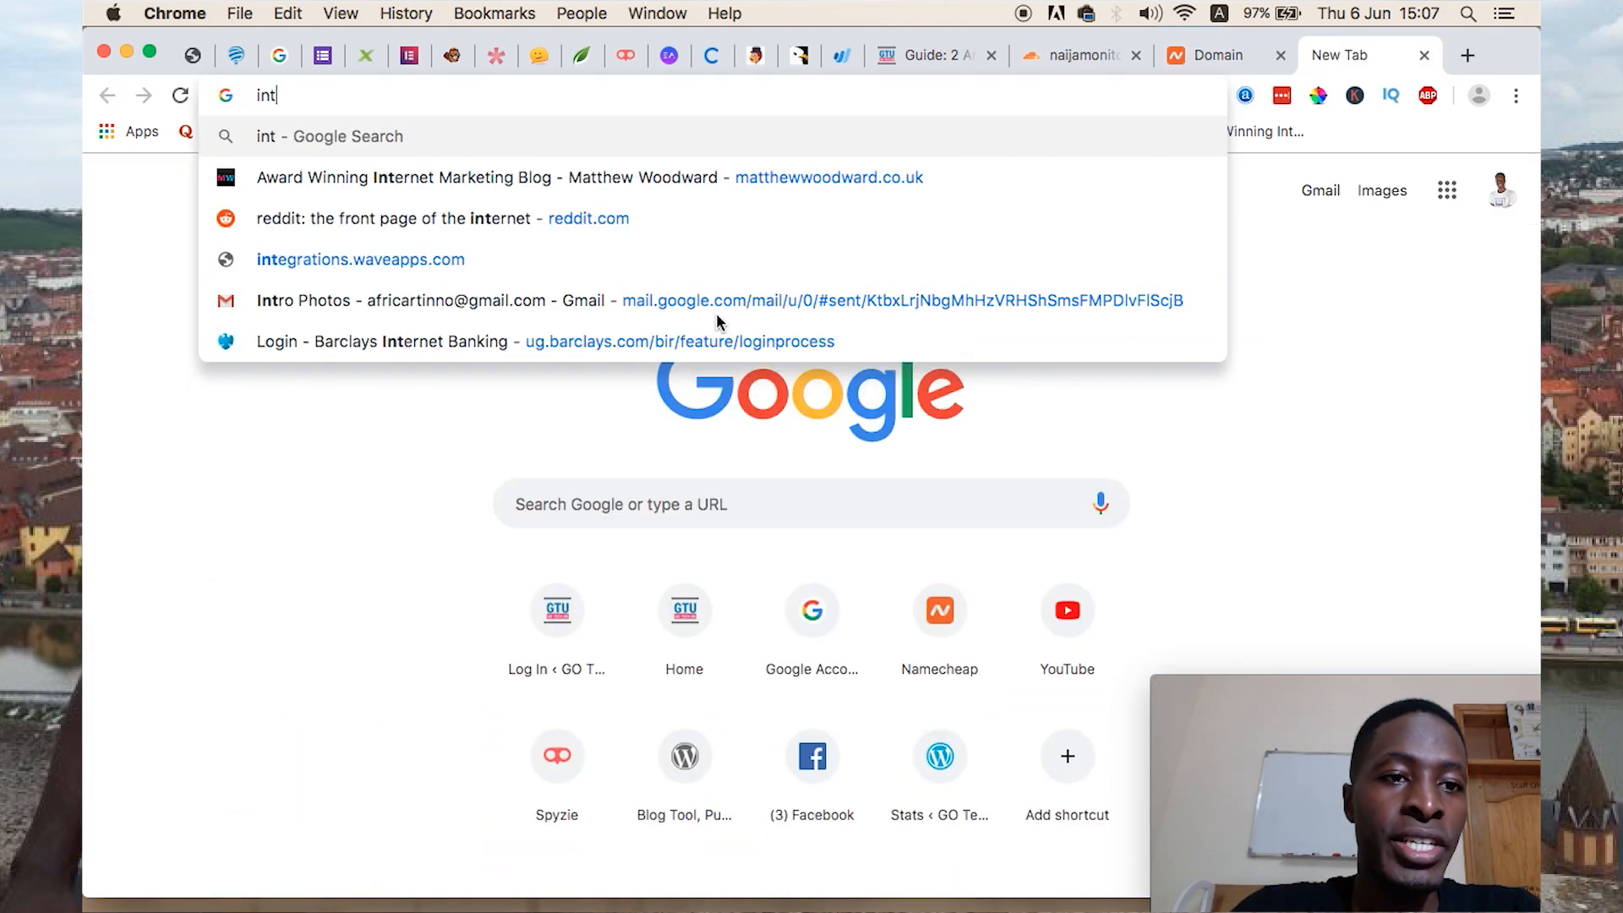
key("Escape")
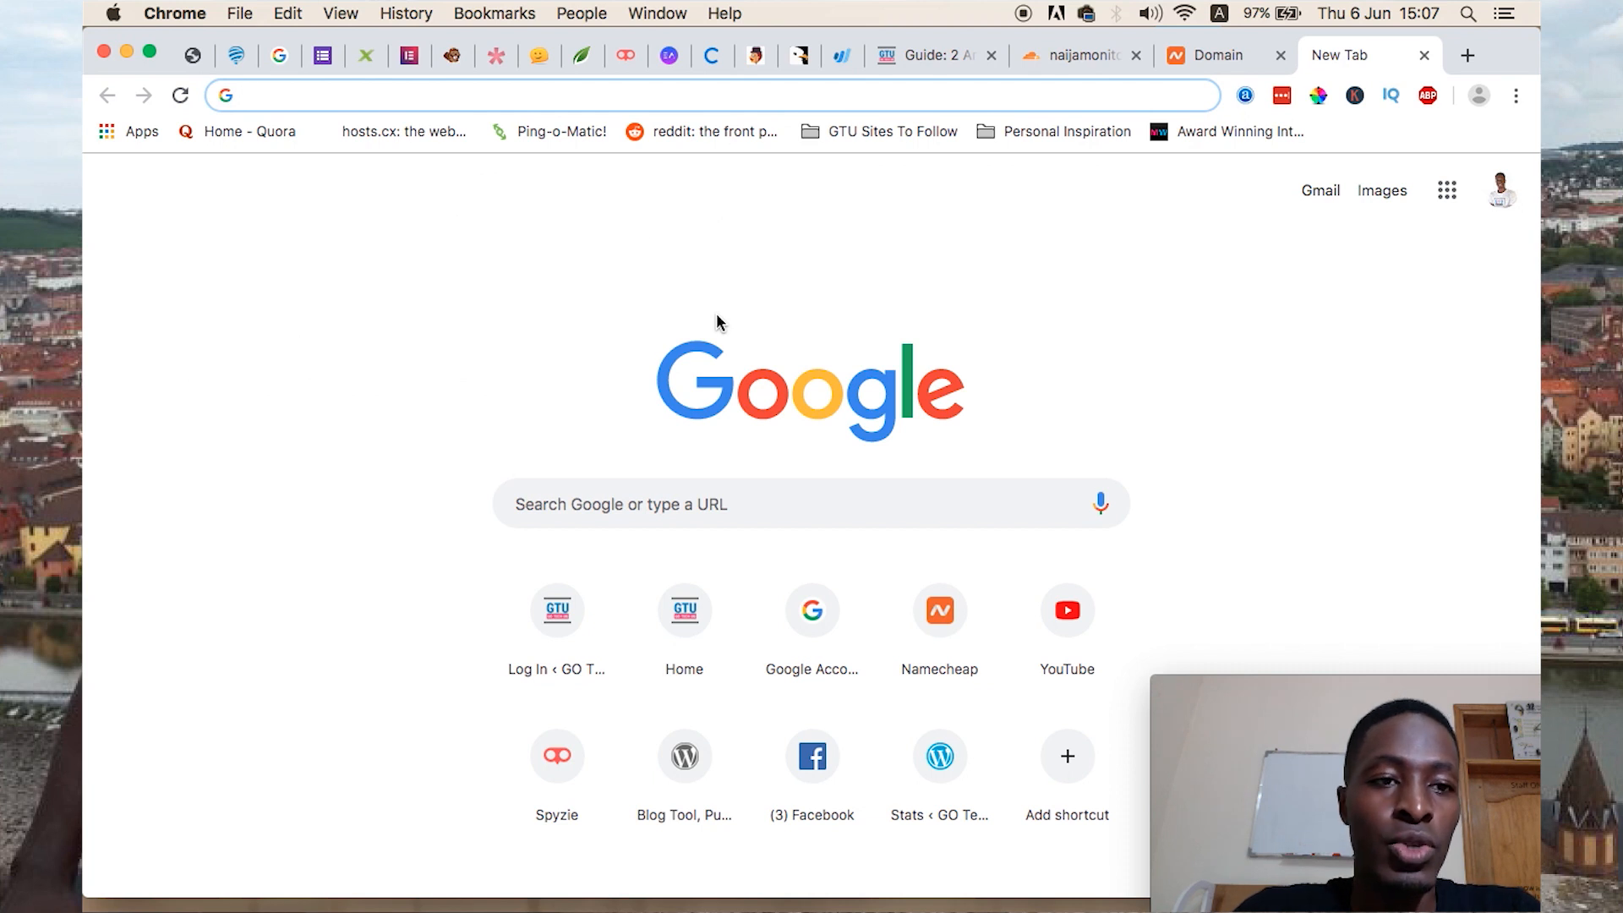
type("intodns.com")
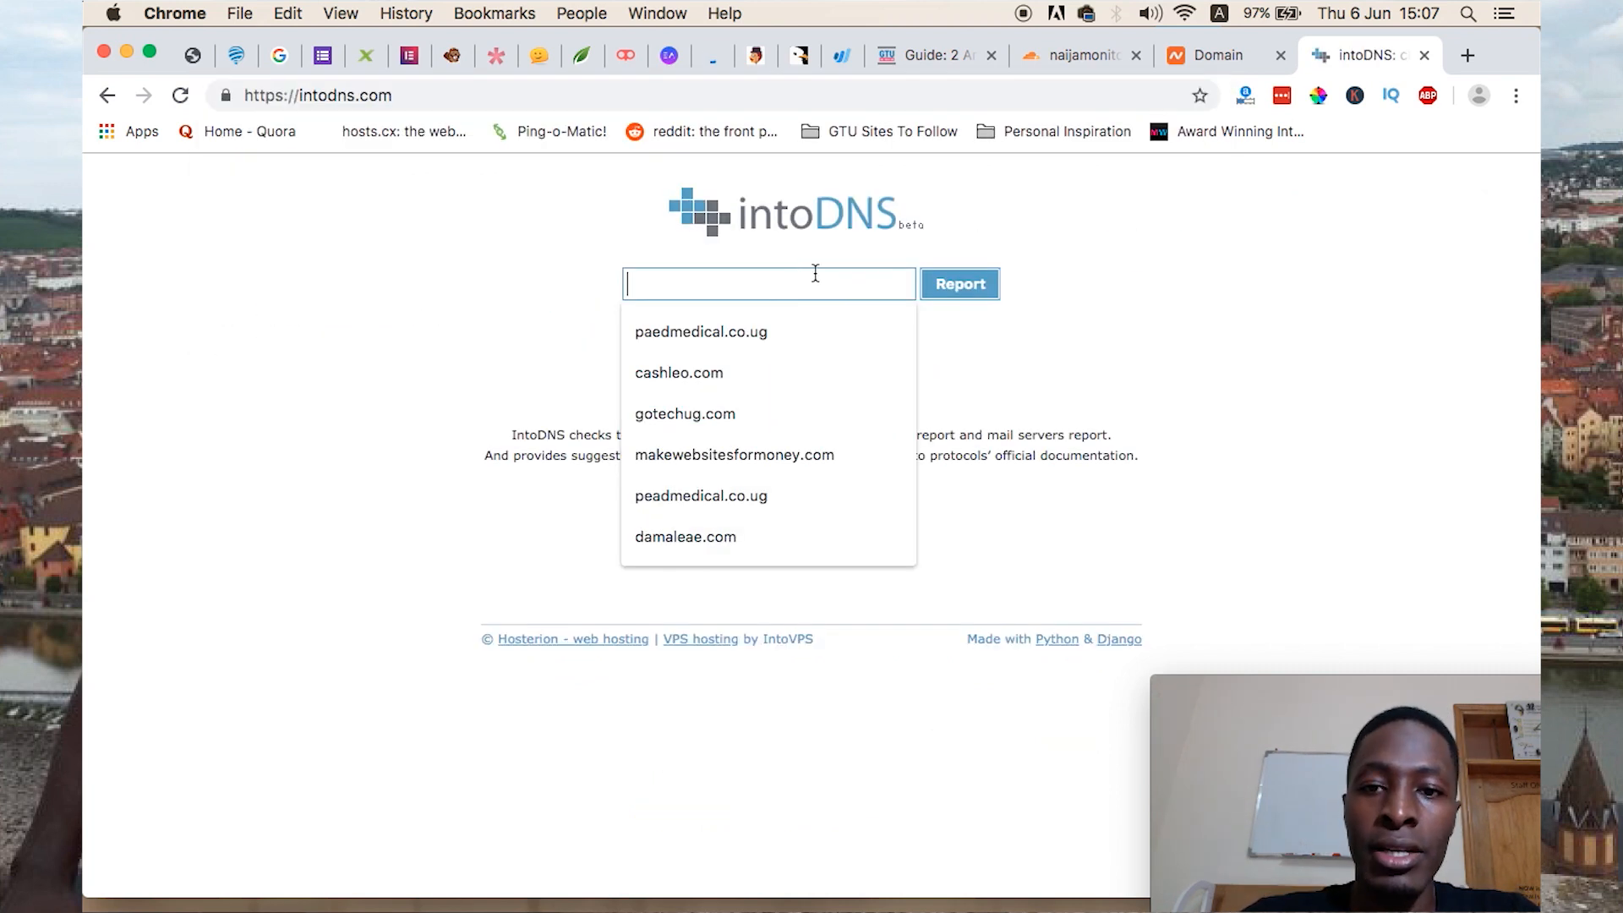
type("naijamoni")
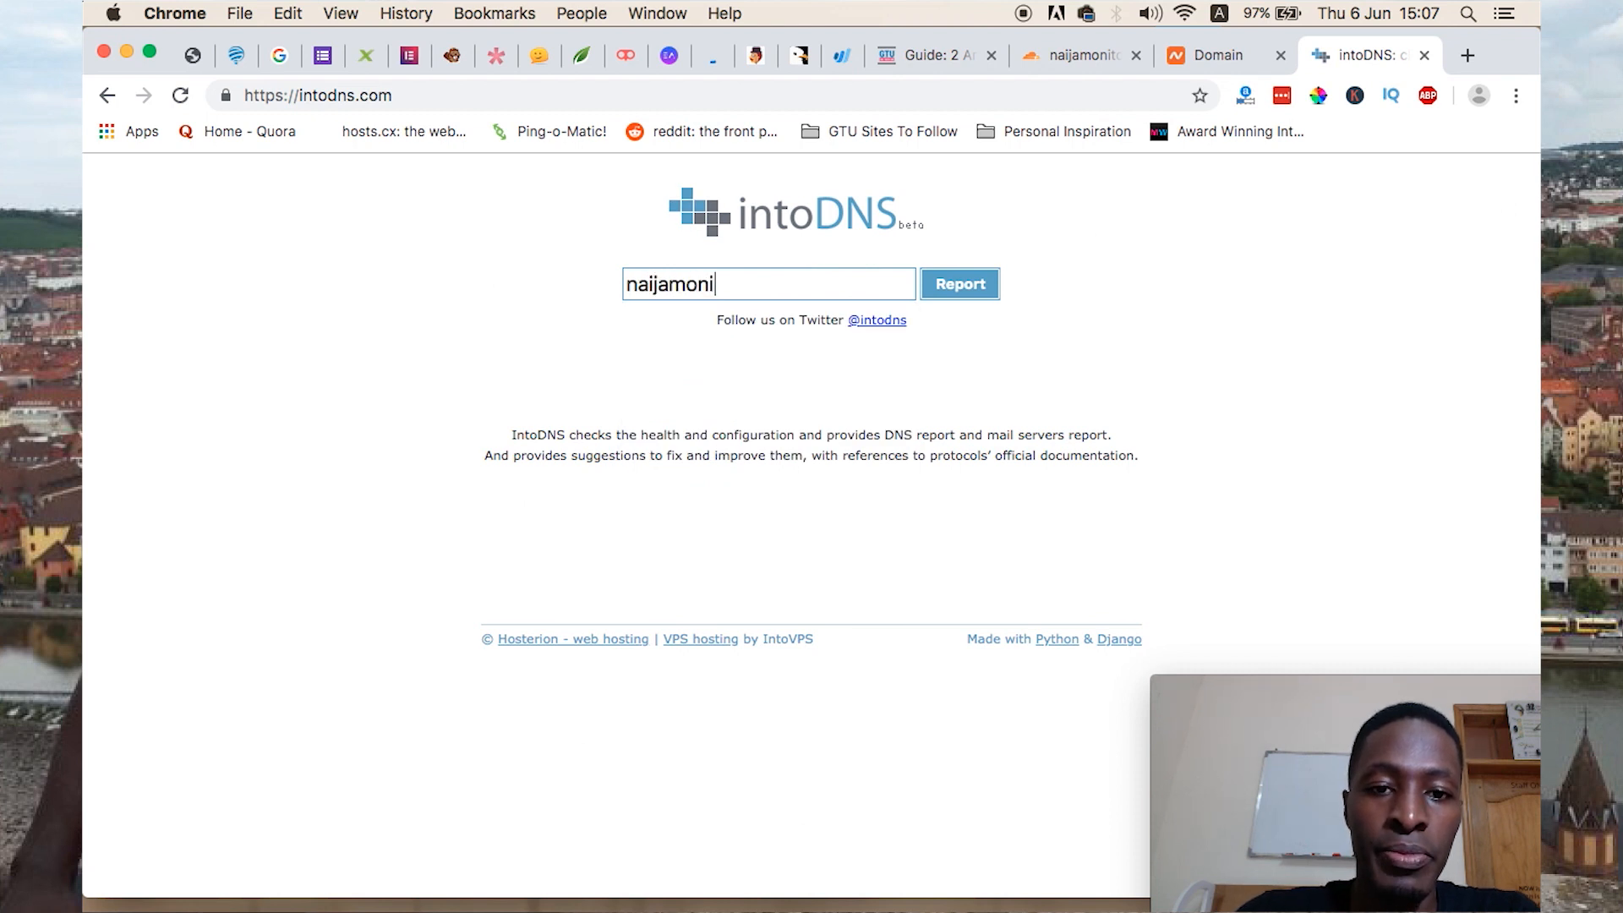
type("tor.ocom")
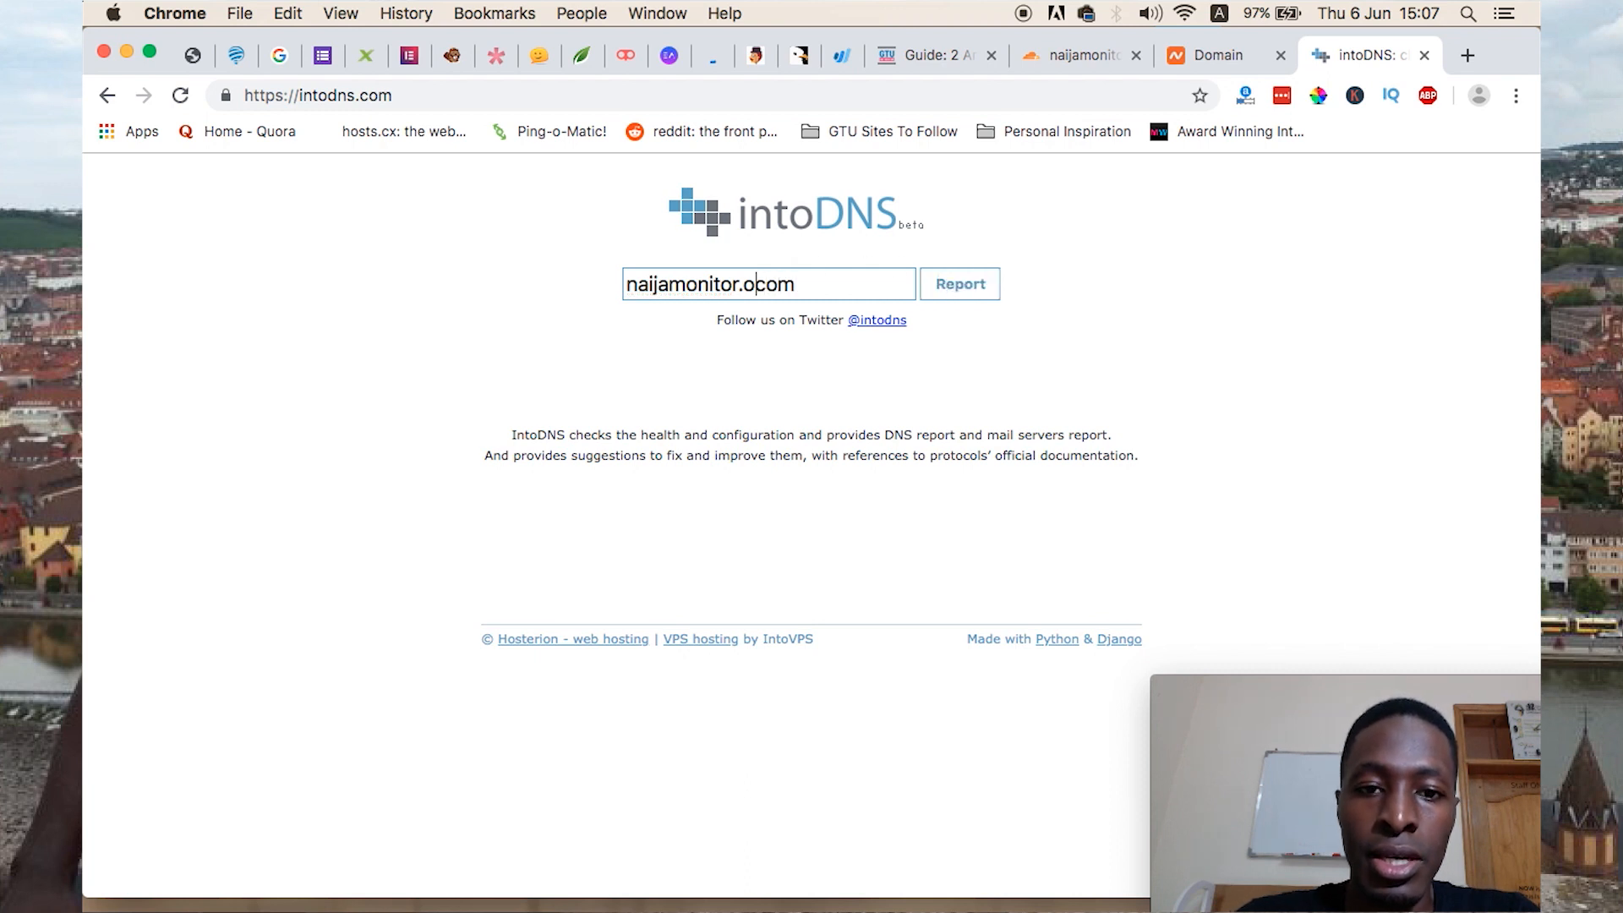
left_click(959, 284)
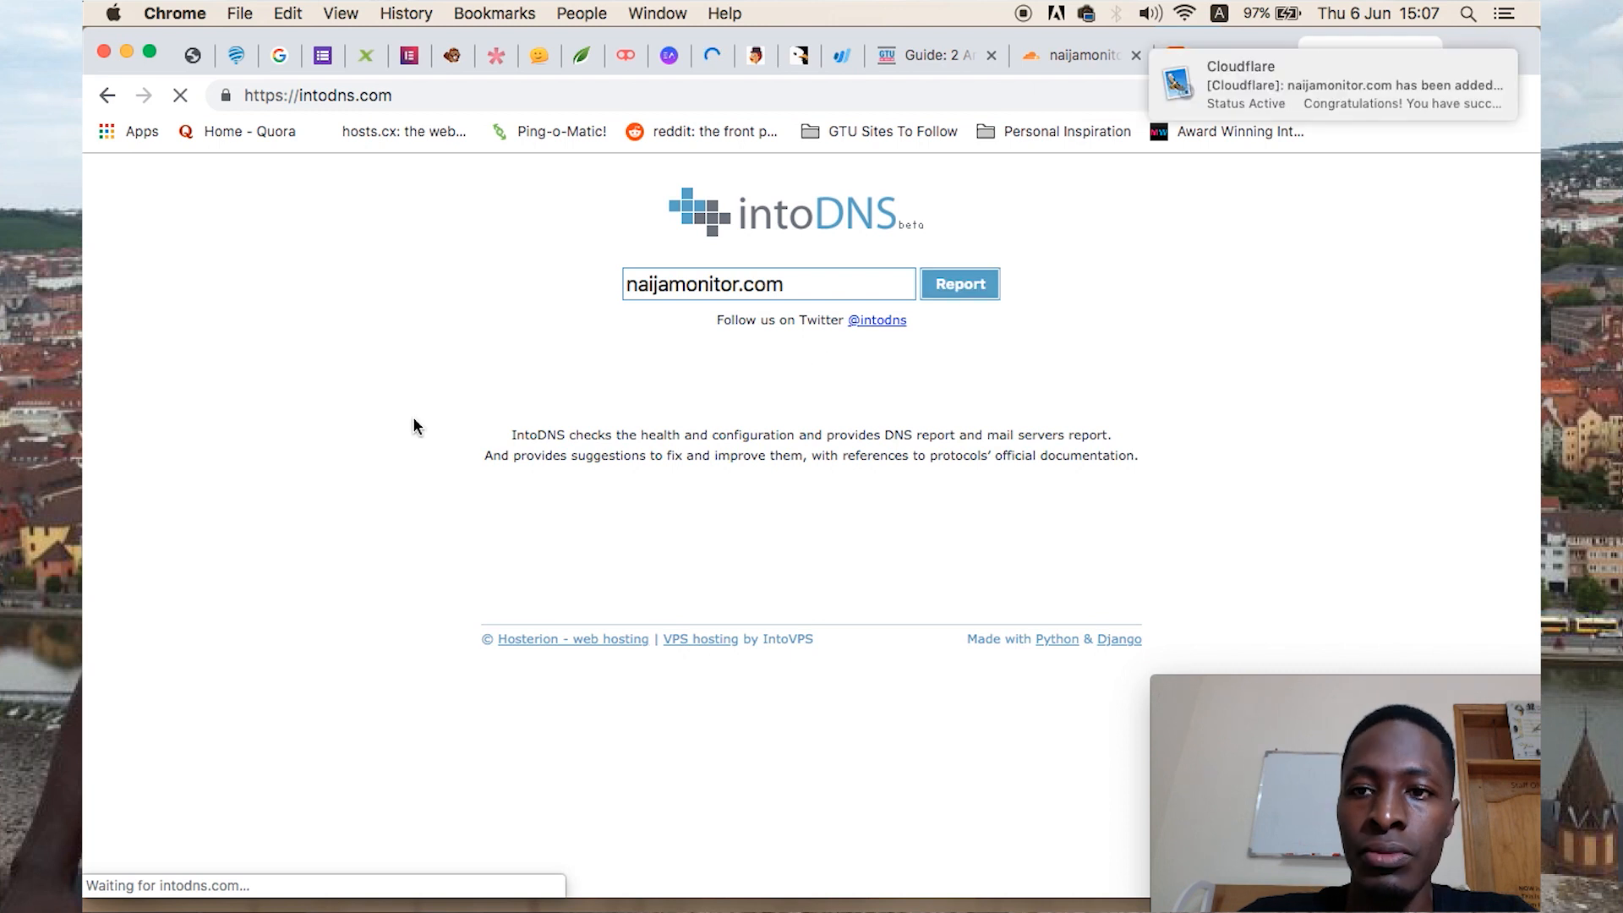
left_click(958, 284)
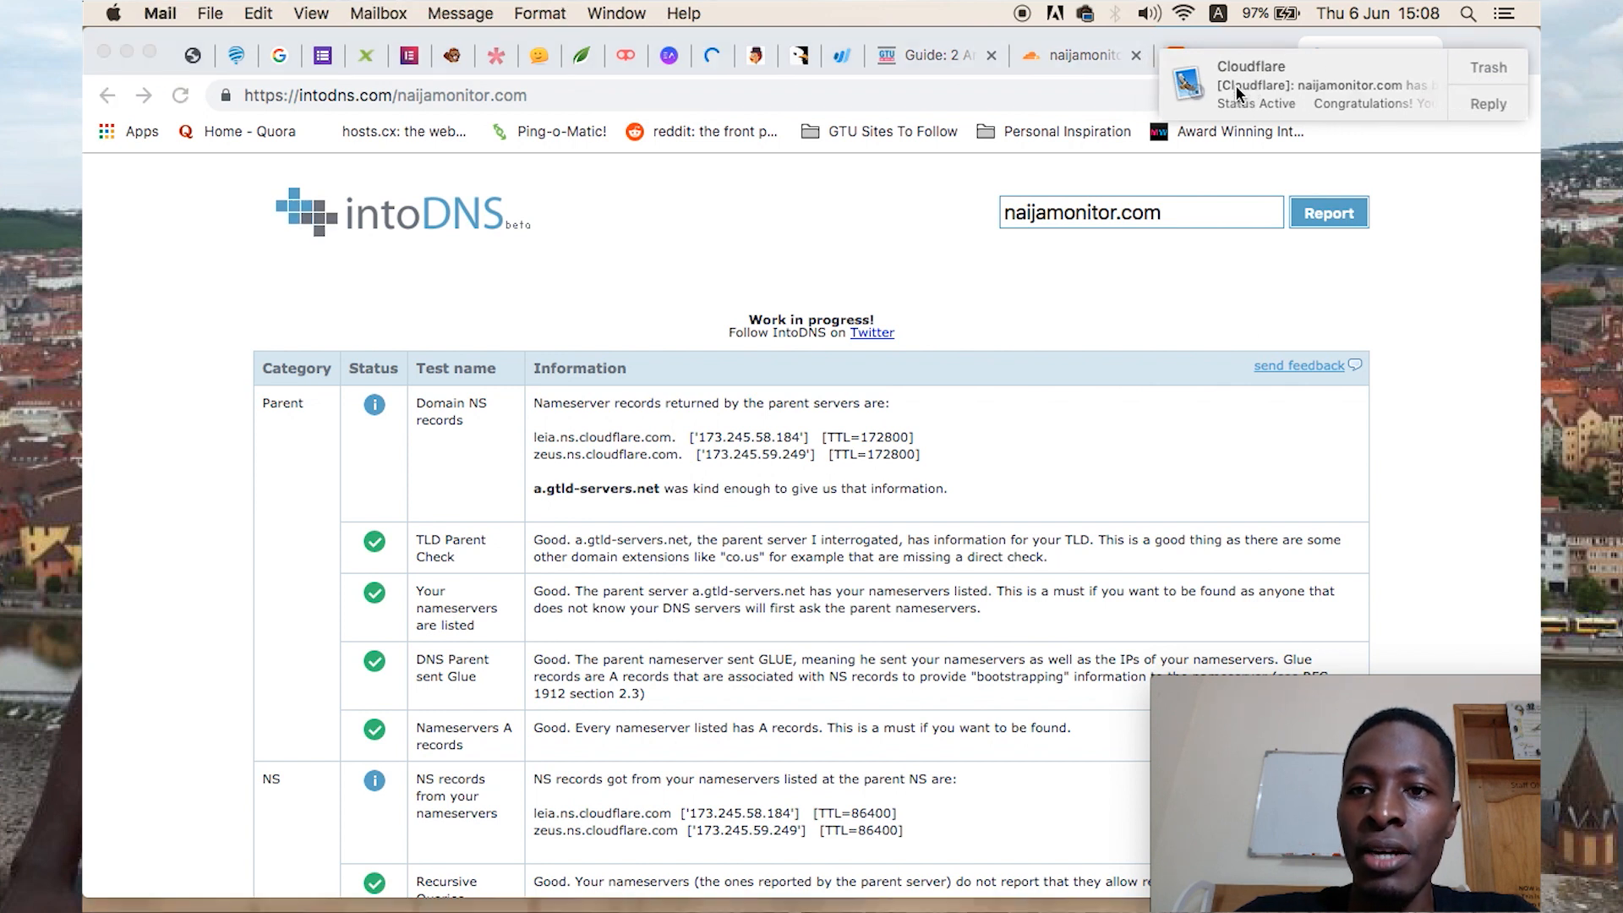
left_click(1310, 93)
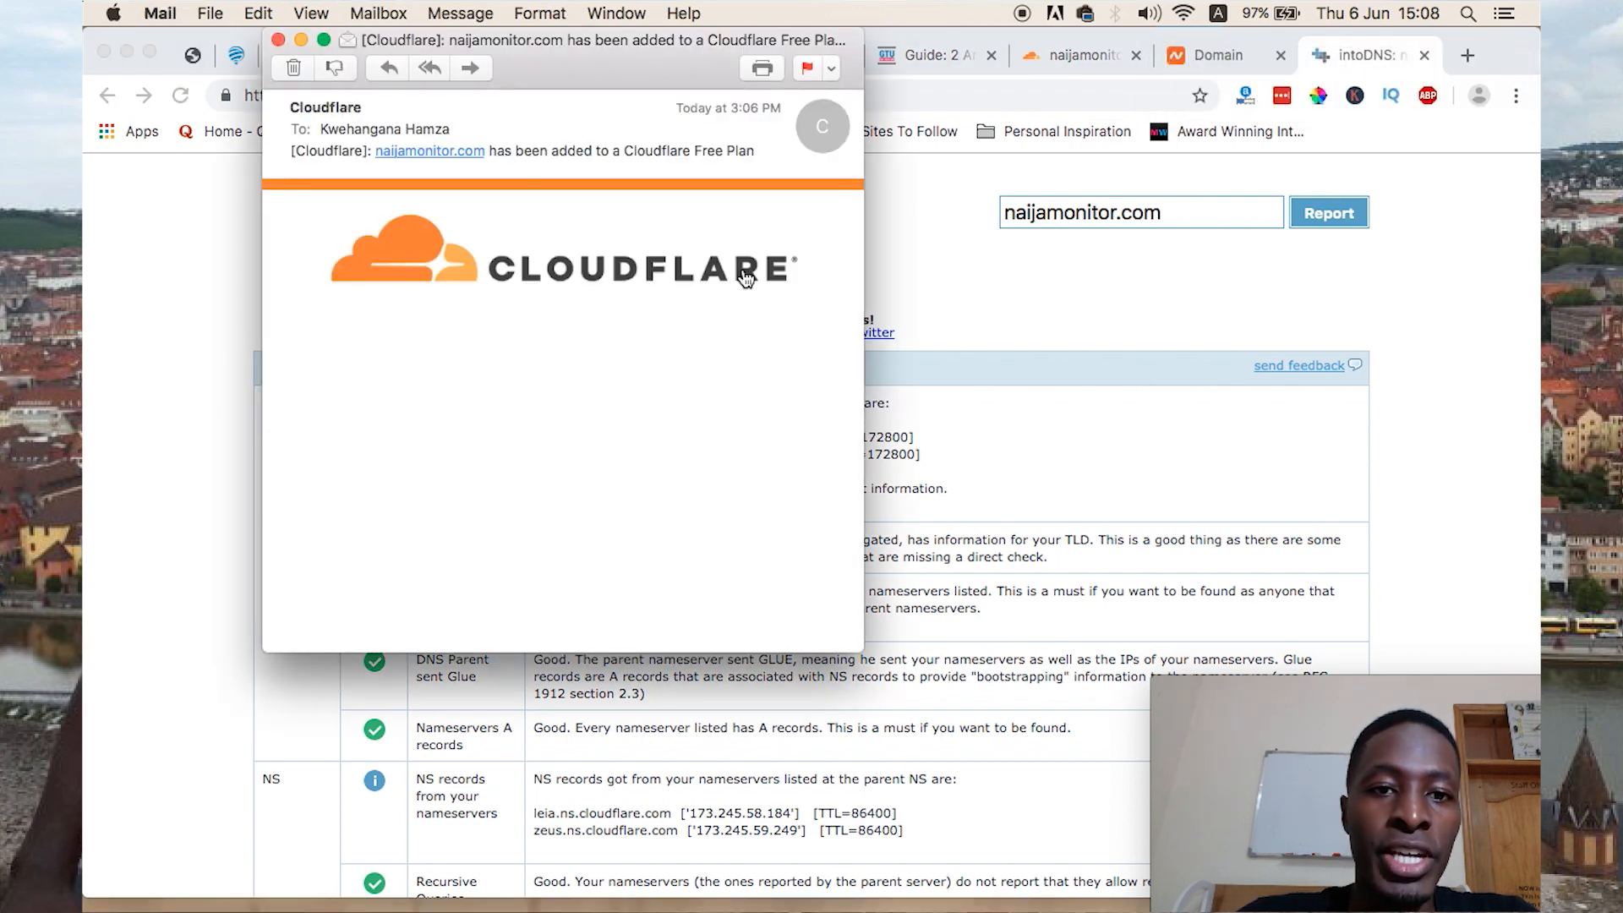
scroll("down", 3)
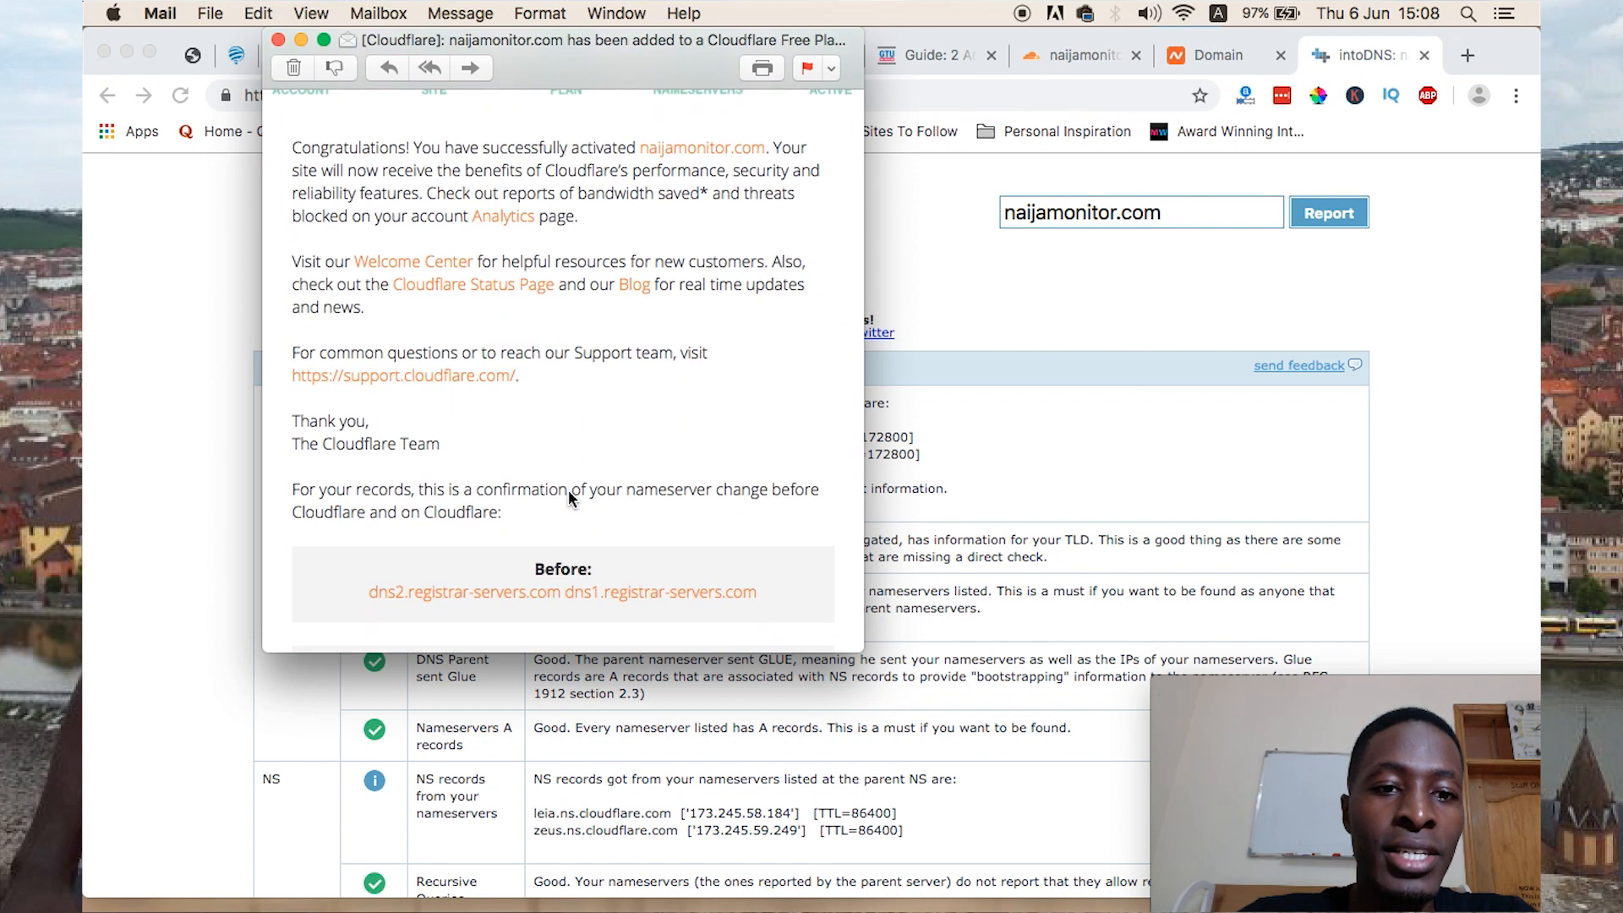
scroll("down", 3)
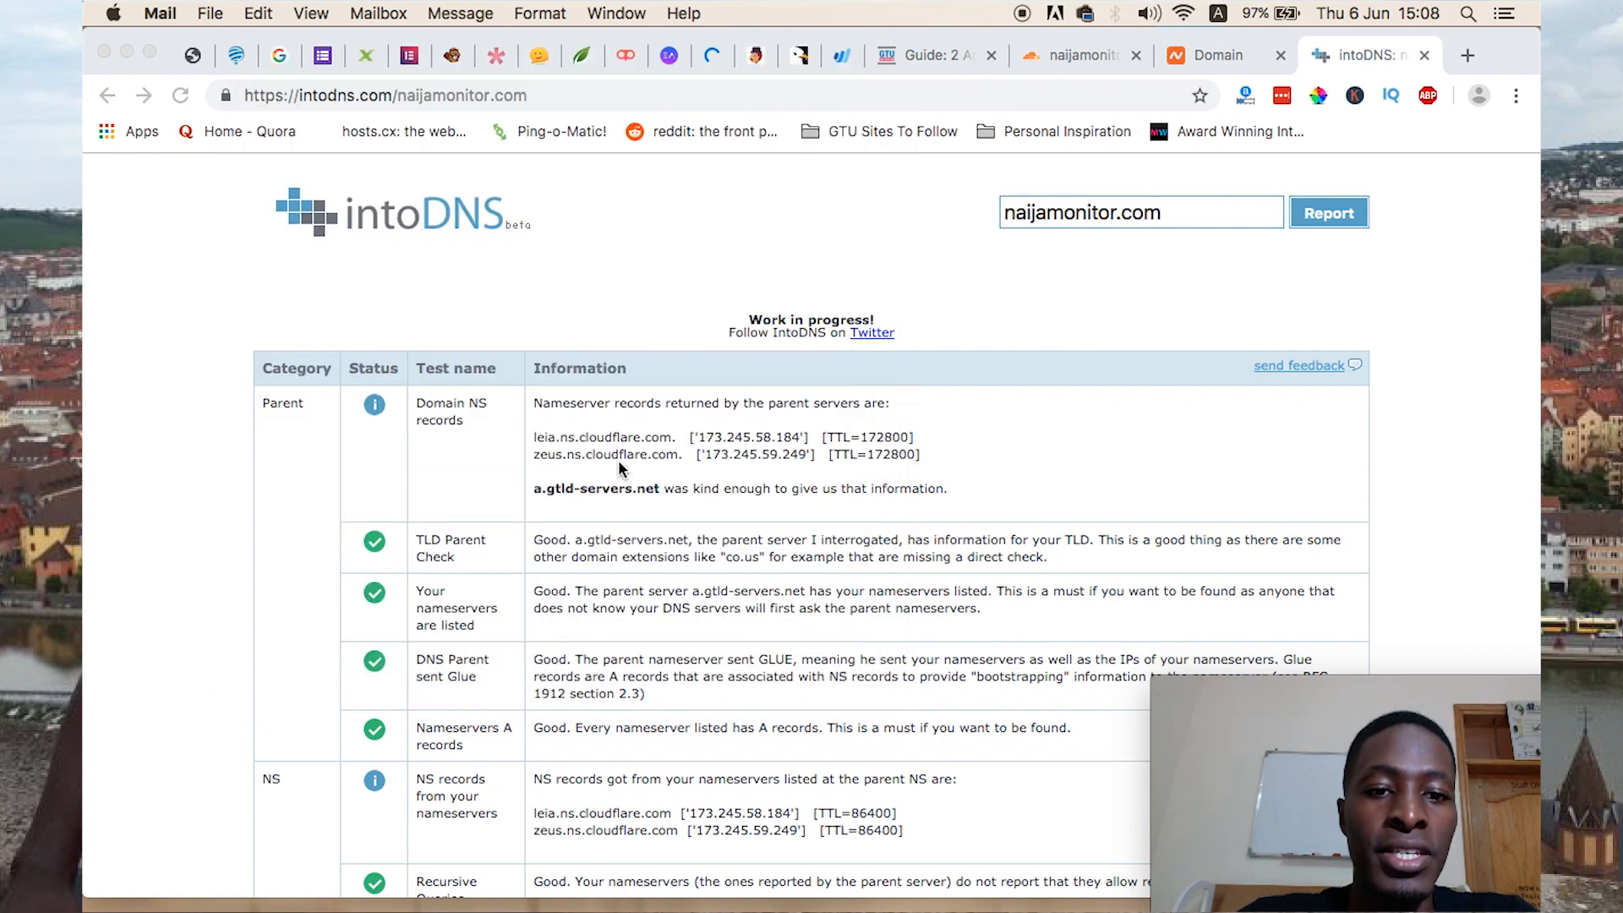
Review the intoDNS results, then return to Namecheap's naijamonitor.com Custom DNS page
scroll("up", 3)
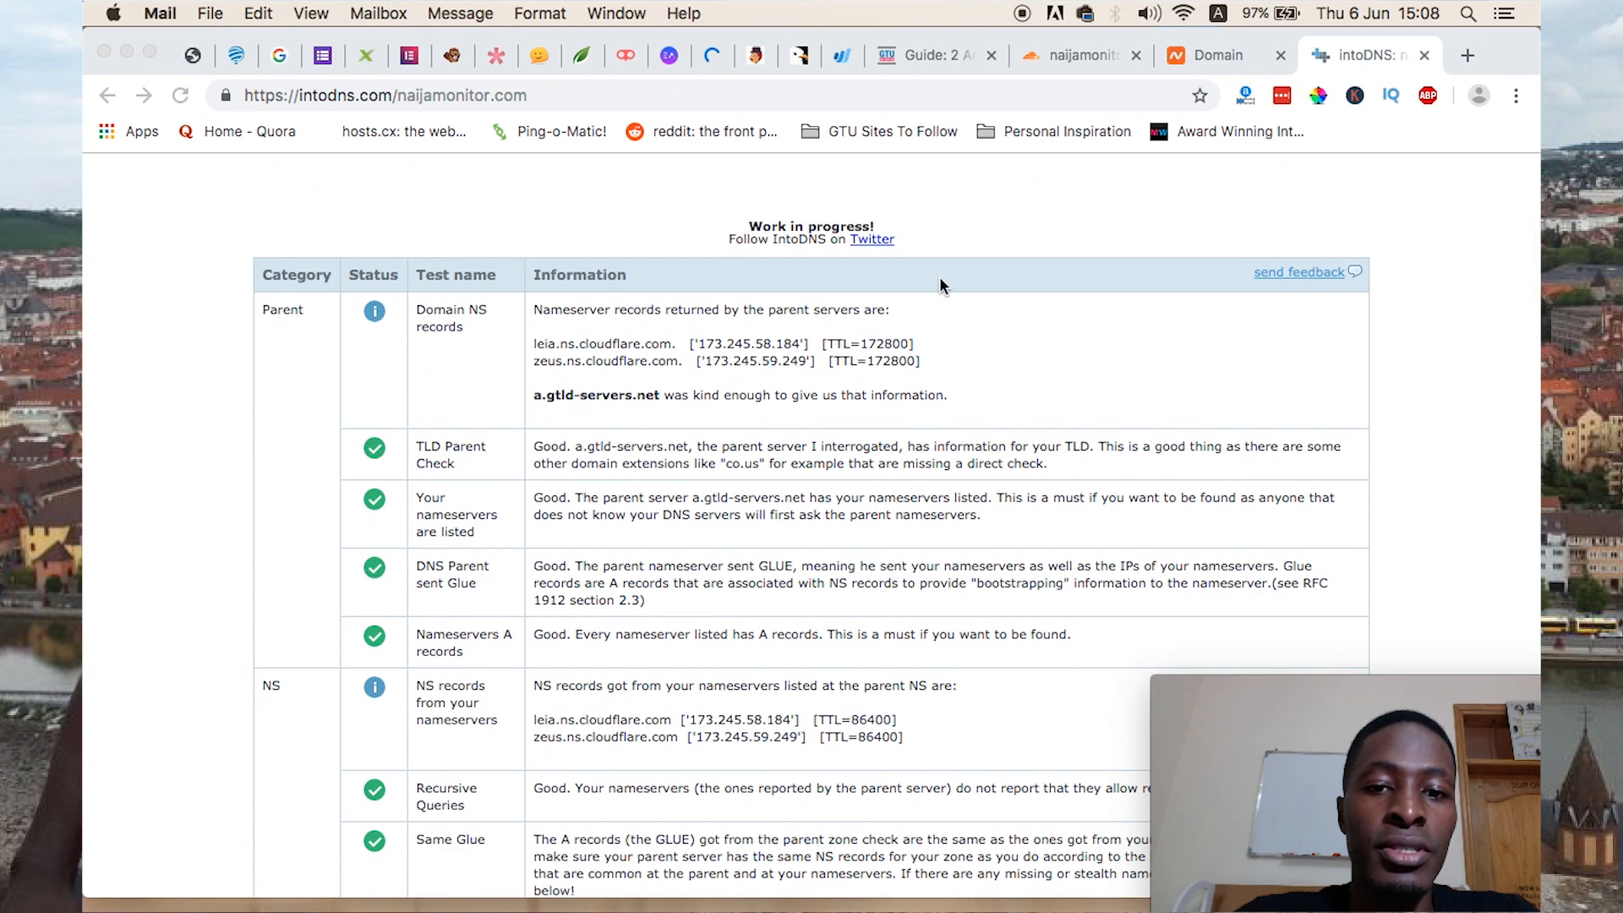
mouse_move(866, 324)
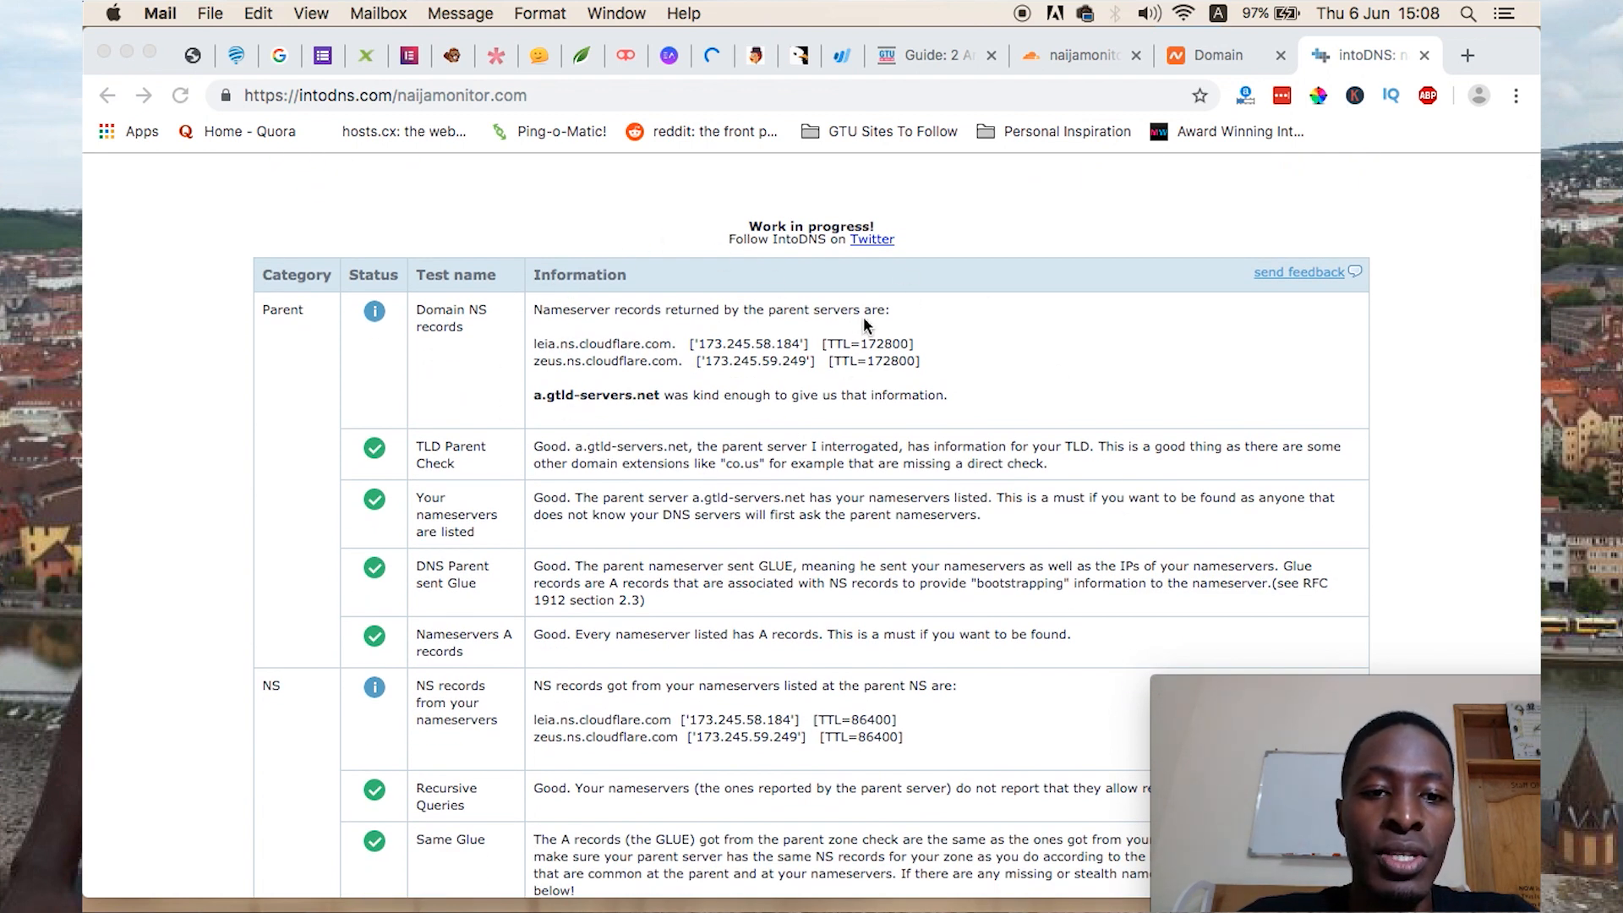
mouse_move(603, 386)
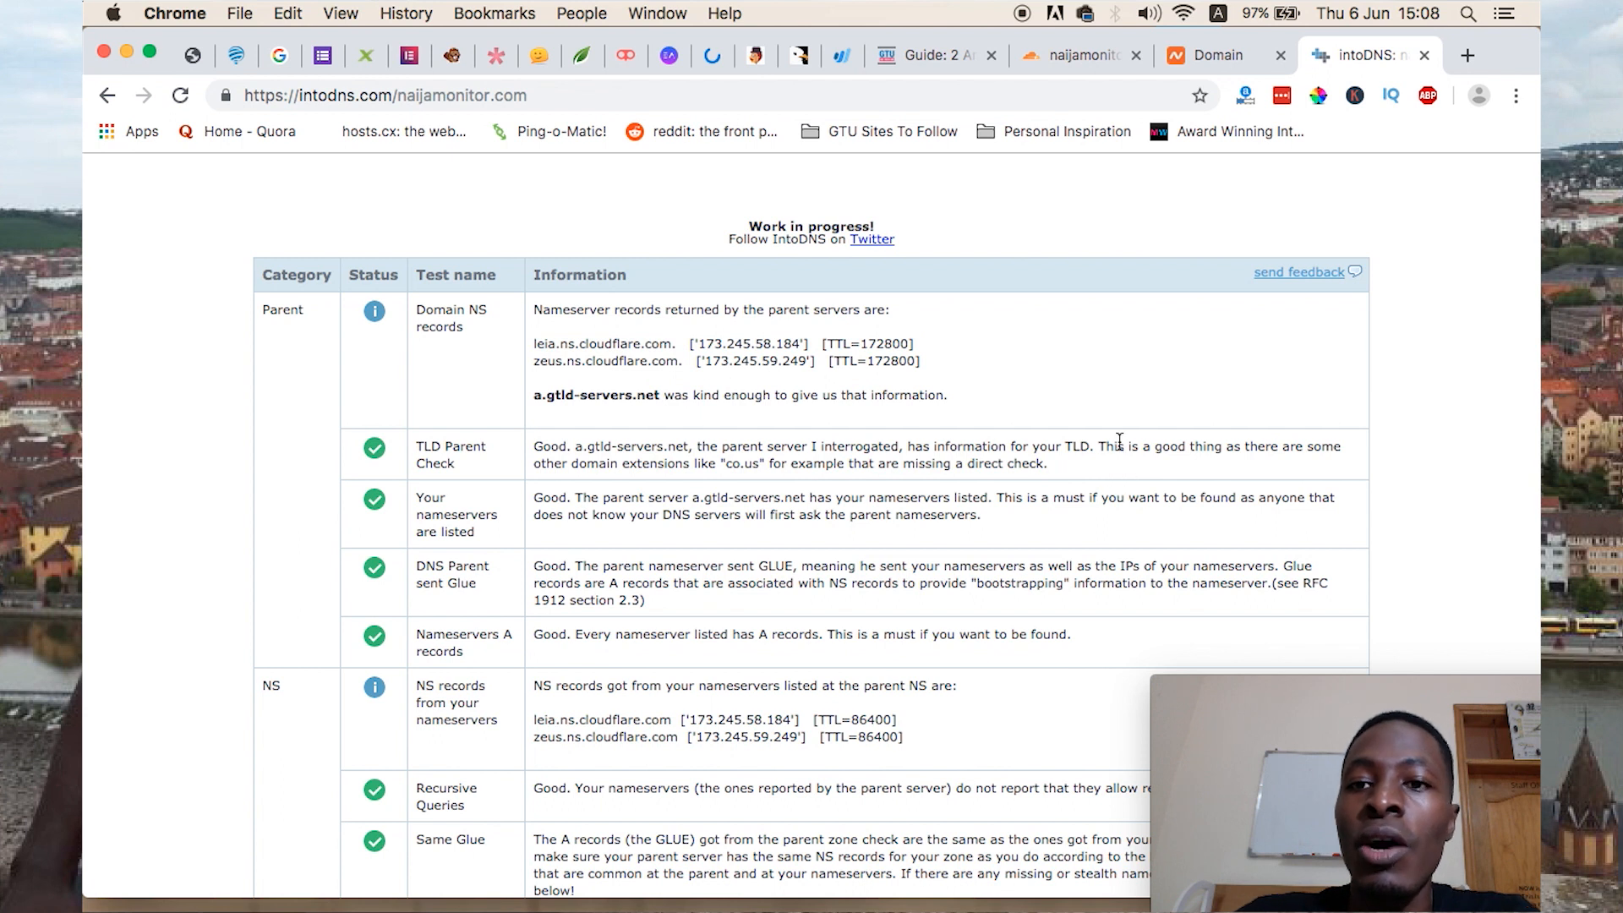
left_click(1221, 55)
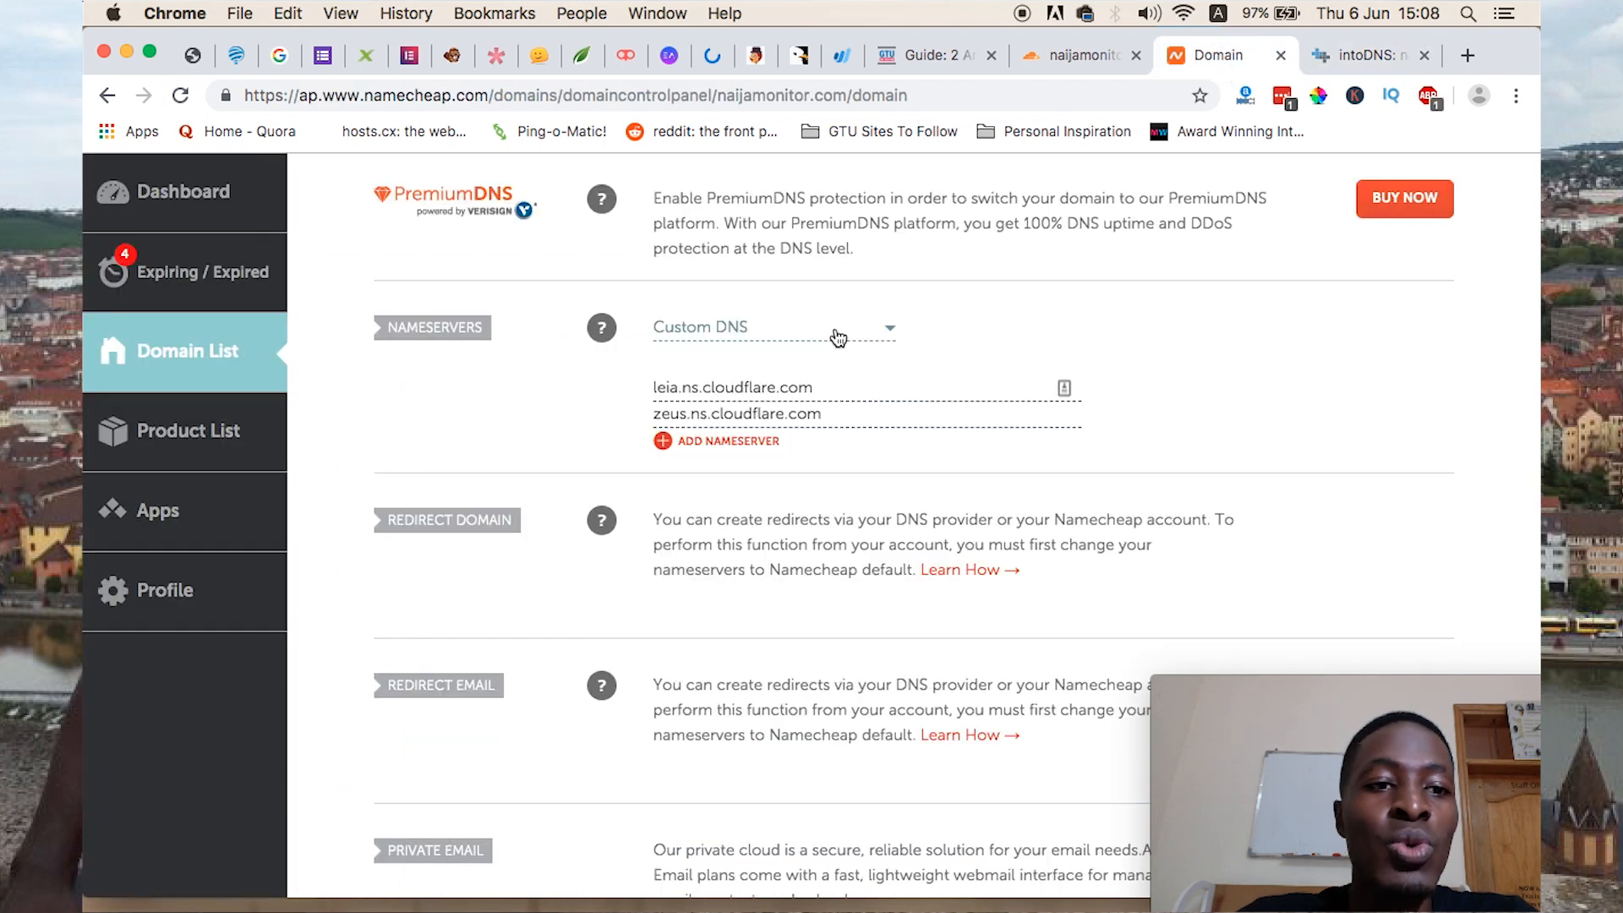
Verify Crypto shows Flexible SSL with an active certificate, then go to Page Rules
left_click(1077, 55)
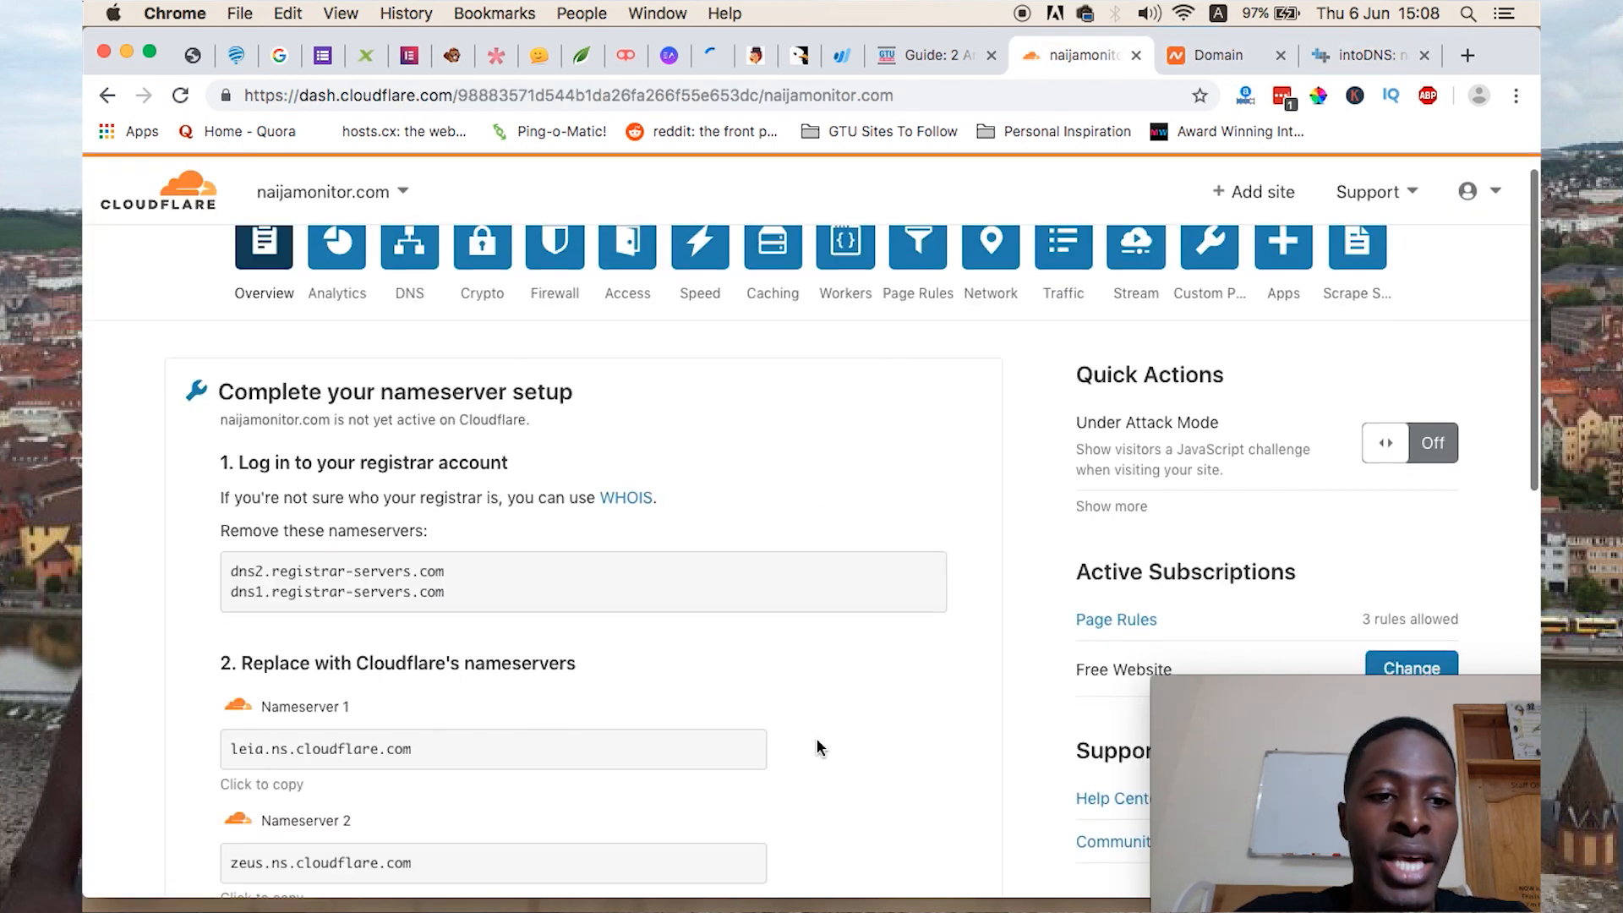
scroll("up", 3)
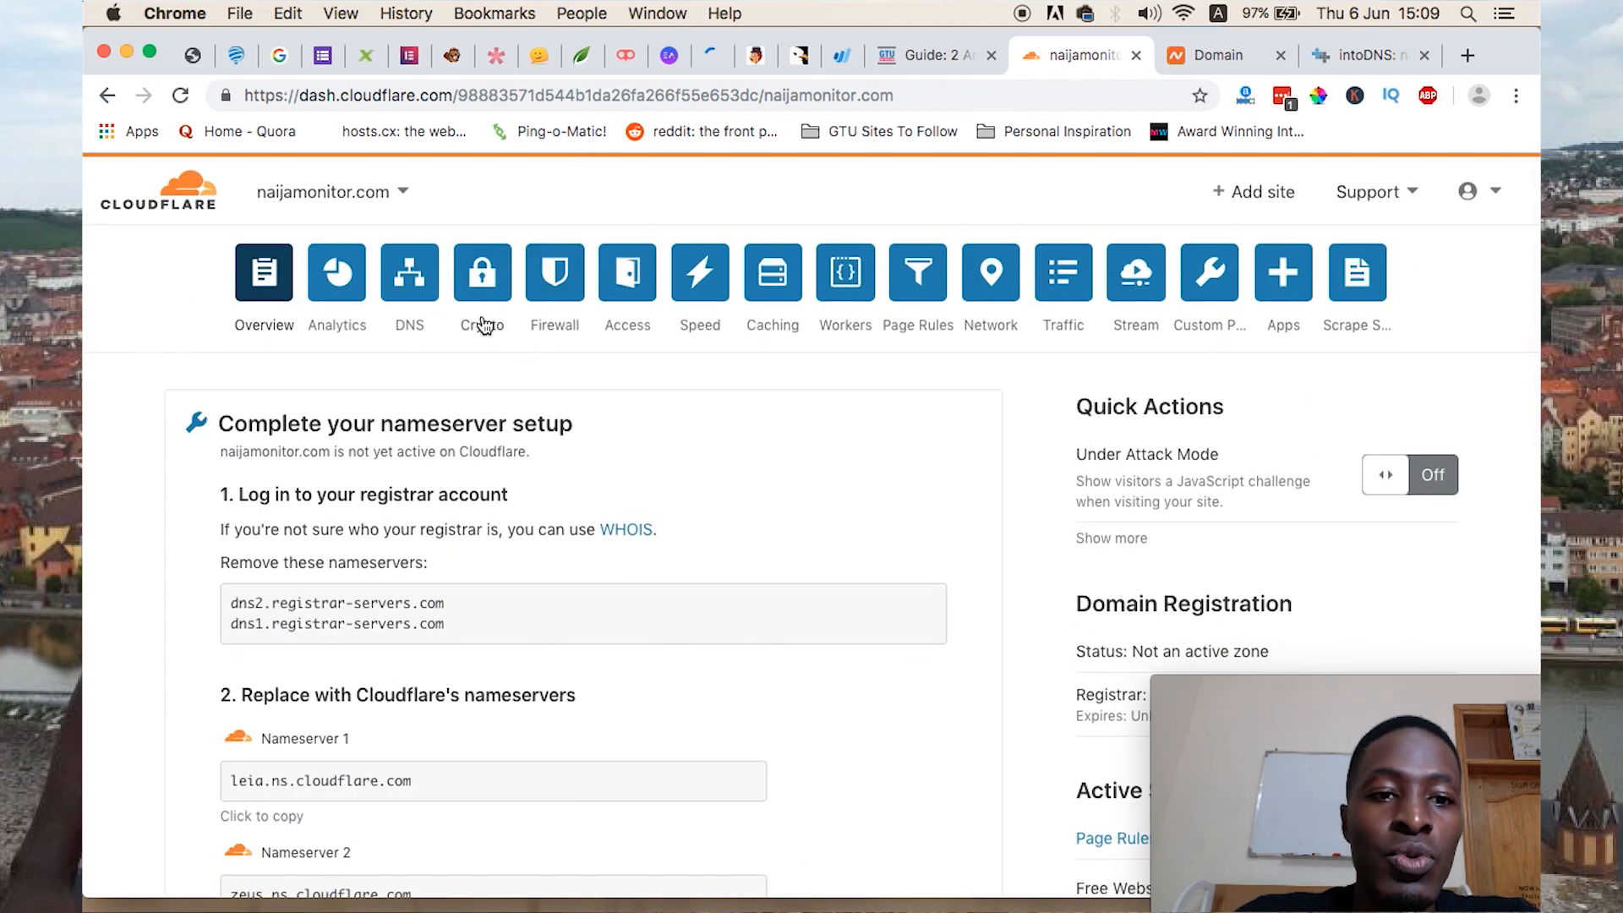
left_click(481, 272)
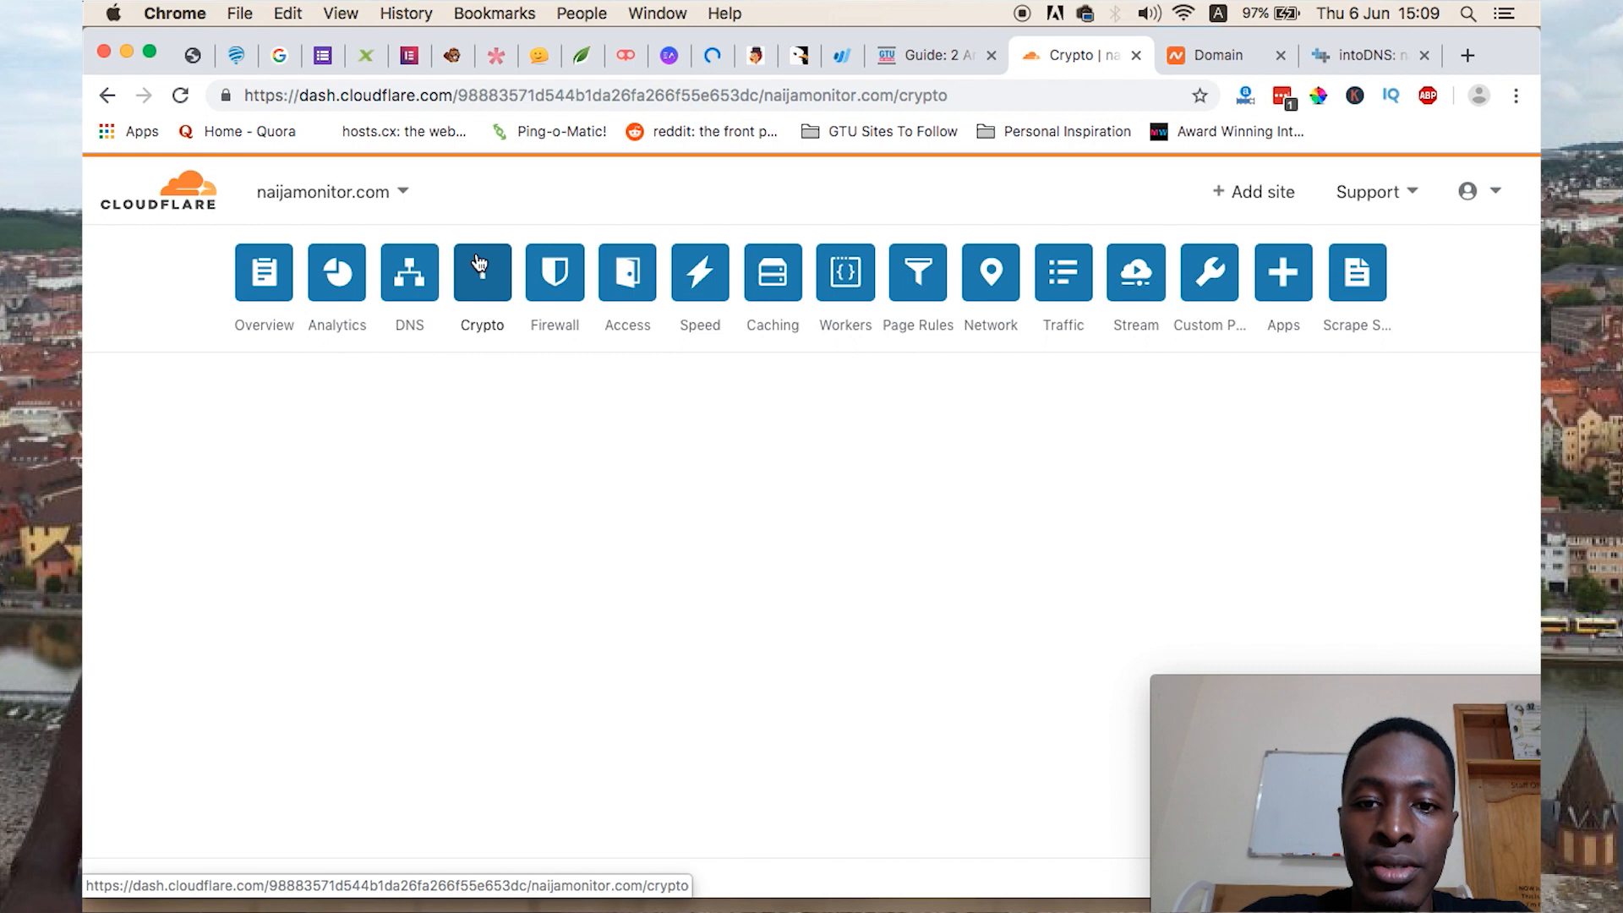
left_click(480, 273)
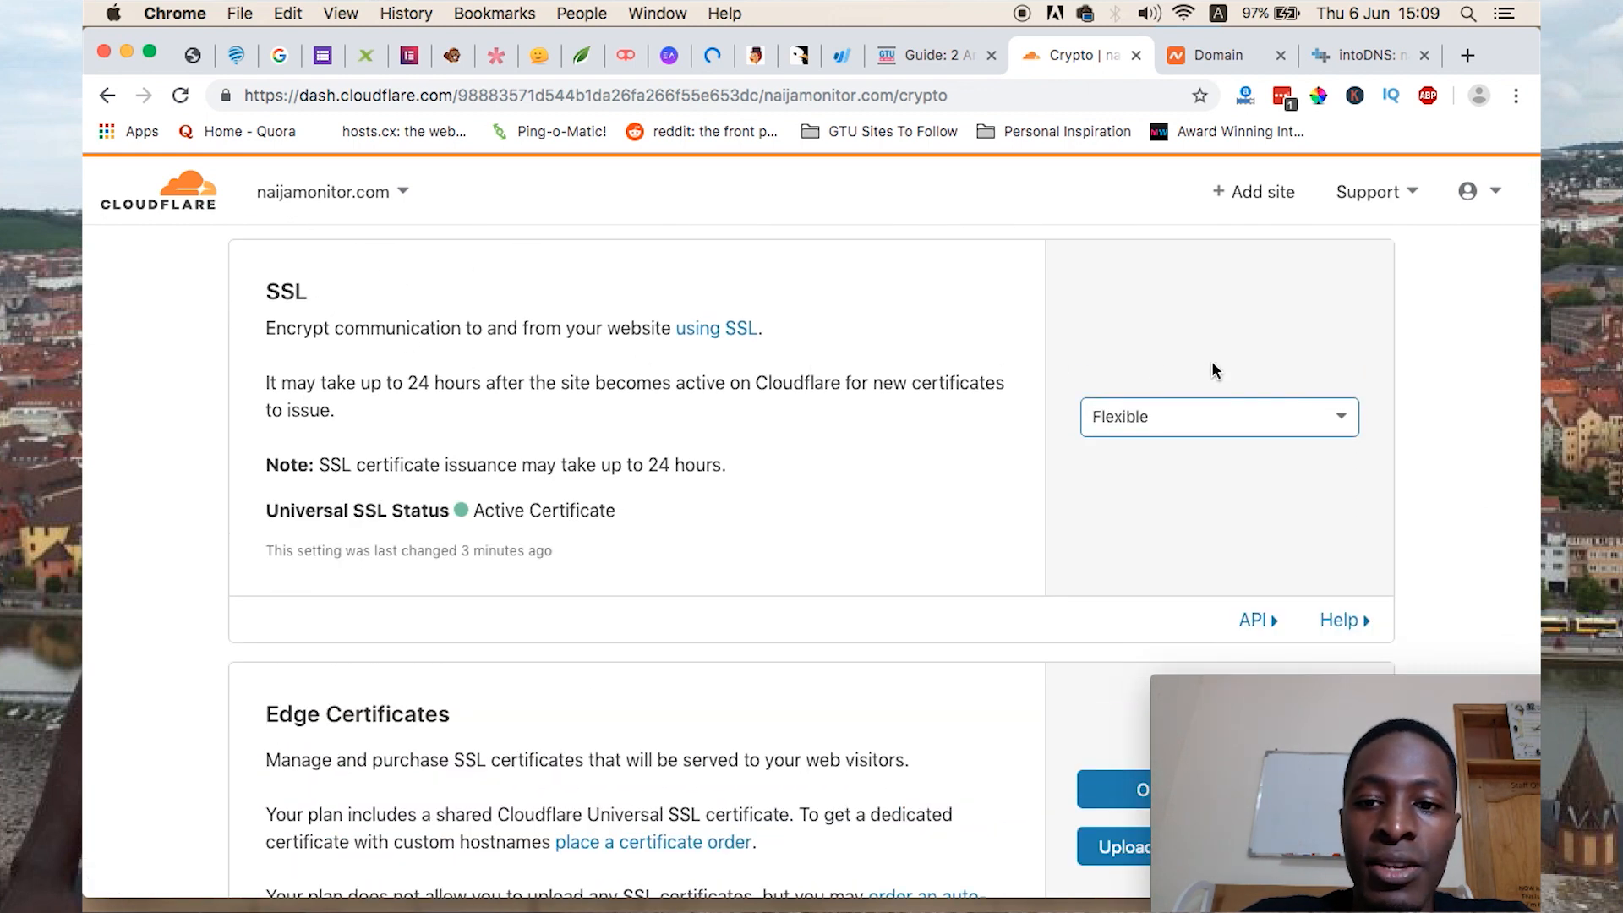
mouse_move(439, 353)
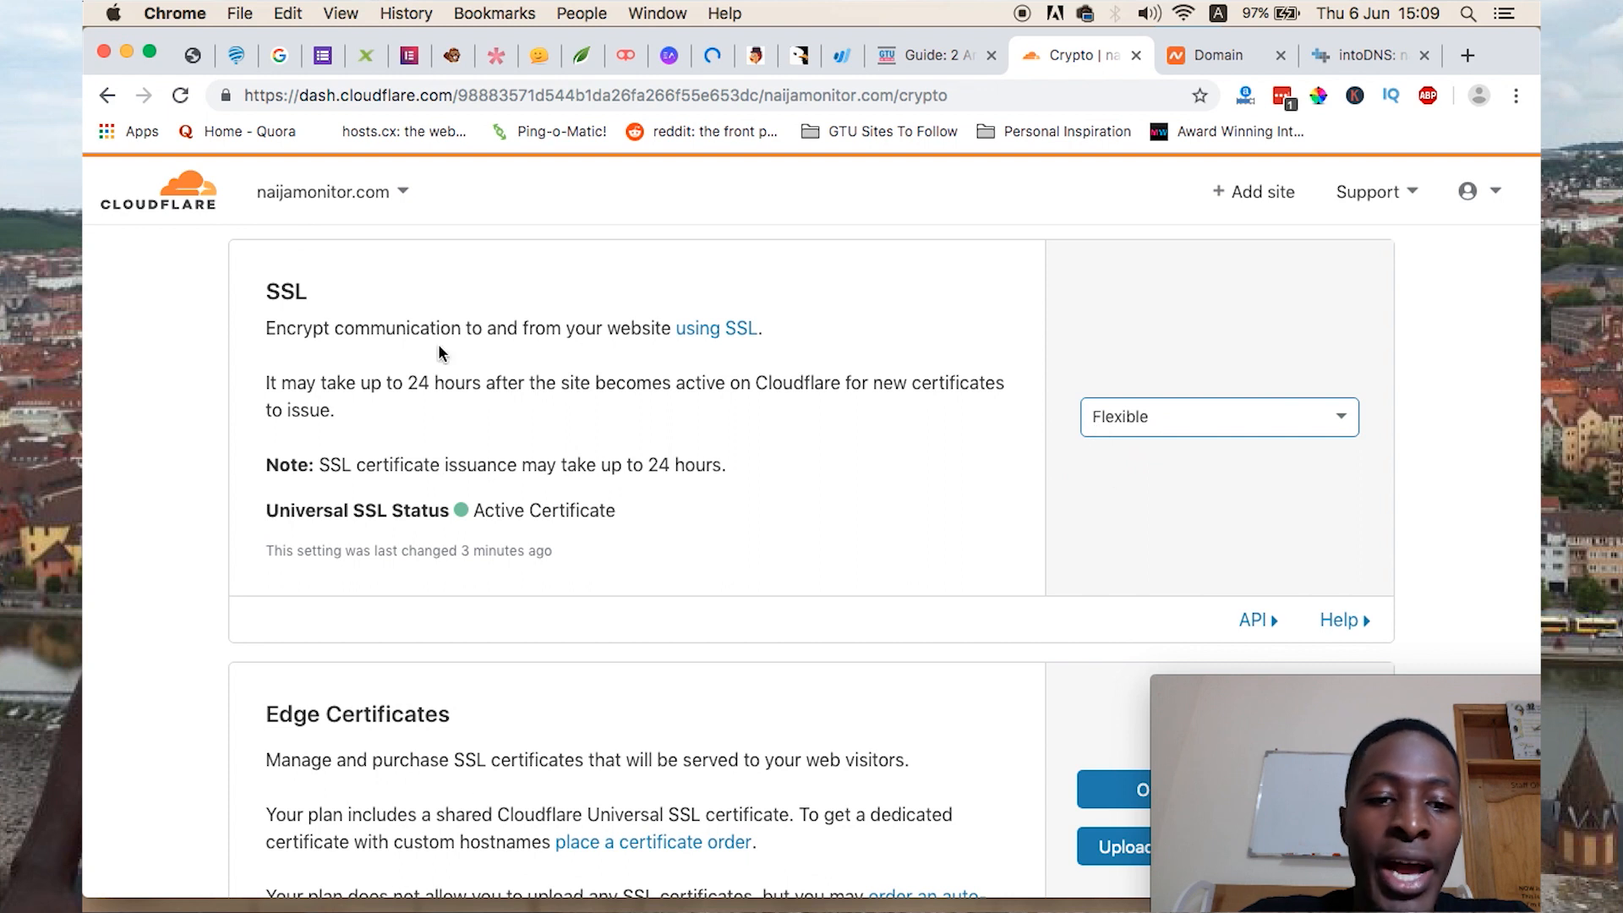
mouse_move(609, 492)
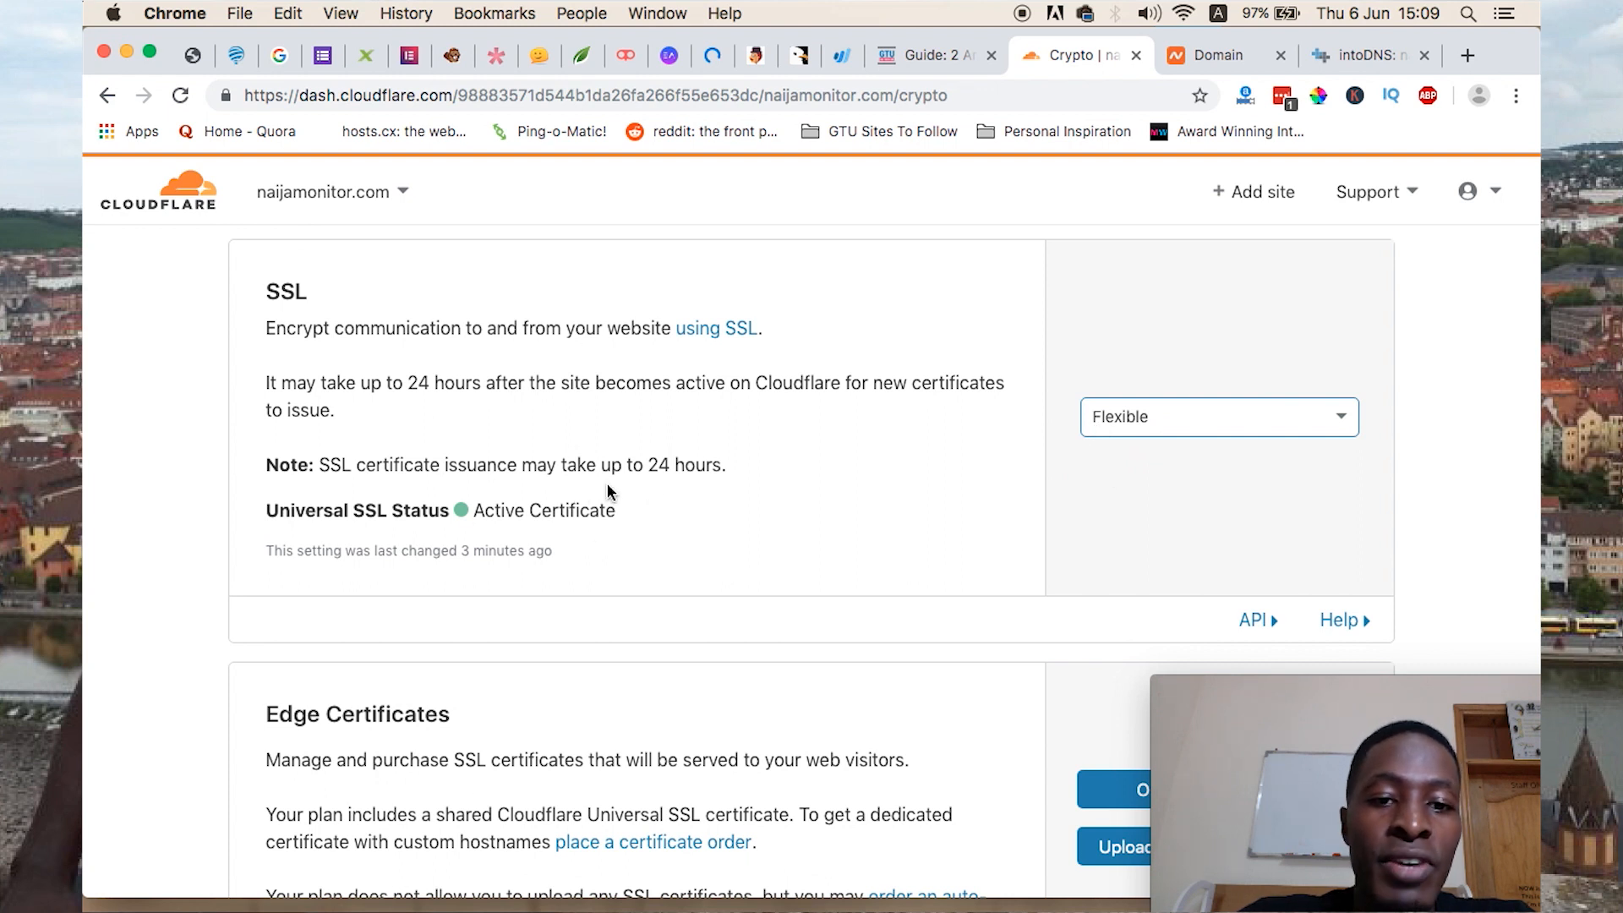
scroll("down", 3)
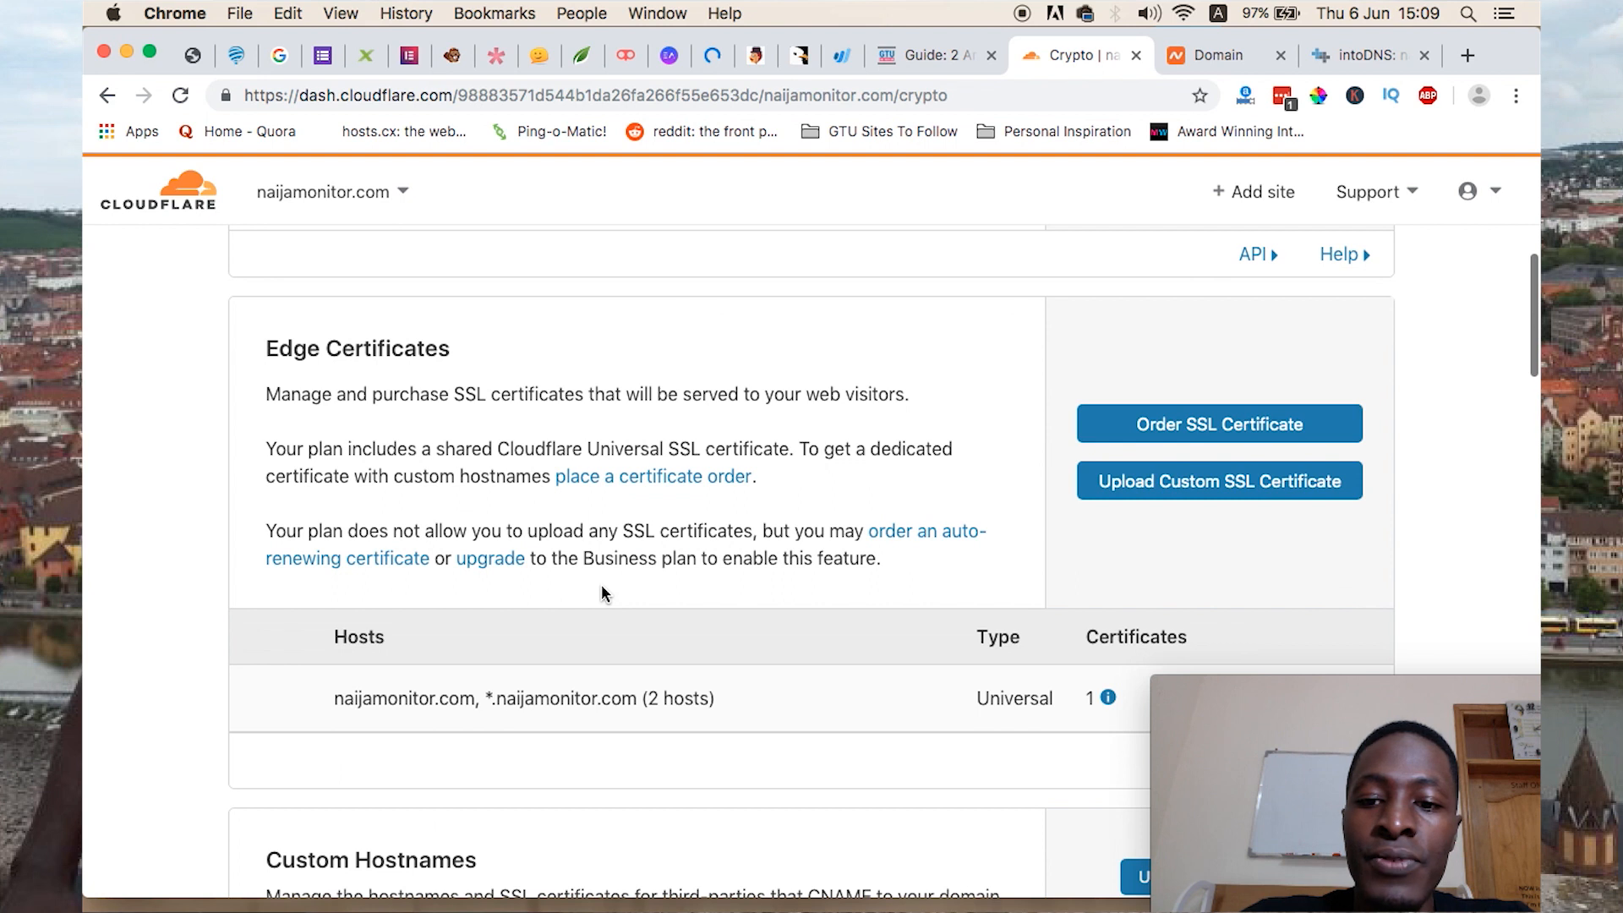
scroll("down", 3)
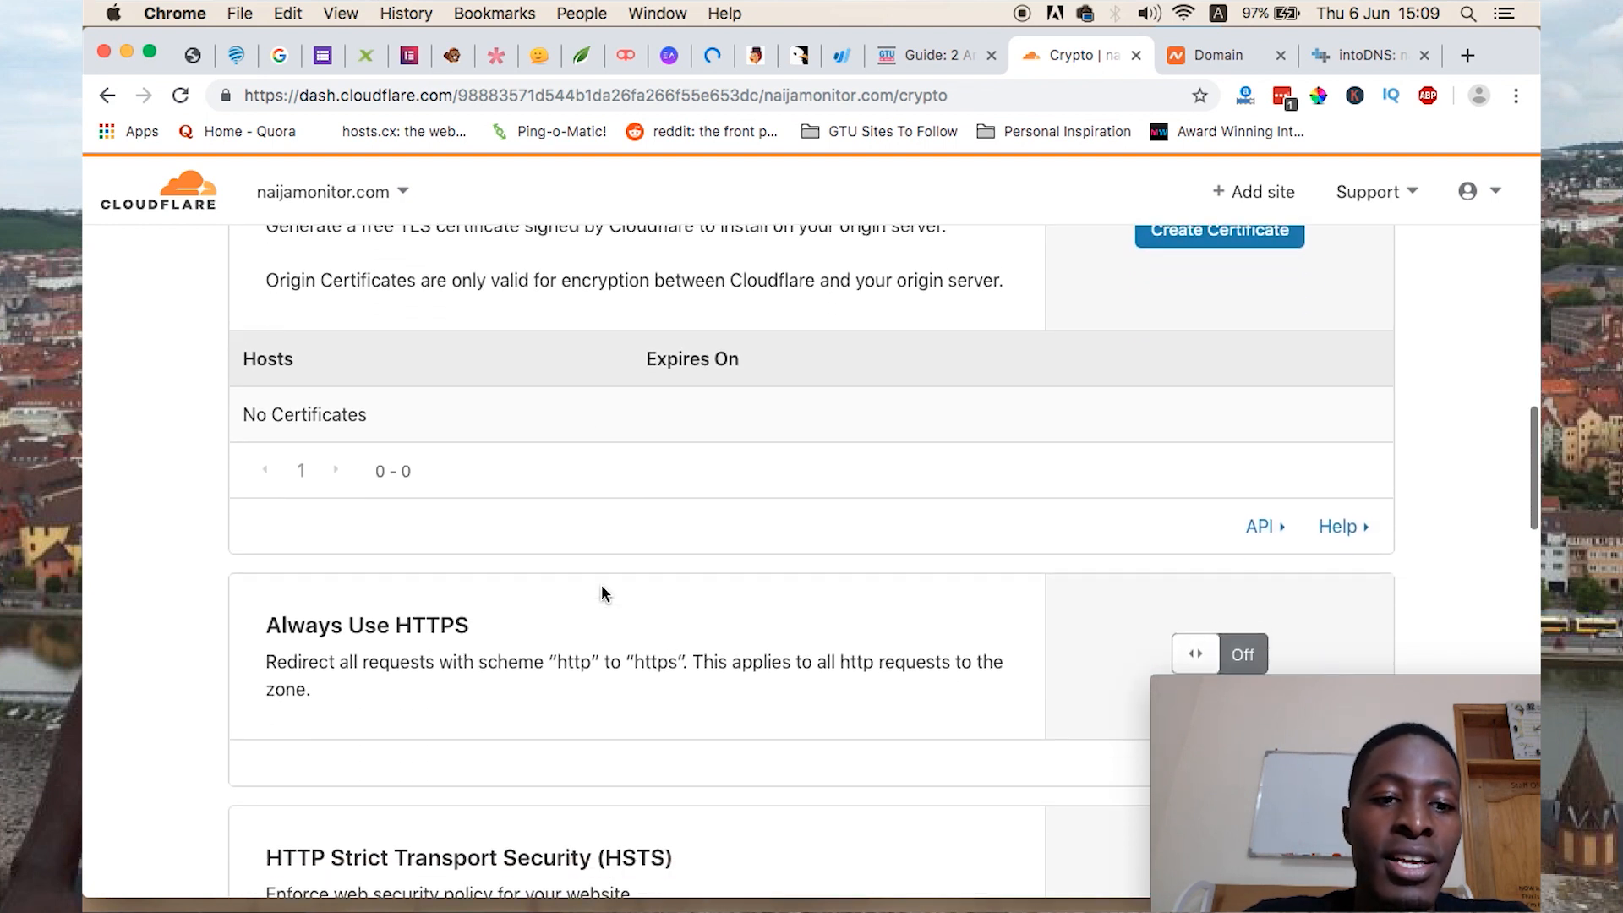
scroll("up", 3)
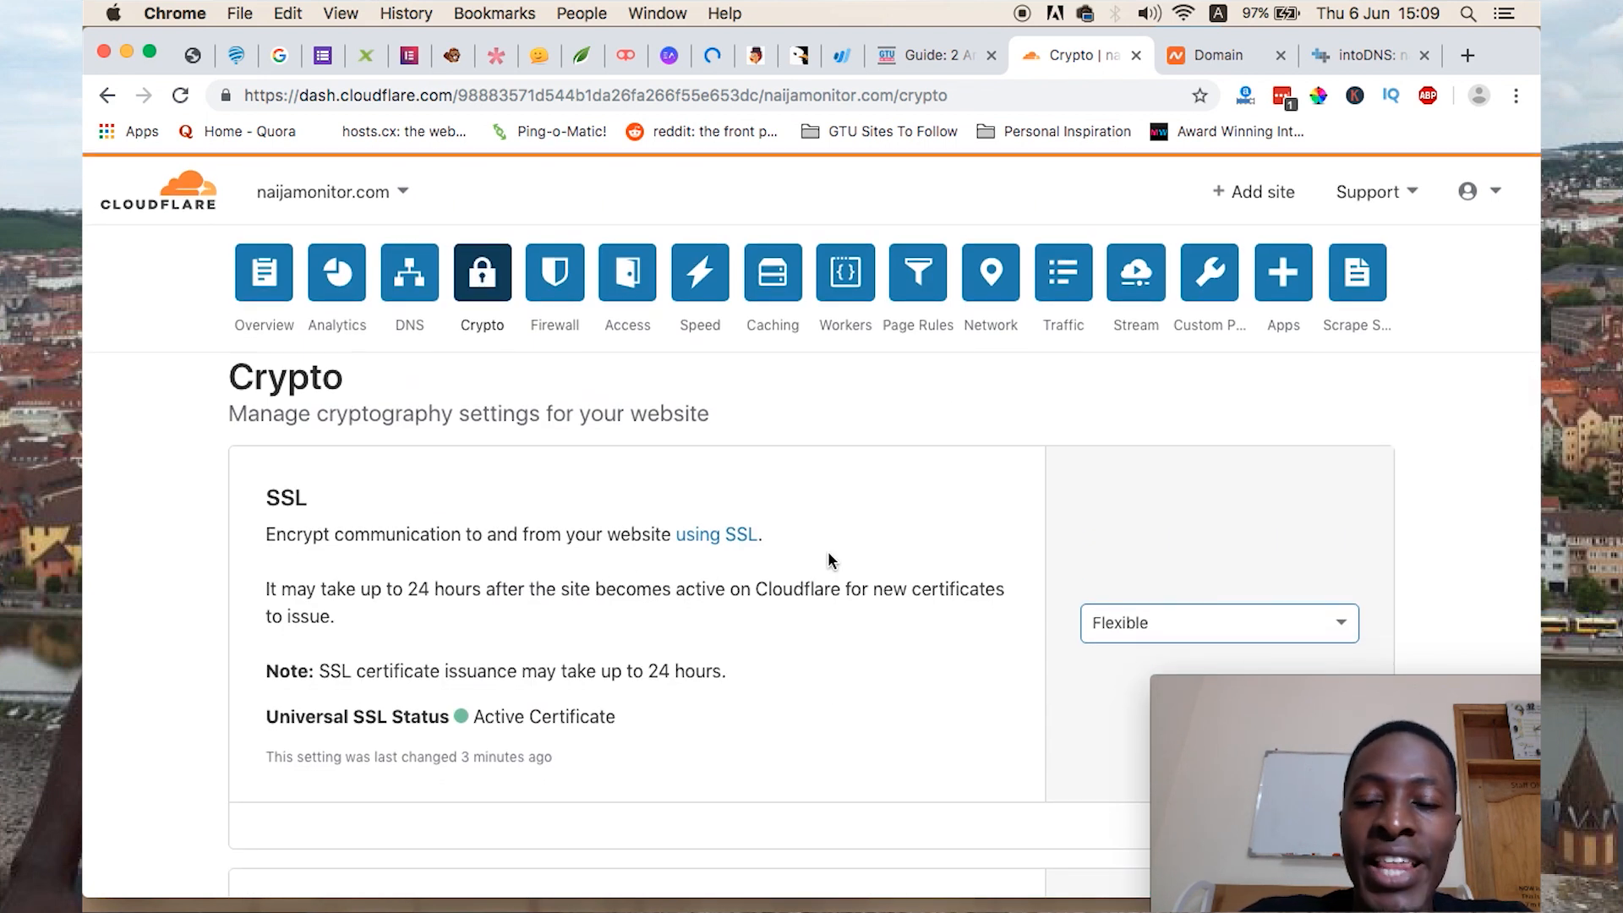
mouse_move(917, 273)
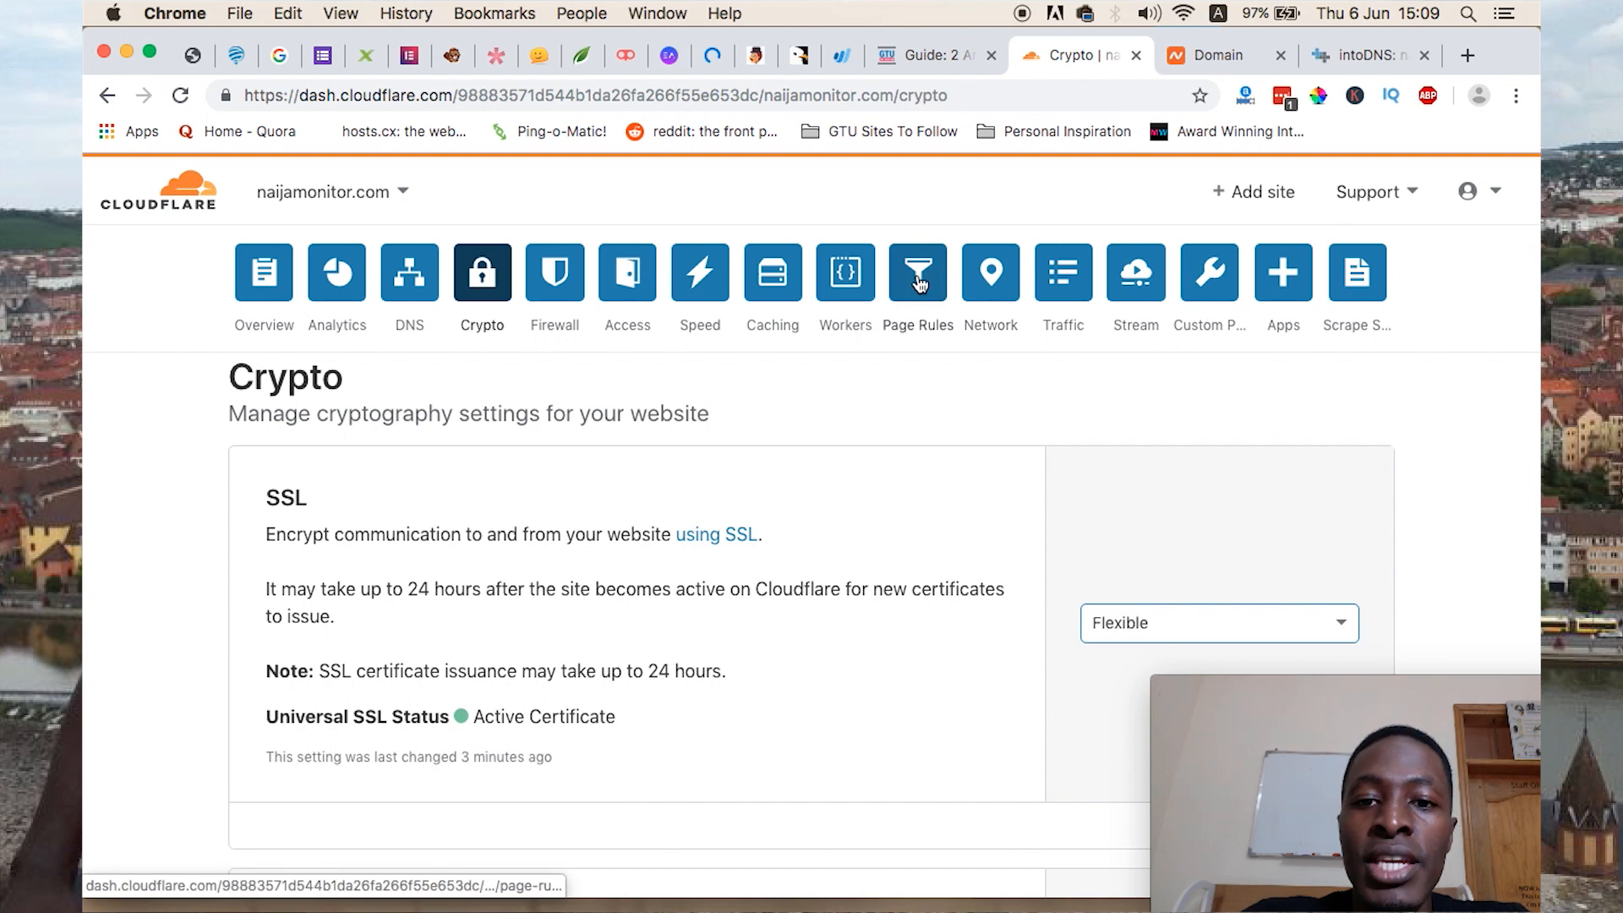
left_click(917, 272)
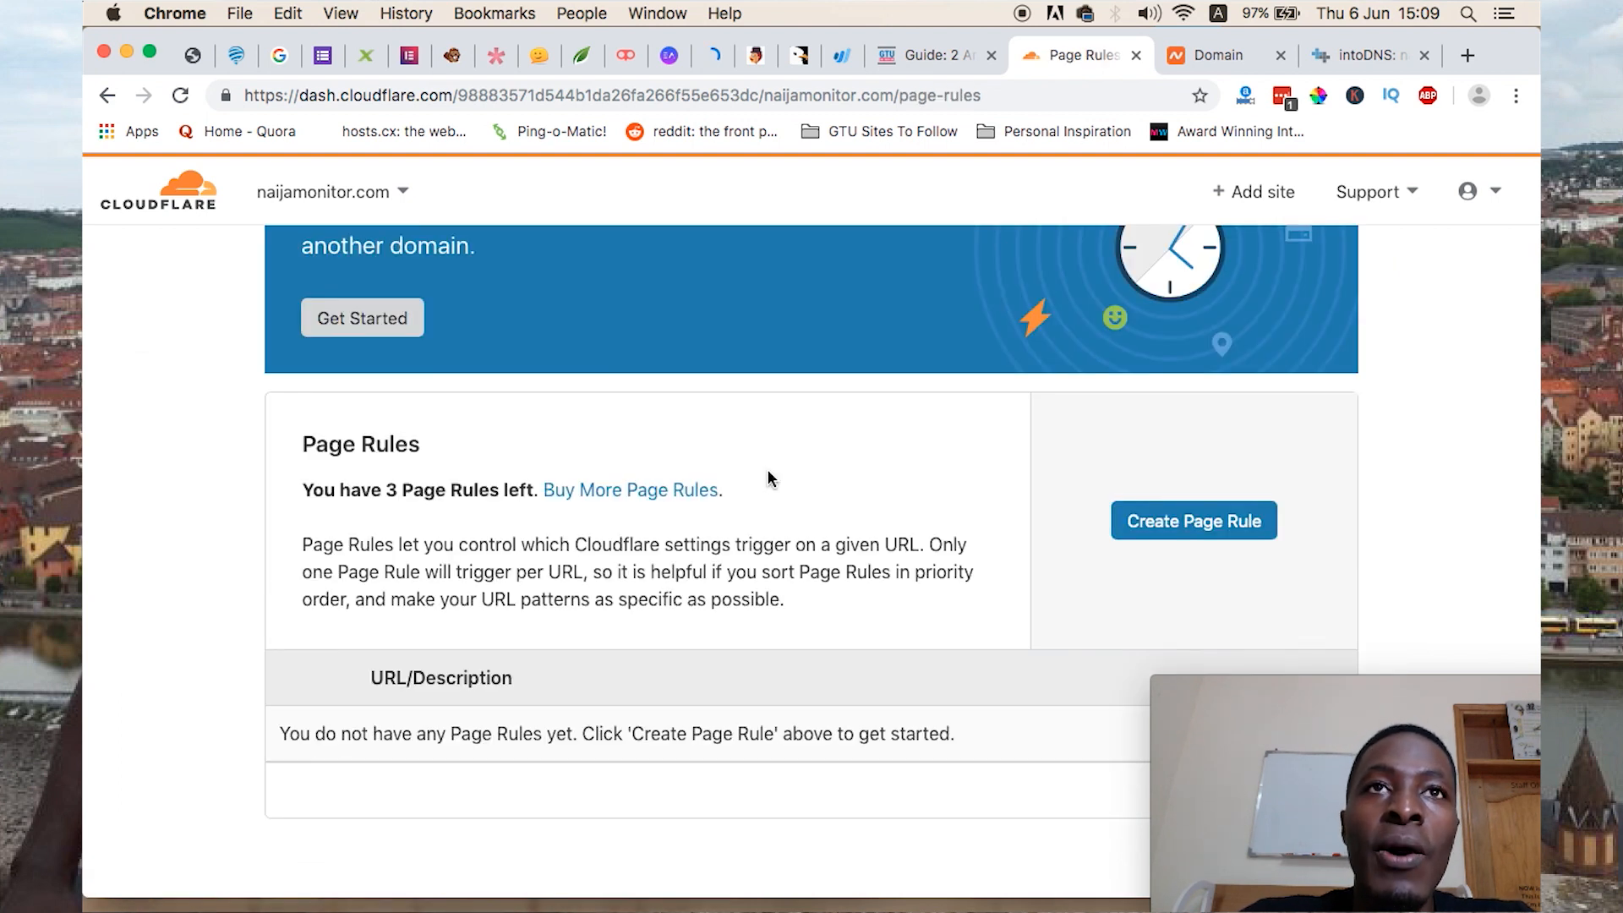
left_click(1193, 520)
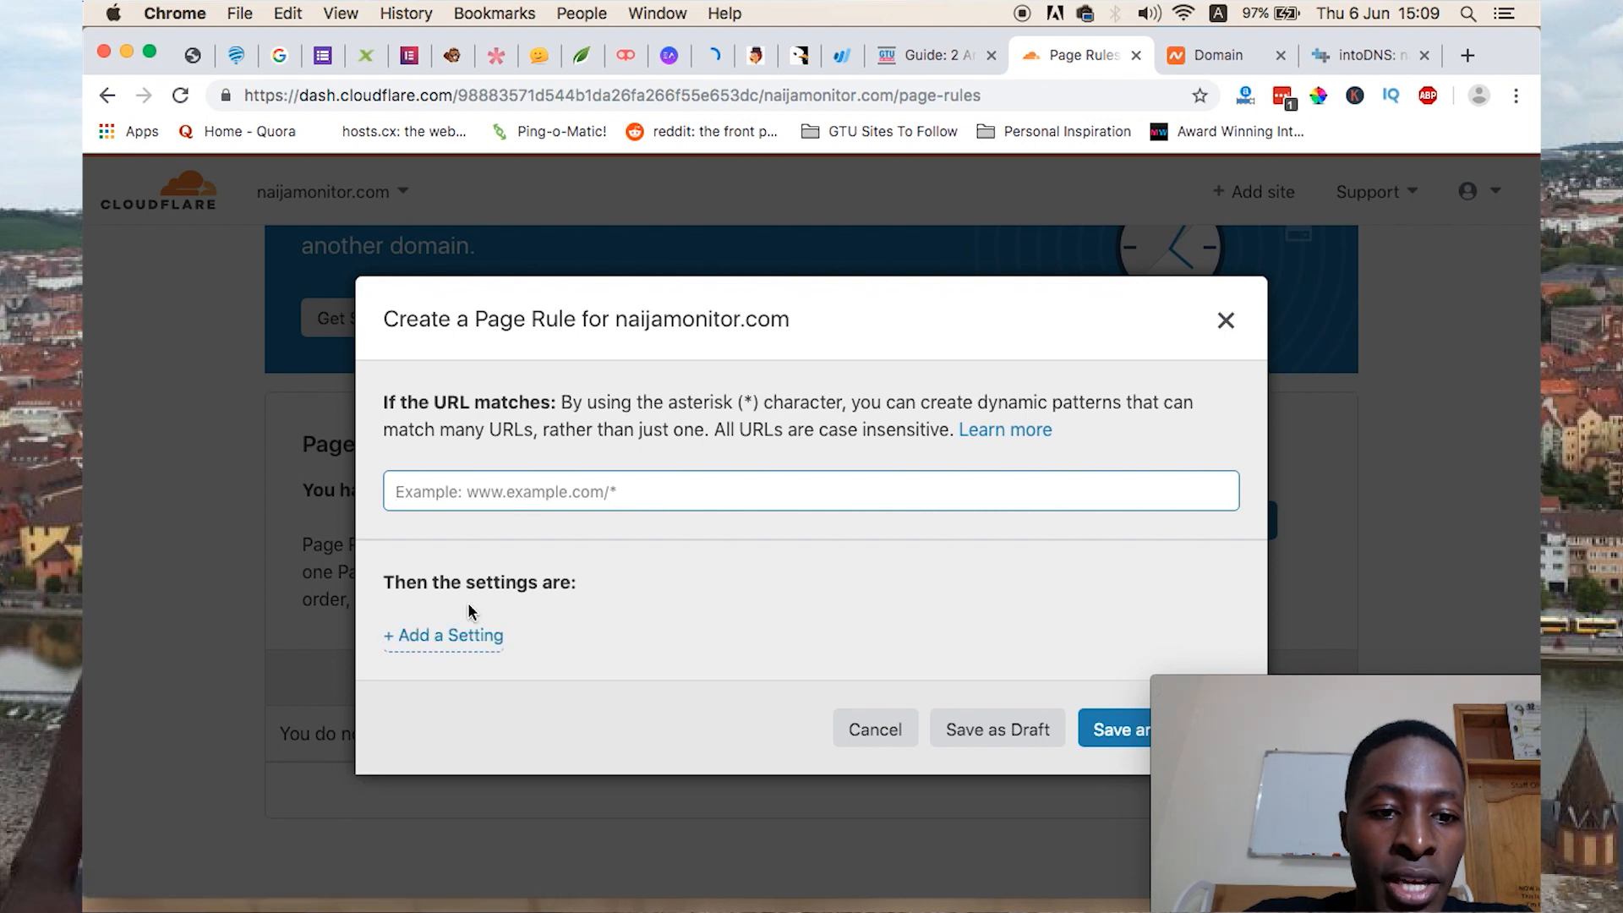
left_click(443, 635)
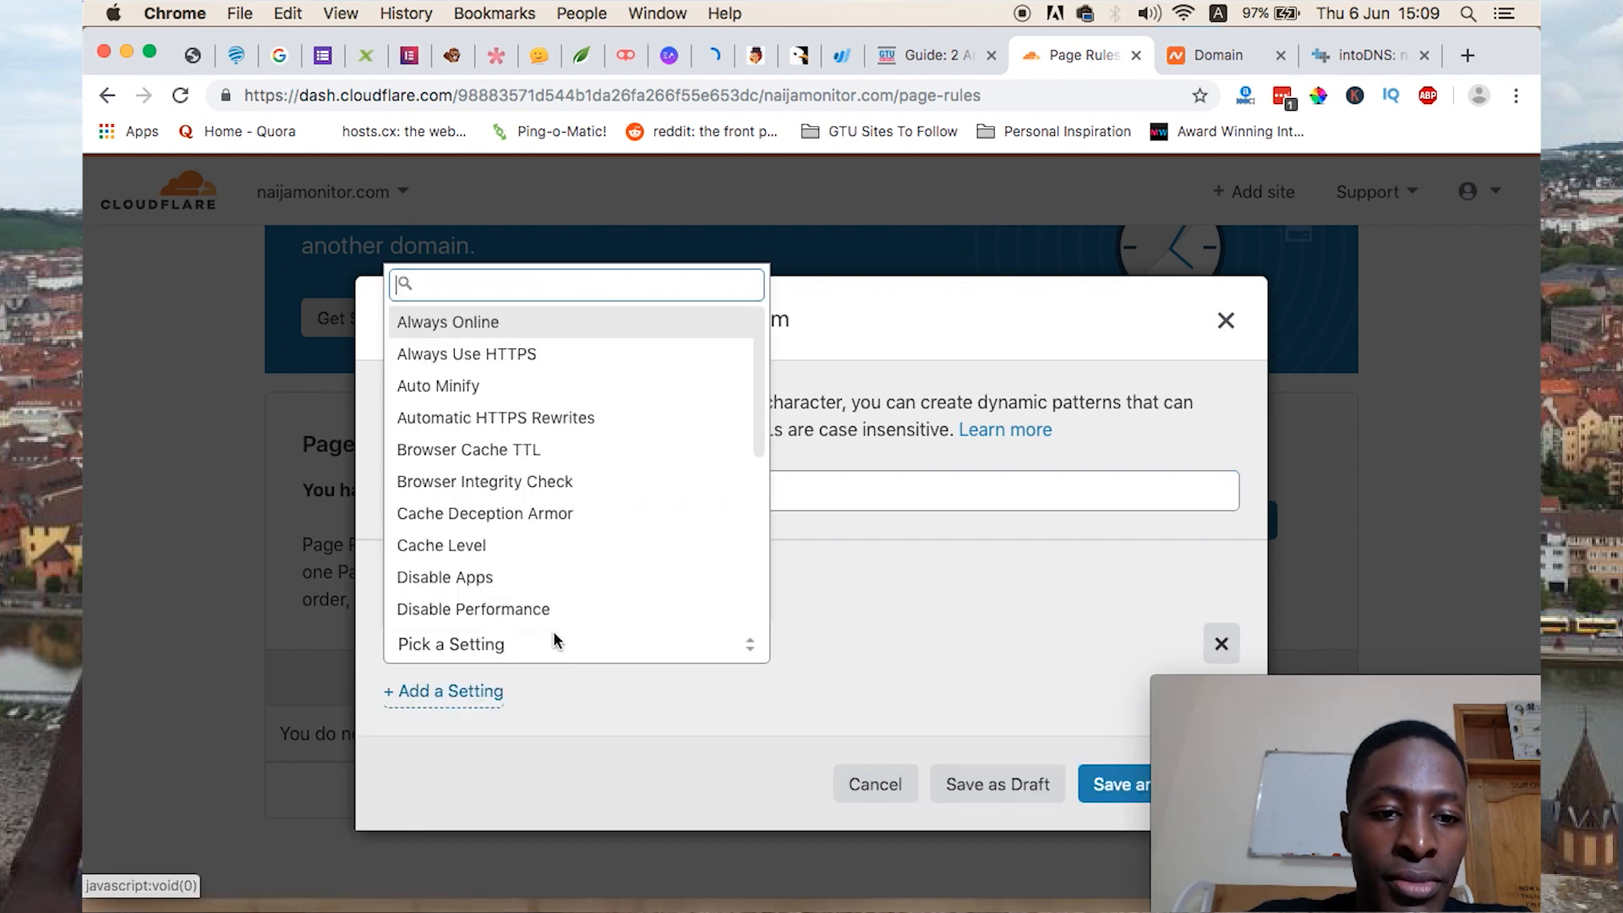
mouse_move(515, 370)
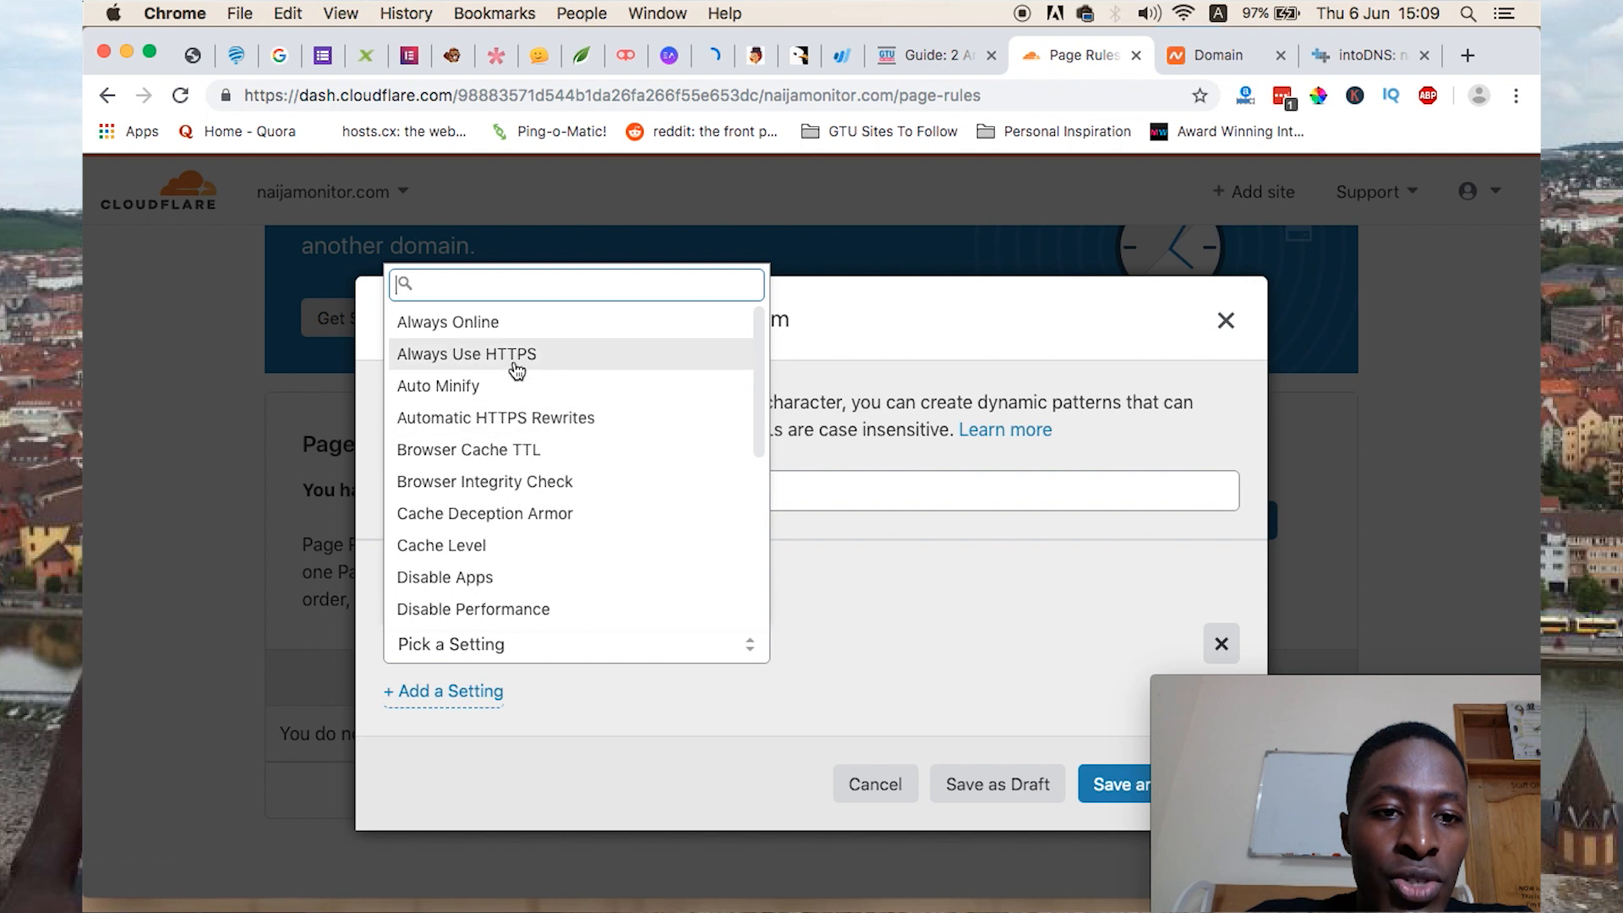
left_click(465, 354)
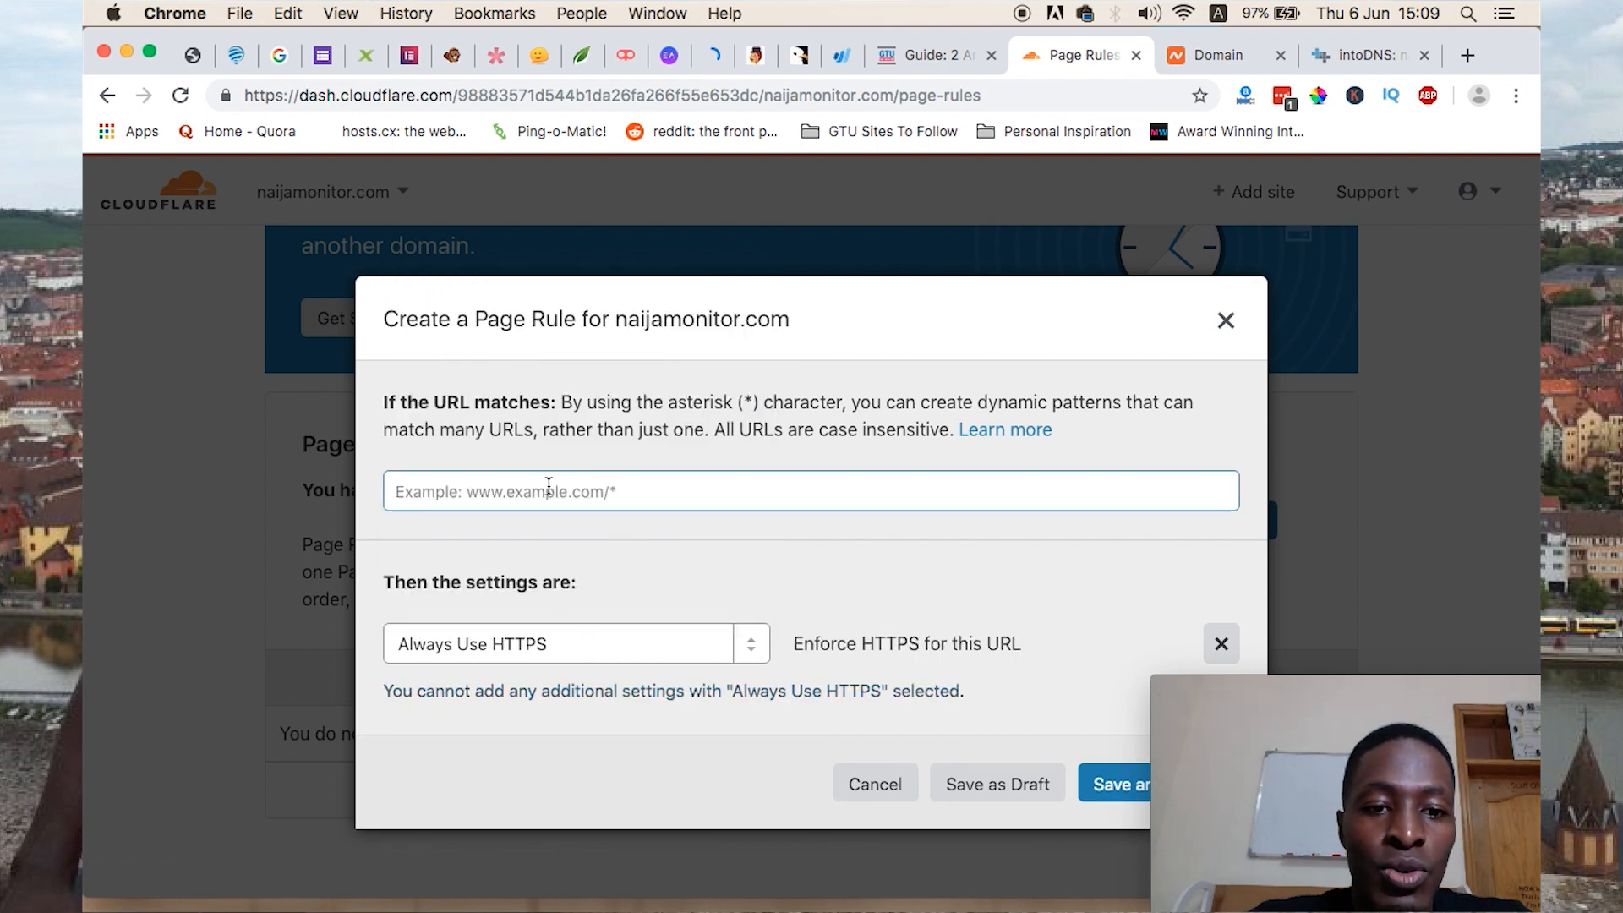
type("httpnaijamonitor.com/*")
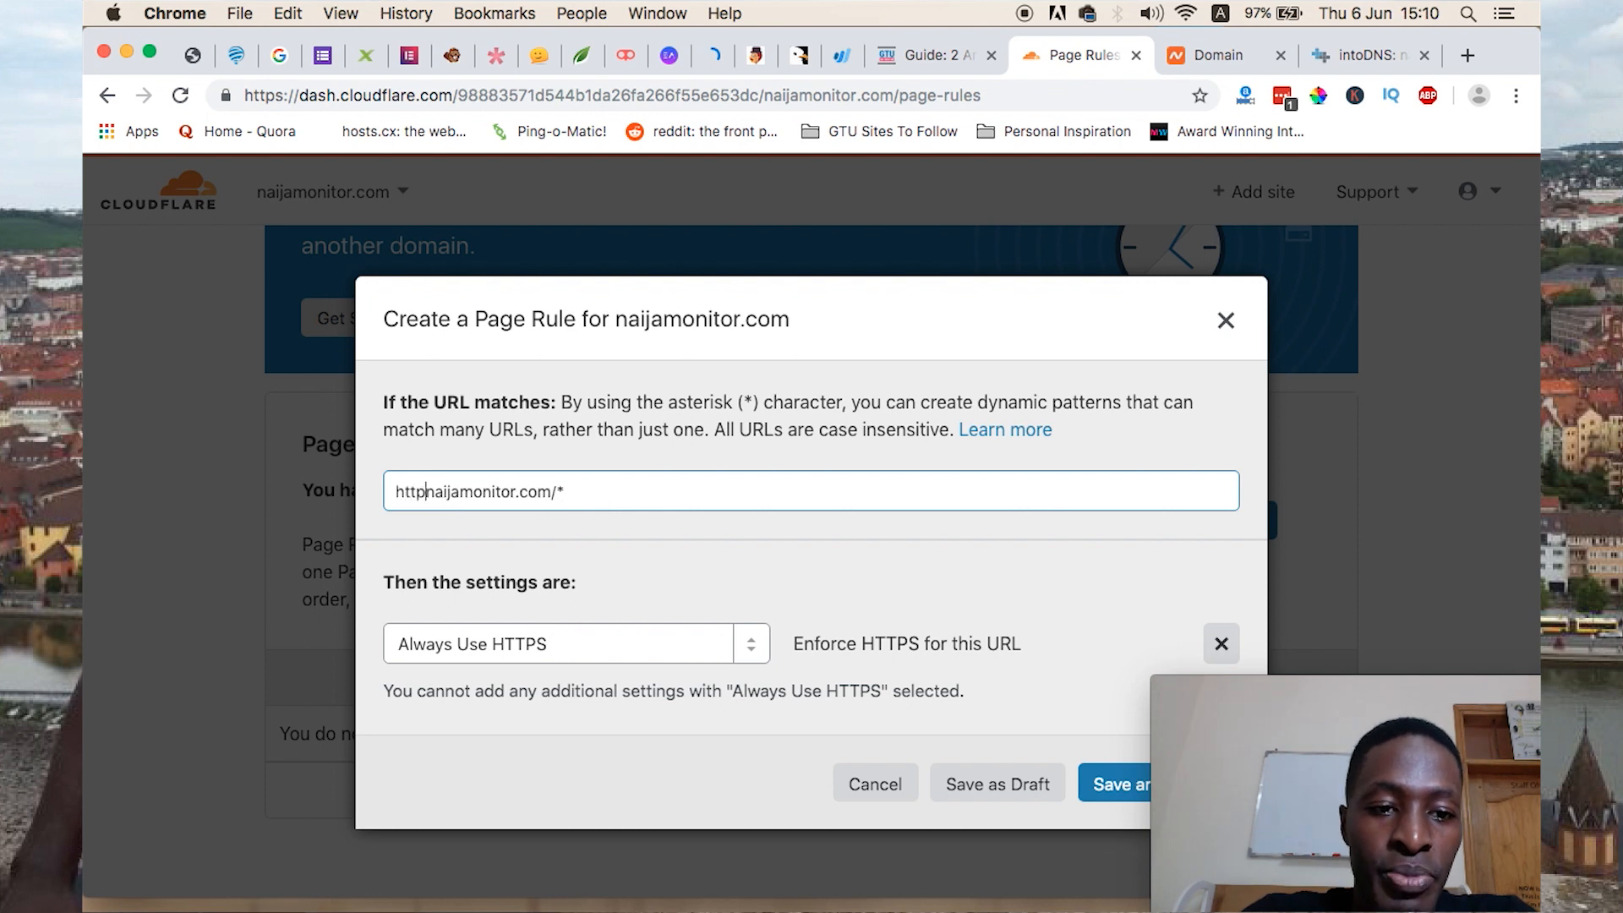
type(":/")
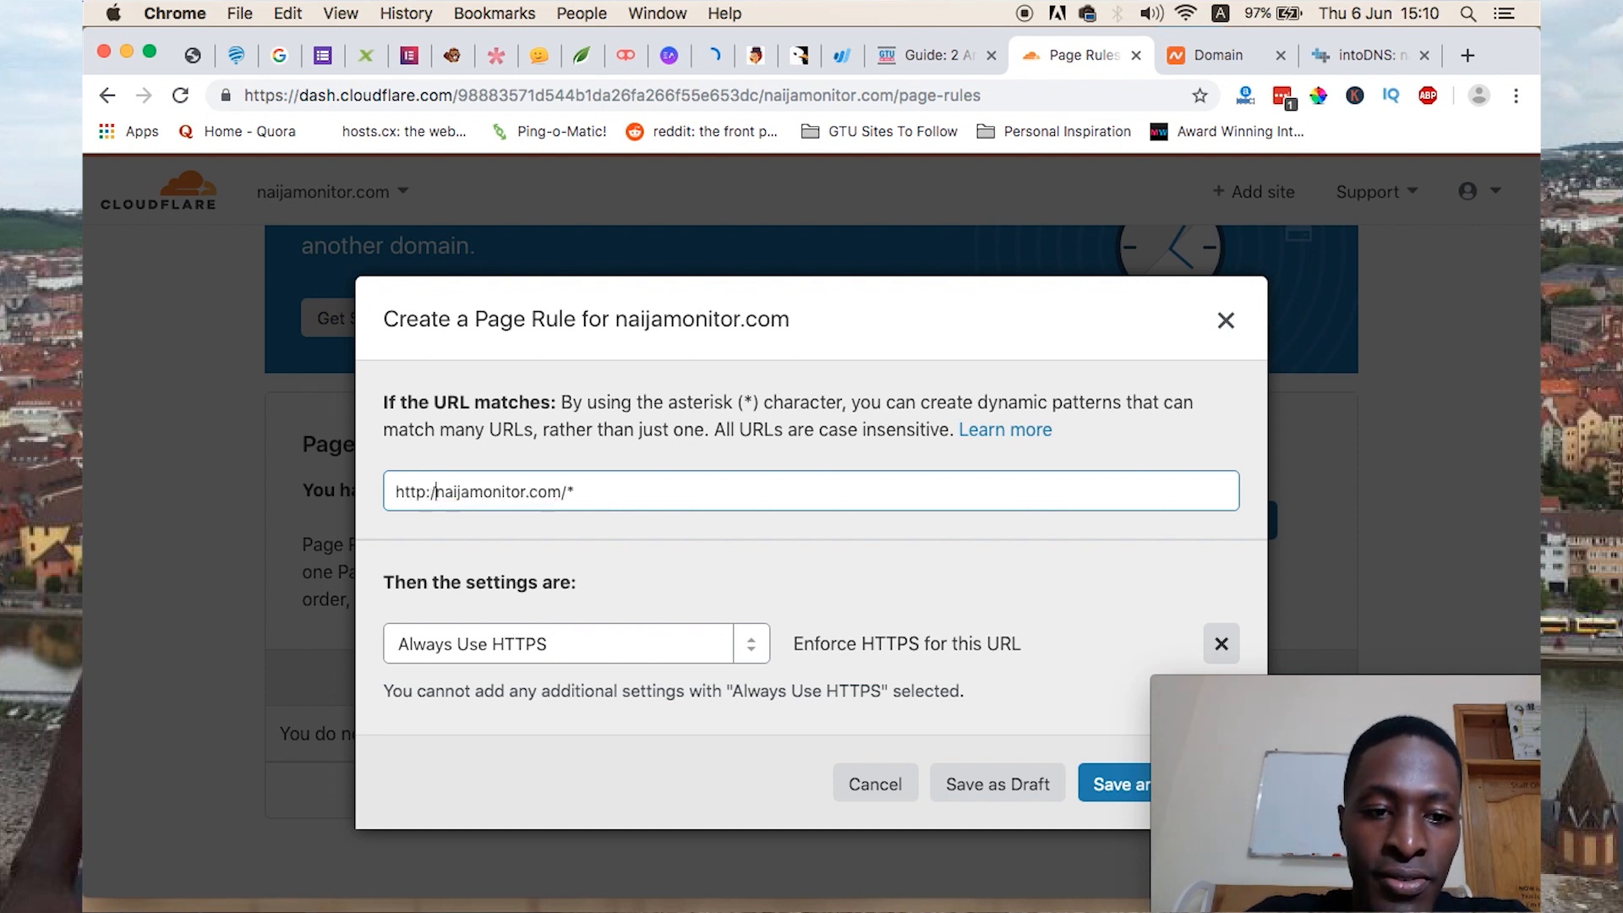
type("/")
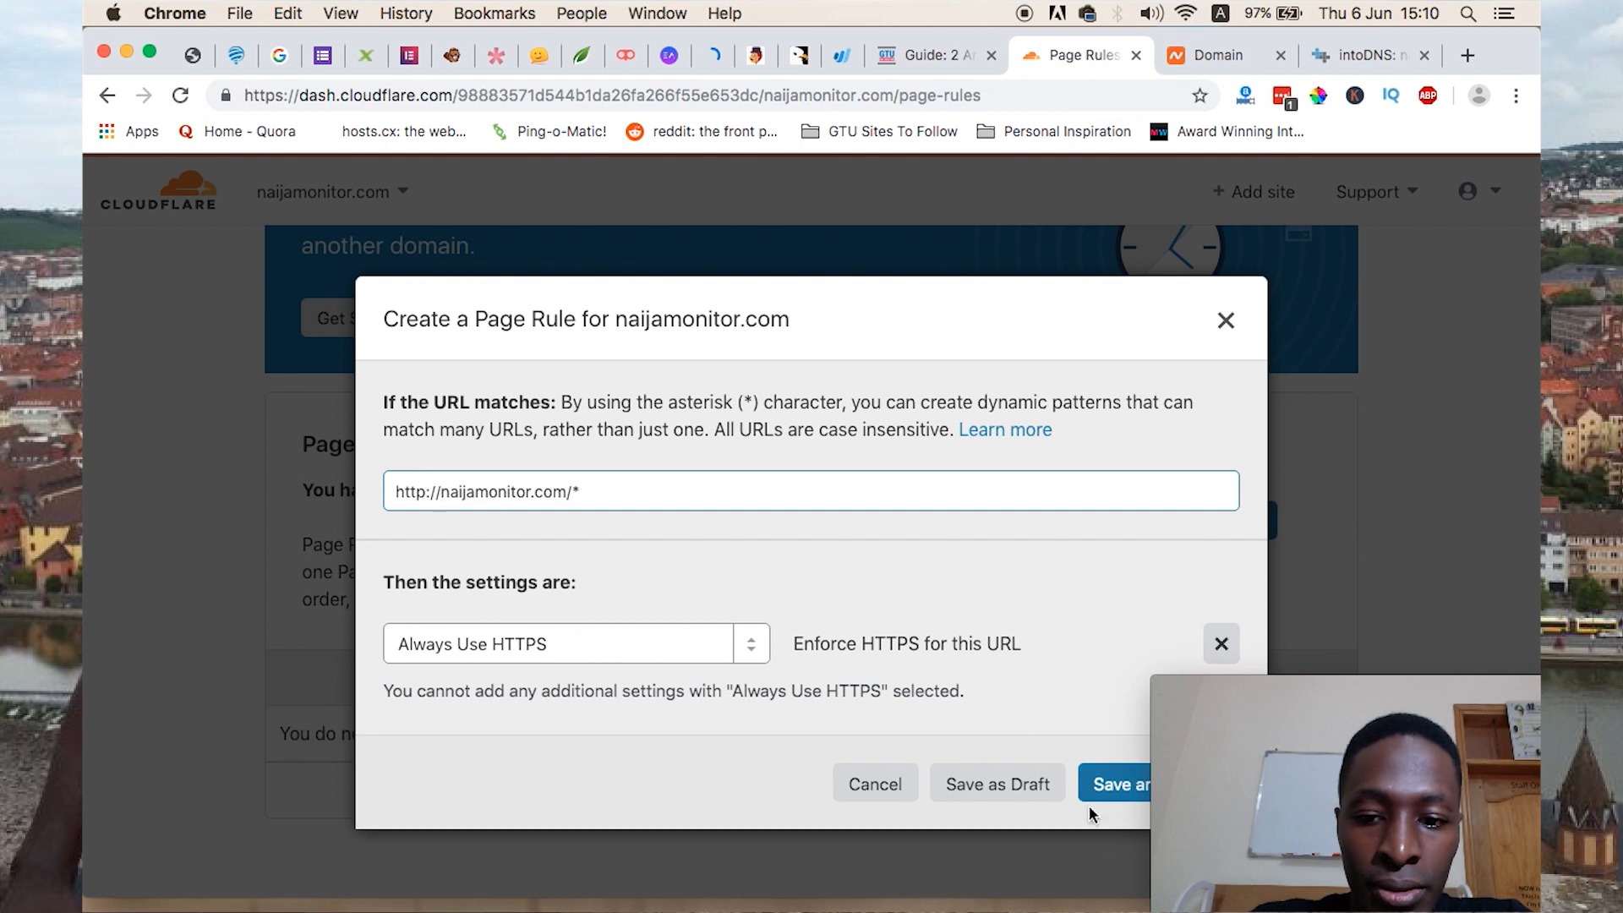
left_click(1120, 783)
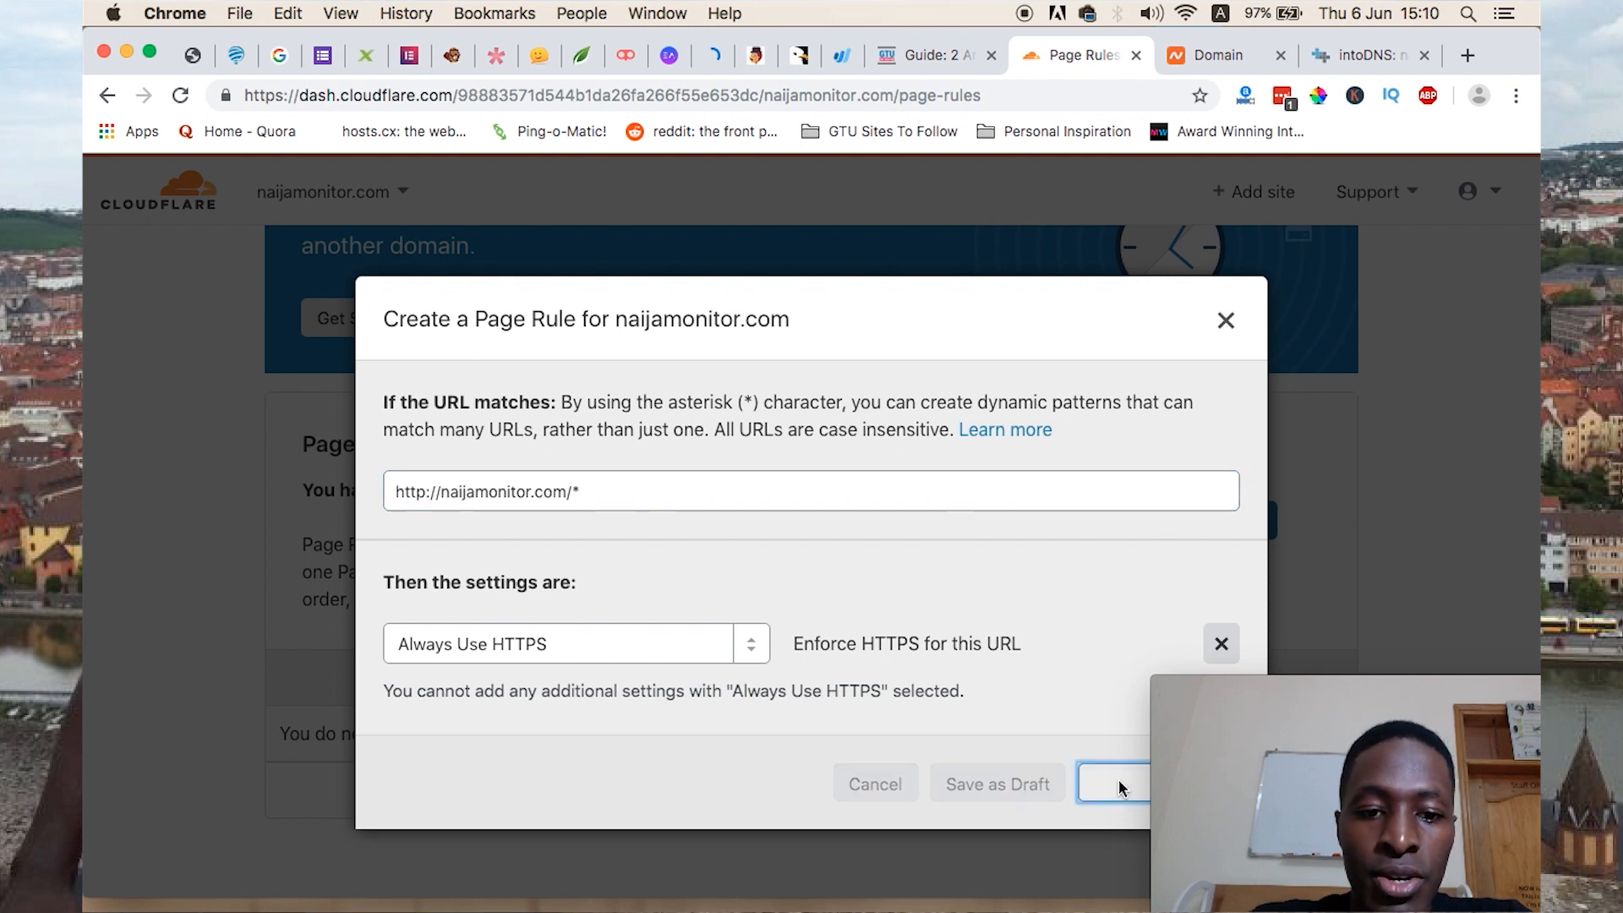
left_click(1114, 784)
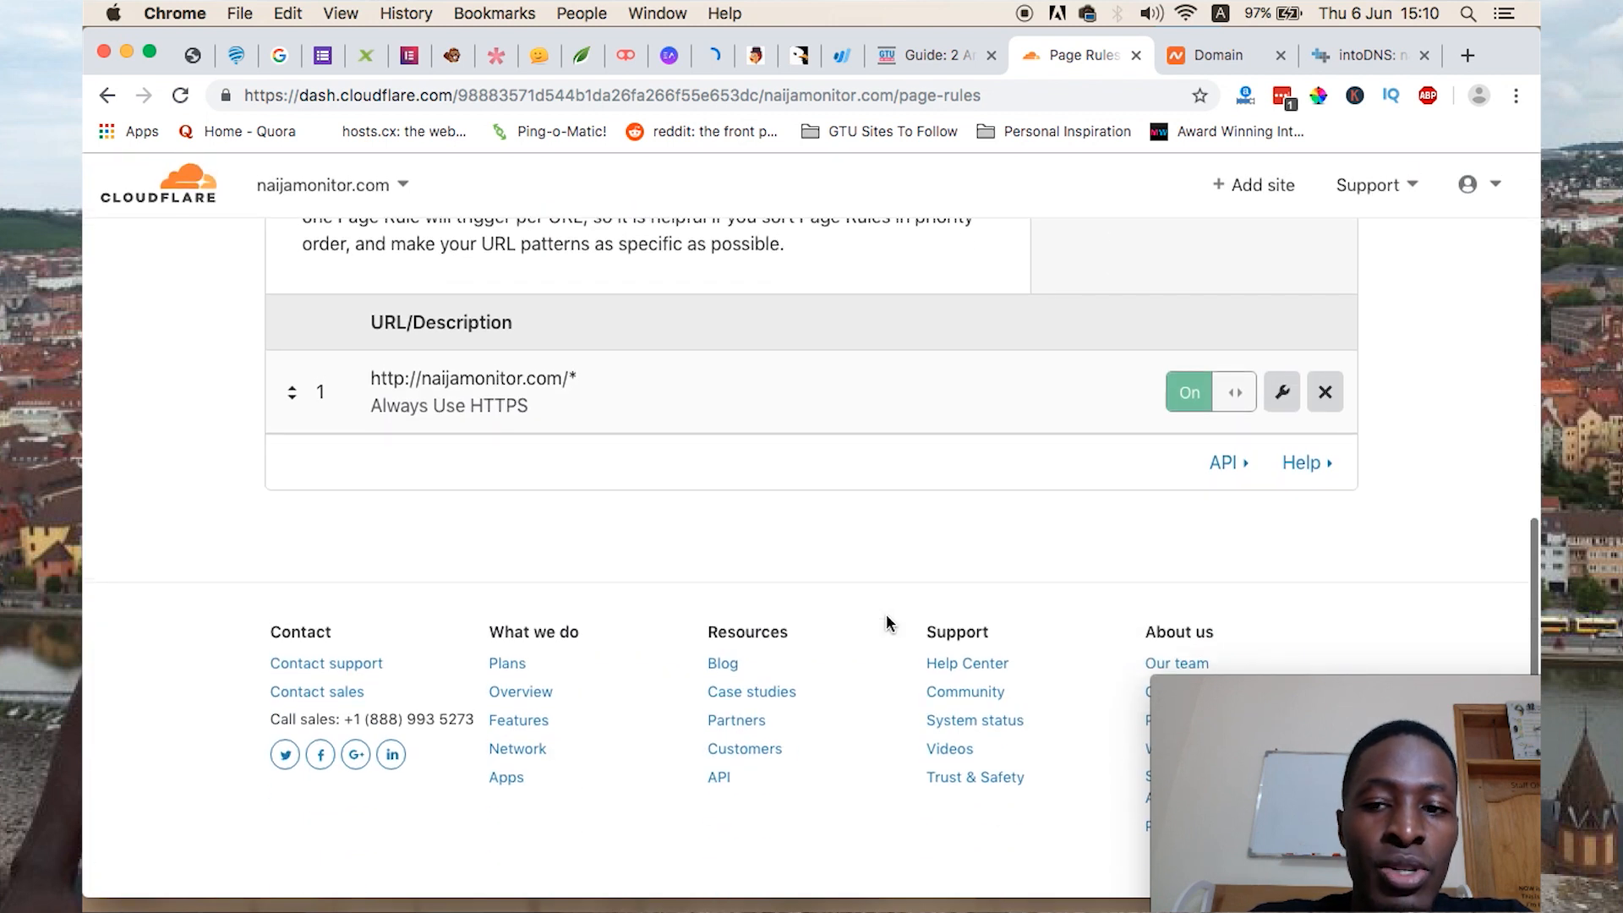
scroll("up", 3)
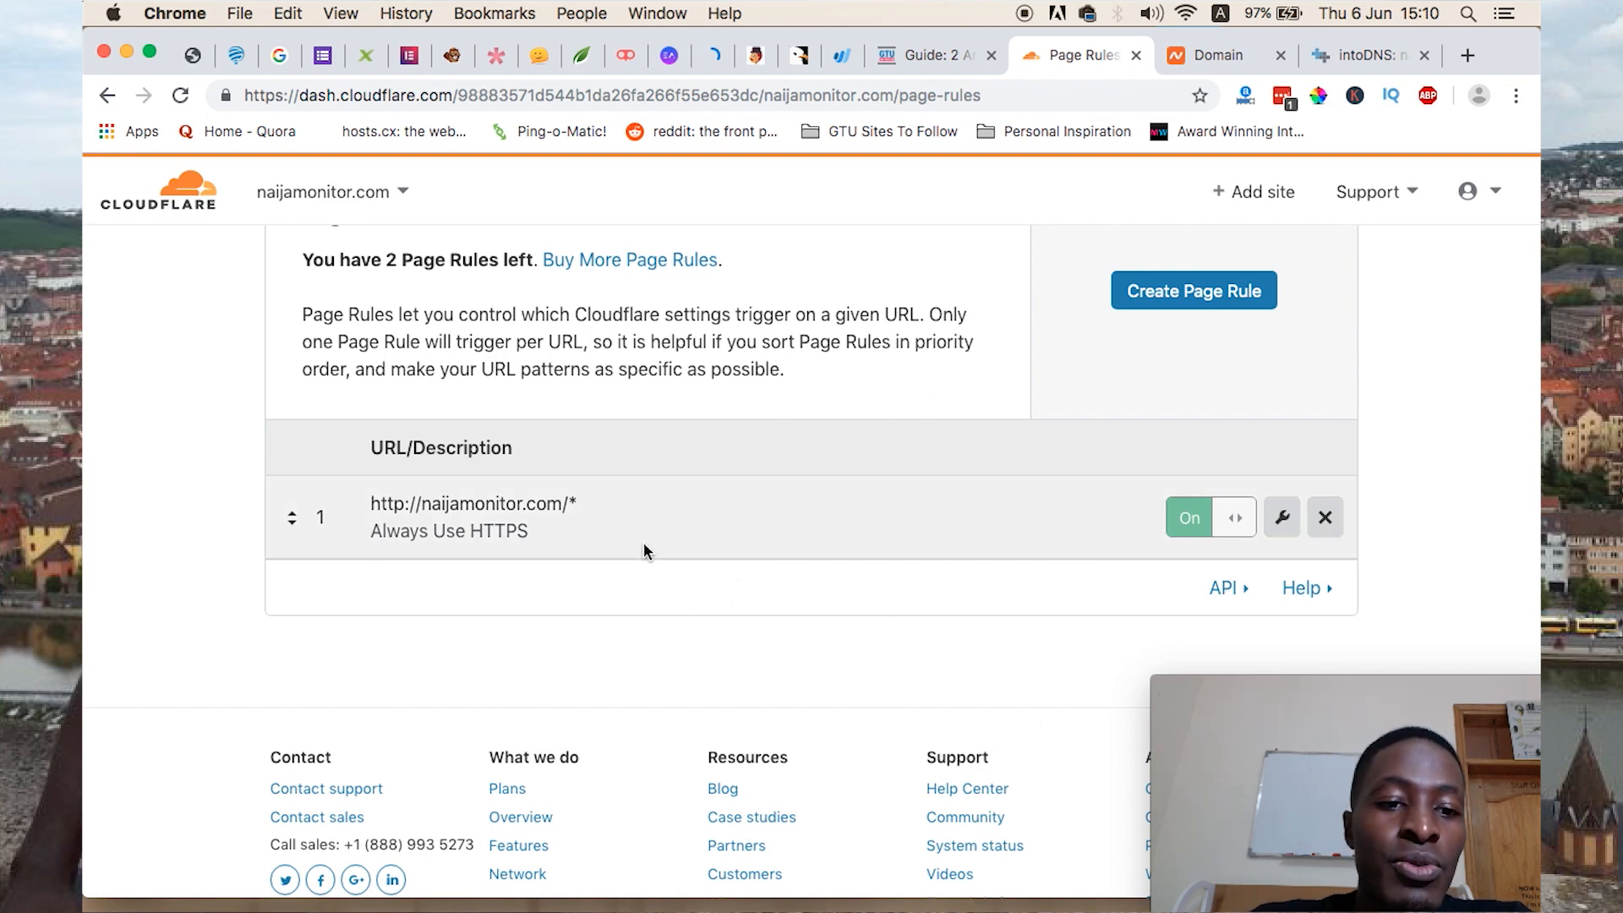
mouse_move(480, 534)
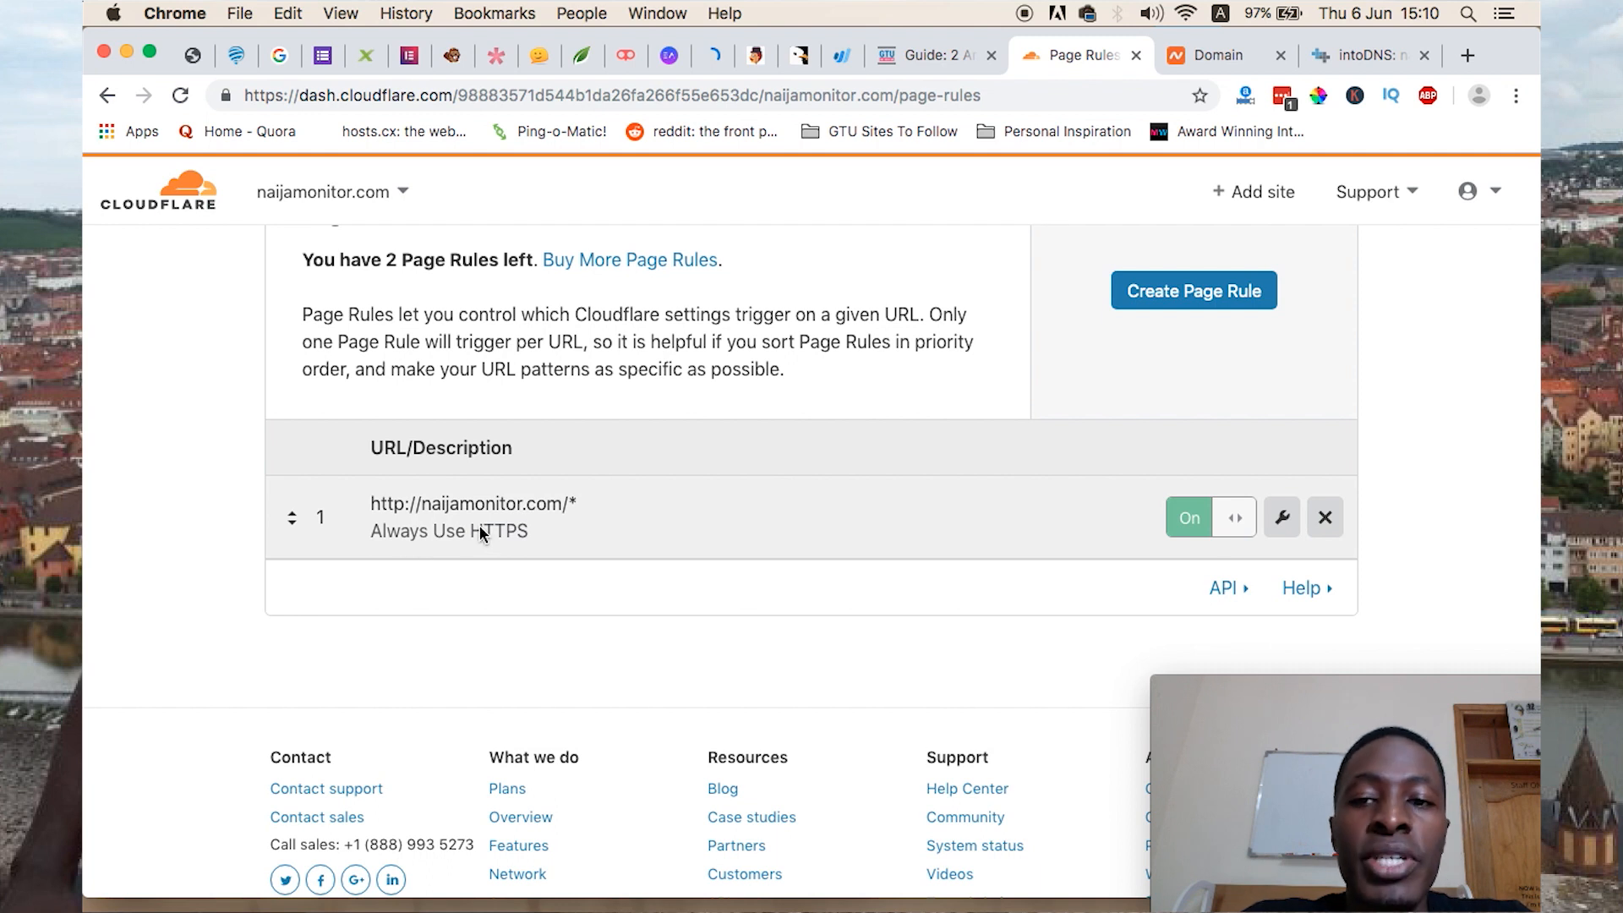
scroll("up", 3)
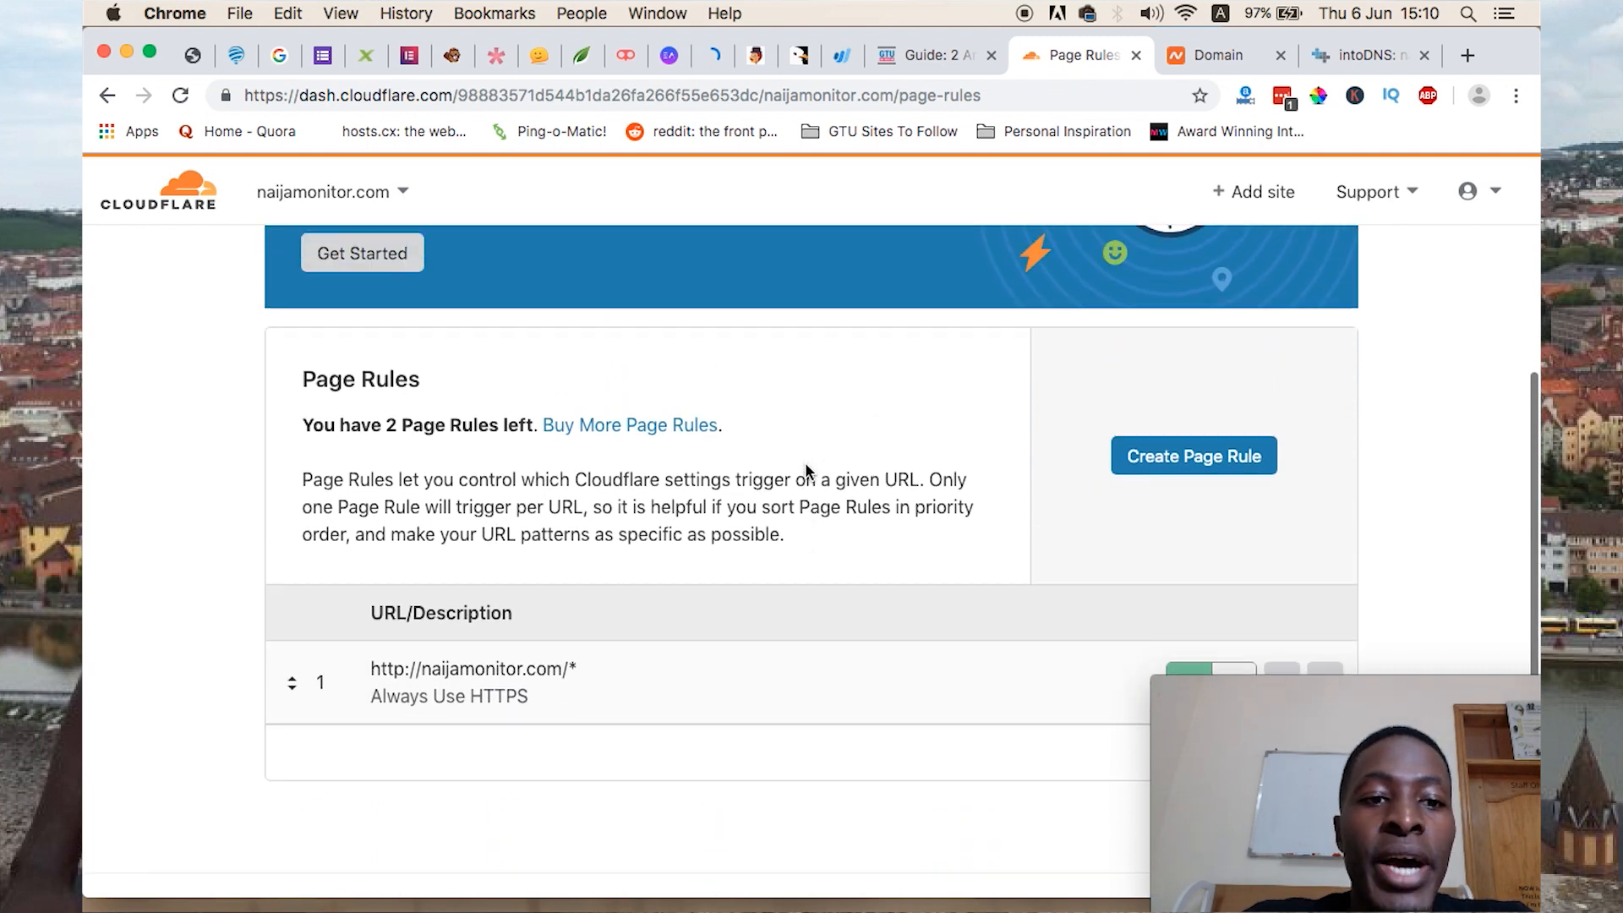
scroll("up", 3)
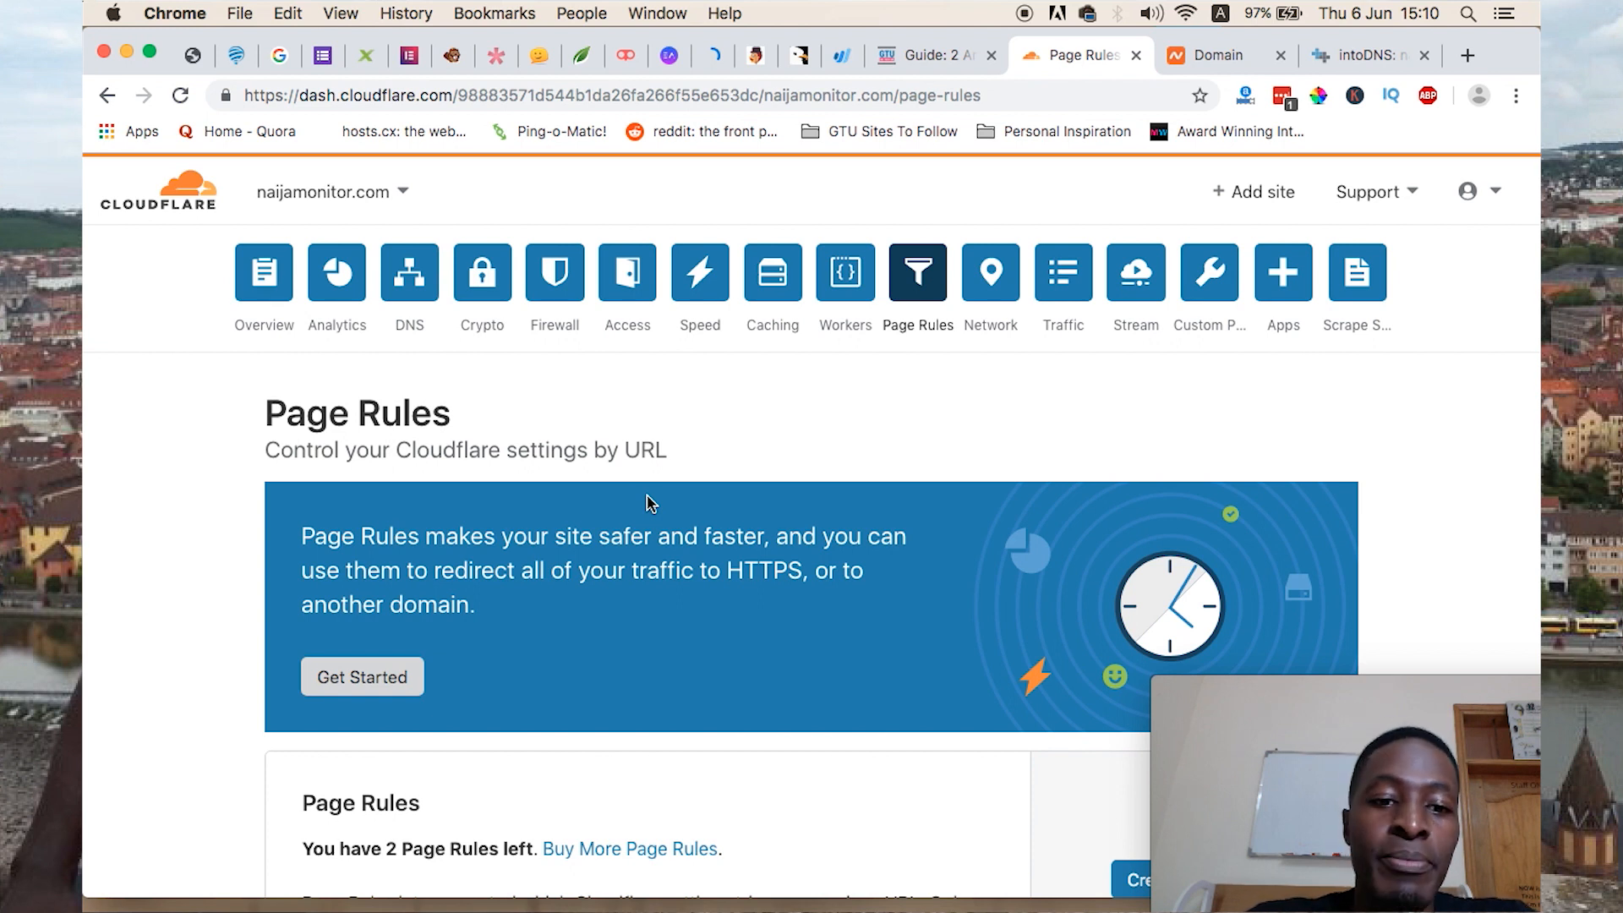
left_click(262, 272)
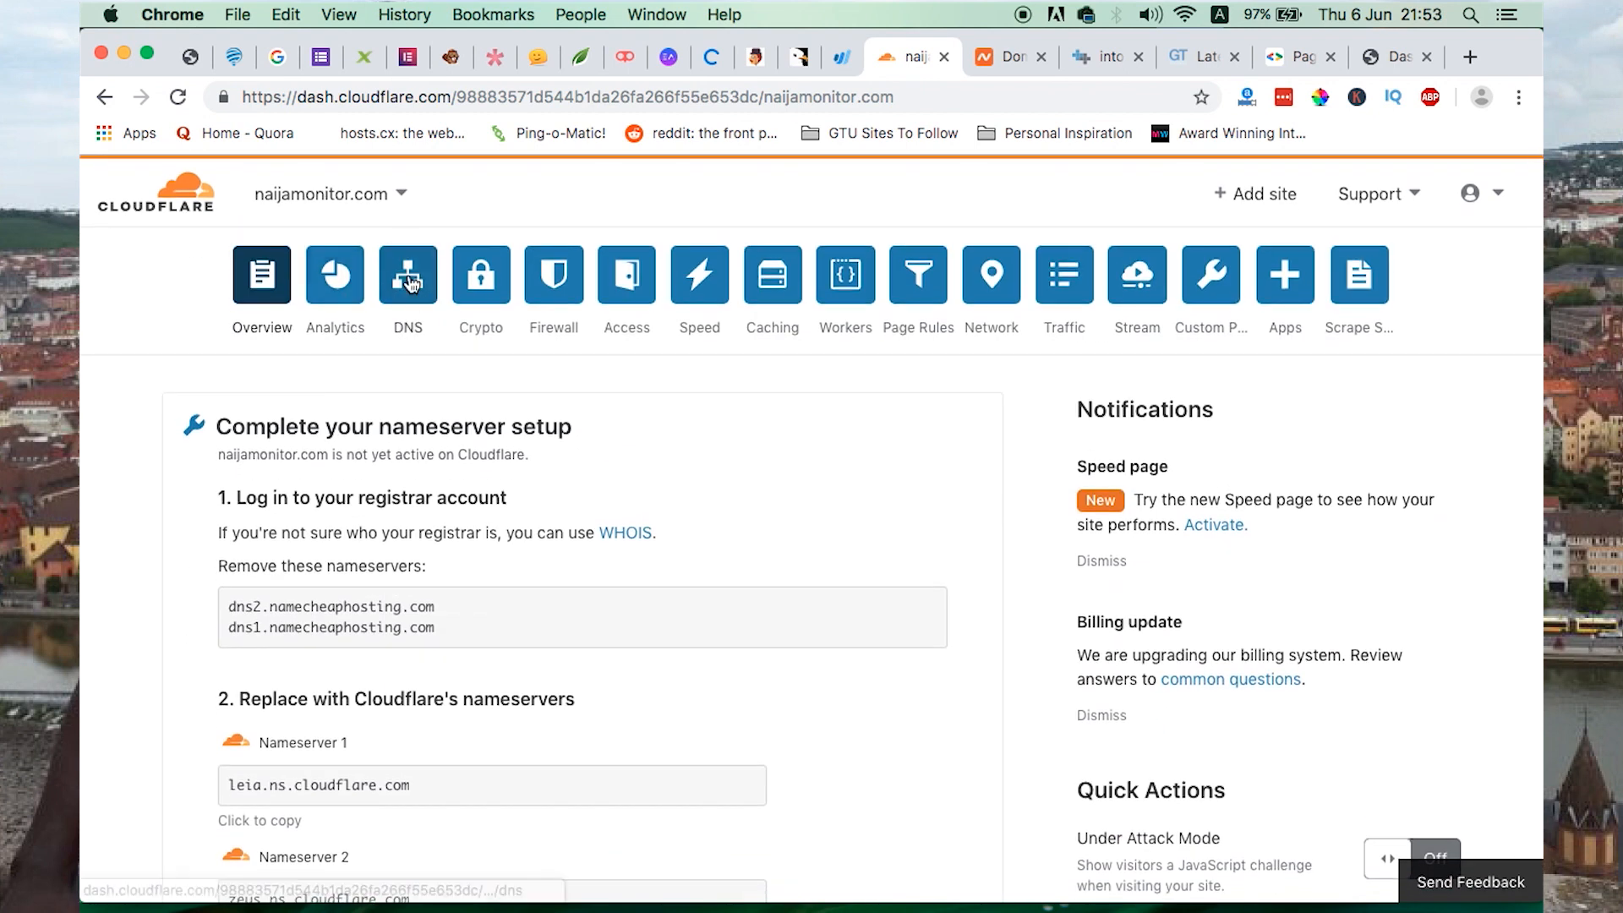
Review DNS records, Flexible SSL status and the HTTPS page rule, then switch to WordPress admin
left_click(406, 276)
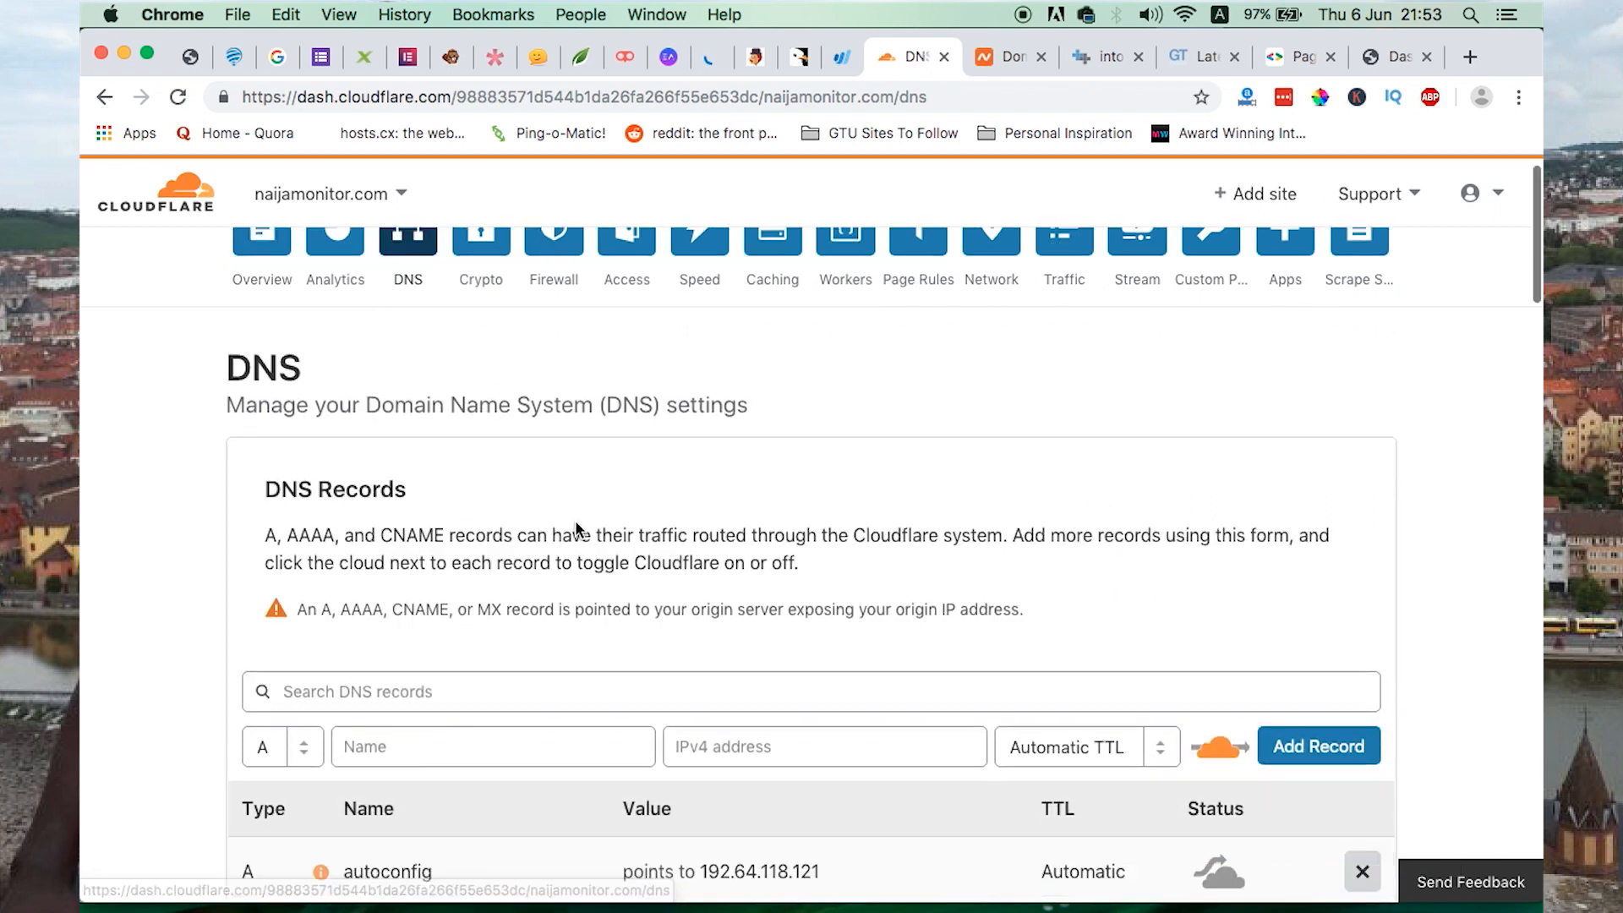
scroll("down", 3)
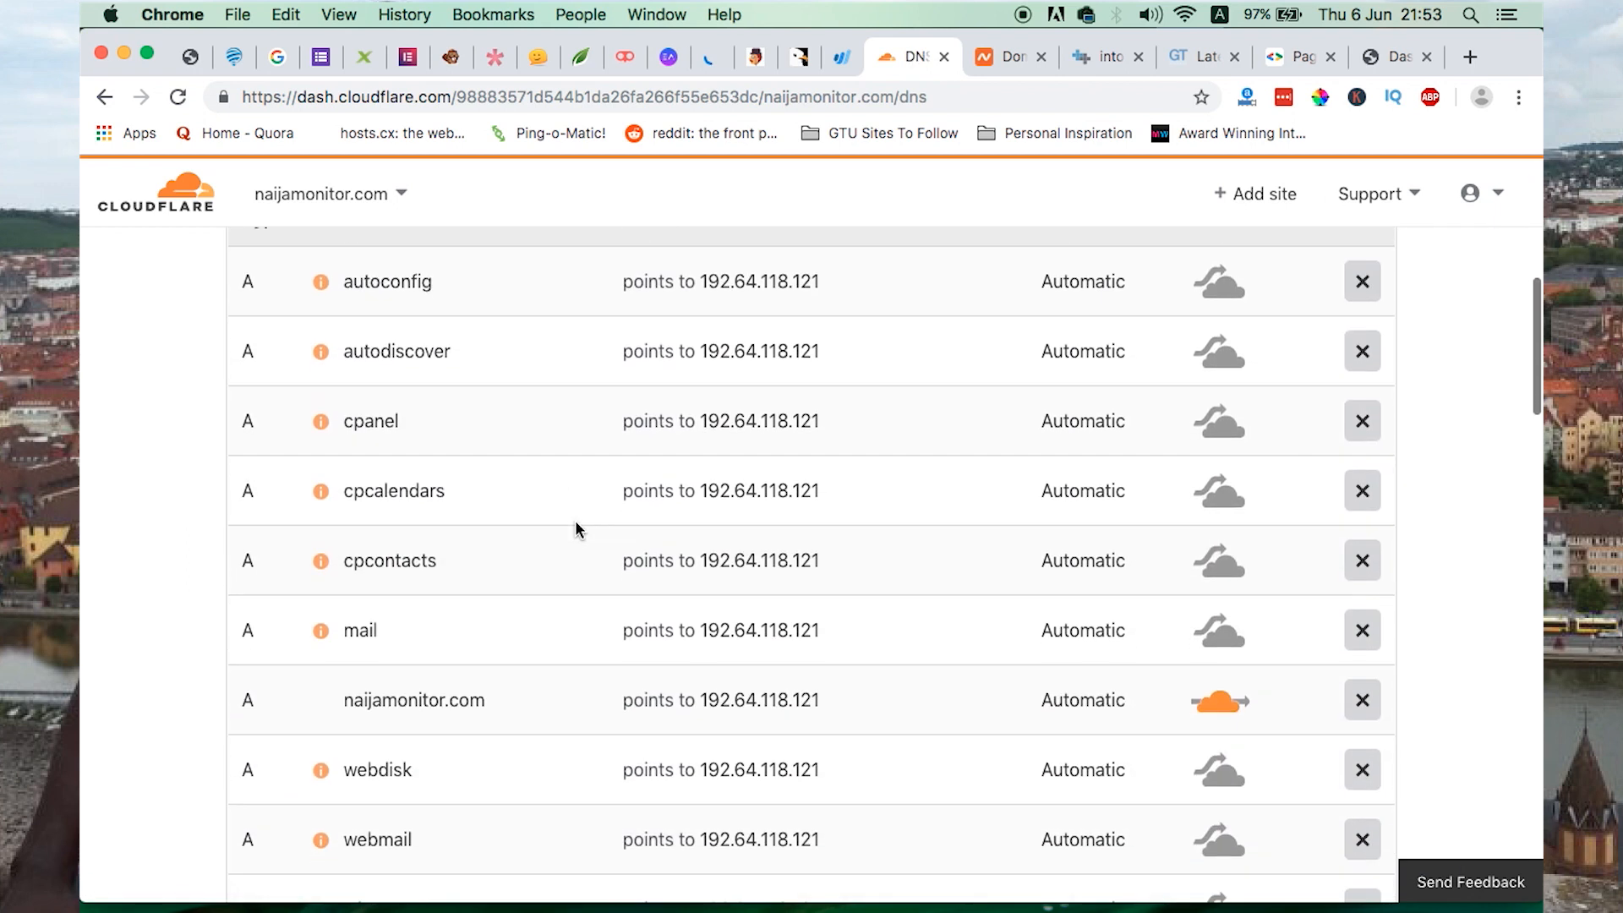
scroll("up", 3)
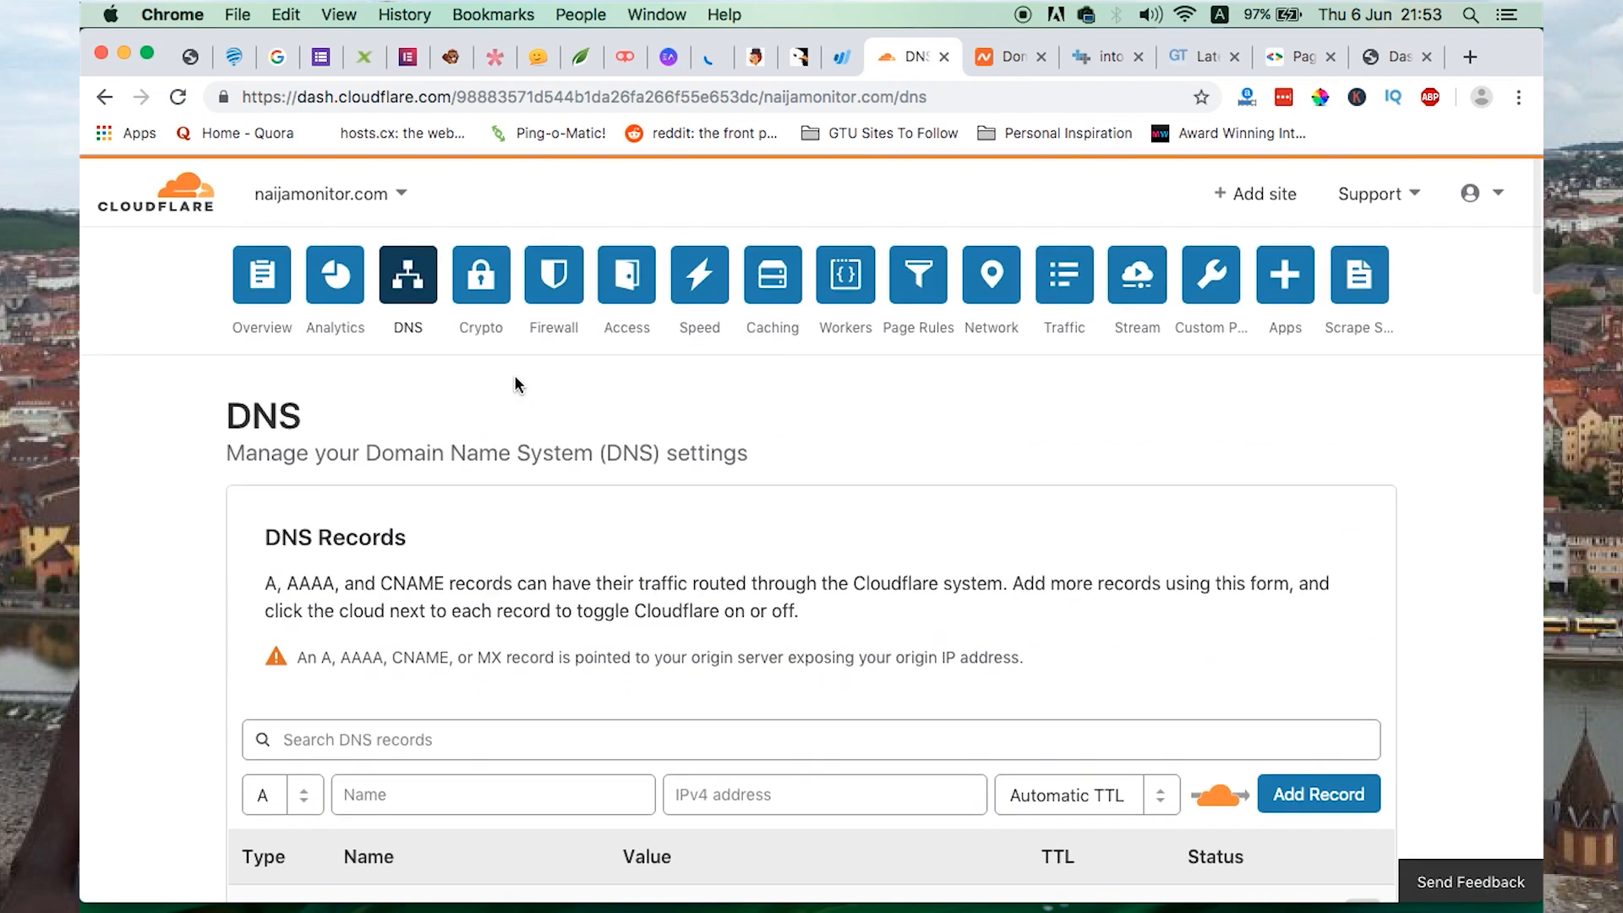
left_click(480, 275)
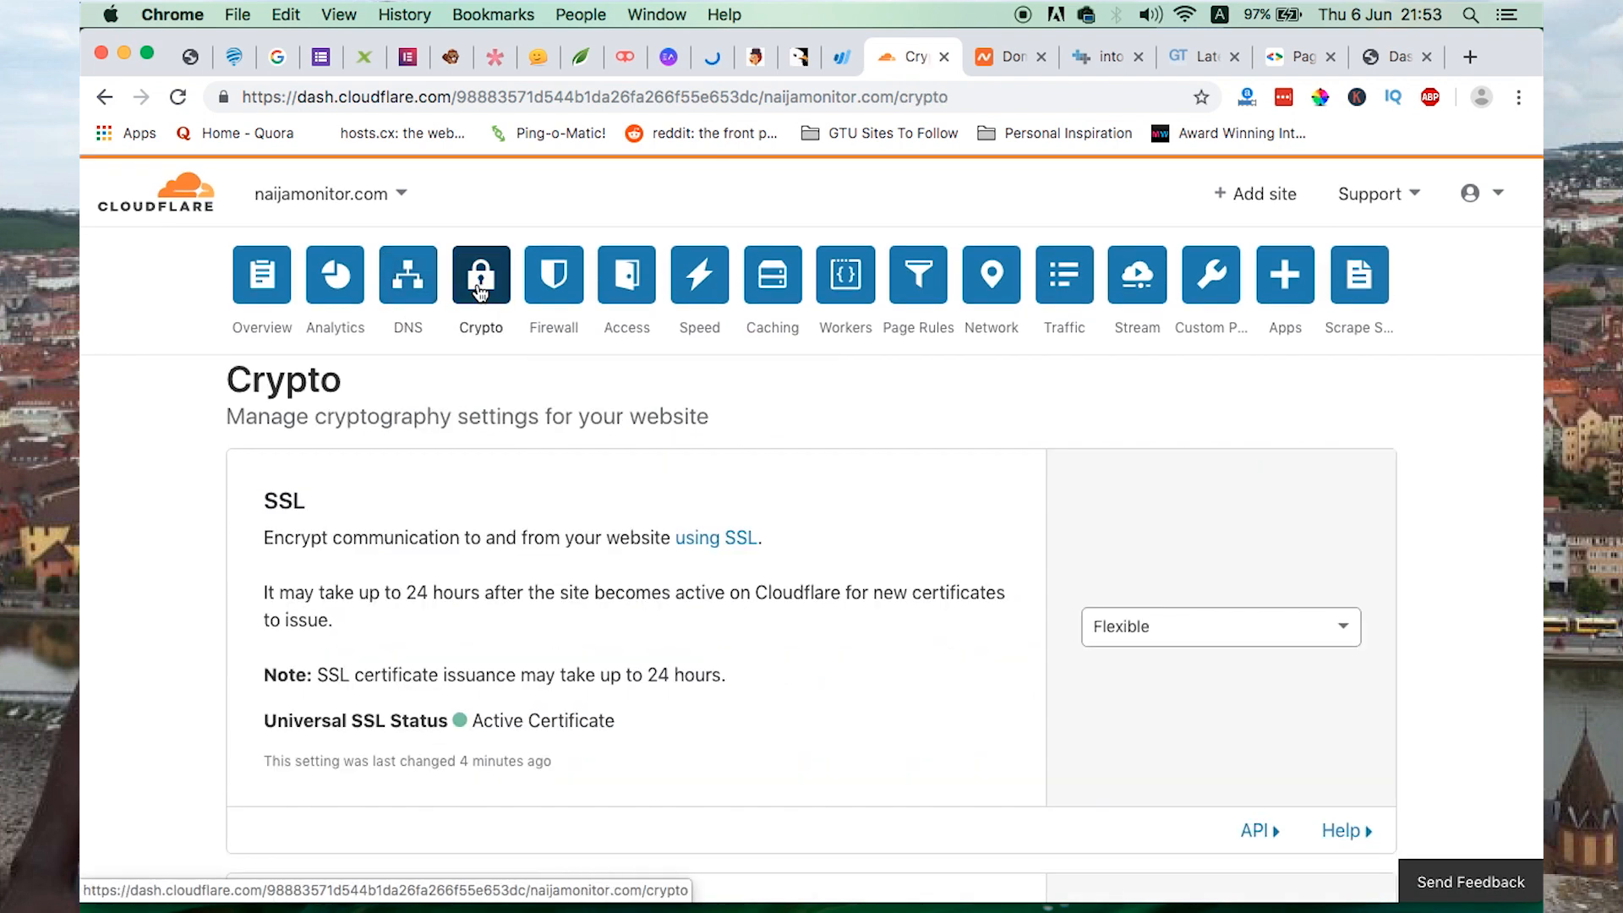
mouse_move(1375, 602)
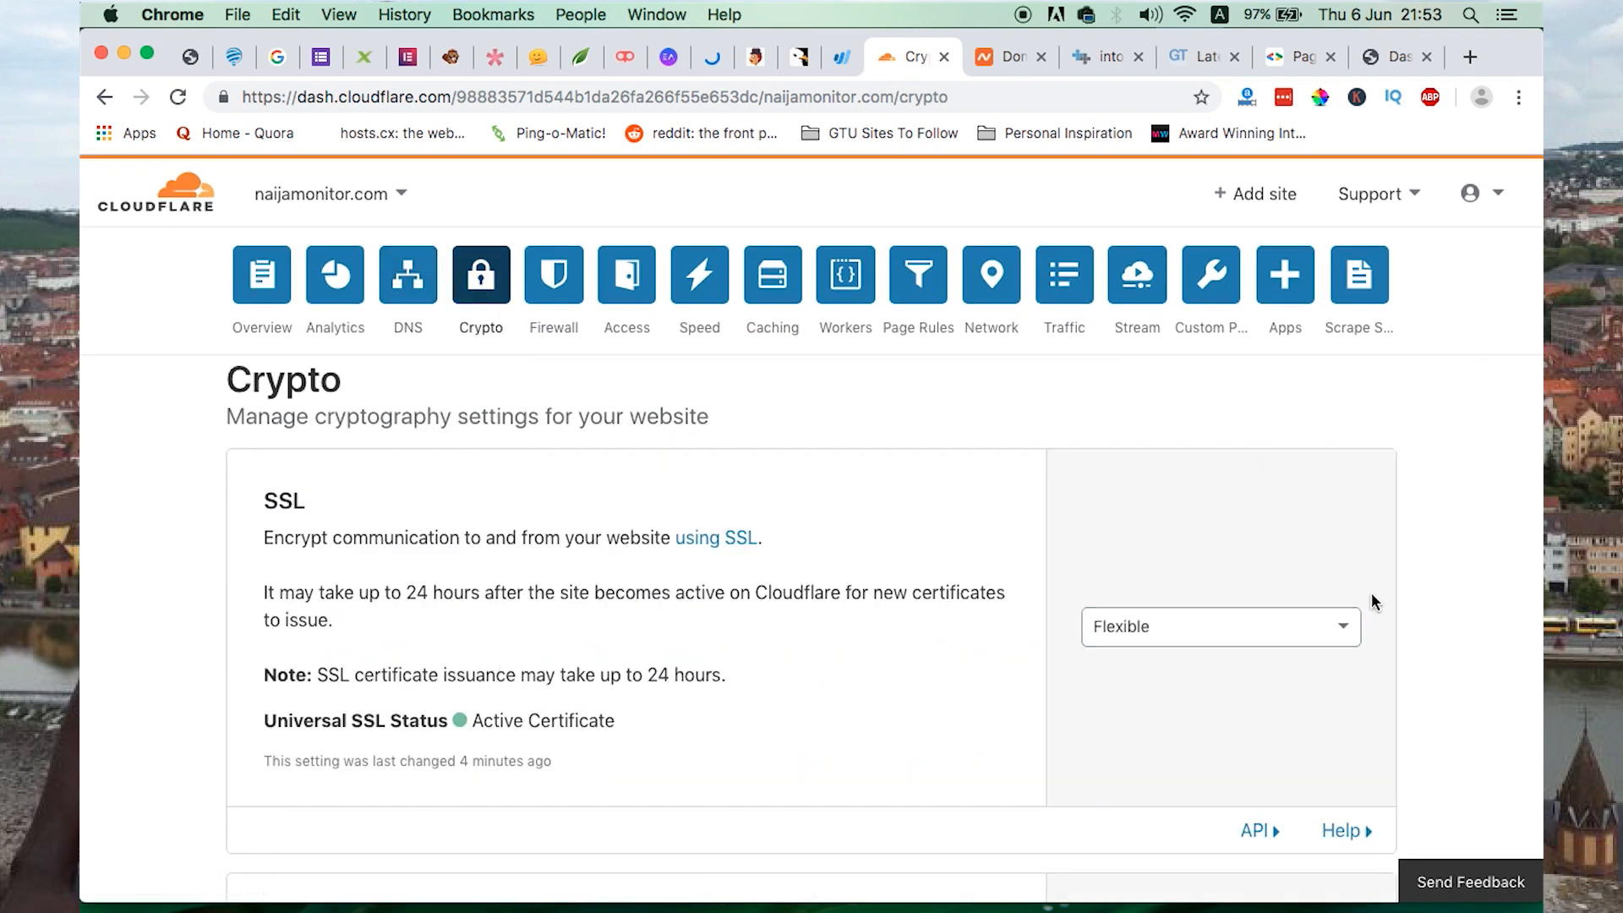
left_click(917, 276)
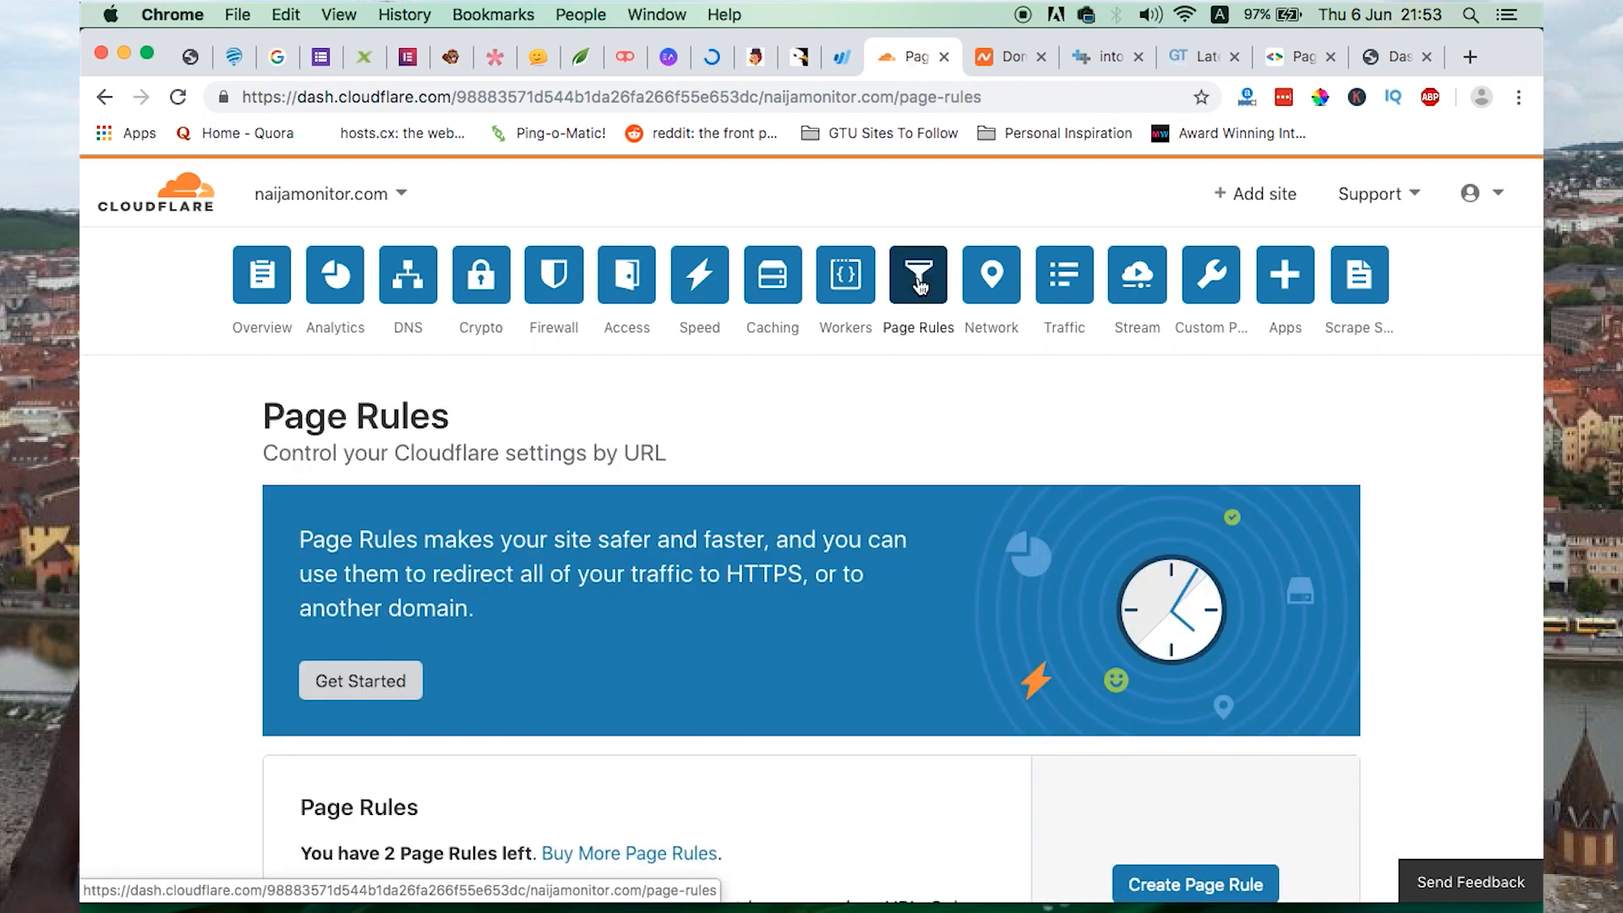
scroll("down", 3)
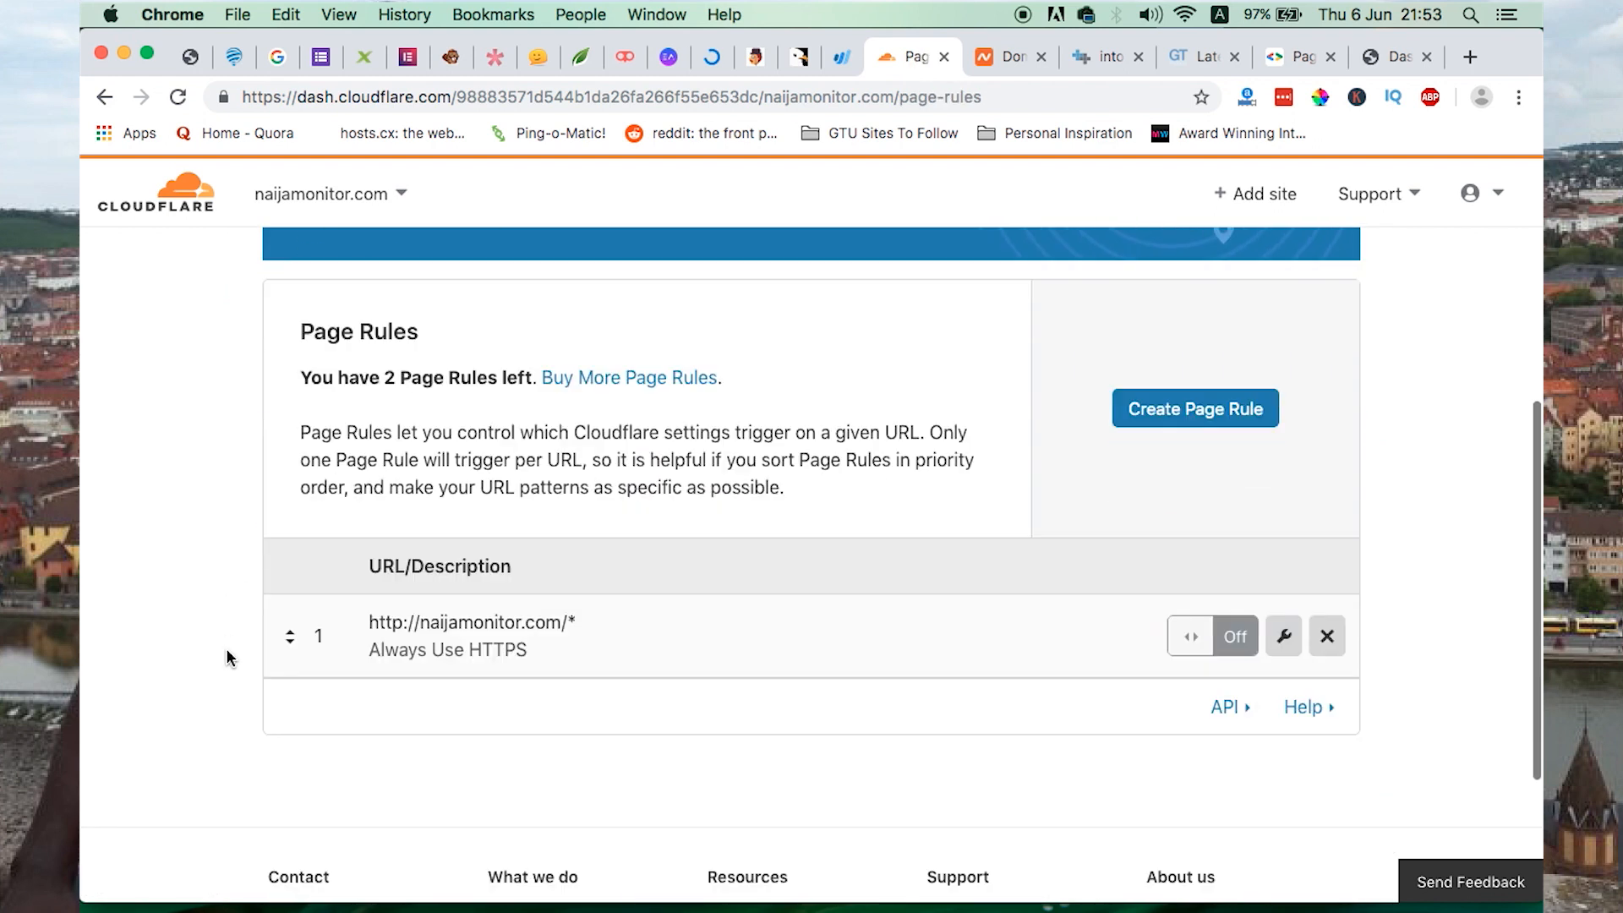
scroll("down", 3)
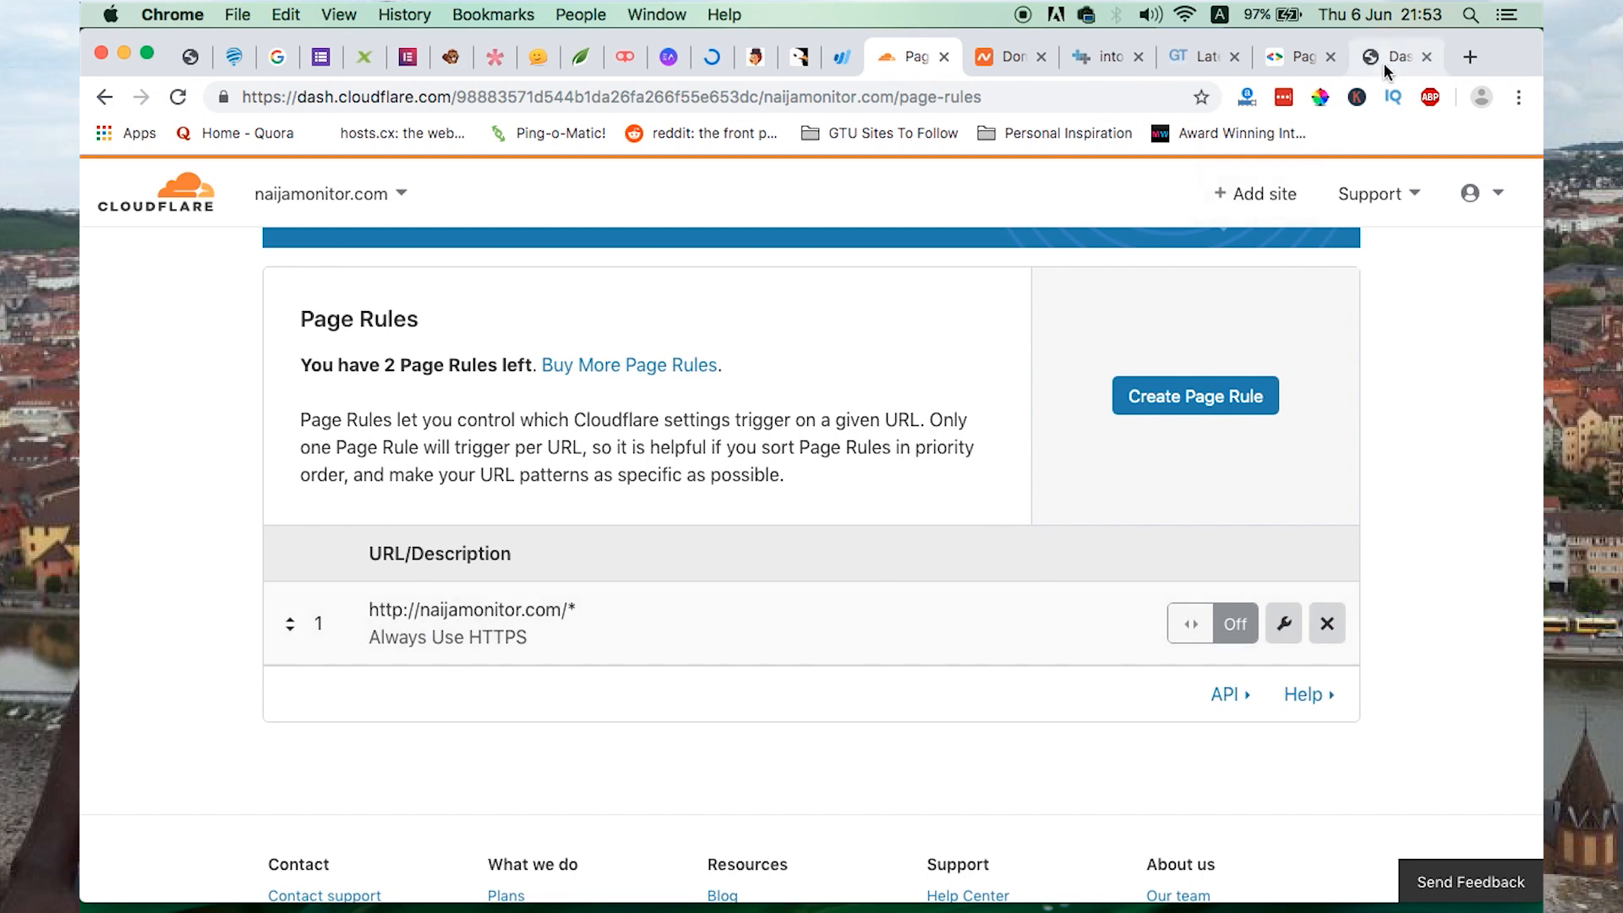
left_click(1393, 57)
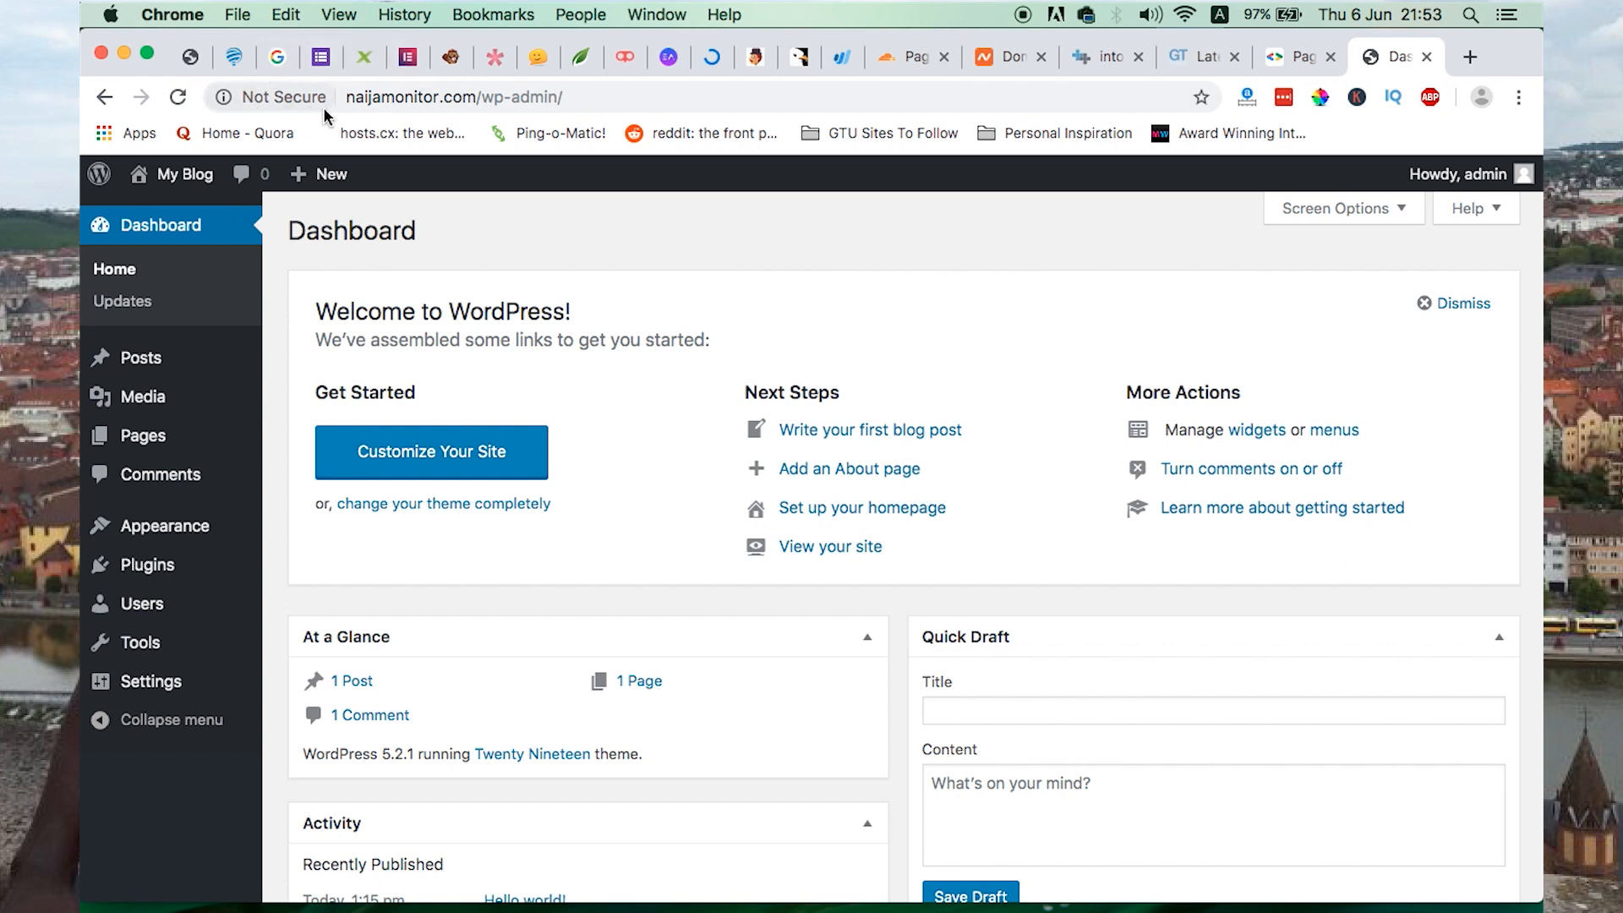
mouse_move(372, 111)
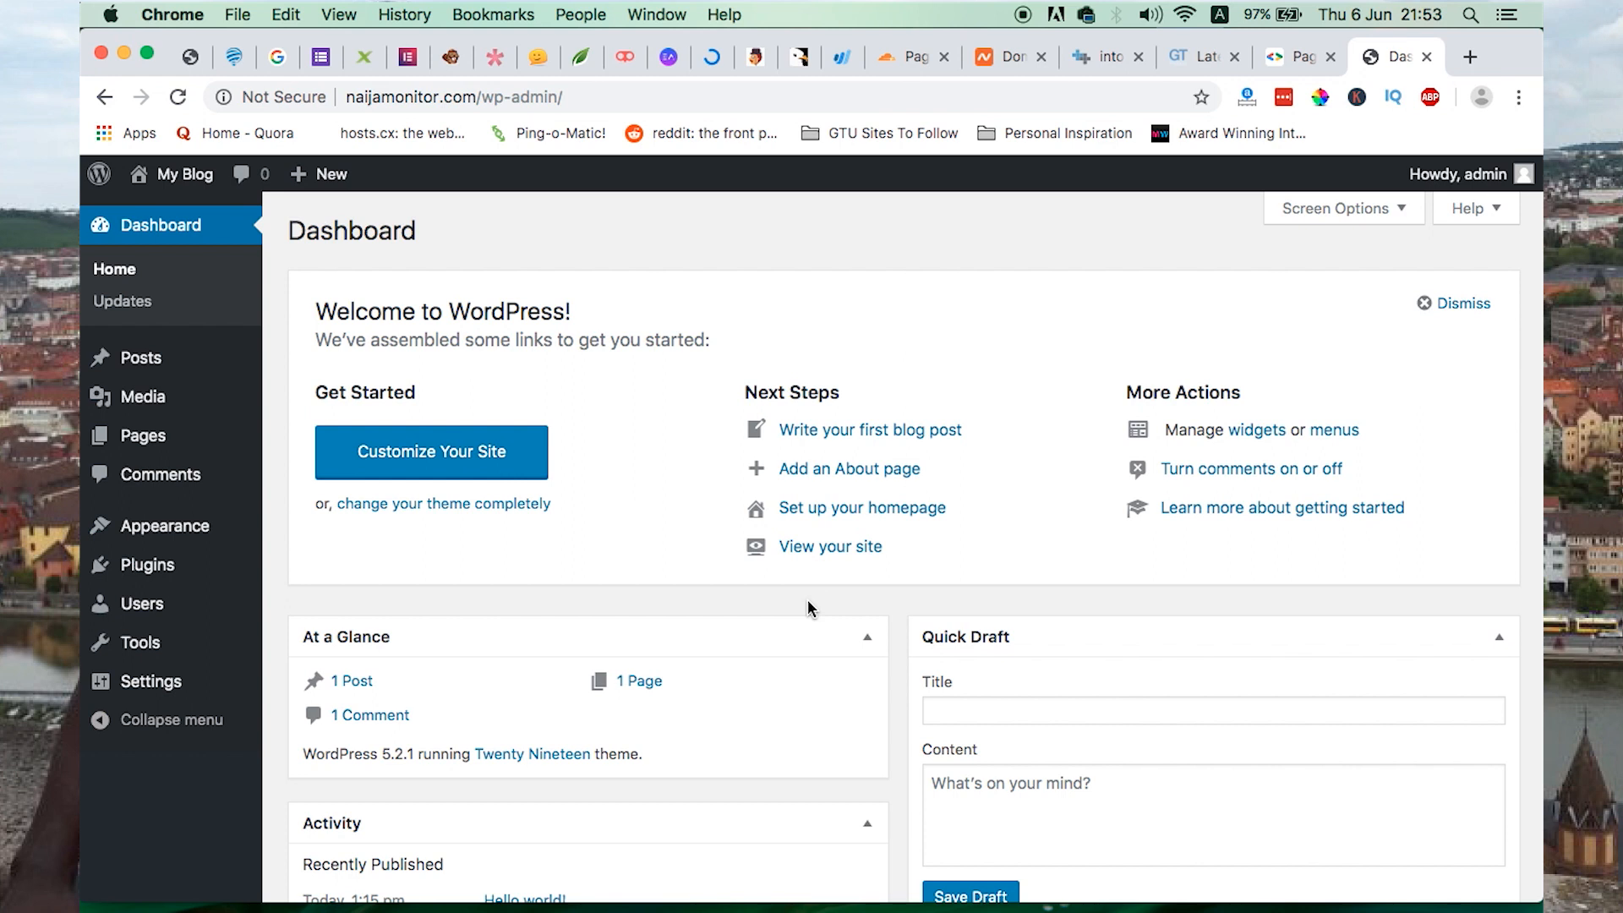
mouse_move(714, 654)
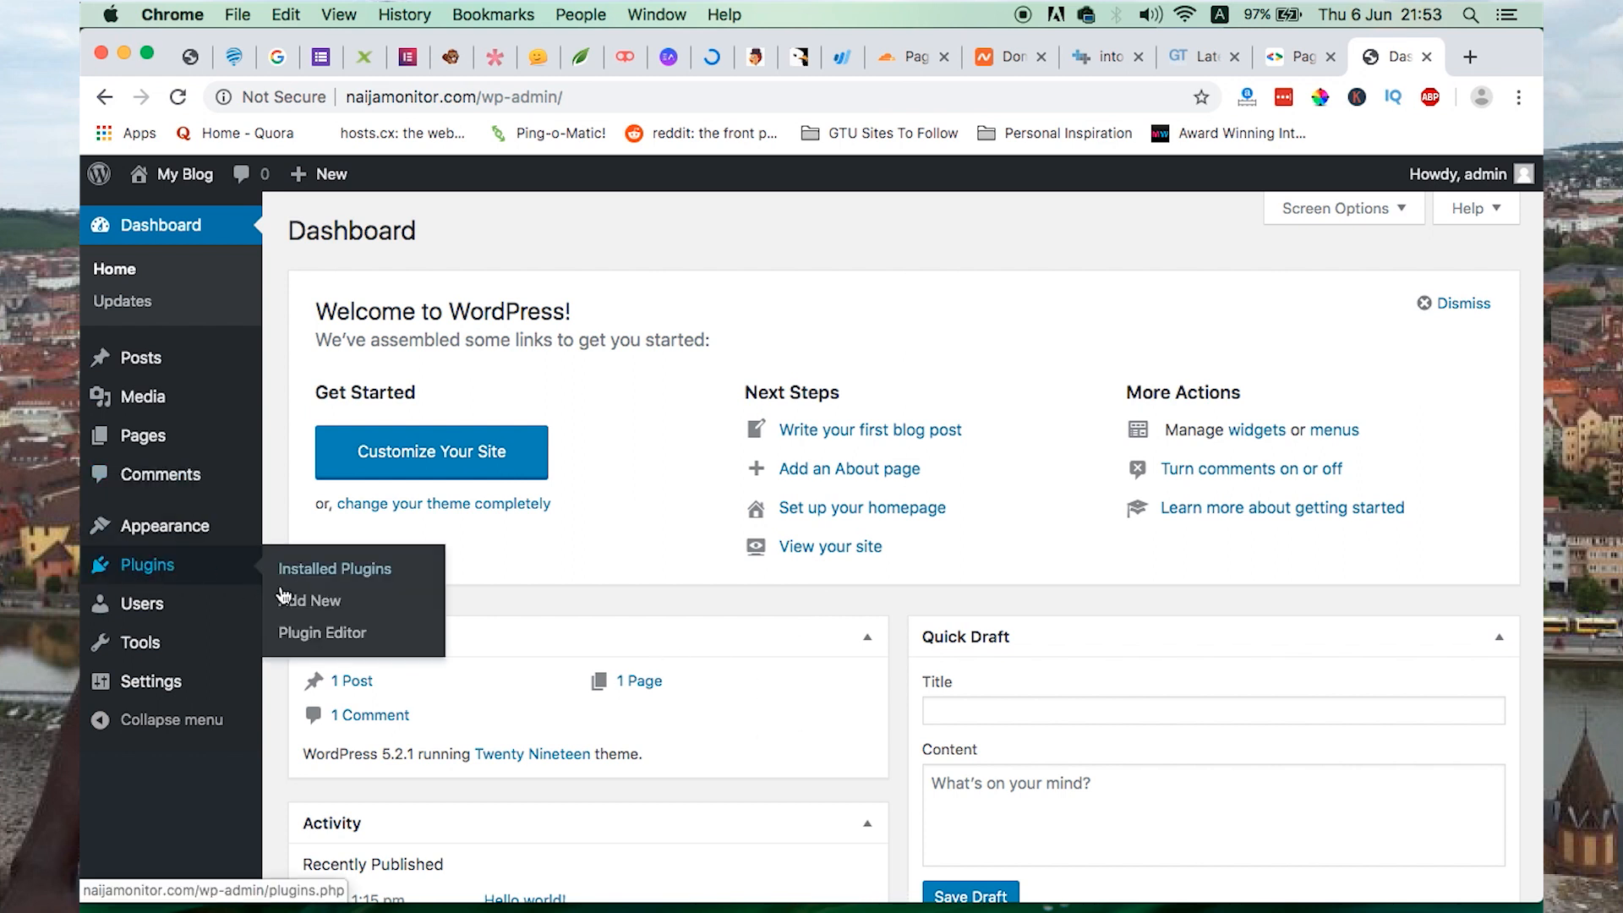
Add, install and activate the WordPress HTTPS (SSL) plugin by Mike Ems
left_click(309, 601)
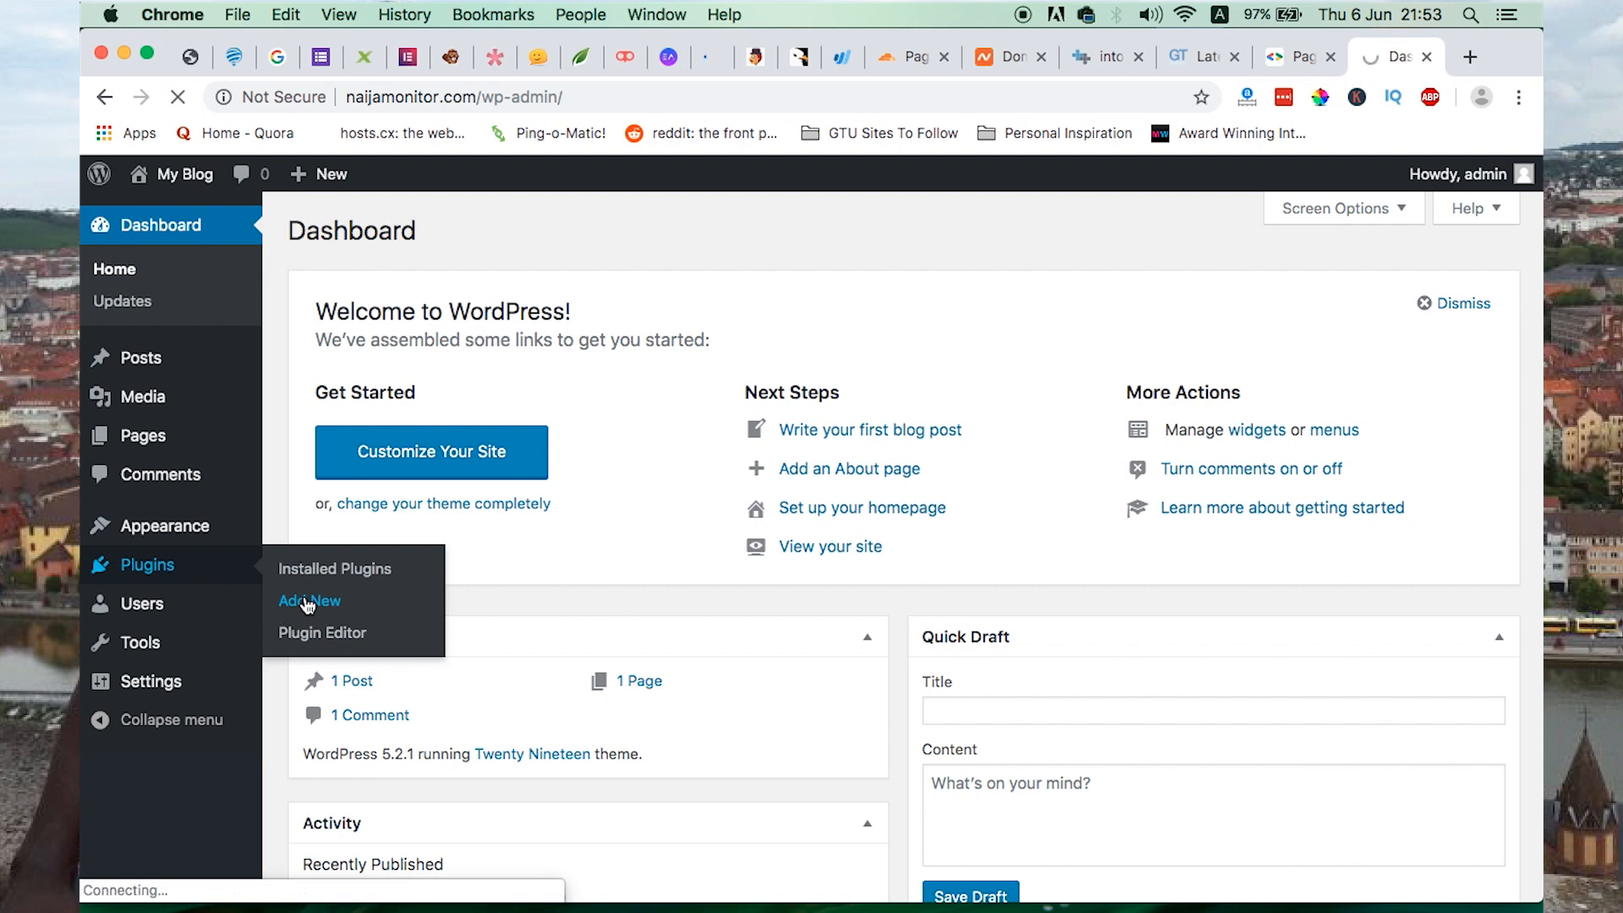
left_click(310, 601)
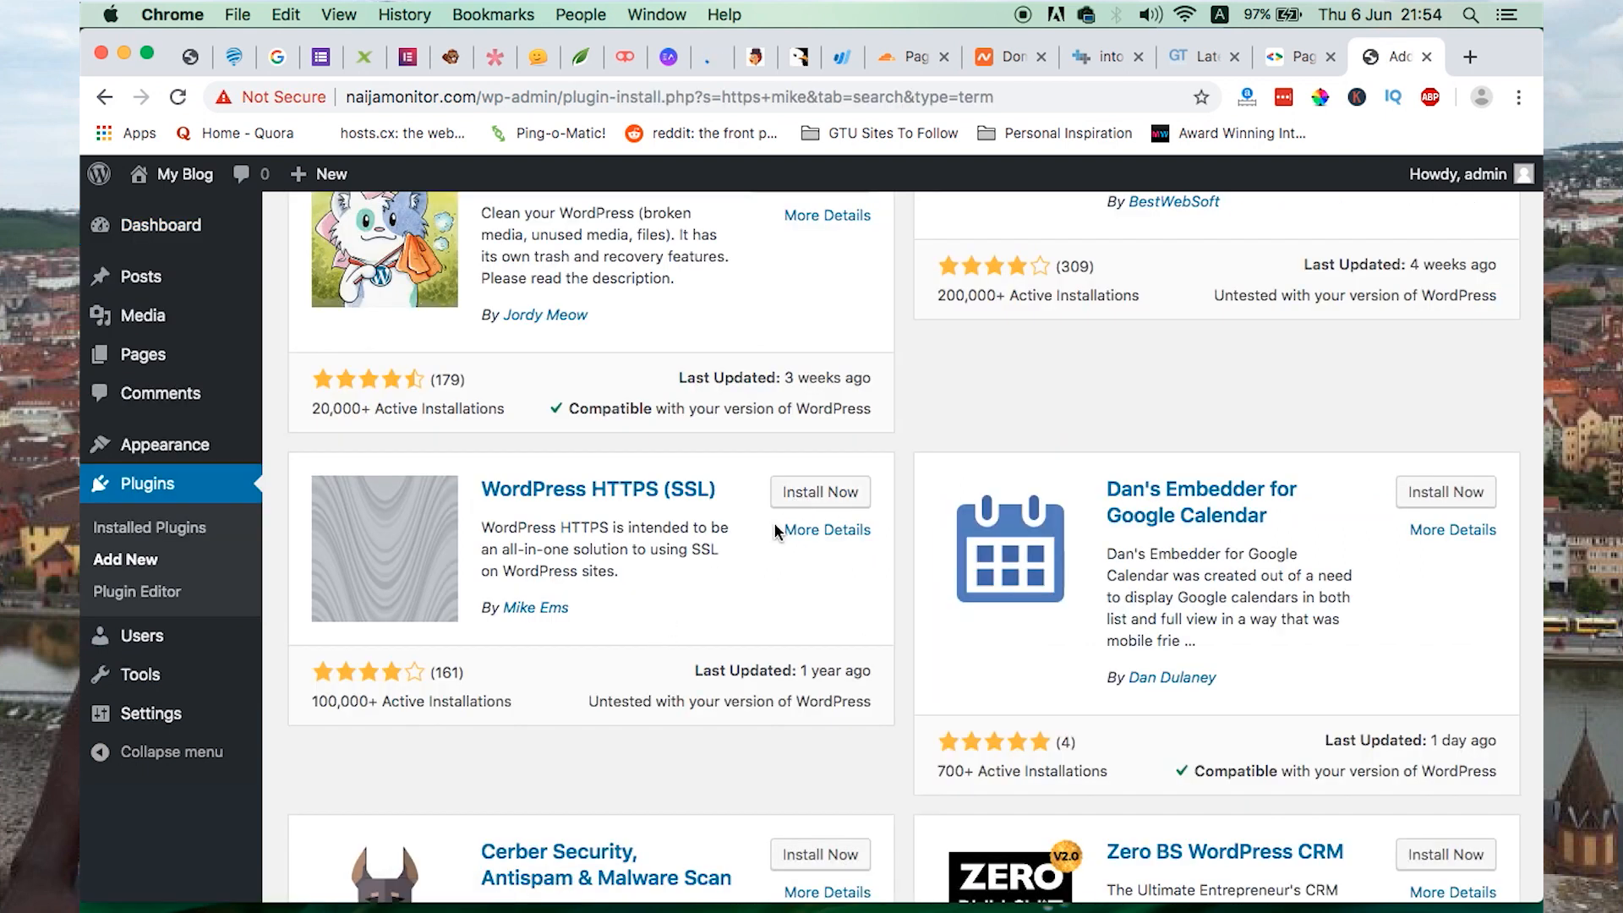
mouse_move(697, 547)
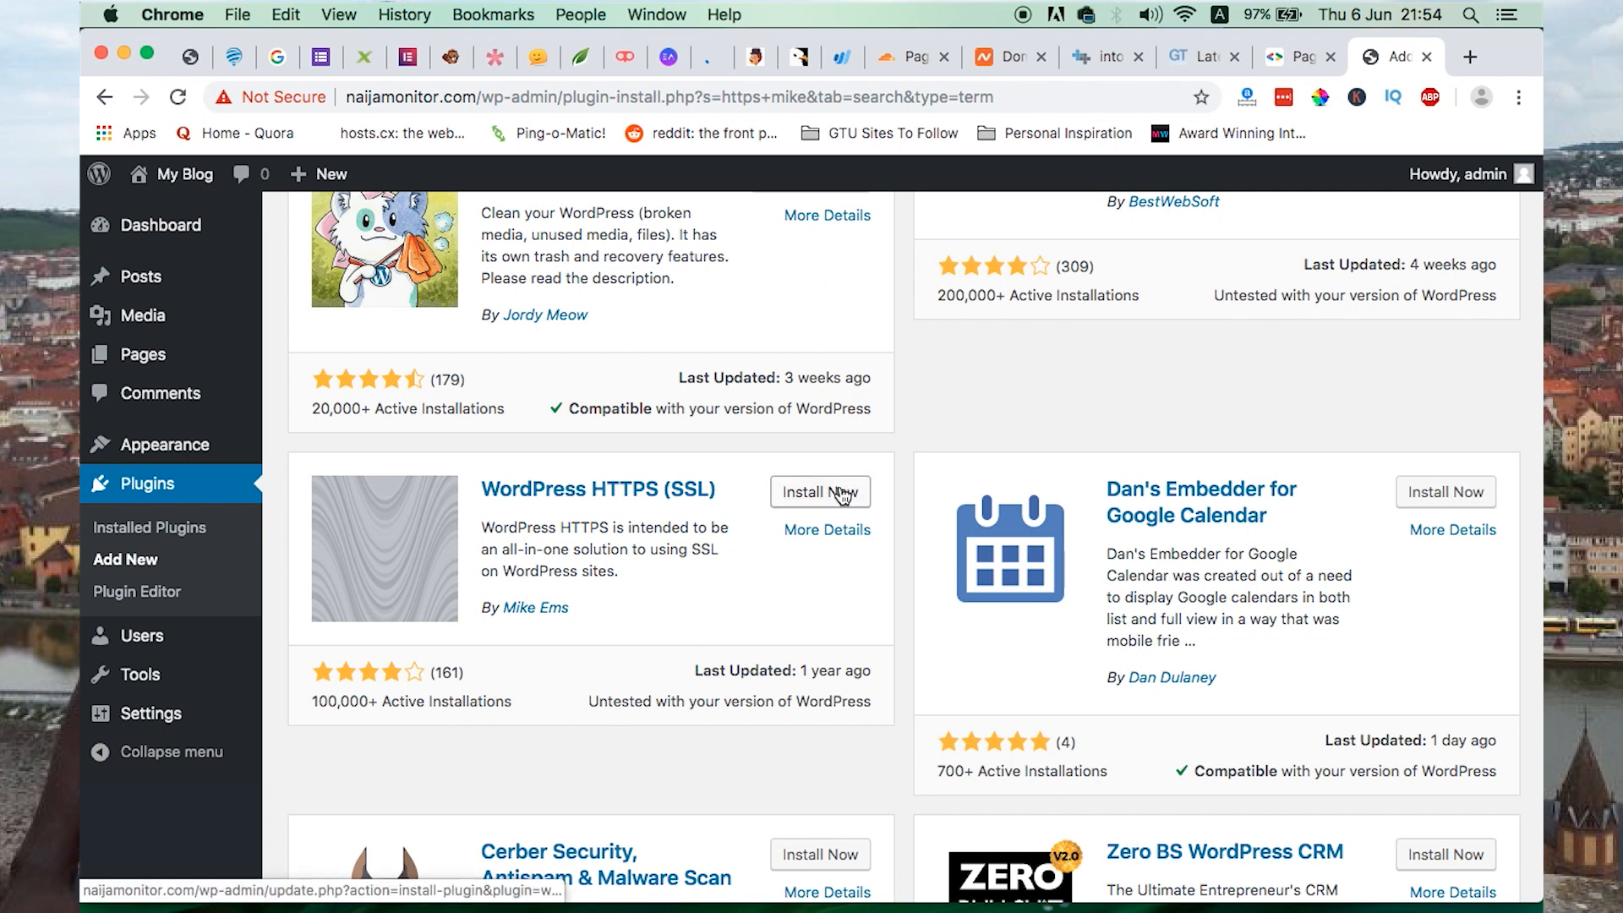
left_click(819, 492)
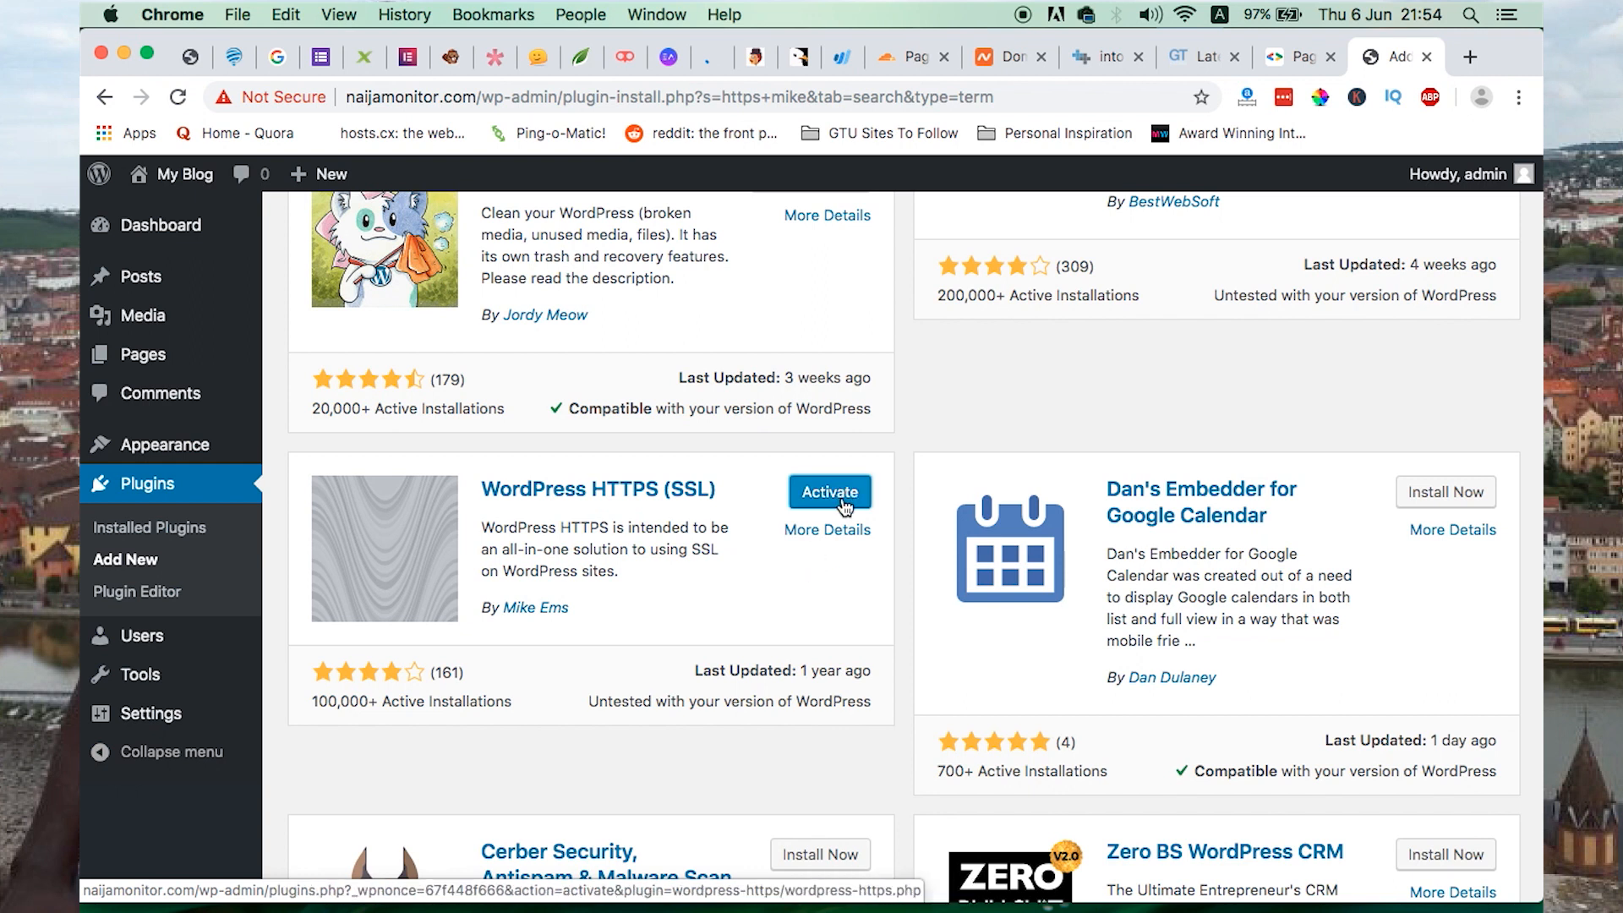
left_click(829, 492)
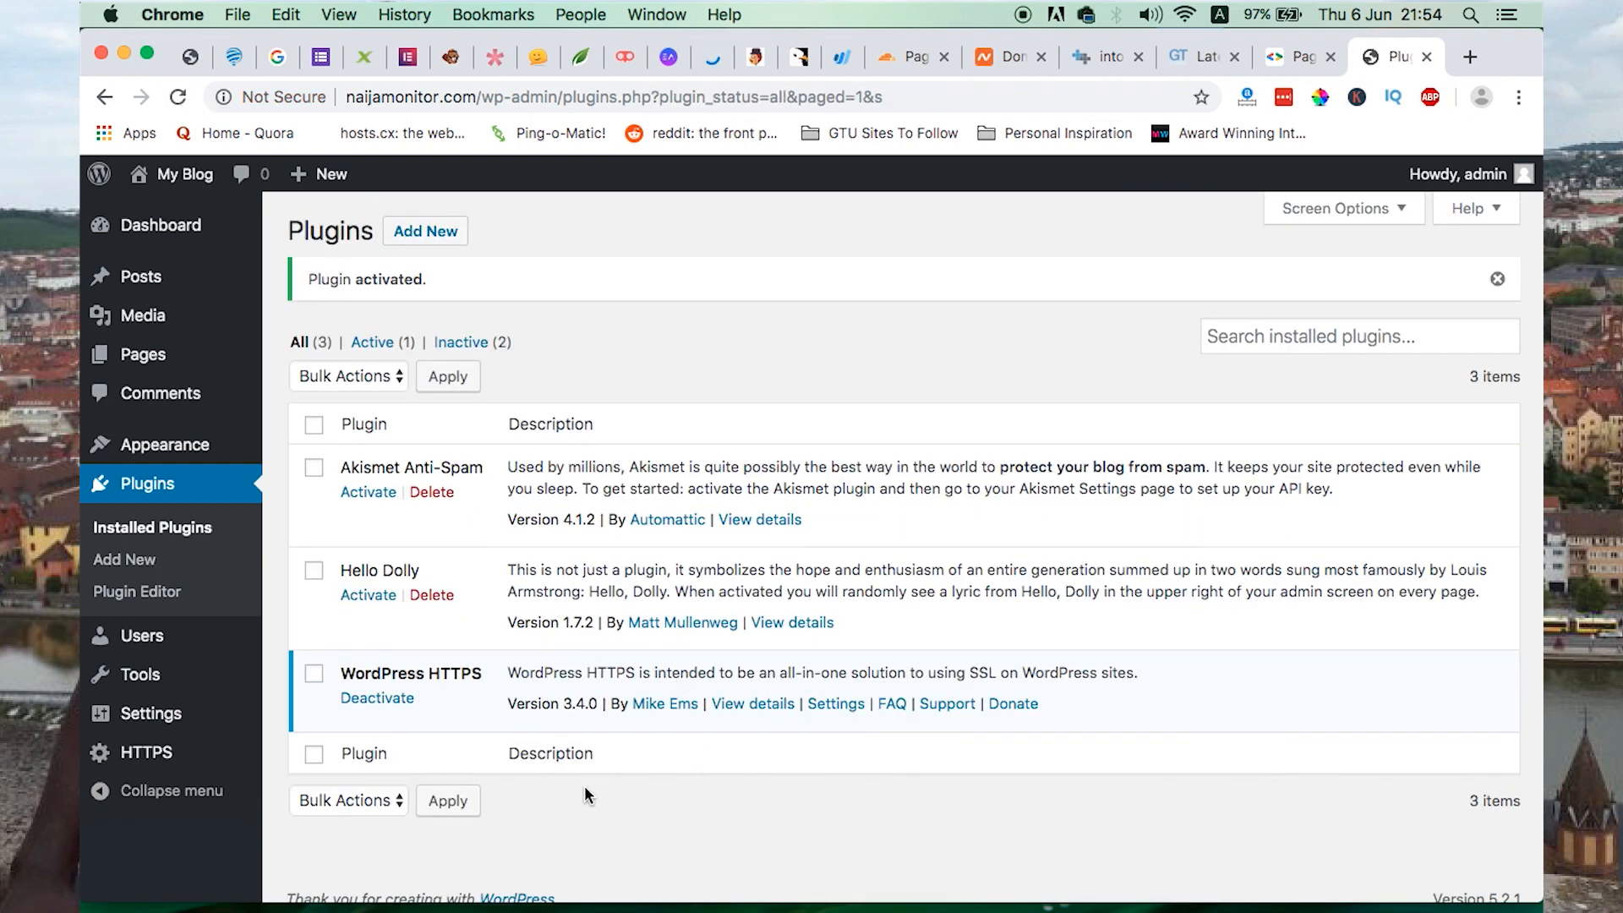
Set the WordPress HTTPS plugin's Proxy option to Yes and save the settings
left_click(146, 752)
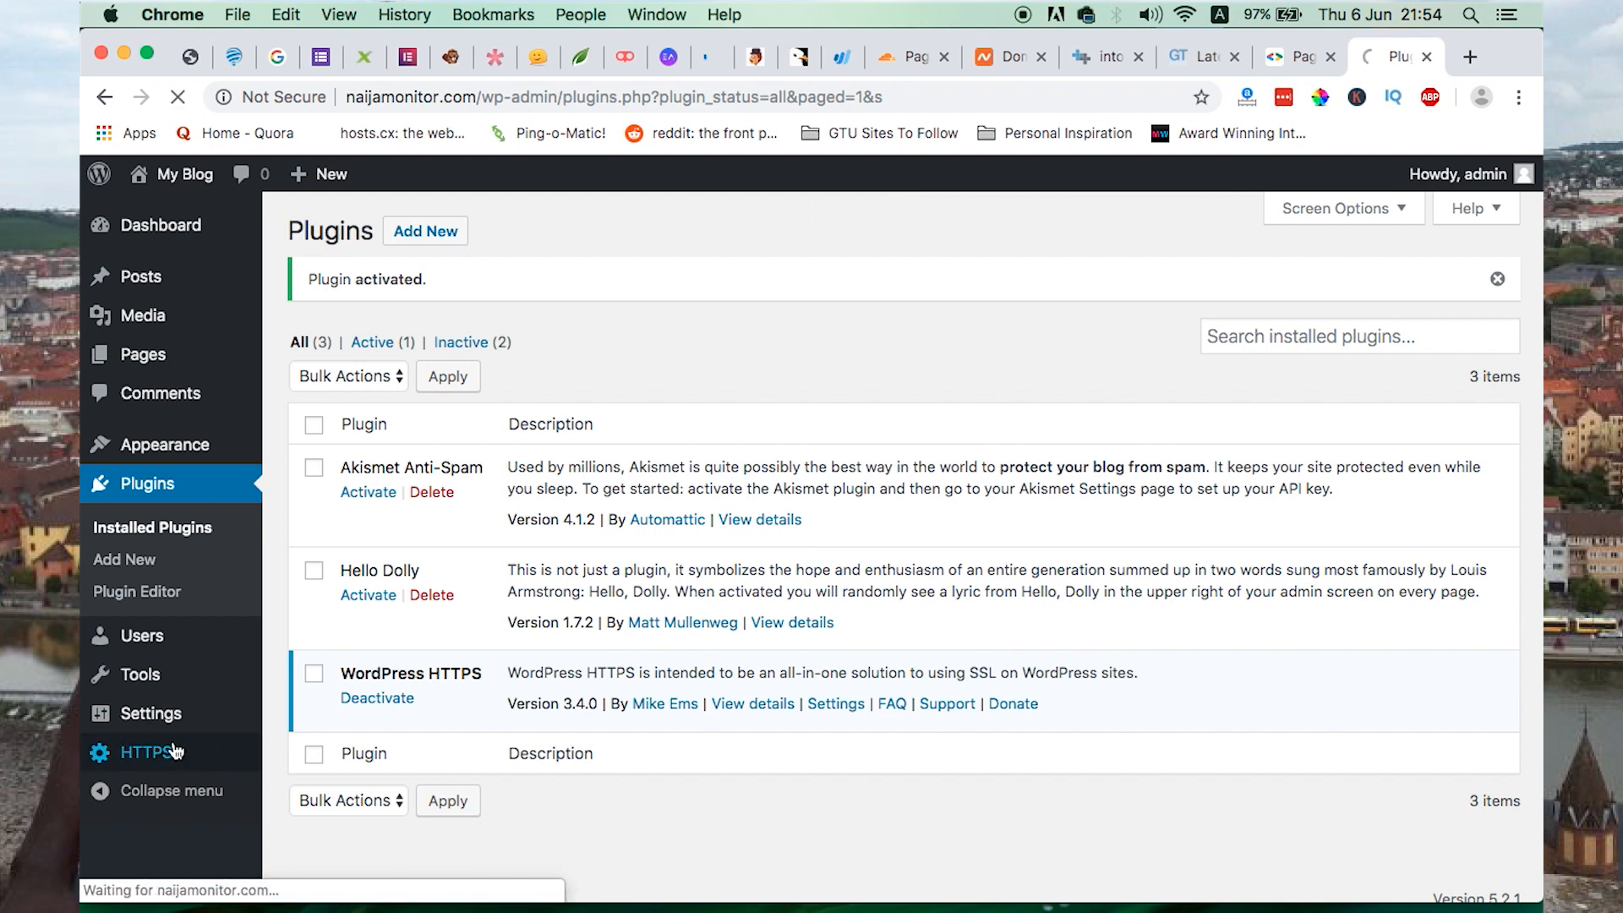
left_click(147, 753)
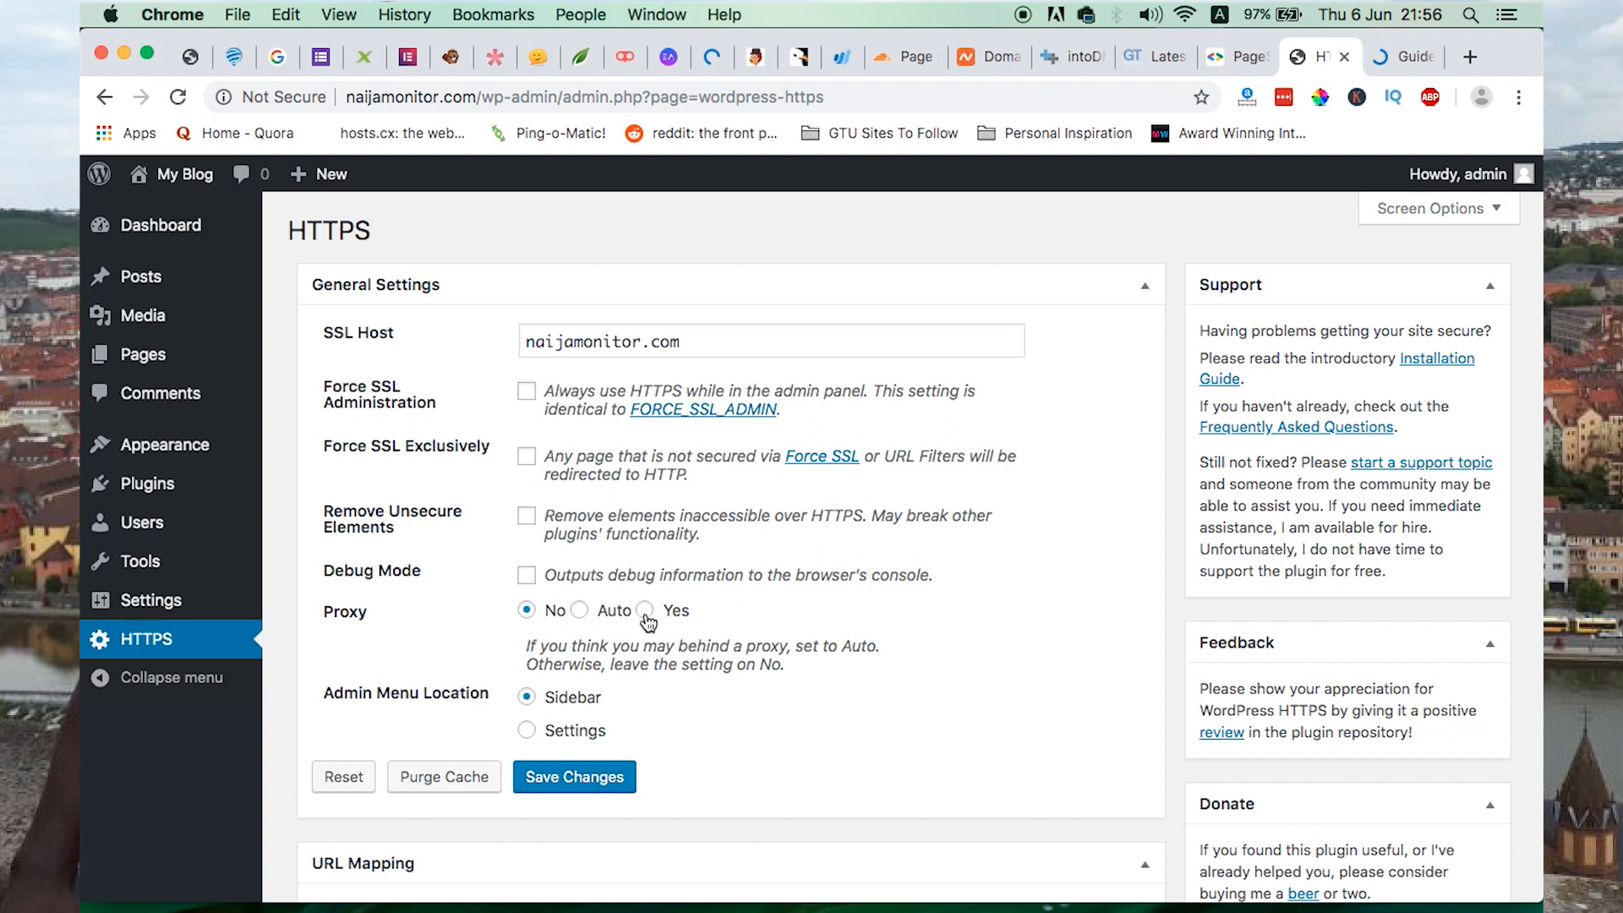
left_click(645, 609)
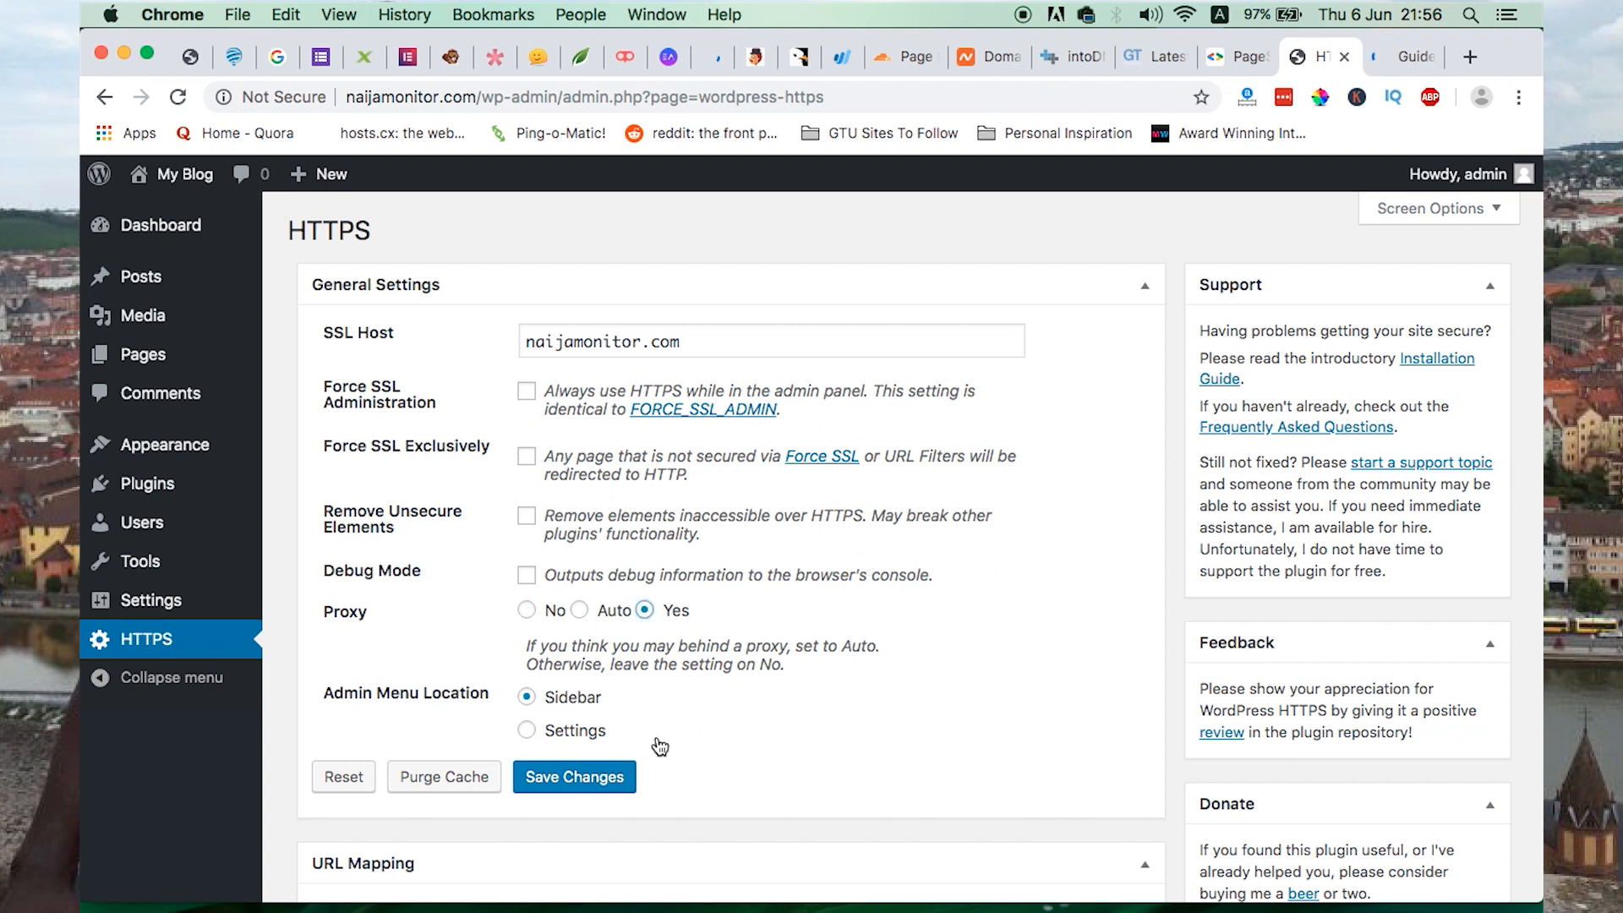
left_click(575, 777)
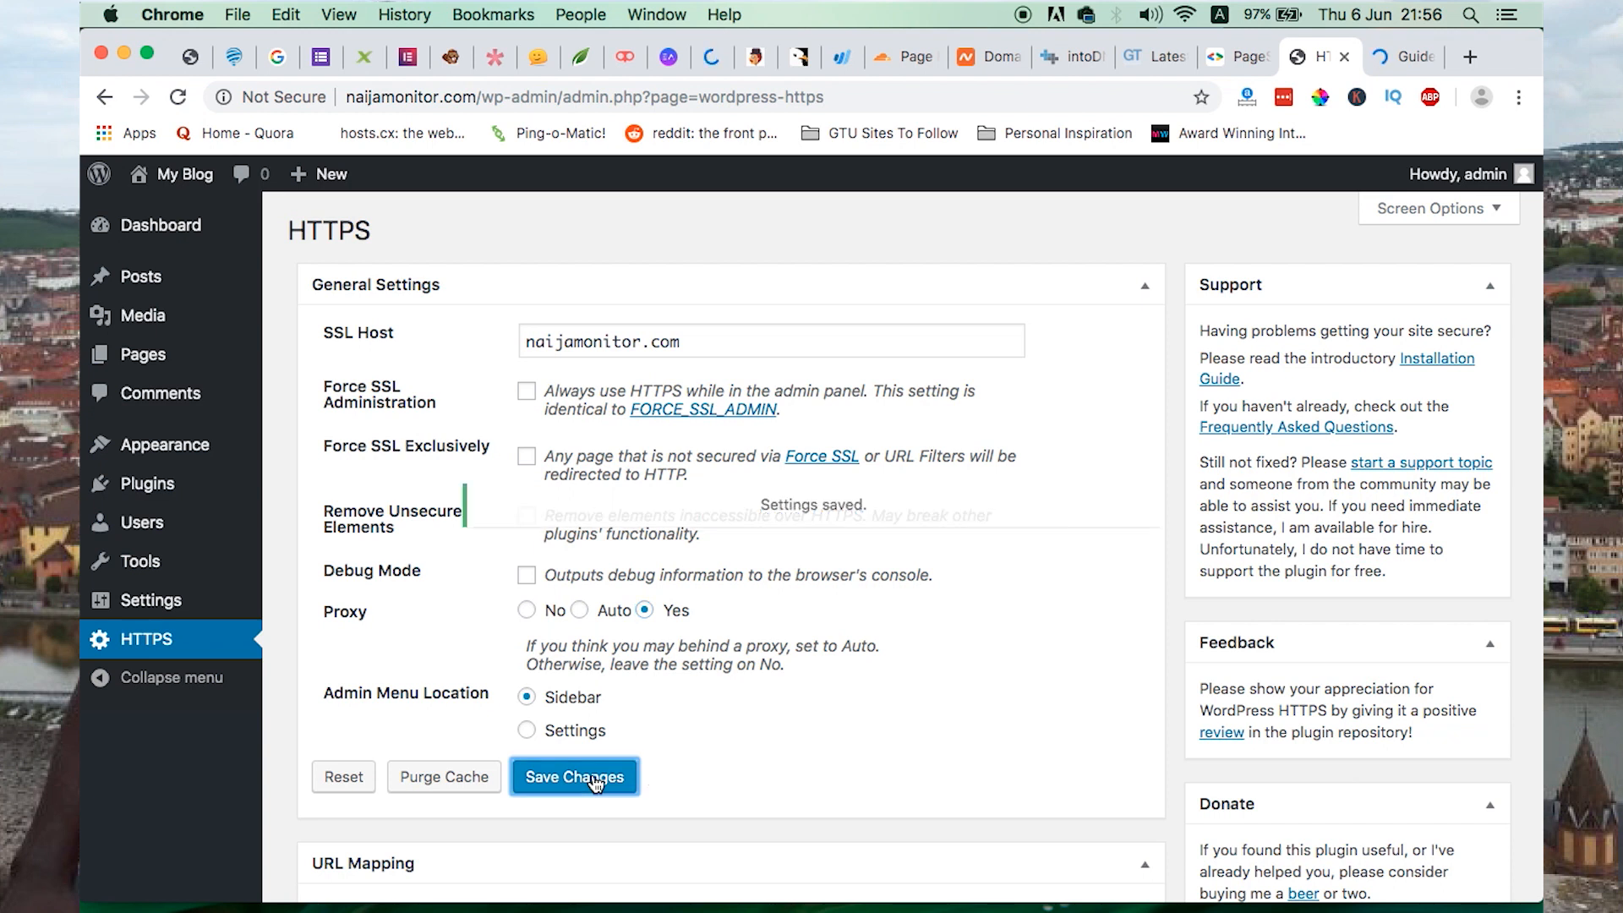
left_click(575, 776)
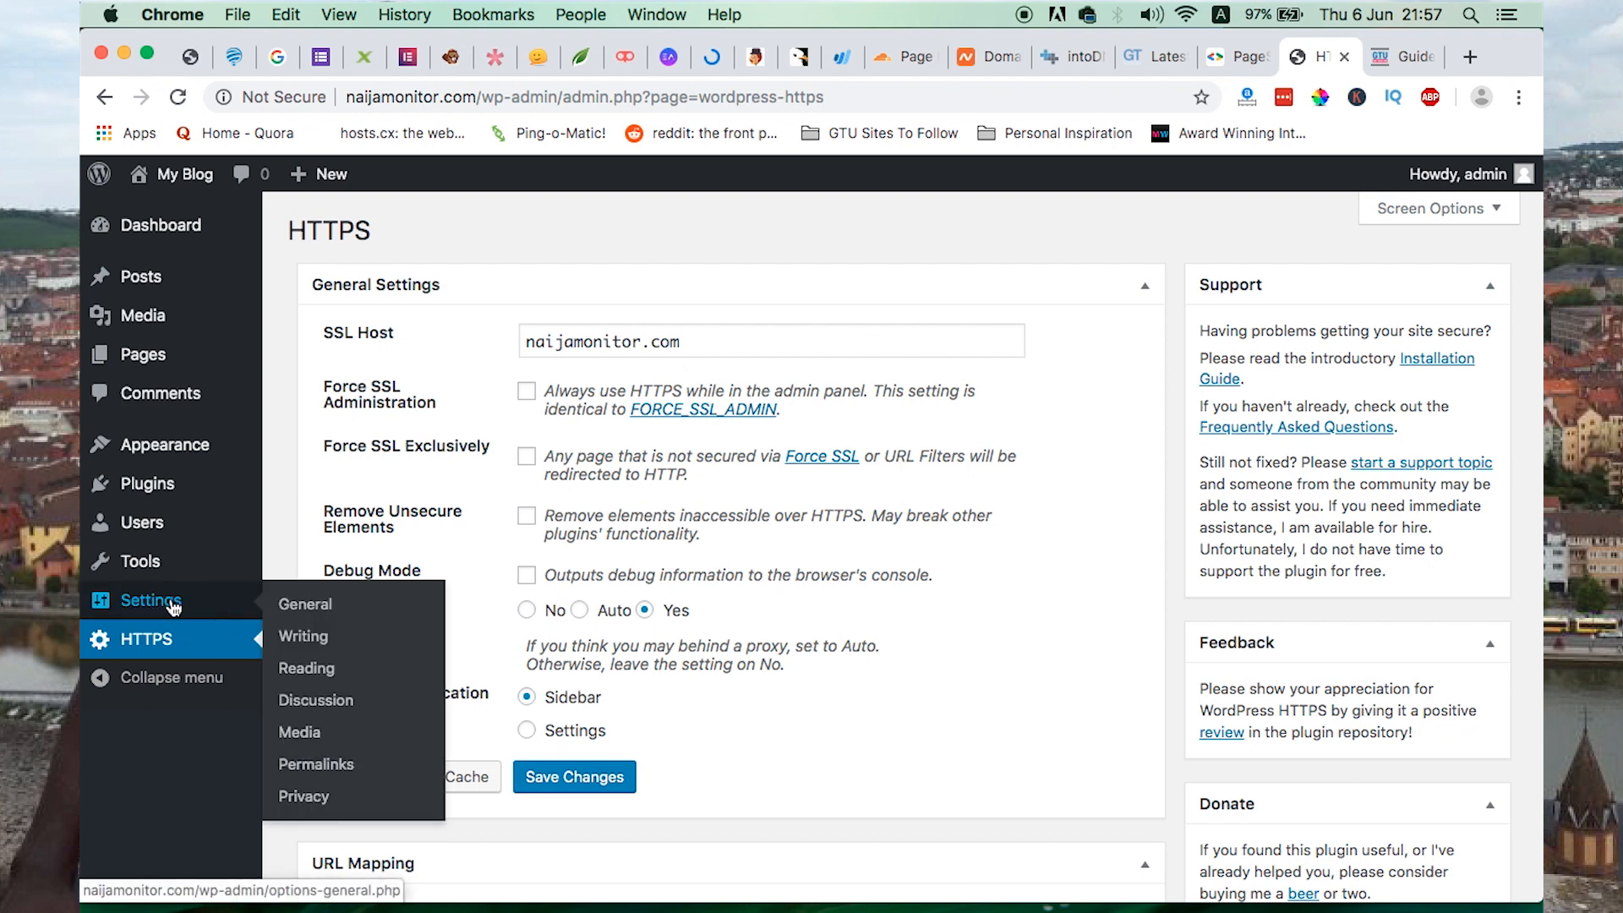
Open Settings > General and place the cursor in the Site Address (URL) field
left_click(305, 605)
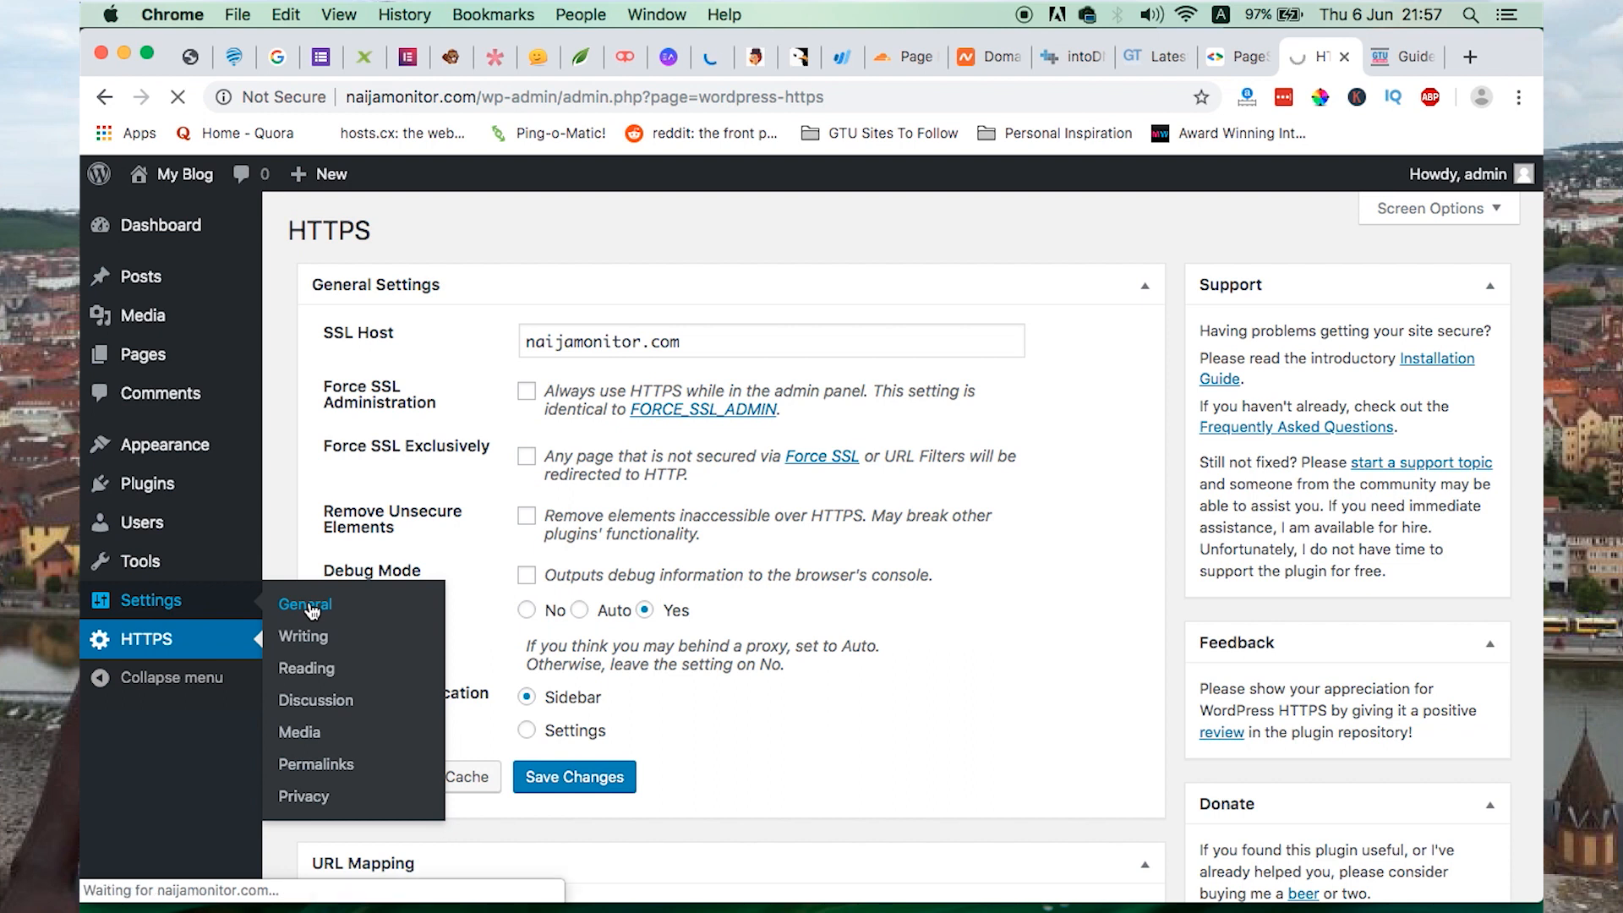
left_click(305, 605)
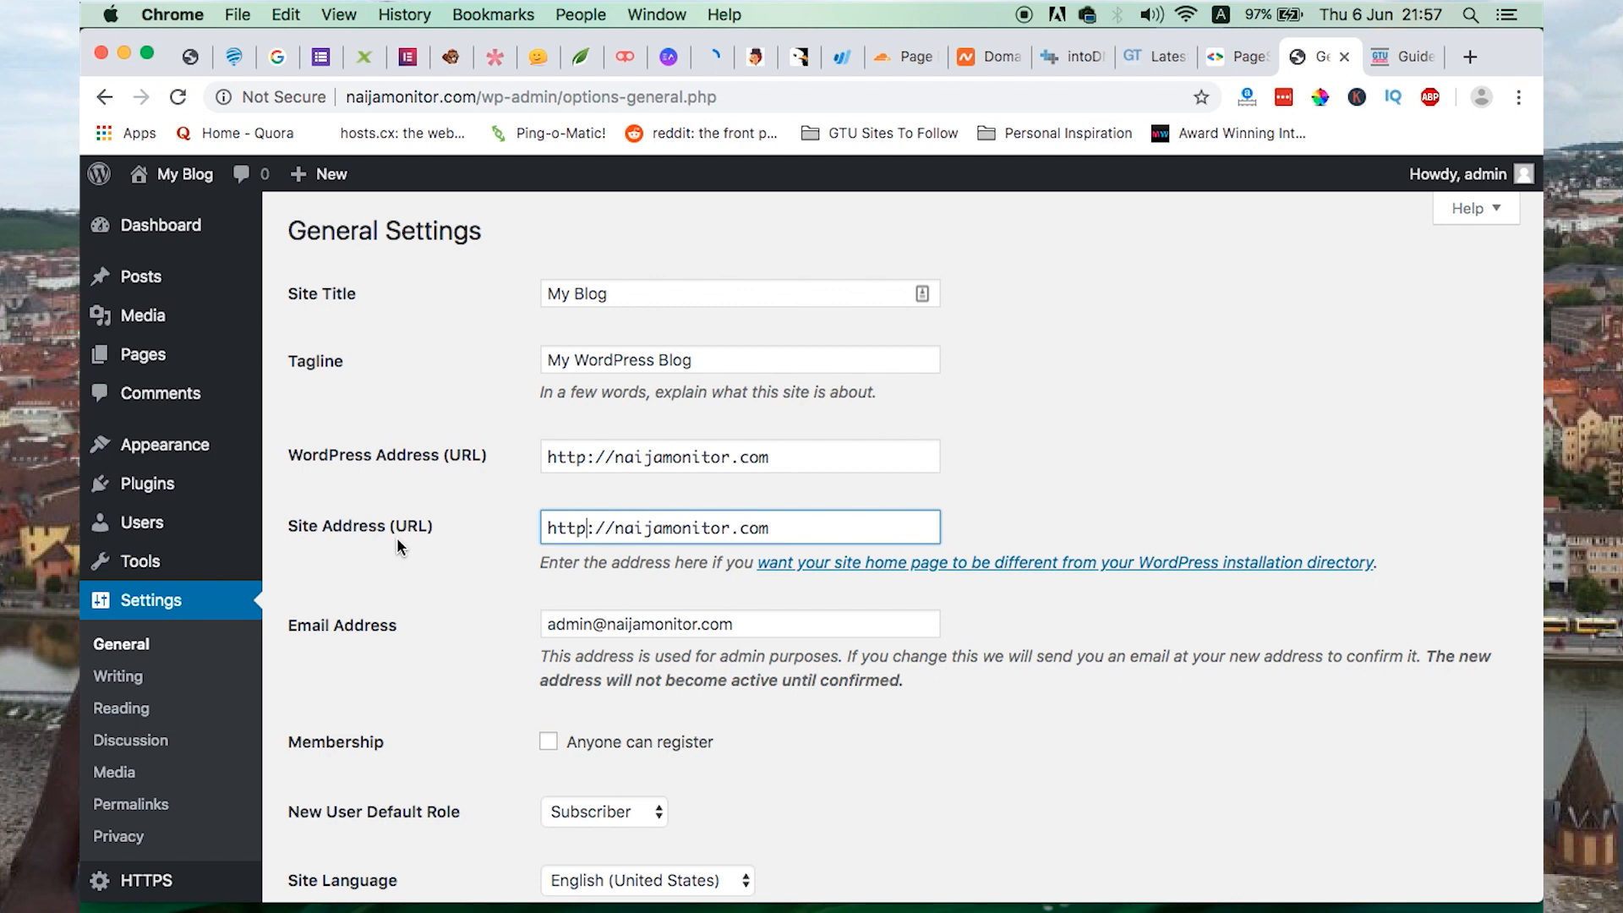
left_click(899, 57)
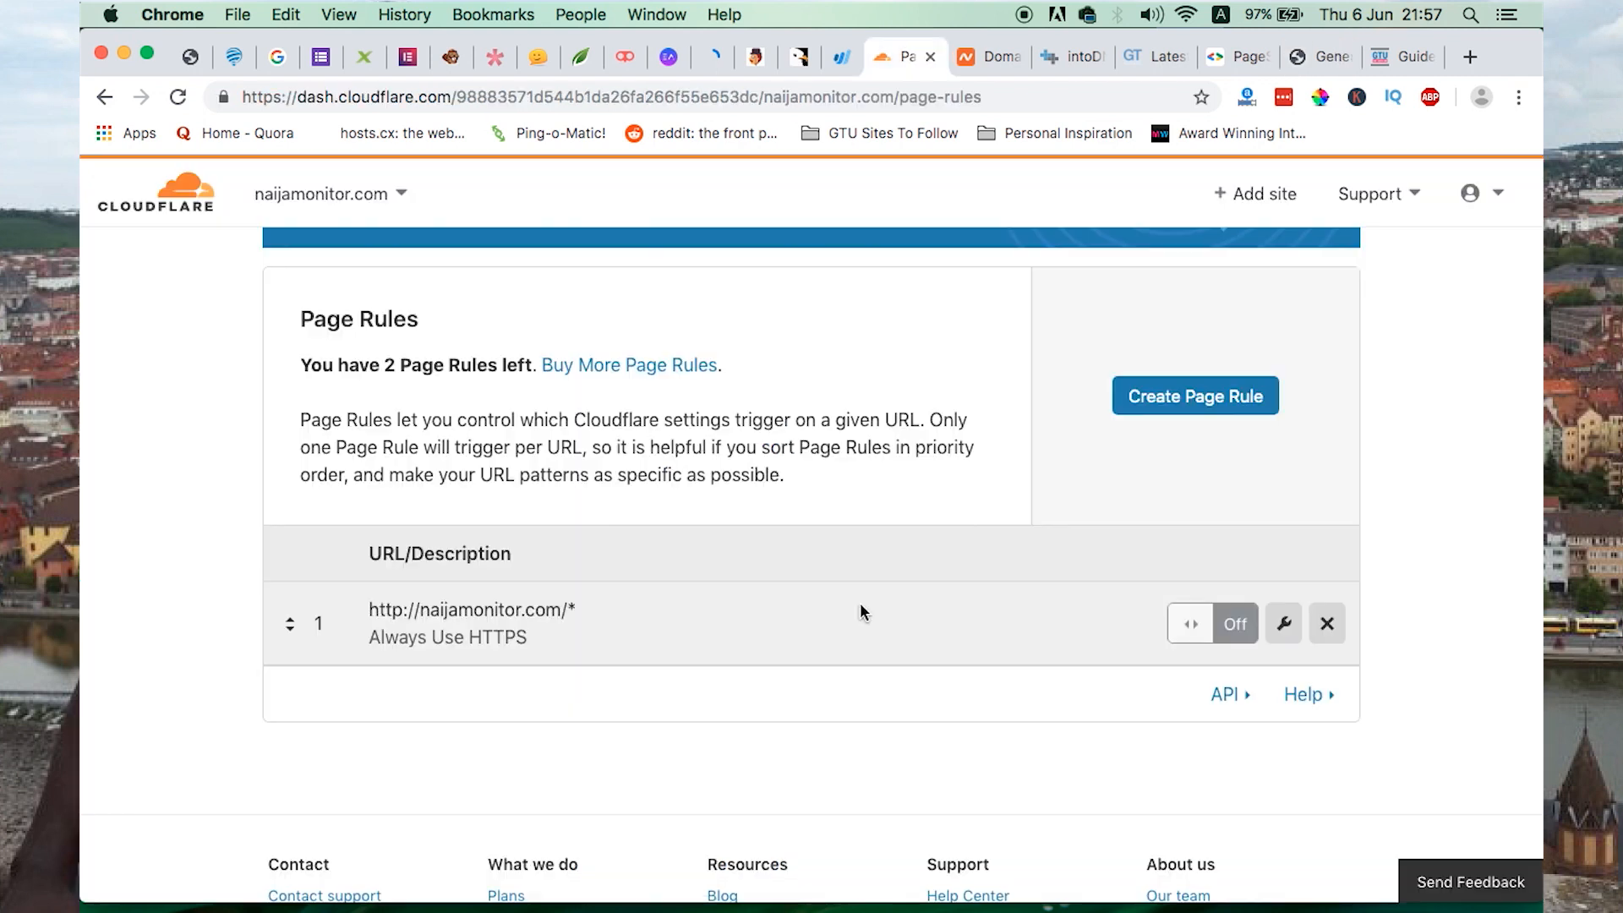
Switch the Always Use HTTPS page rule on and confirm Crypto shows Flexible SSL
scroll("up", 3)
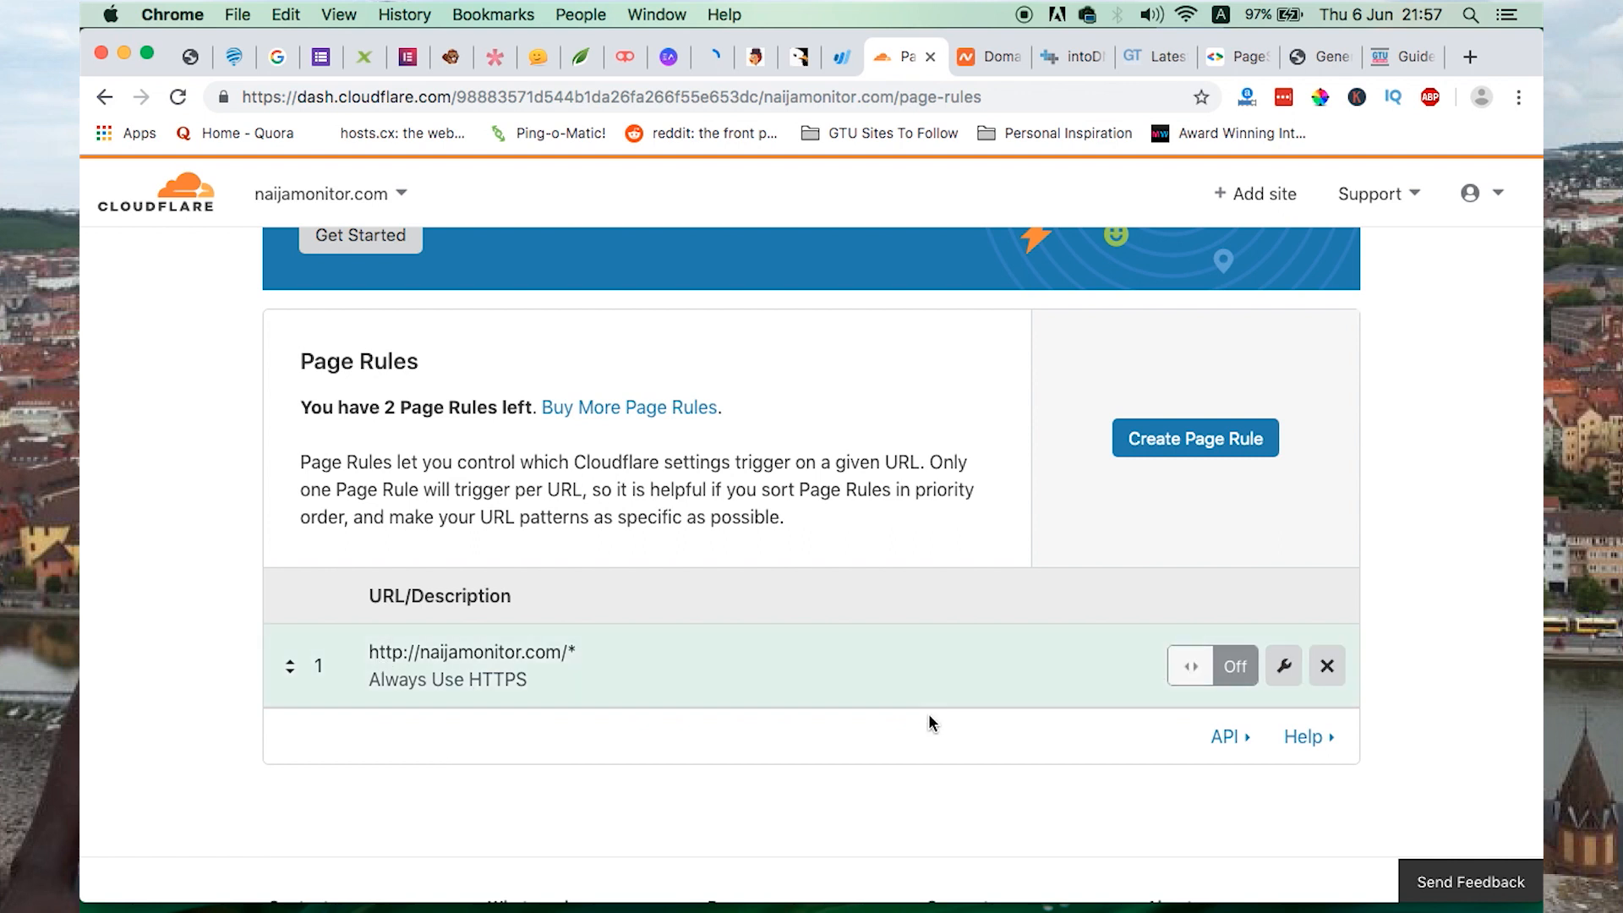
left_click(1232, 664)
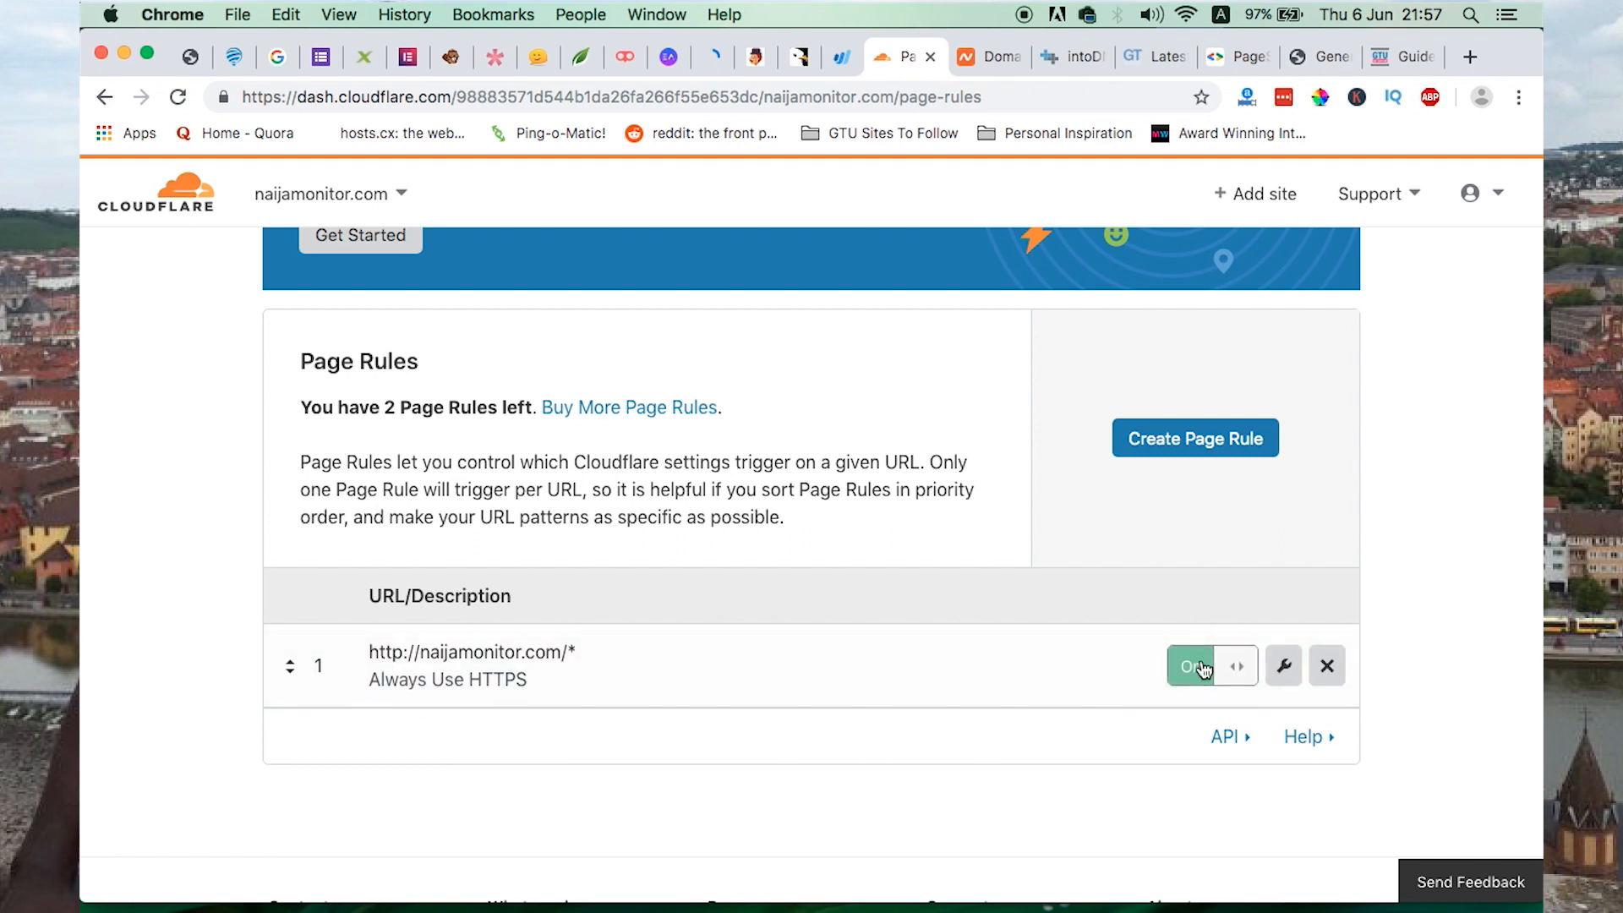
mouse_move(904, 690)
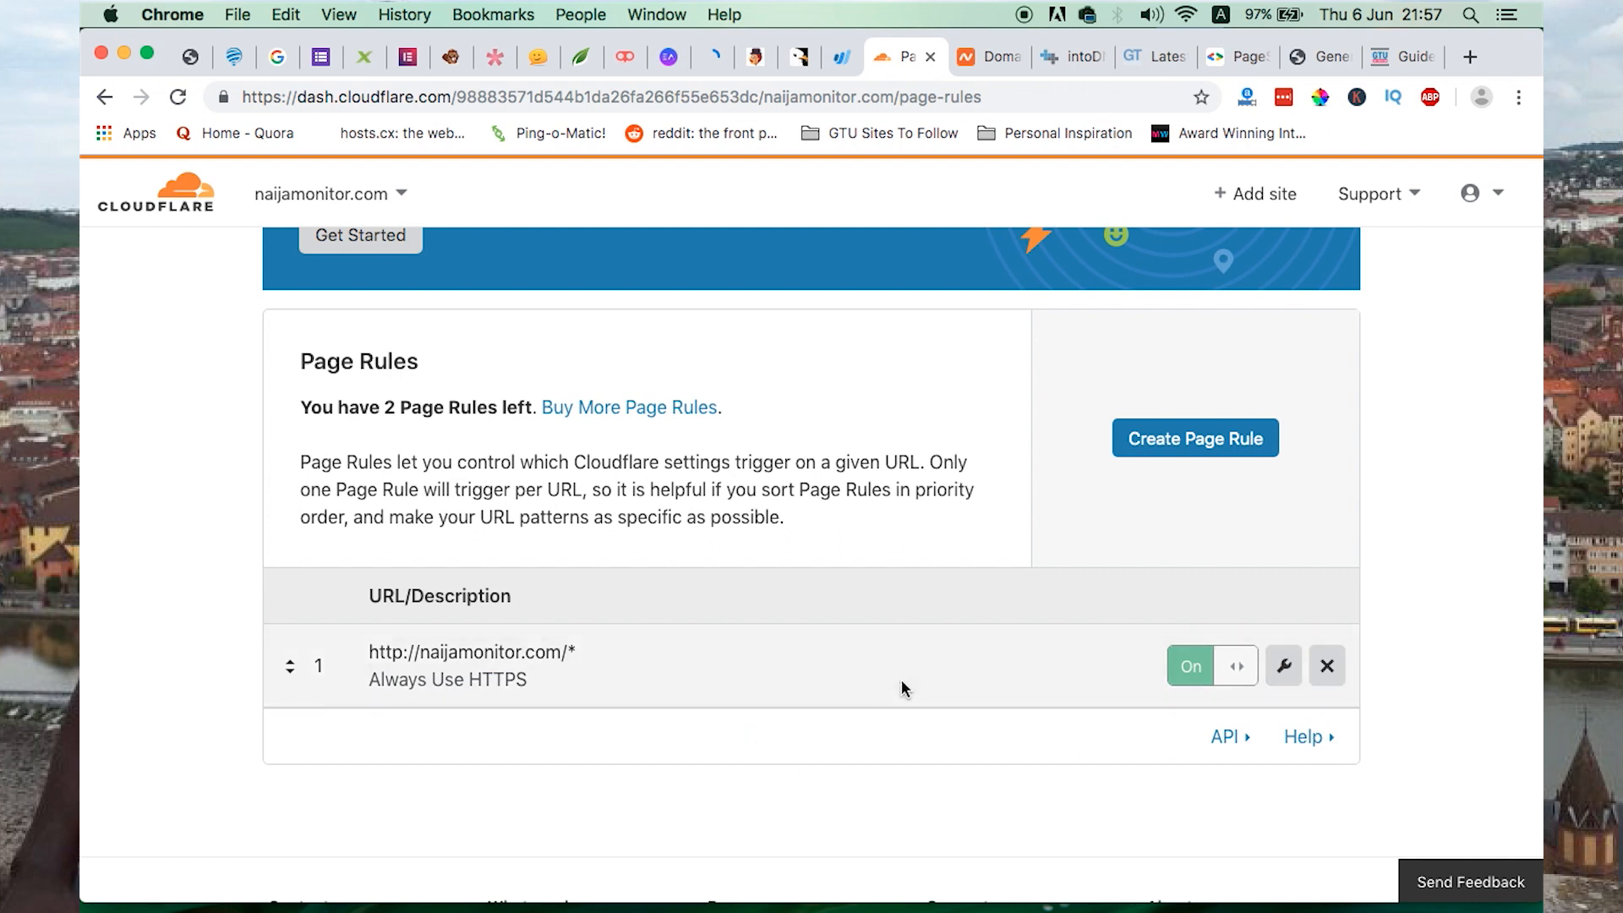
scroll("up", 3)
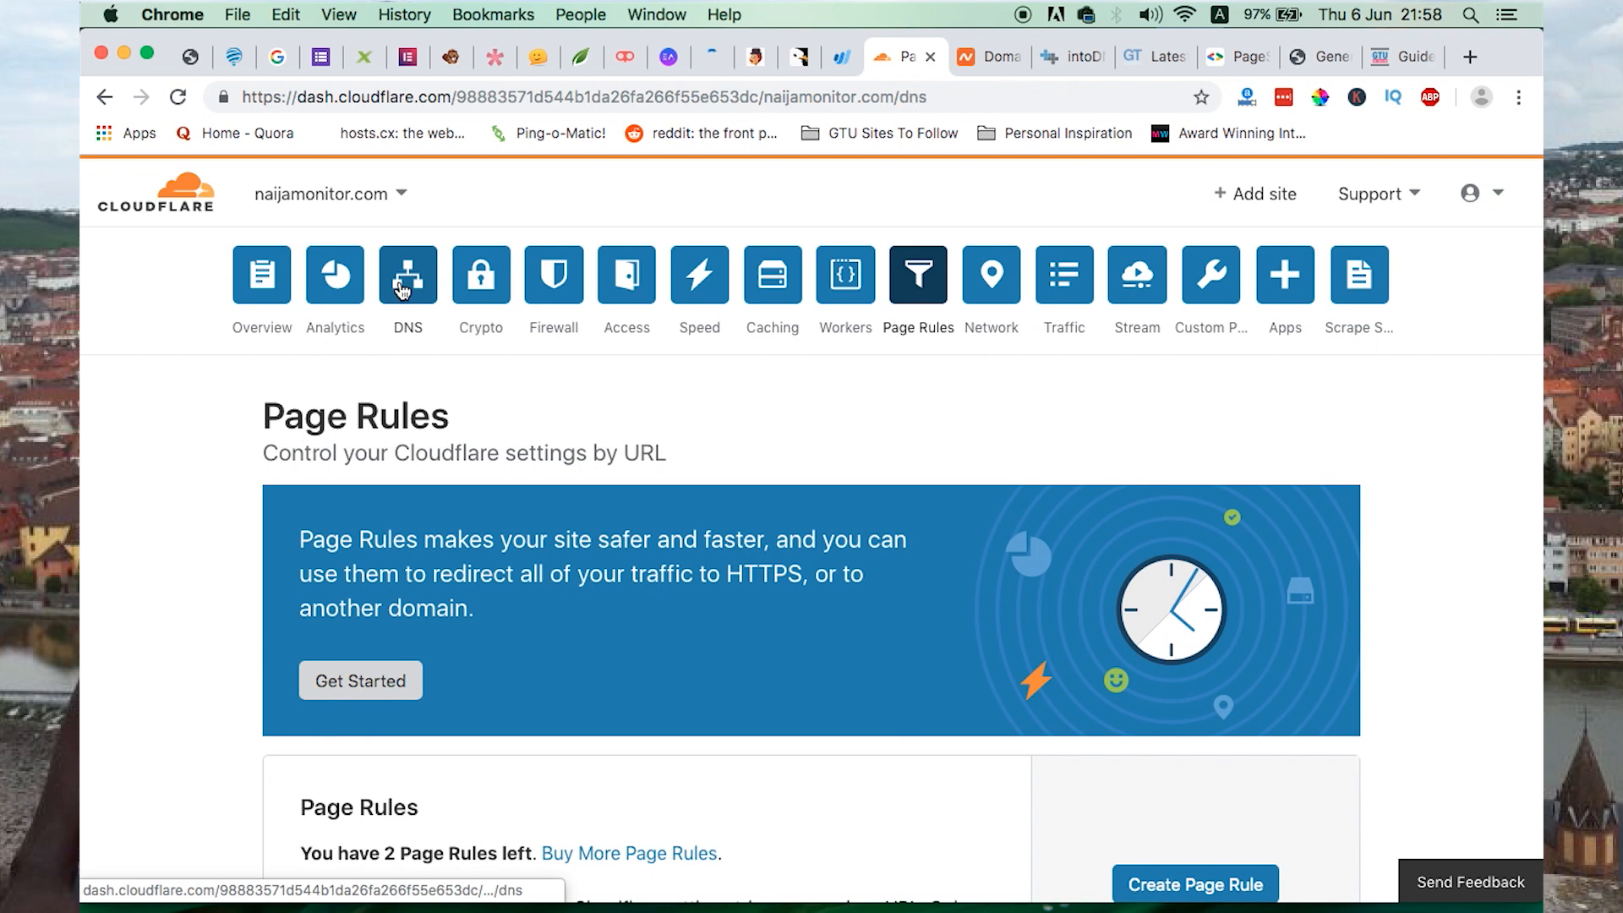
left_click(407, 275)
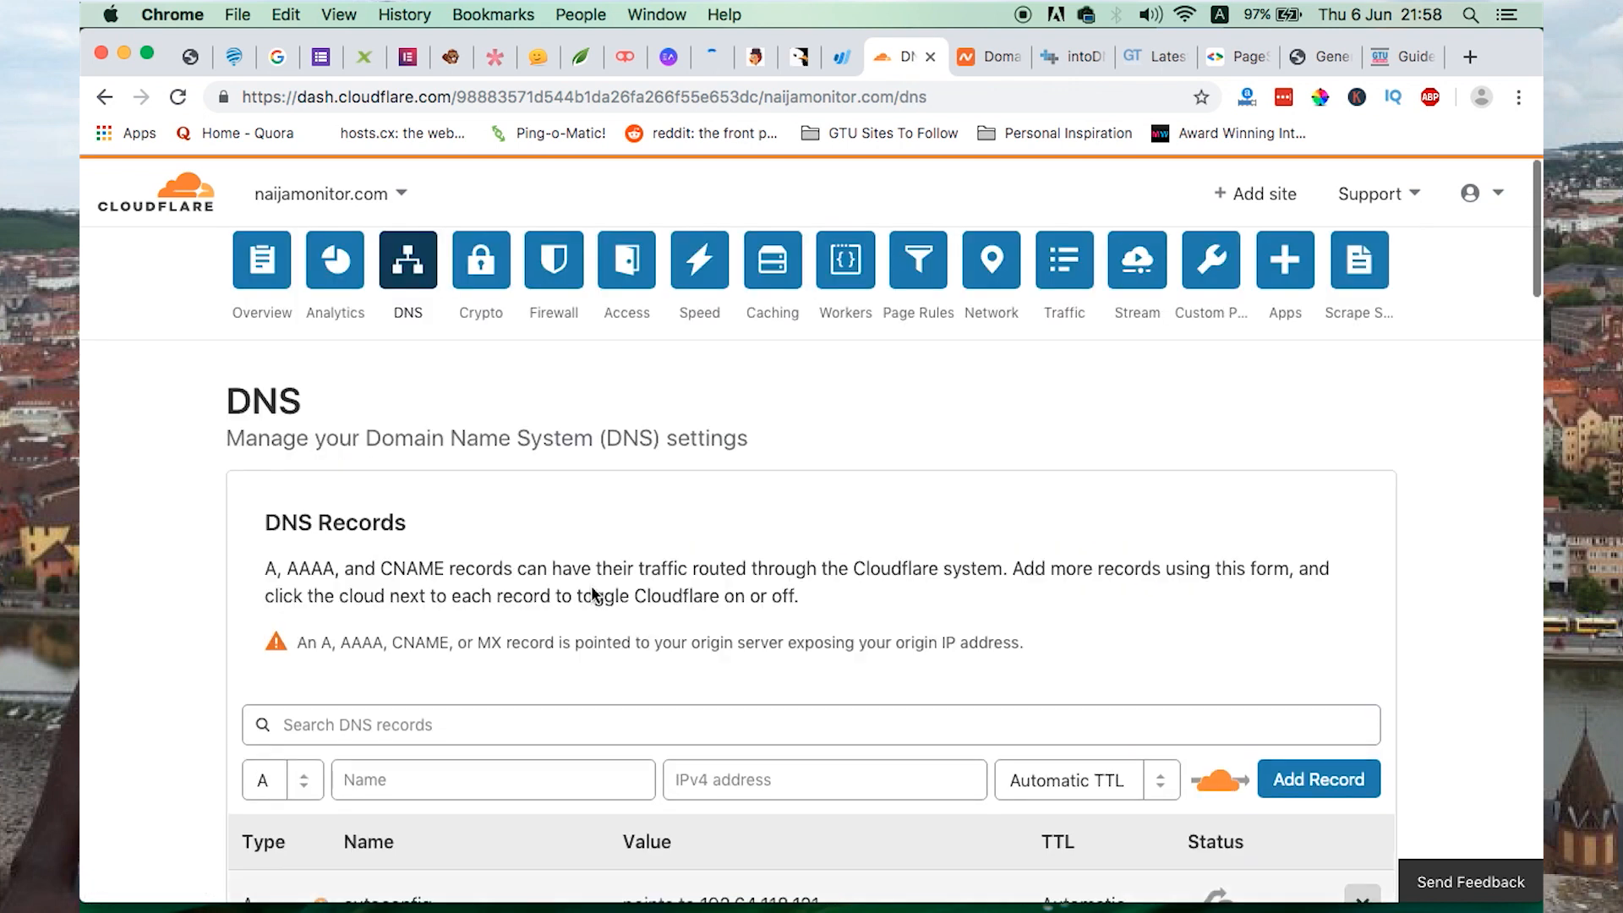
left_click(480, 261)
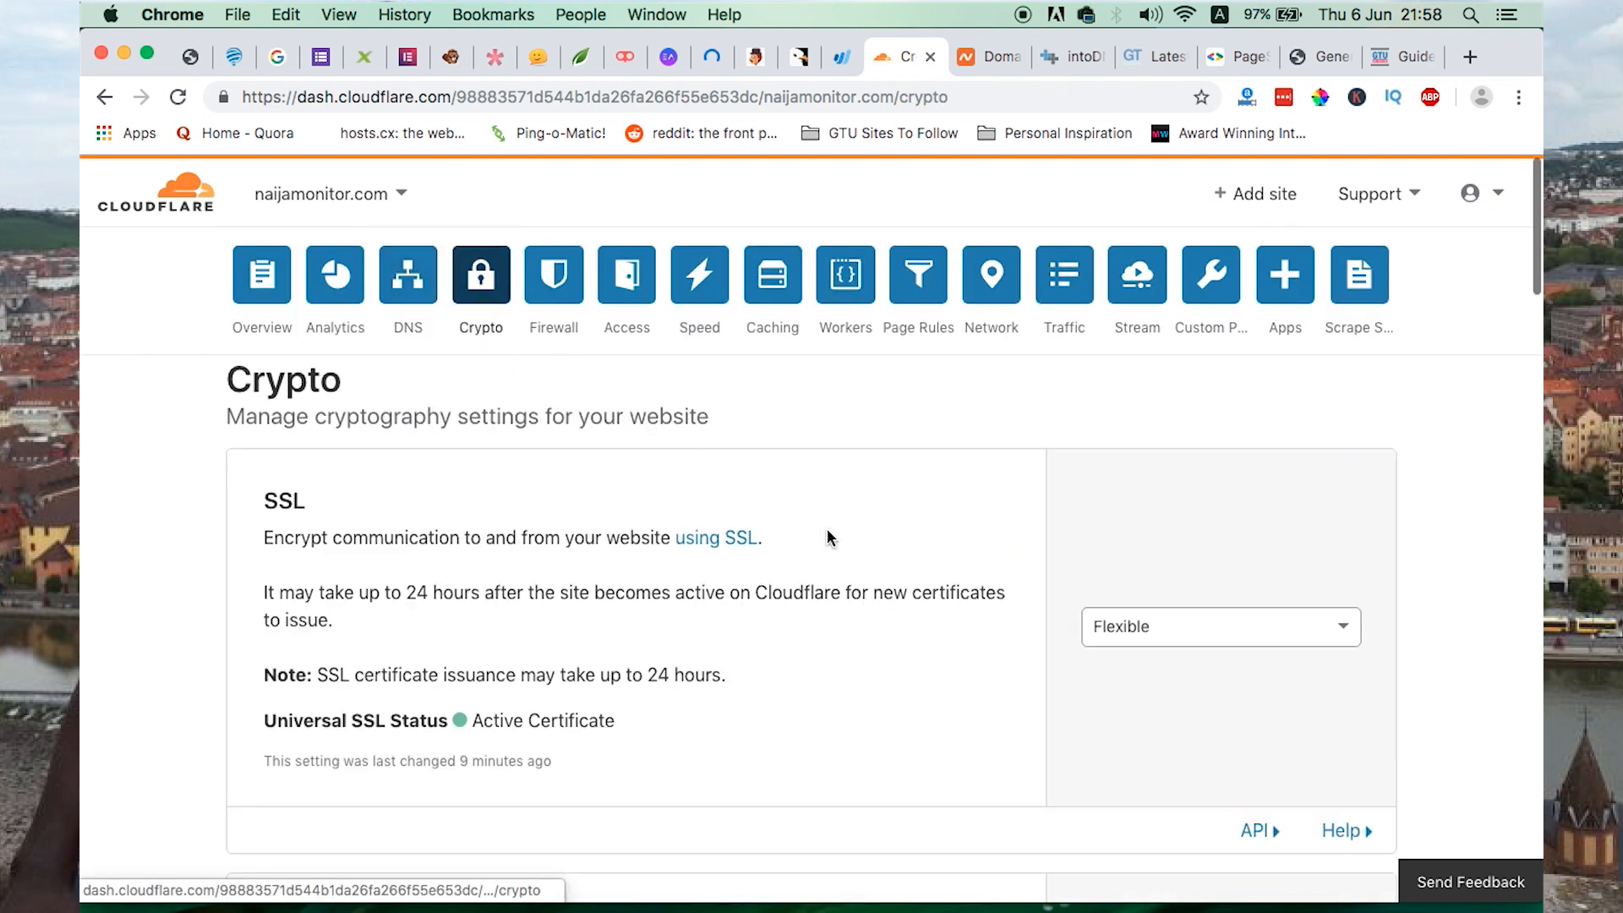
mouse_move(535, 766)
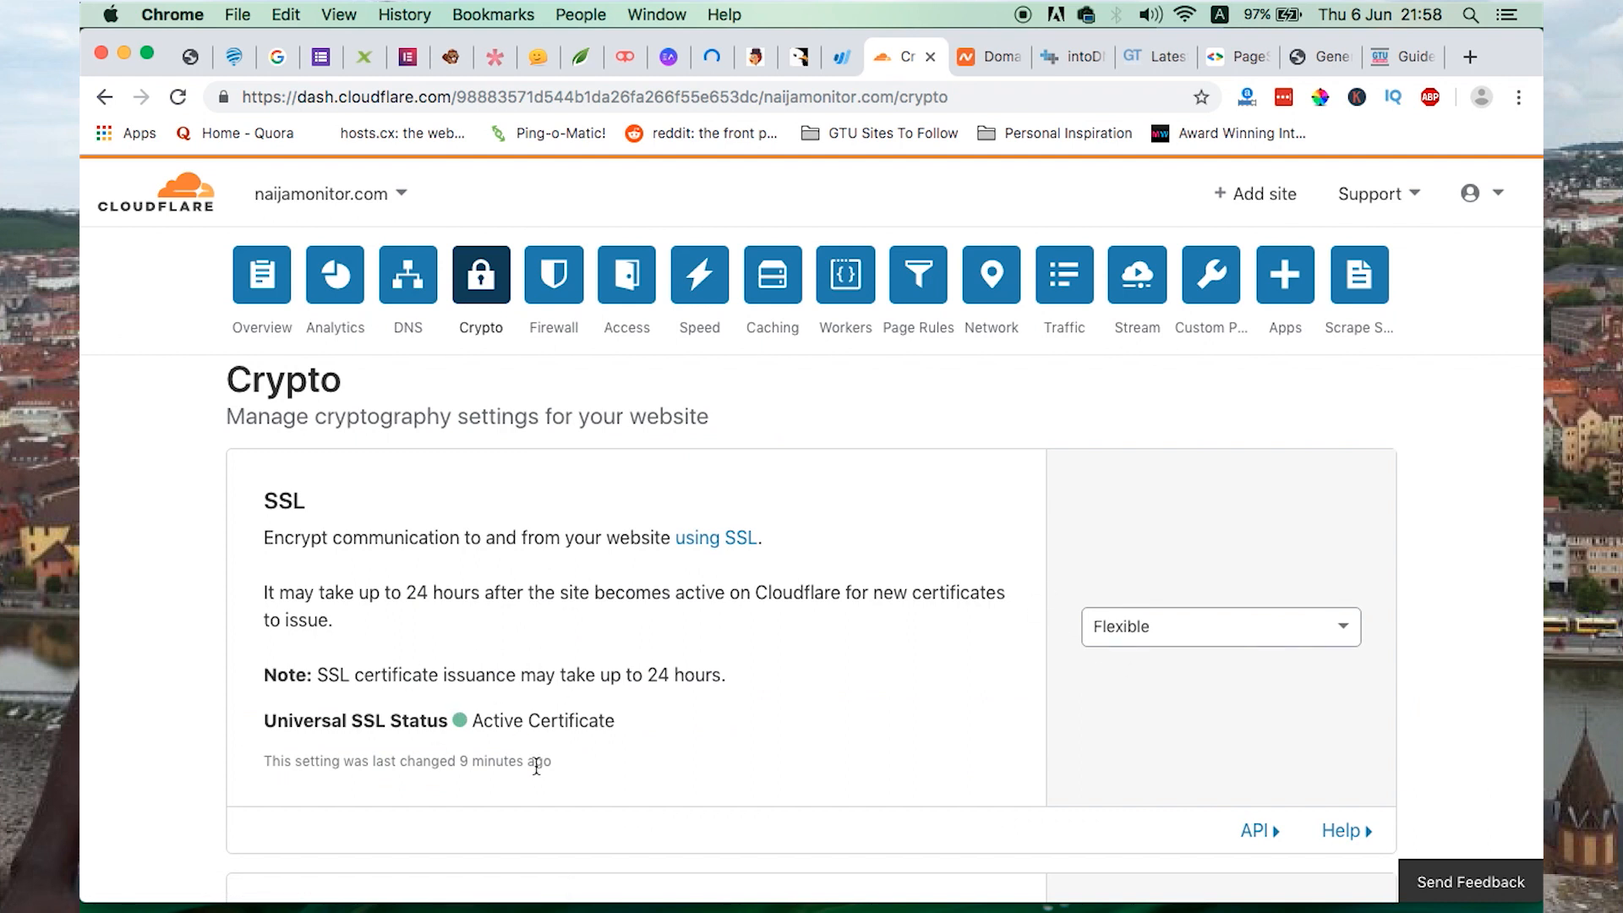
left_click(1314, 56)
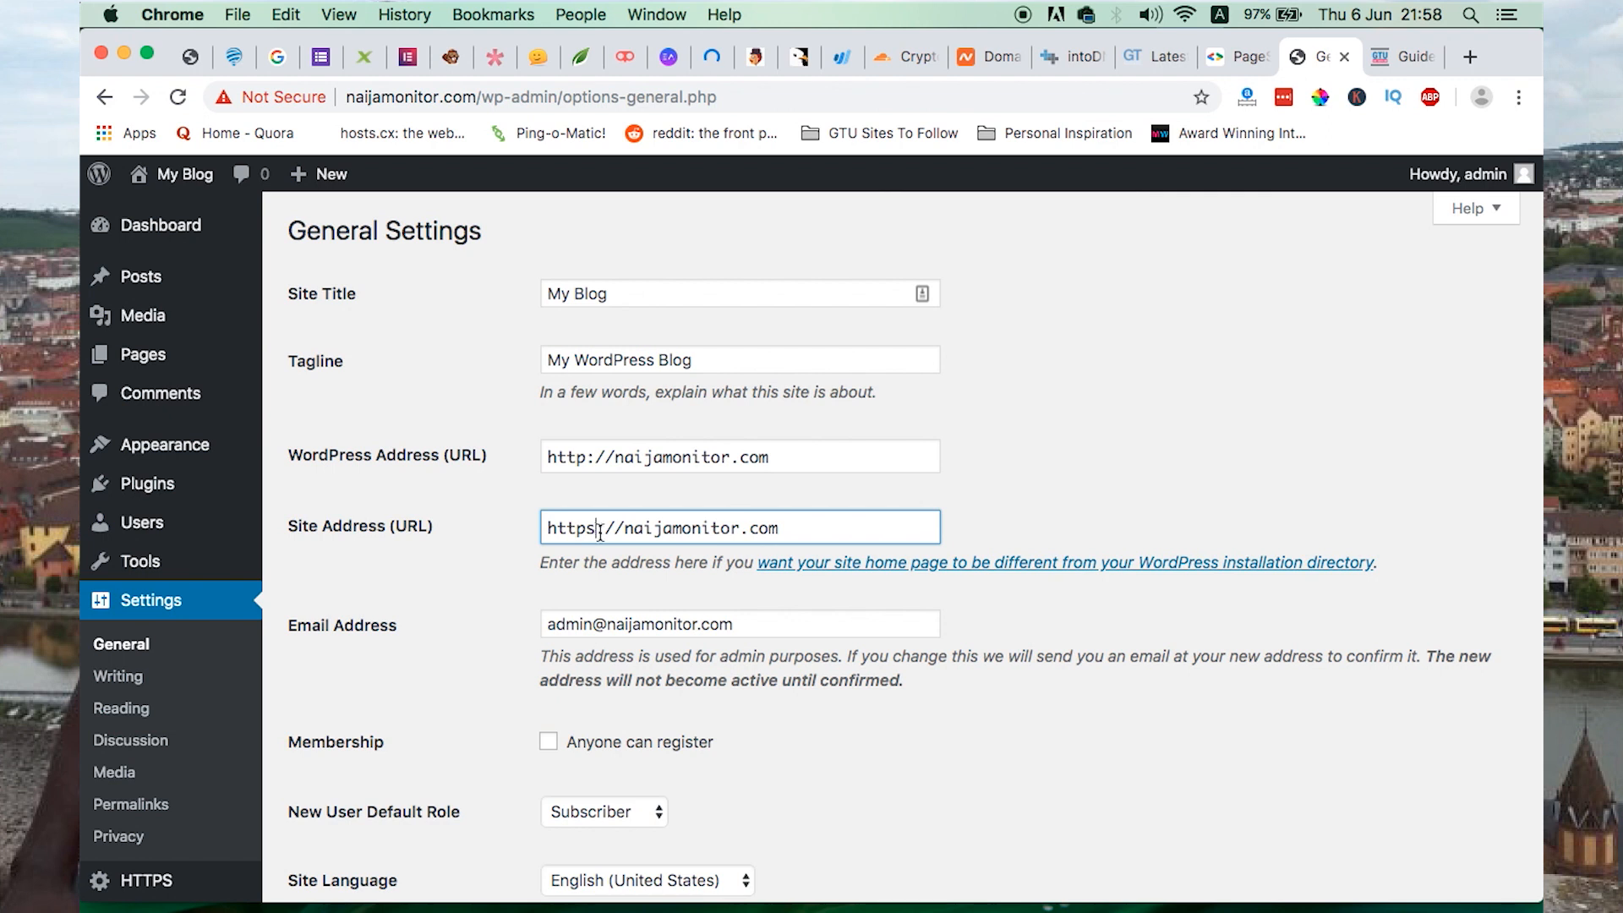
scroll("down", 3)
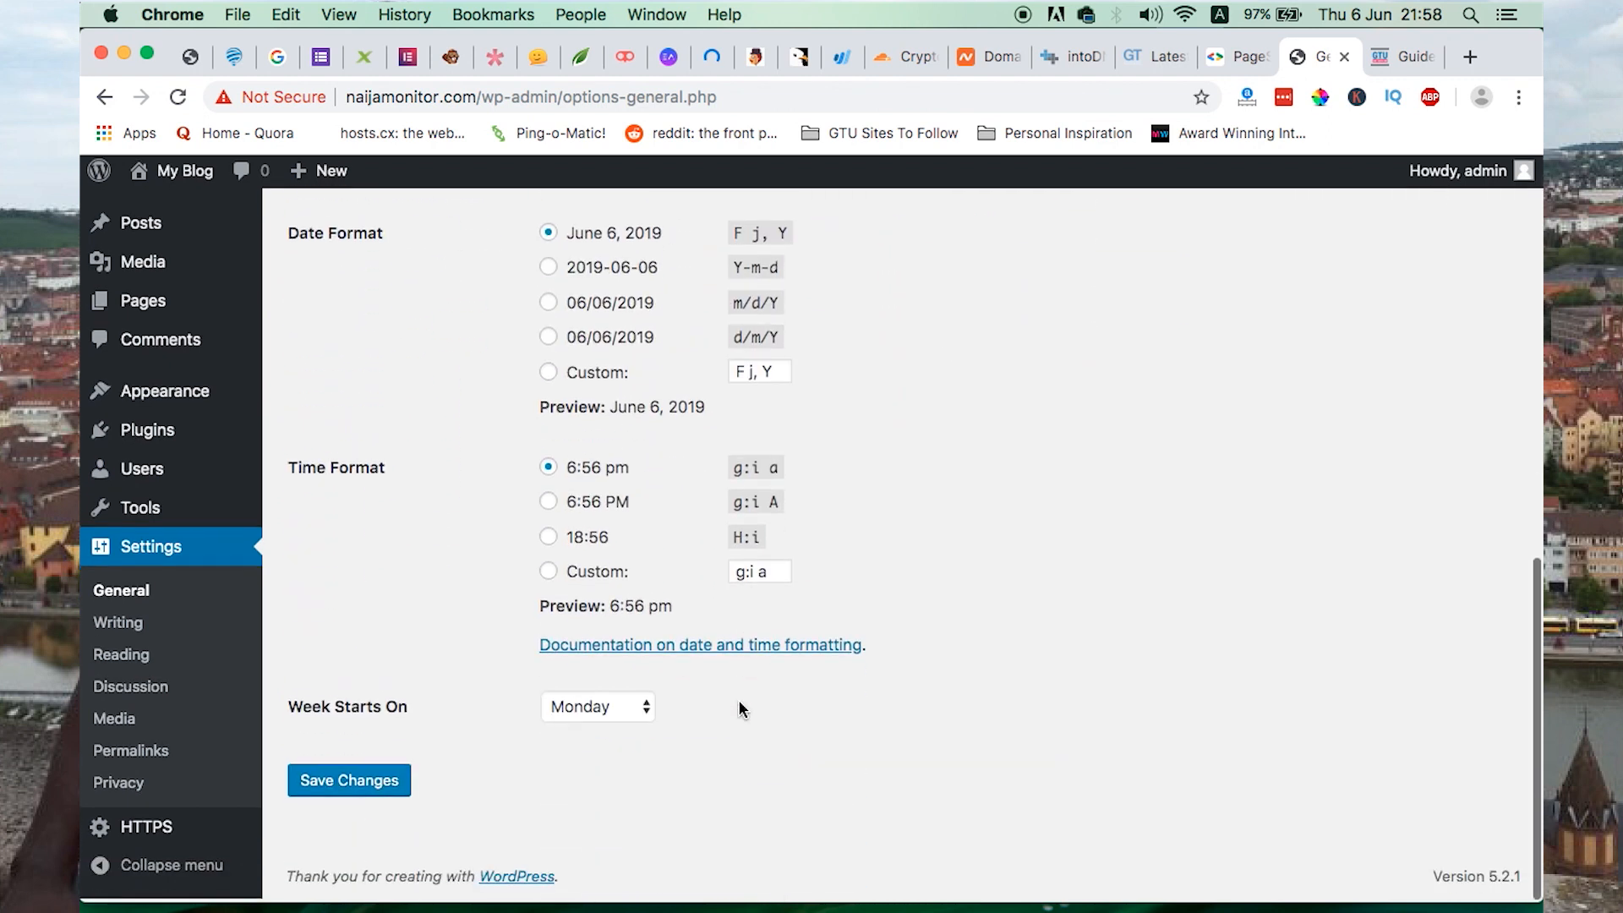
left_click(349, 781)
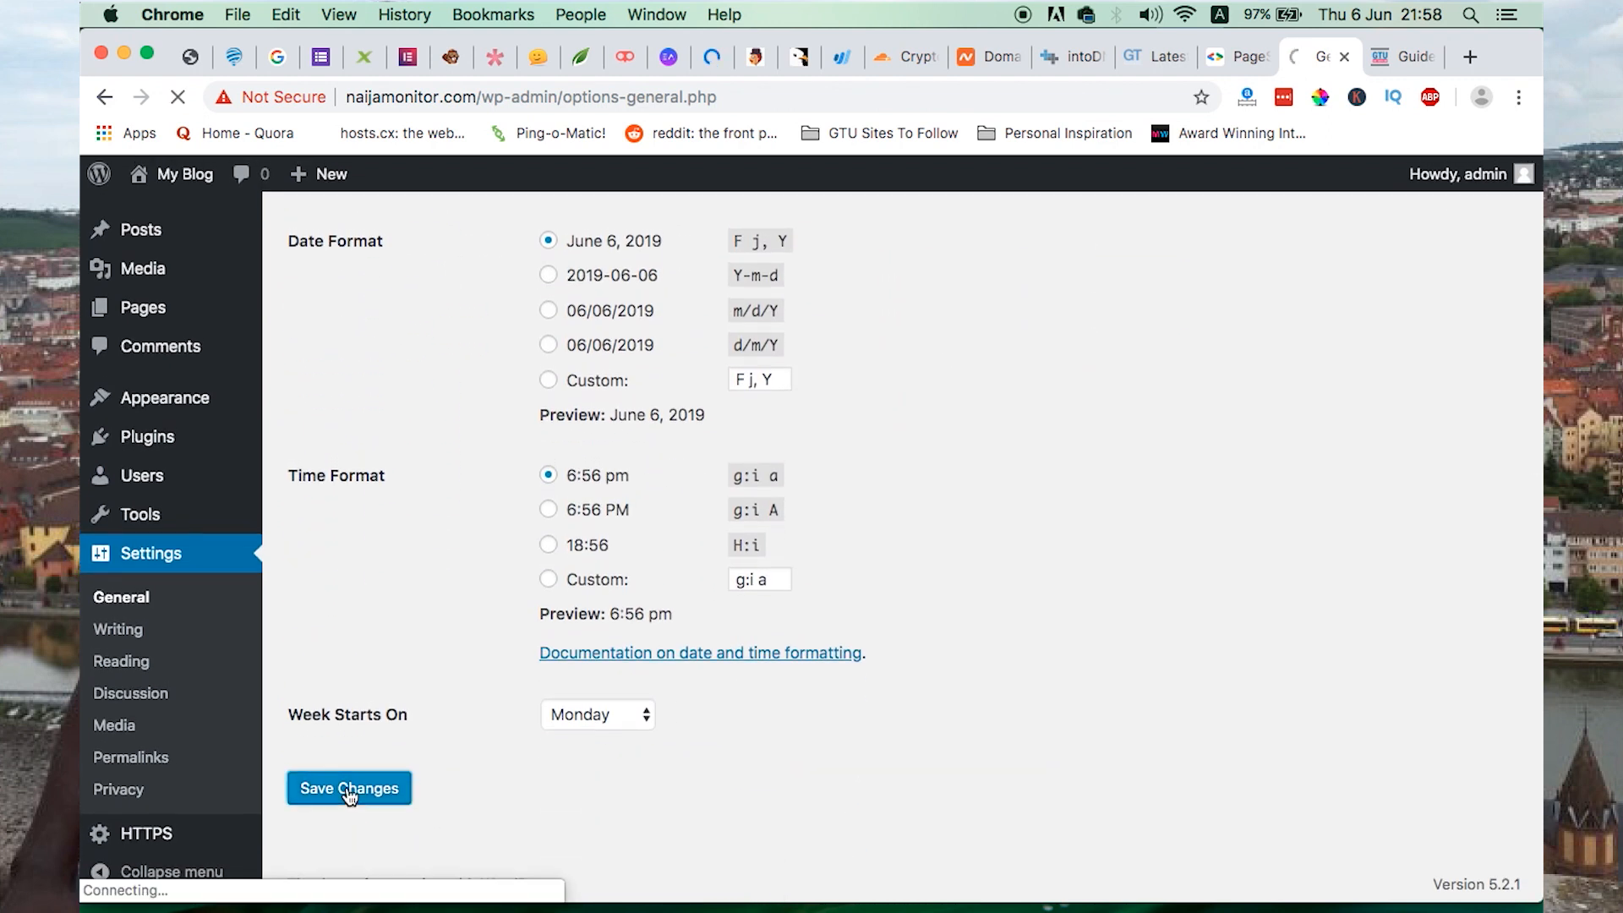
left_click(349, 788)
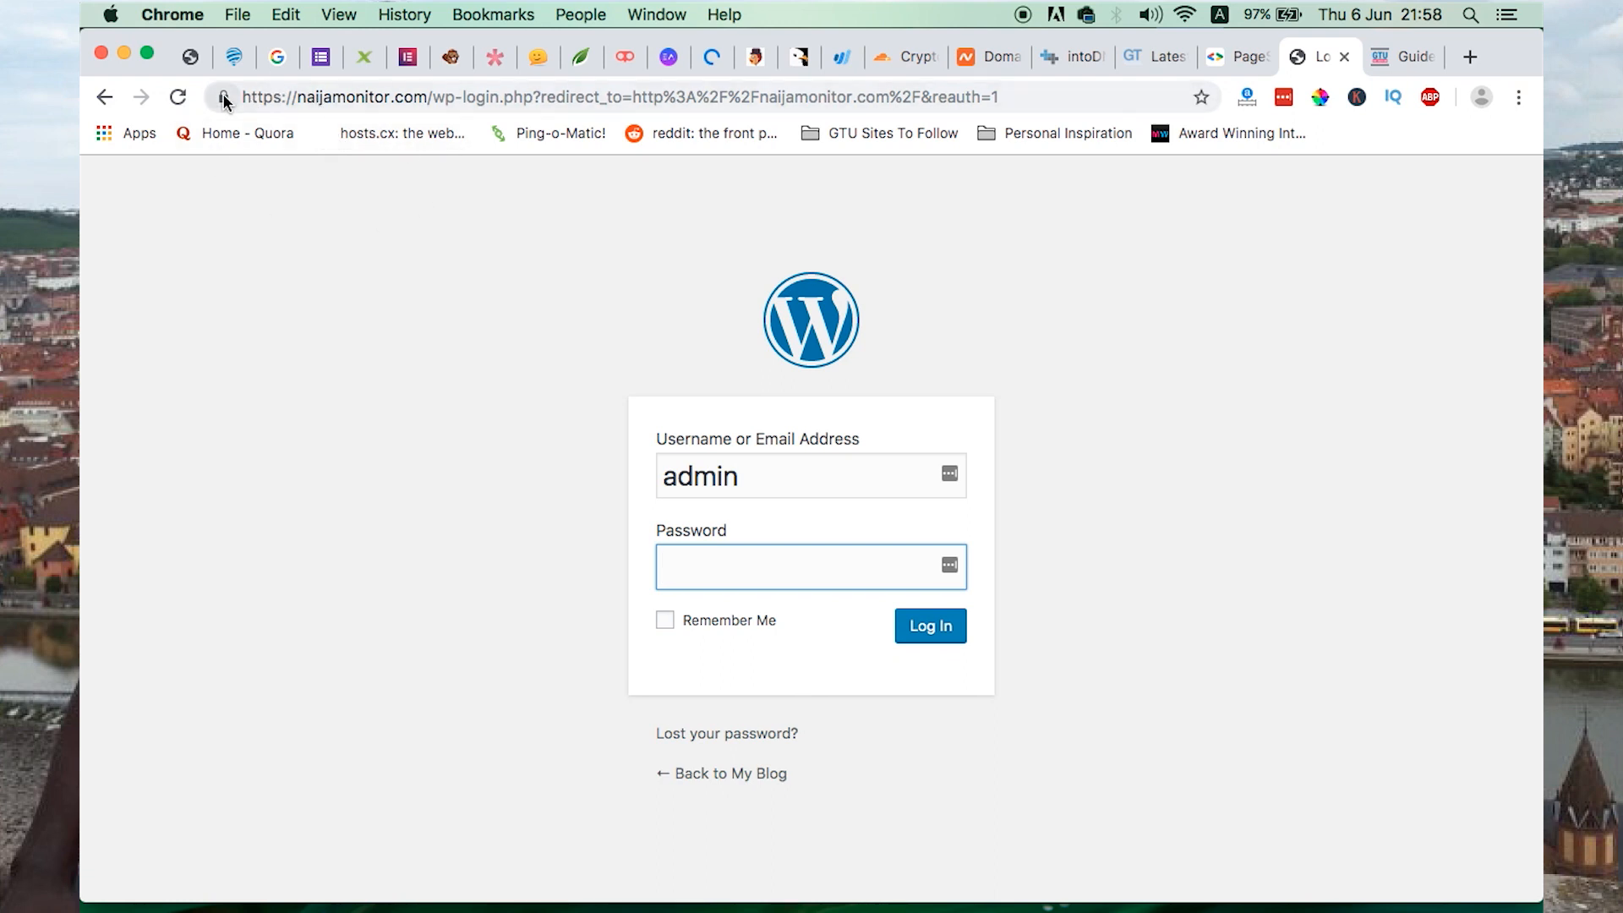
left_click(223, 97)
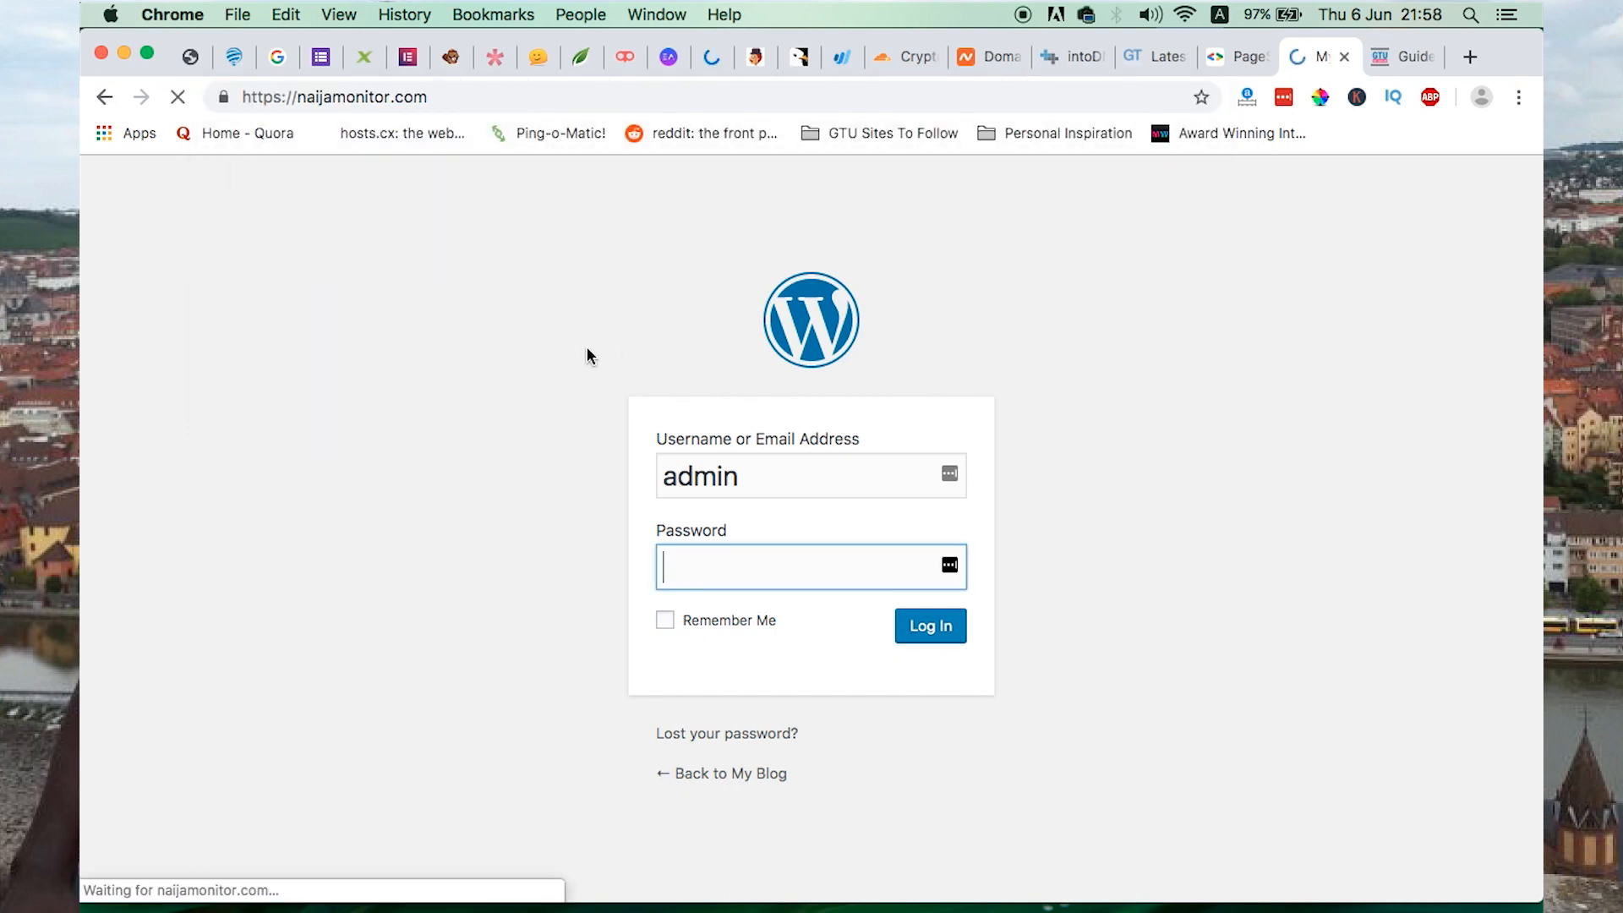
left_click(928, 626)
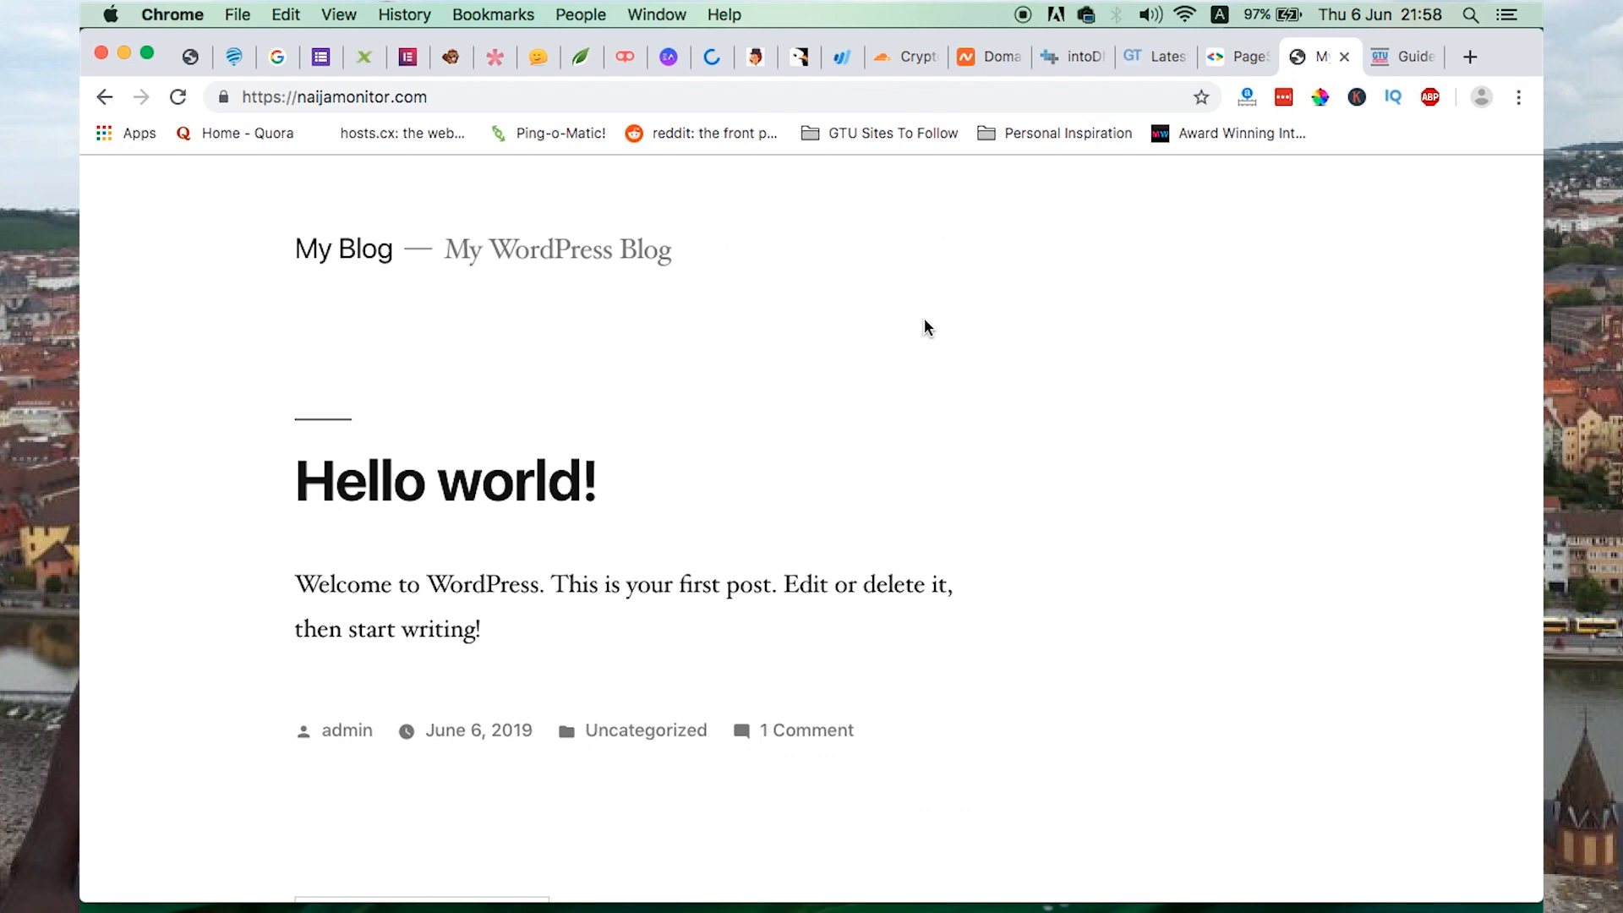
mouse_move(663, 195)
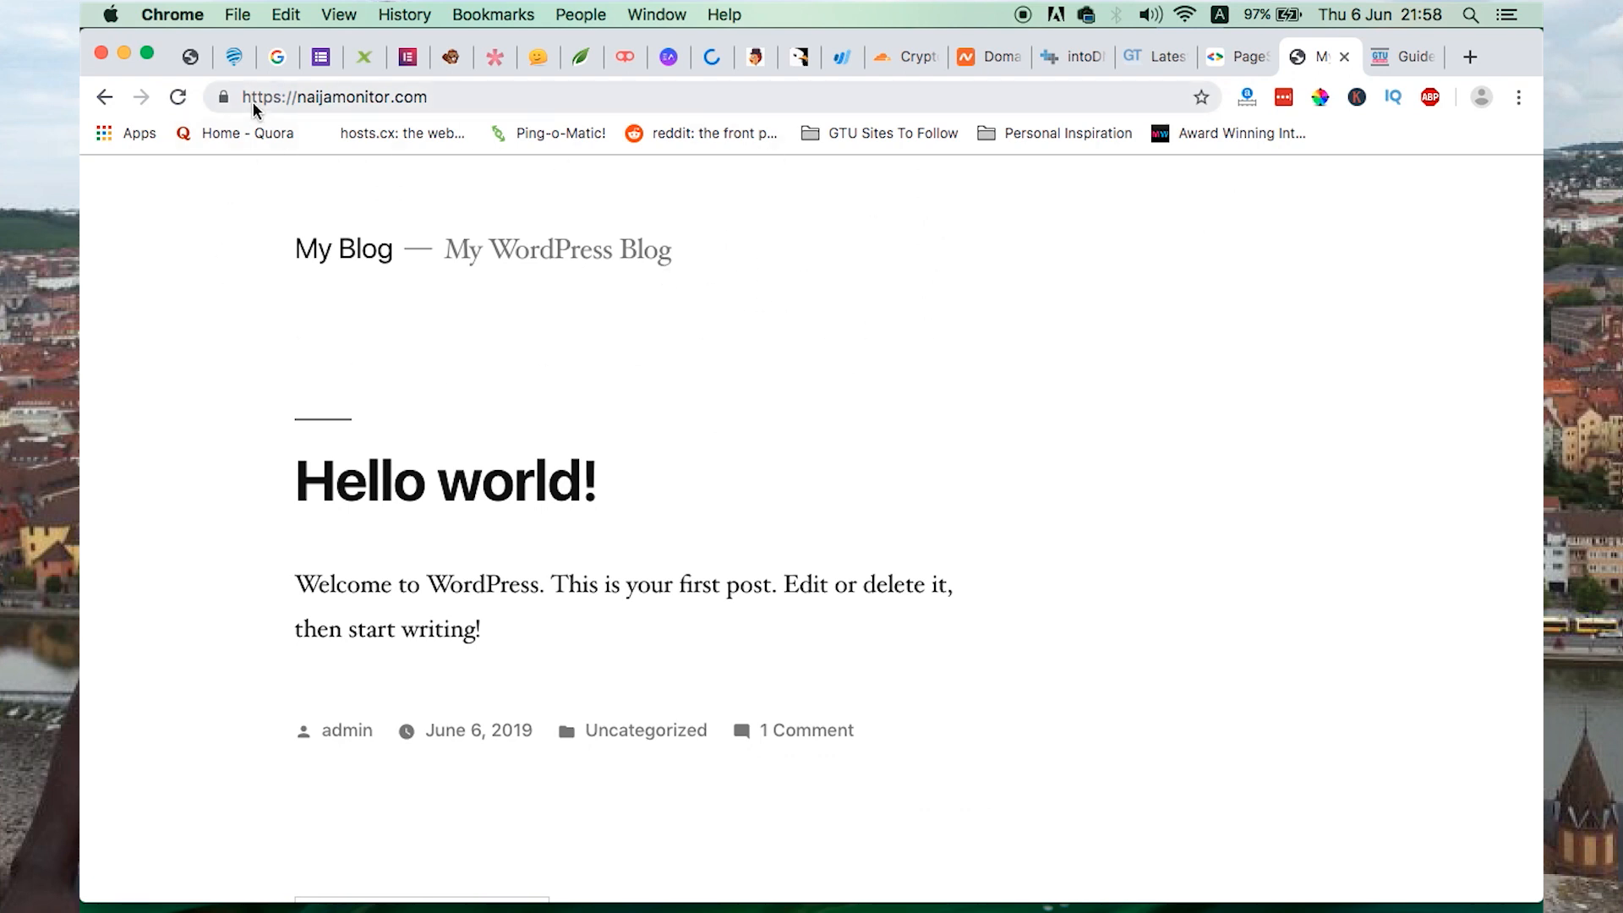
mouse_move(1154, 428)
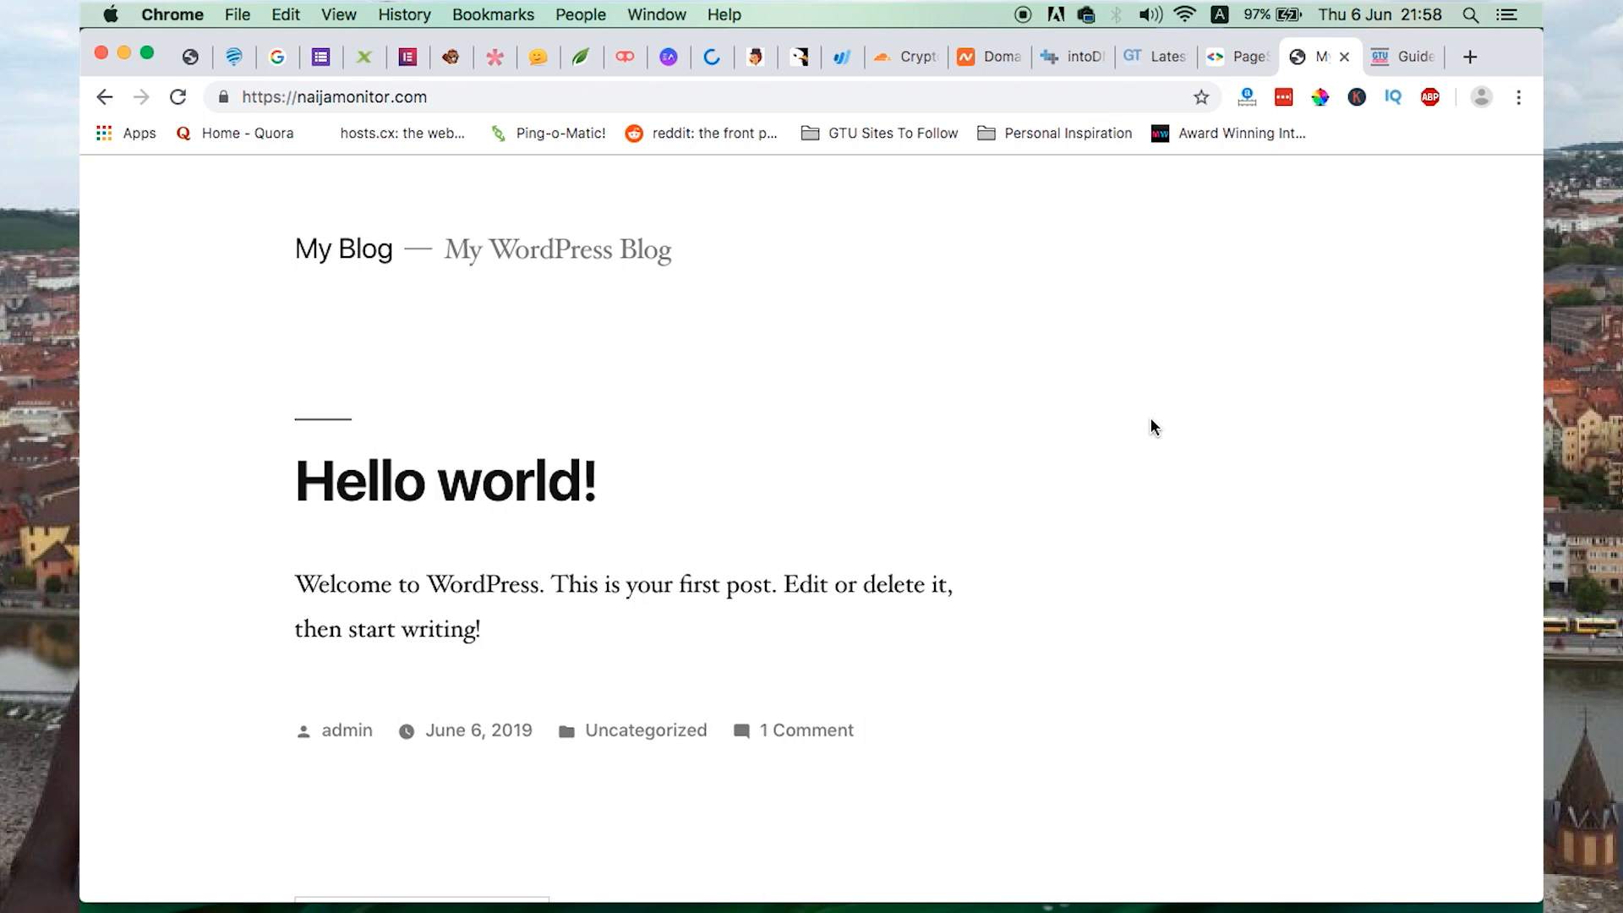
left_click(921, 56)
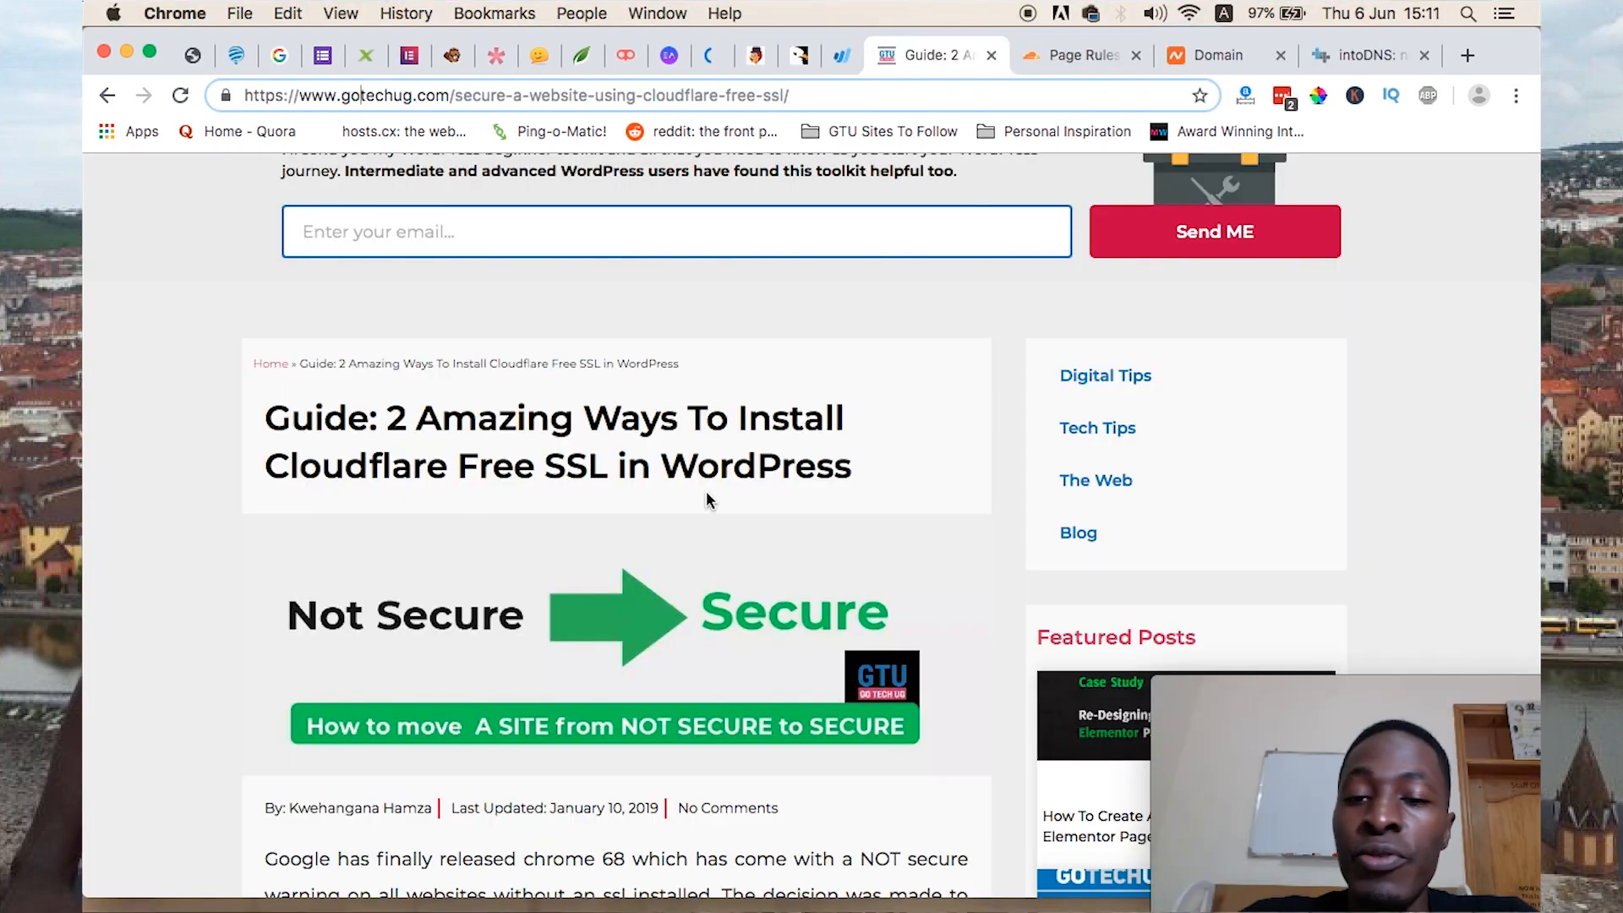
scroll("down", 3)
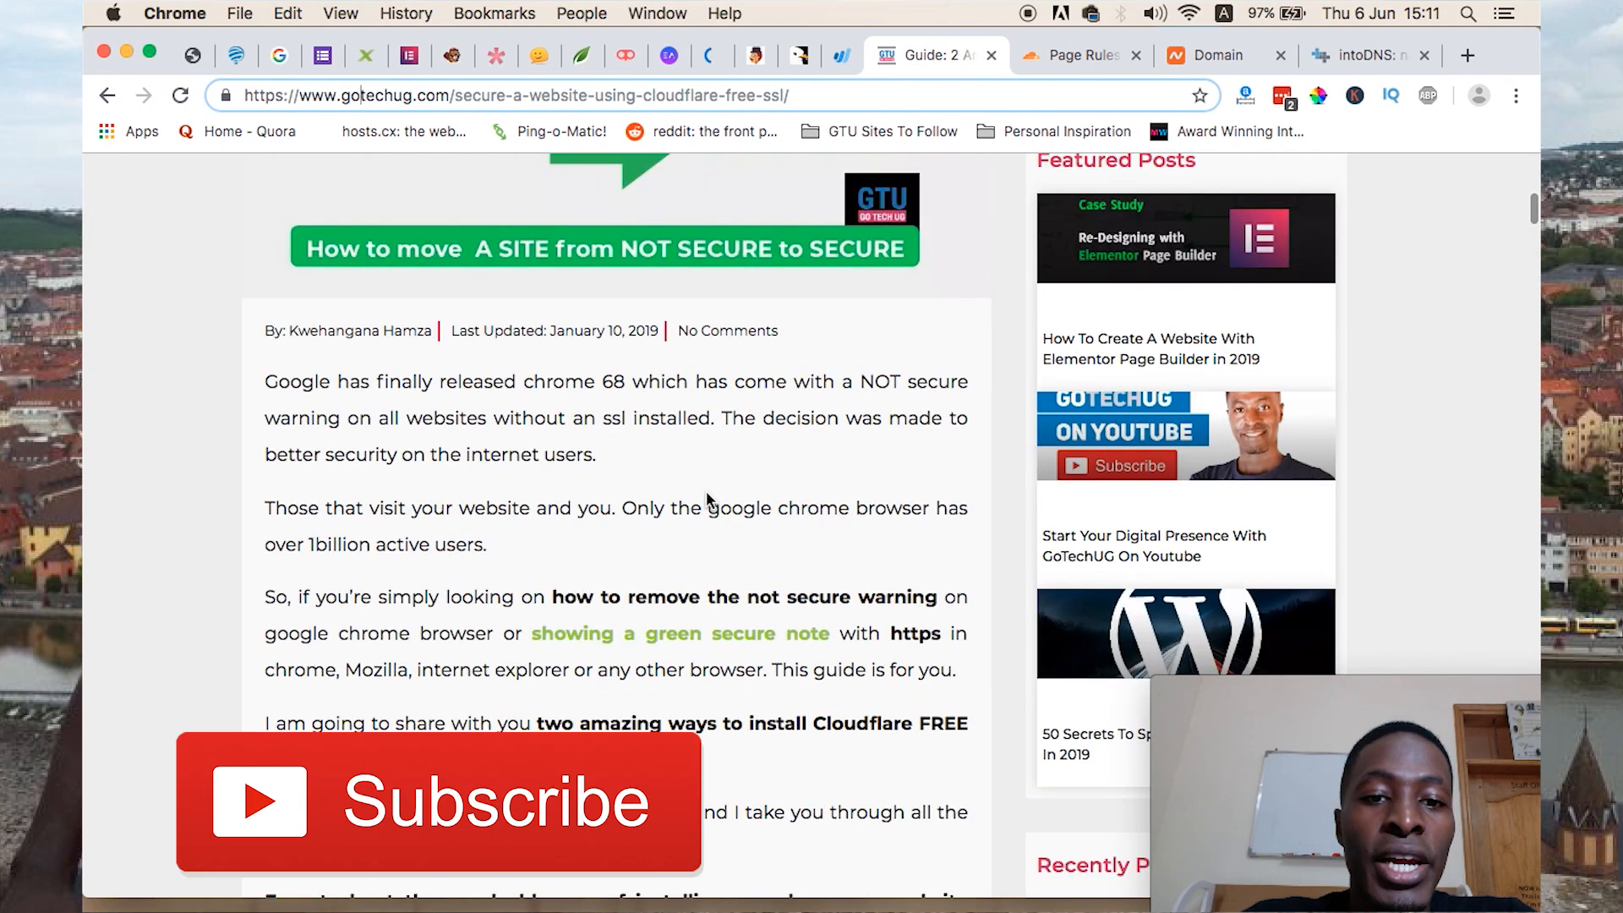
scroll("up", 3)
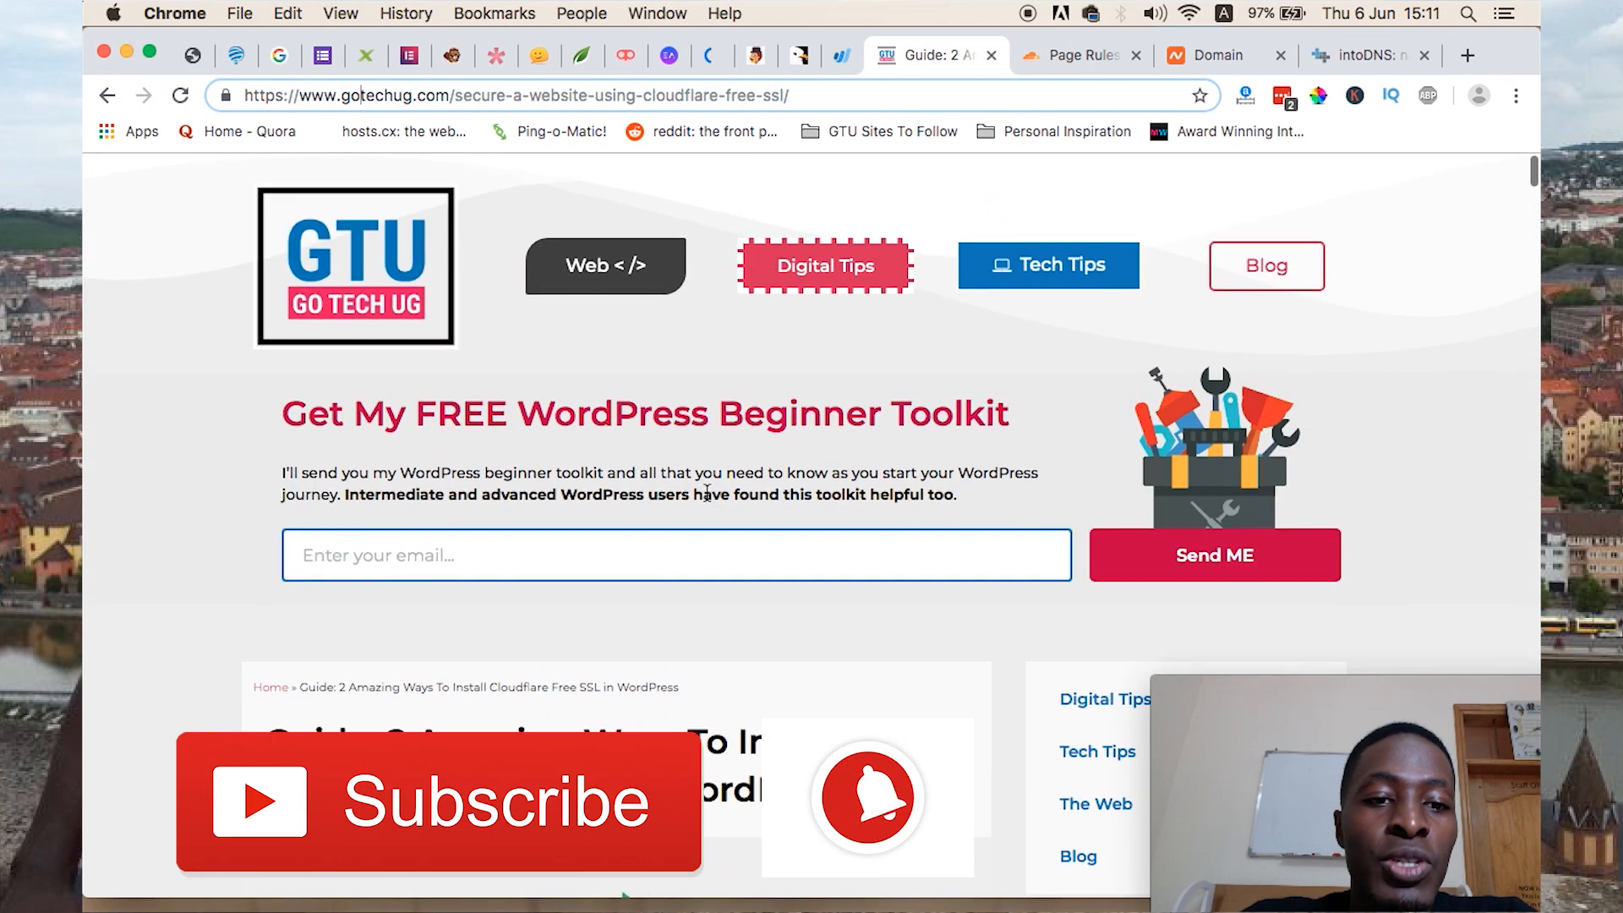
scroll("down", 3)
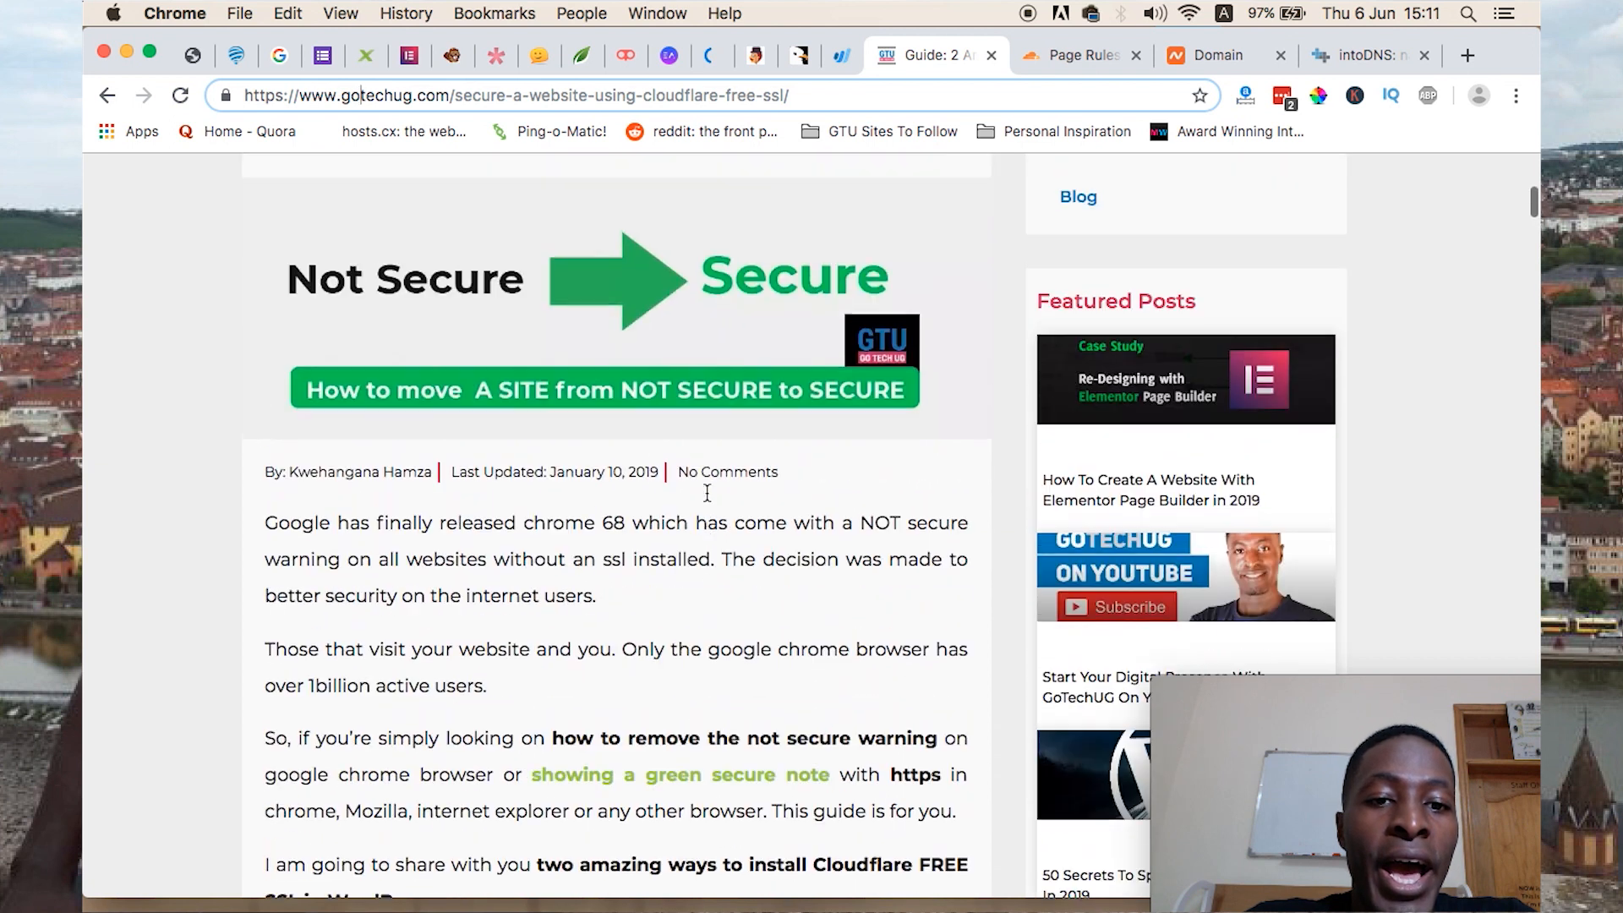
scroll("up", 3)
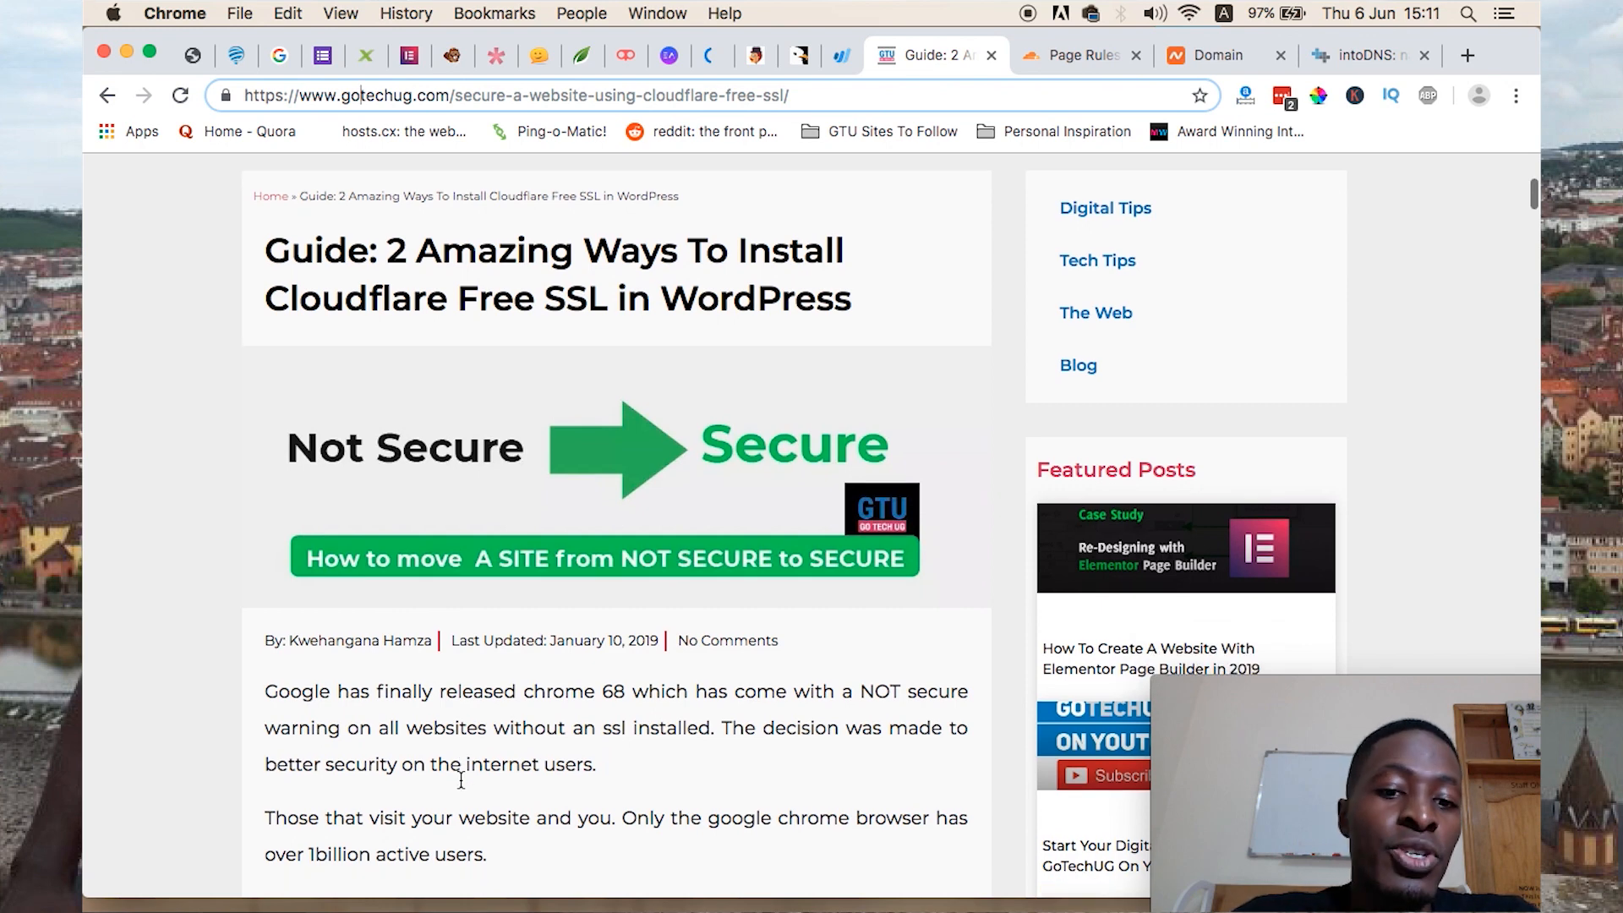
scroll("down", 3)
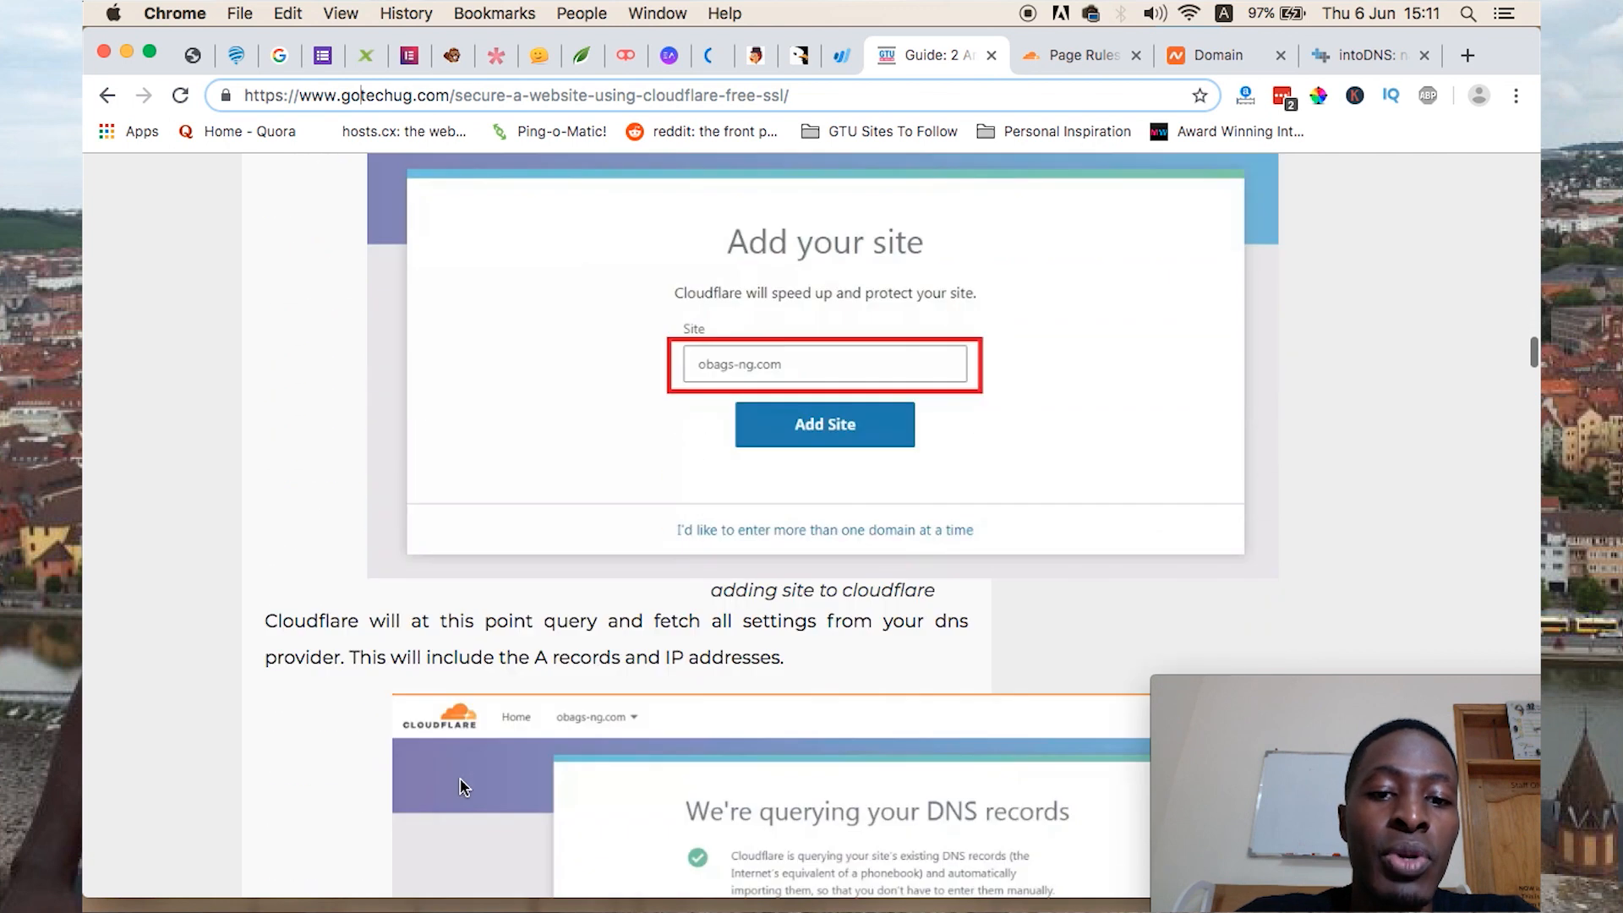
scroll("up", 3)
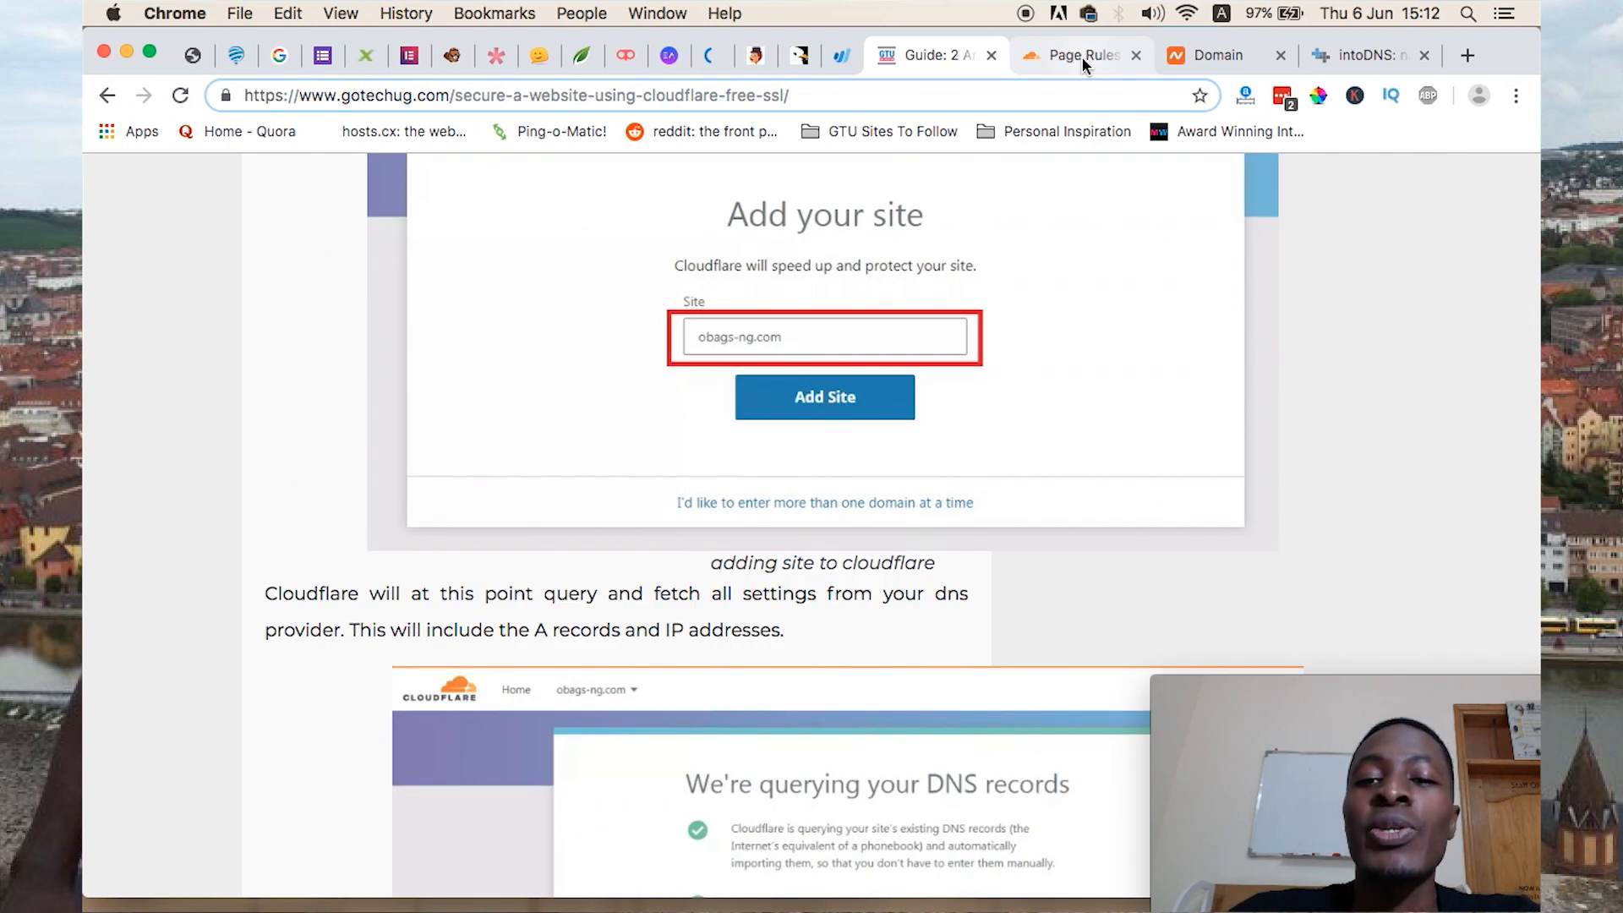